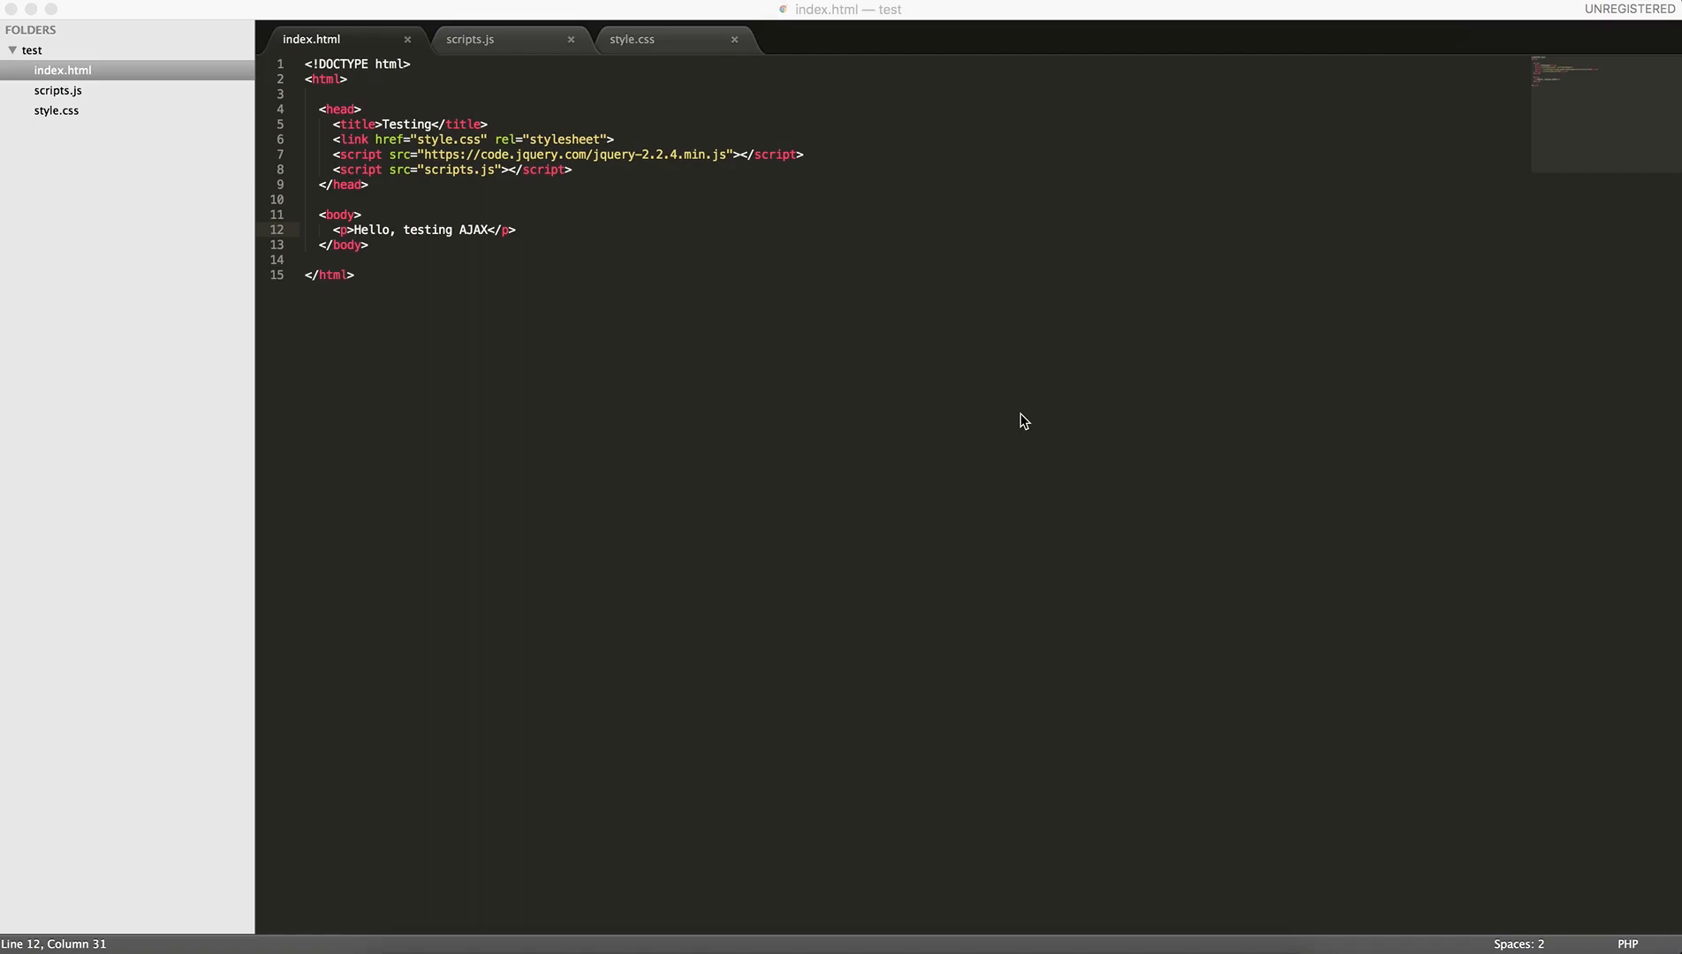
{"action": "mouse_move", "coordinate": [677, 196]}
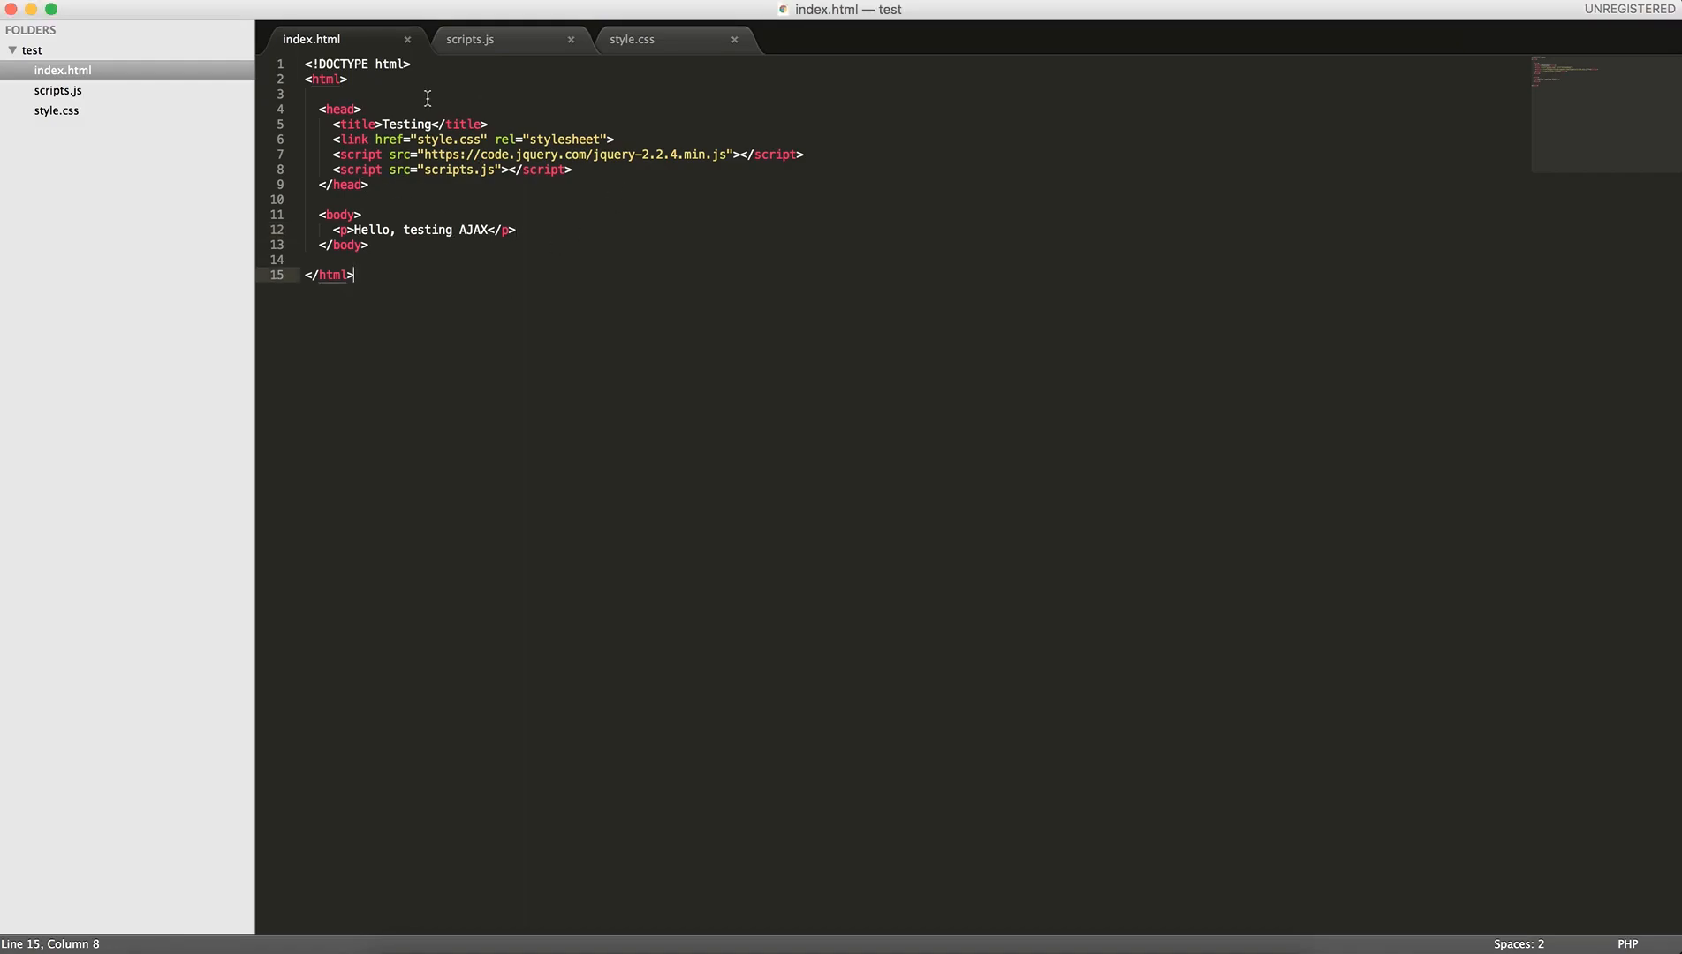
Highlight index.html's script includes for the jQuery library and scripts.js
{"action": "left_click", "coordinate": [360, 154]}
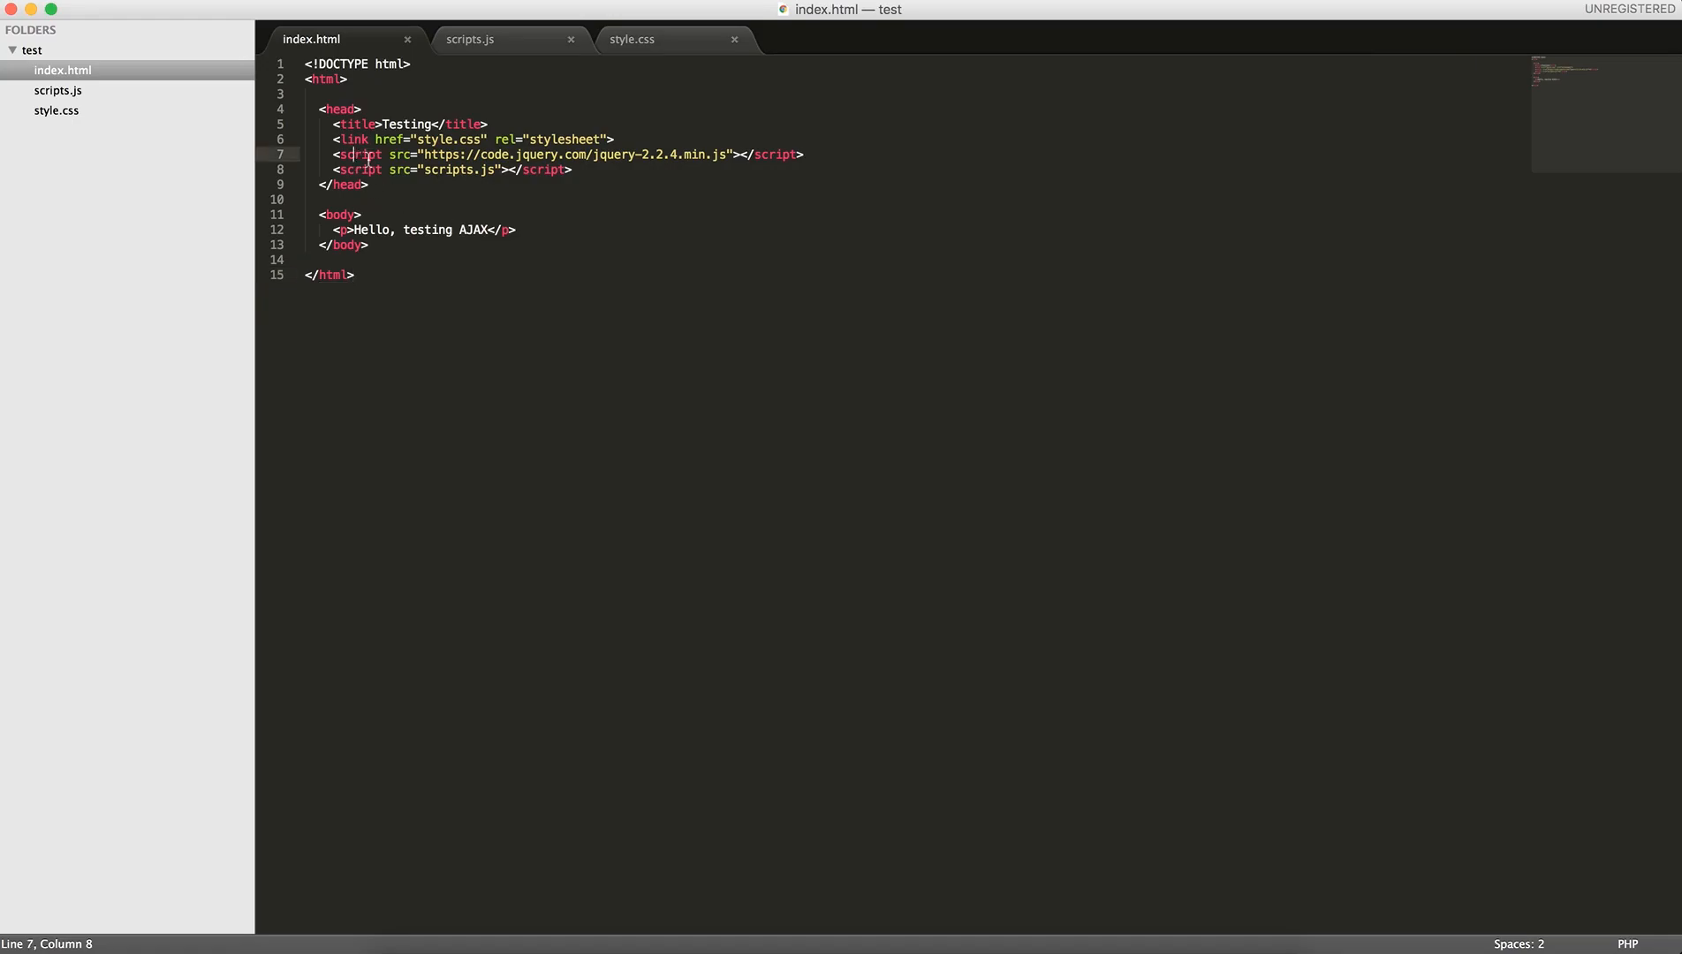
{"action": "left_click", "coordinate": [553, 170]}
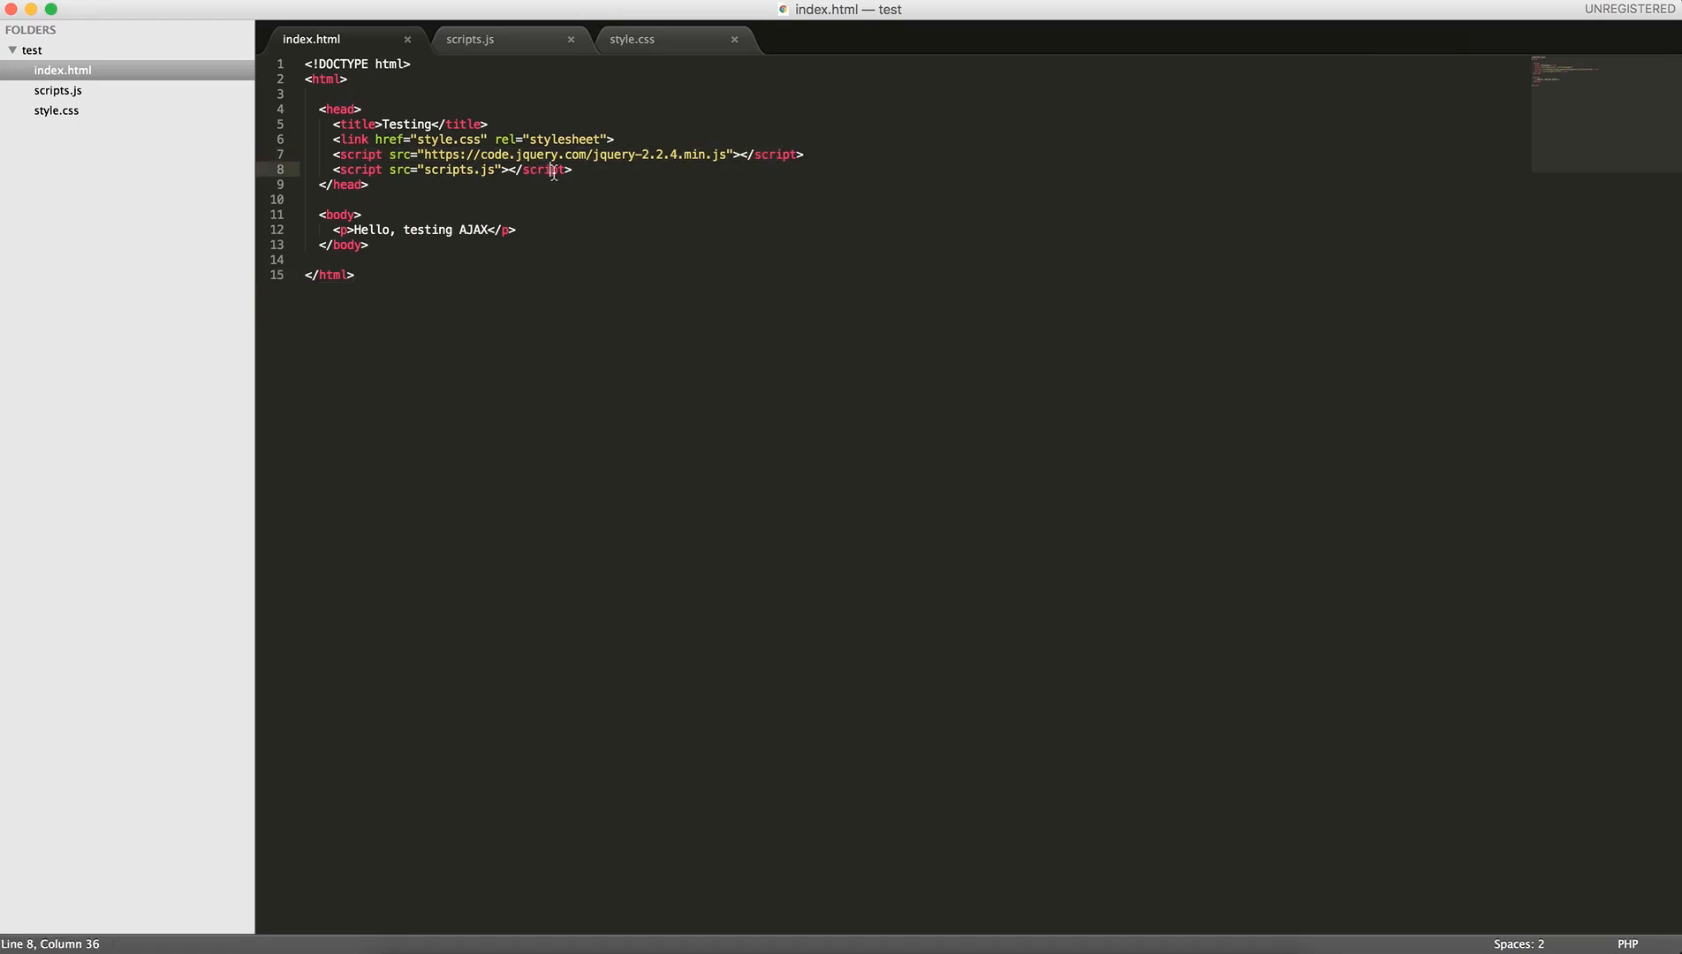
{"action": "left_click_drag", "start_coordinate": [339, 170], "coordinate": [548, 170]}
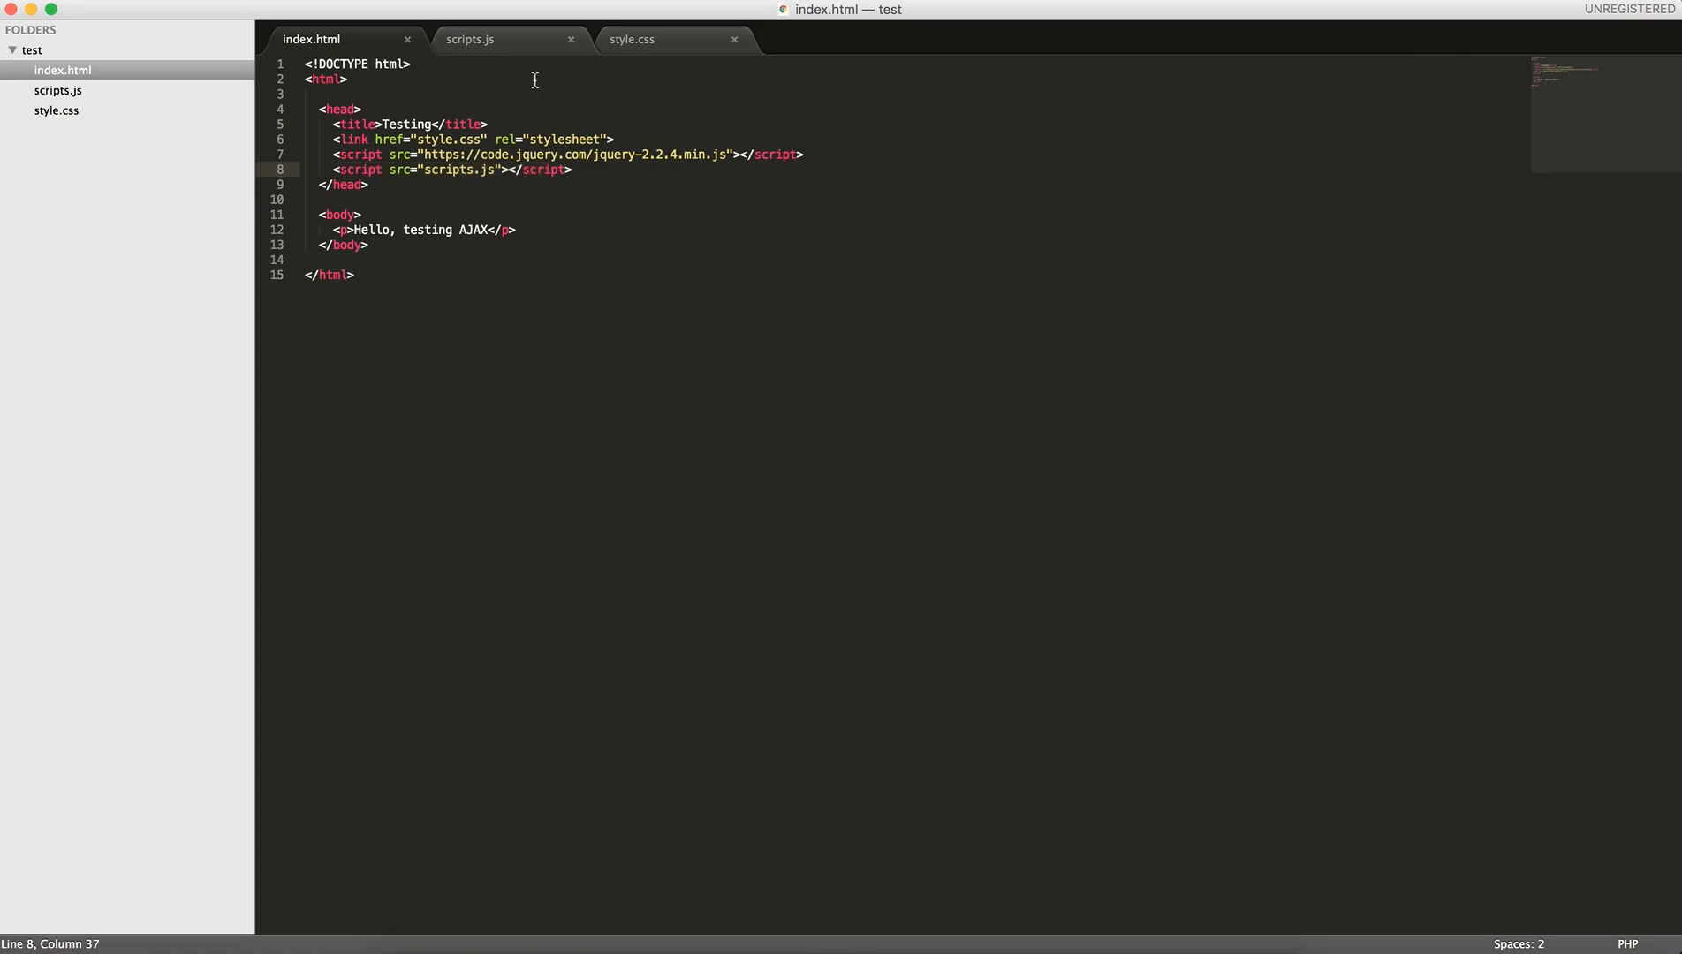
Review scripts.js and style.css, save scripts.js, and return to its empty document-ready handler
{"action": "left_click", "coordinate": [468, 39]}
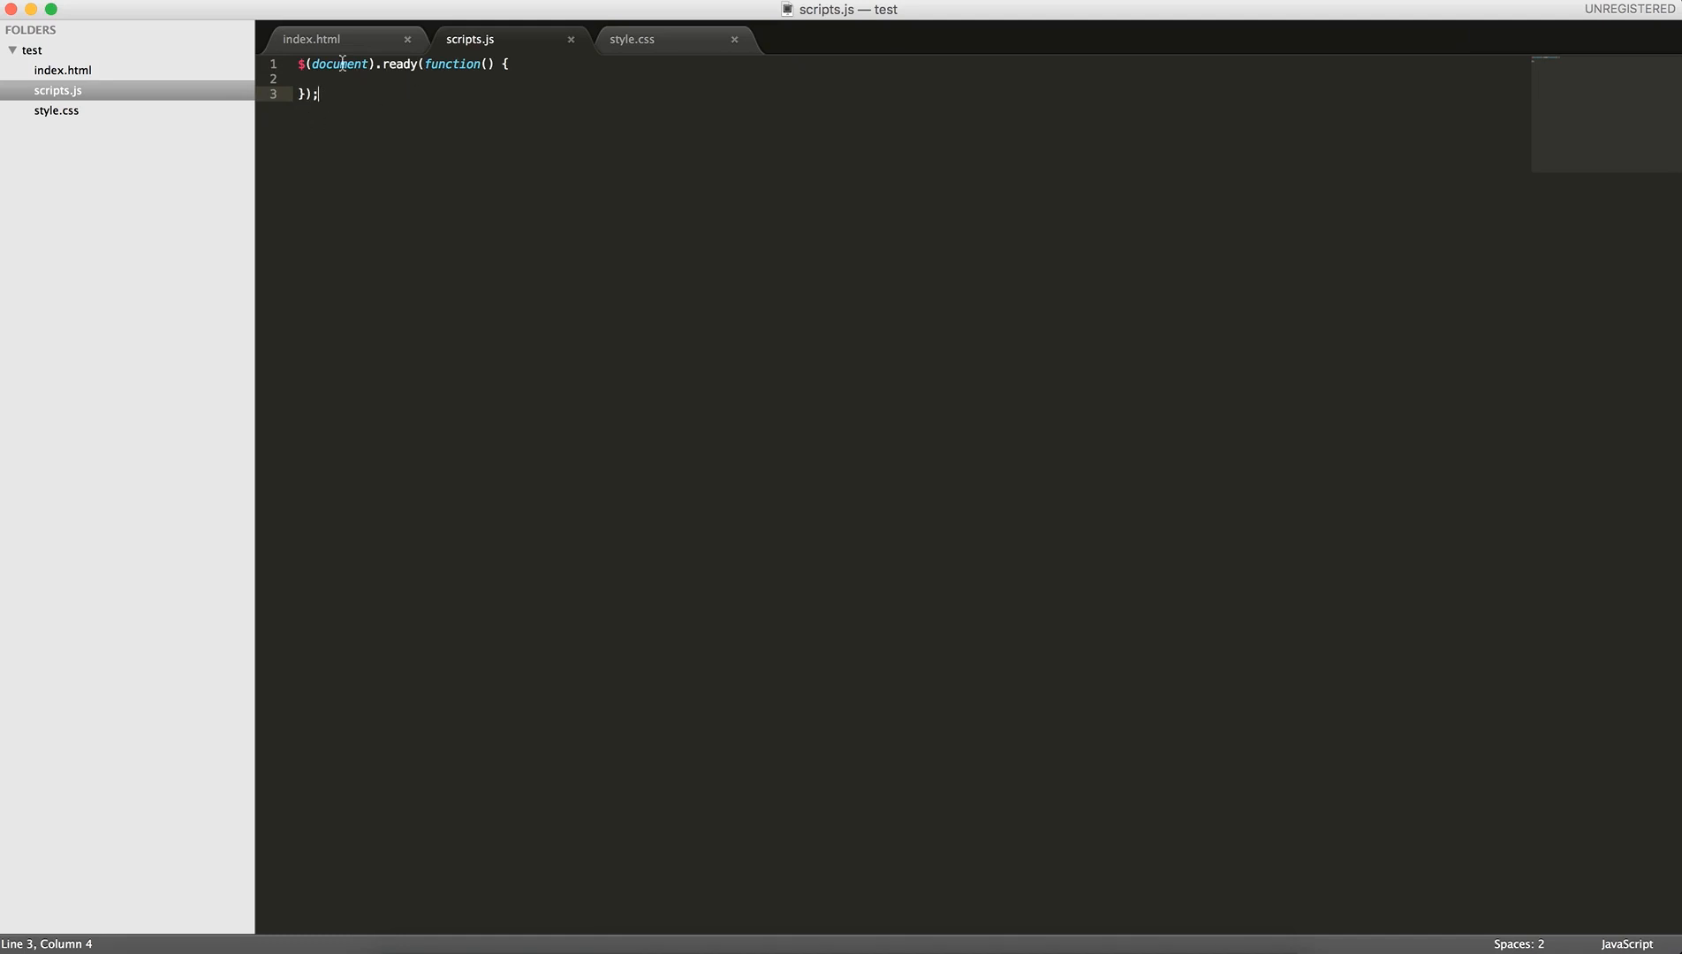
{"action": "left_click", "coordinate": [631, 39]}
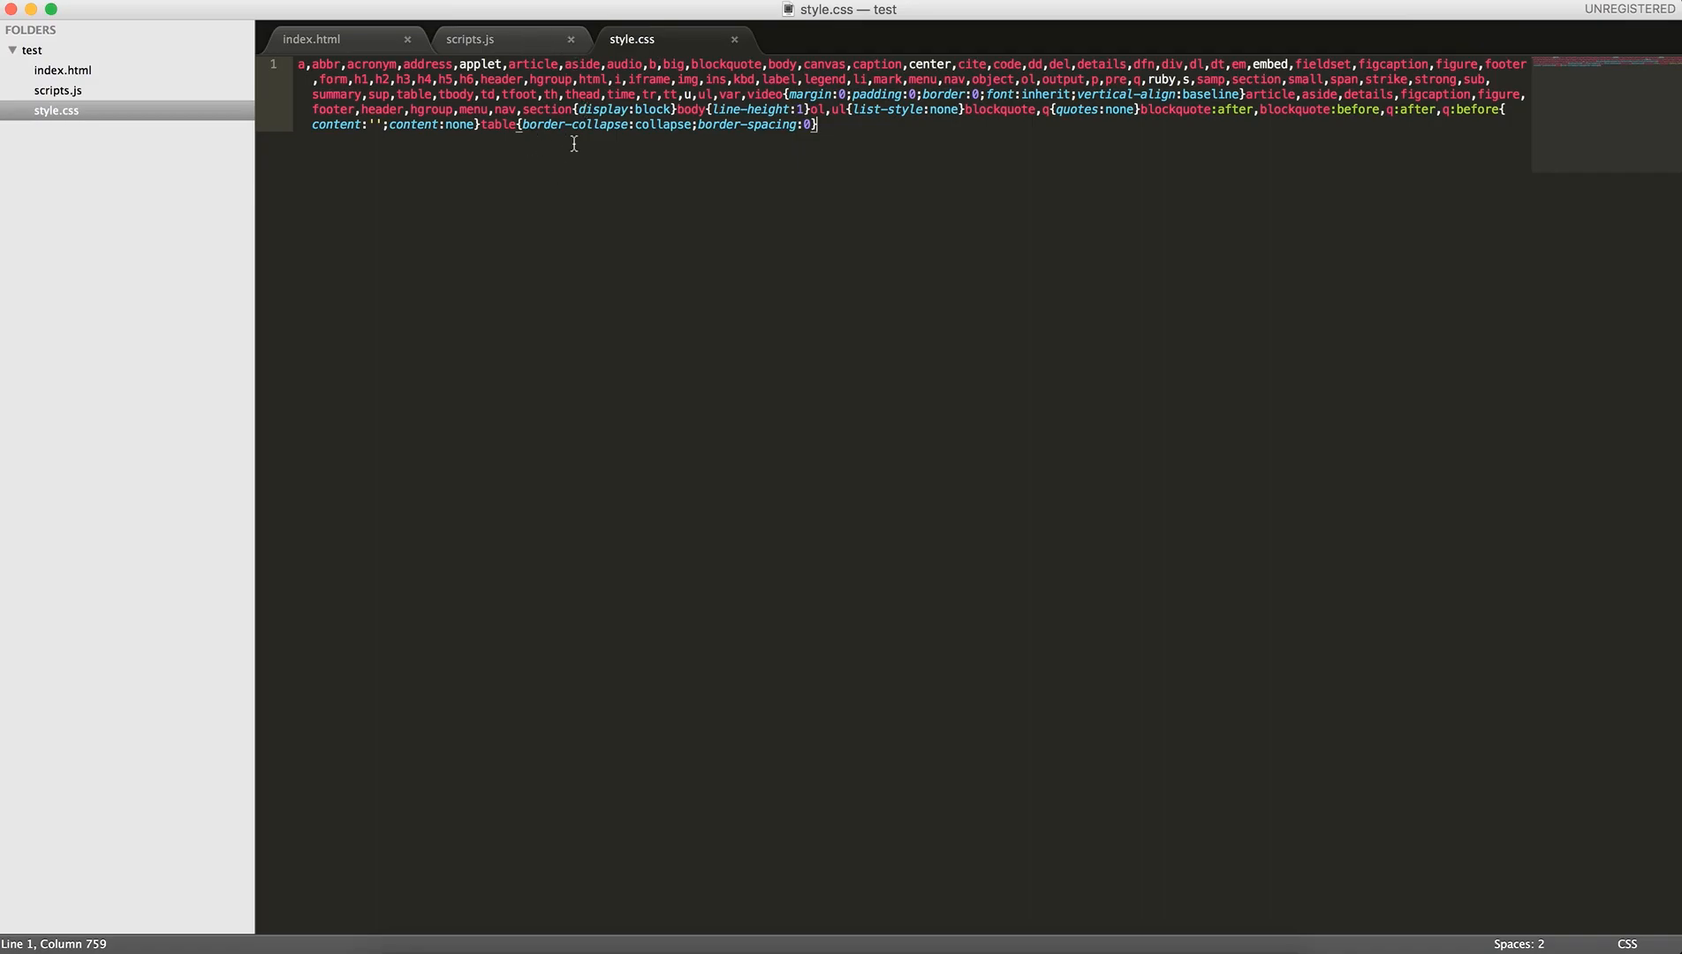
{"action": "left_click", "coordinate": [468, 39]}
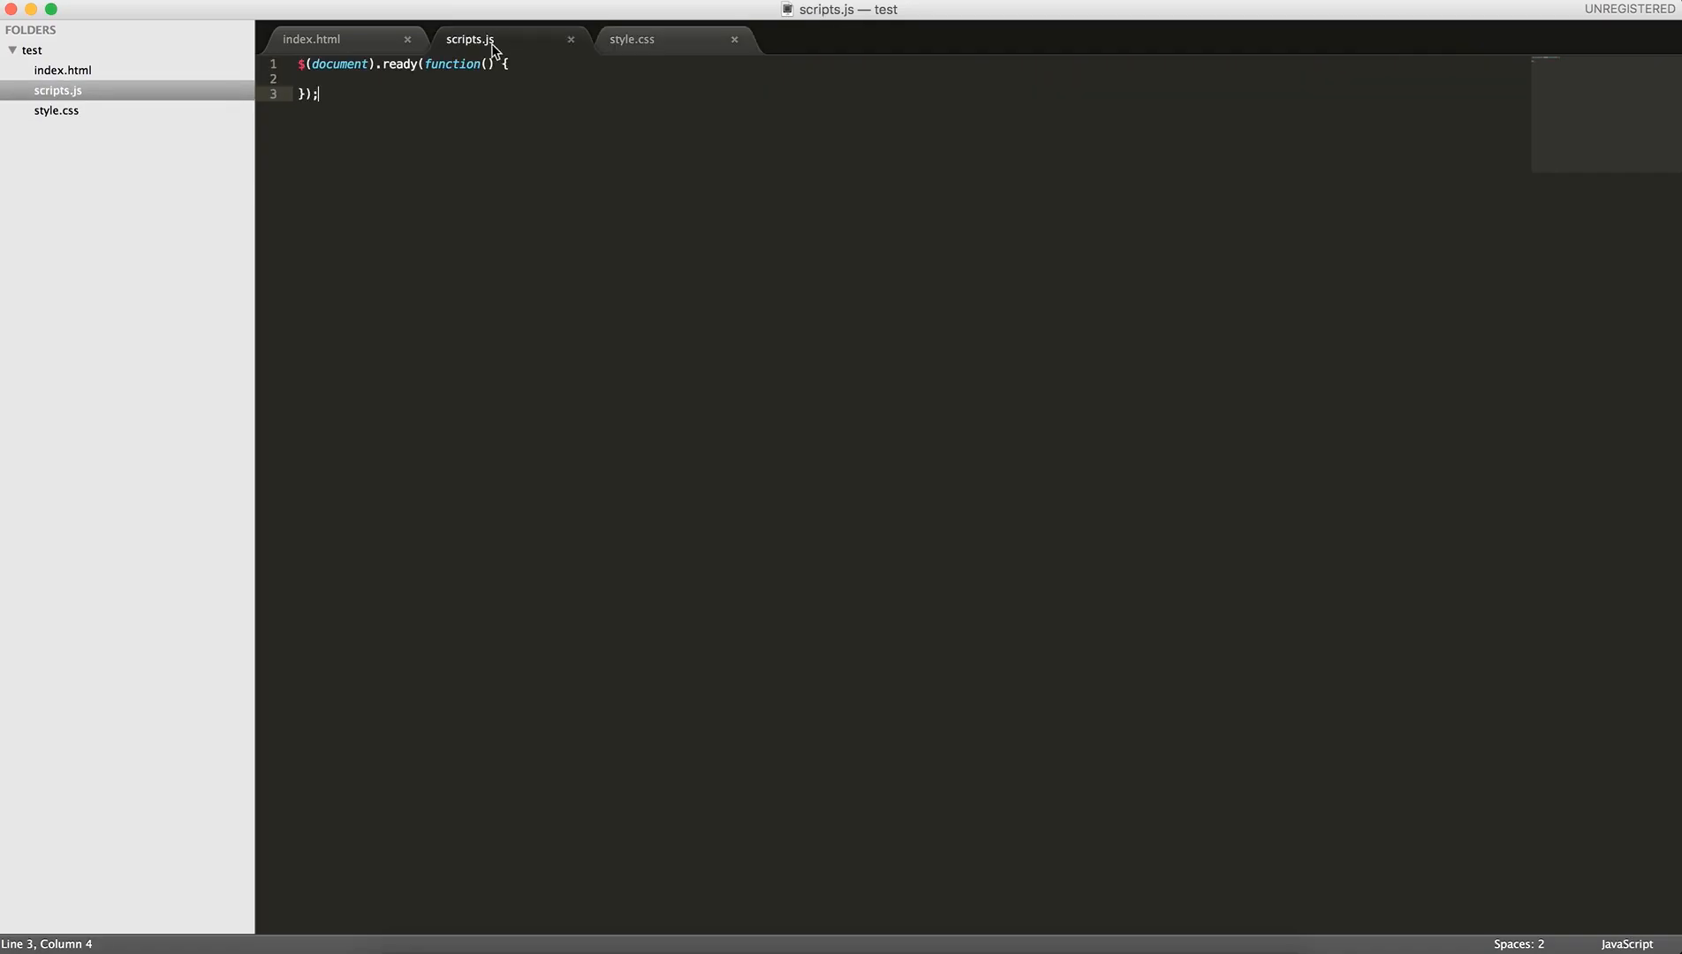
{"action": "key", "text": "cmd+s"}
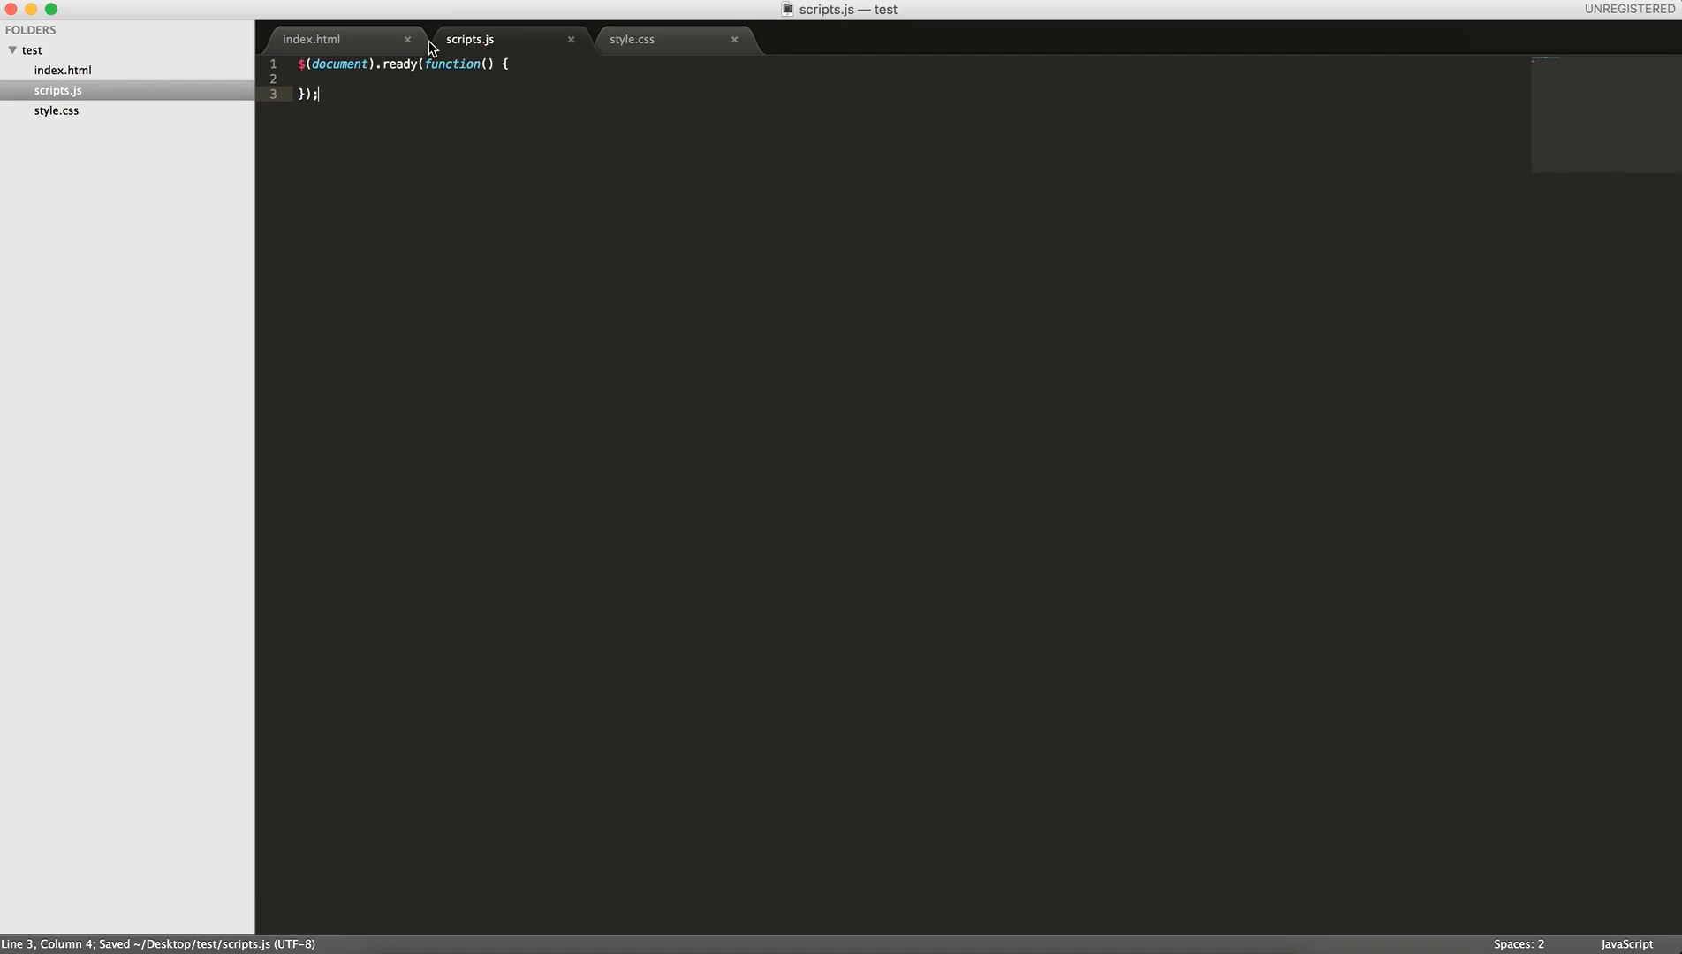
{"action": "left_click", "coordinate": [311, 39]}
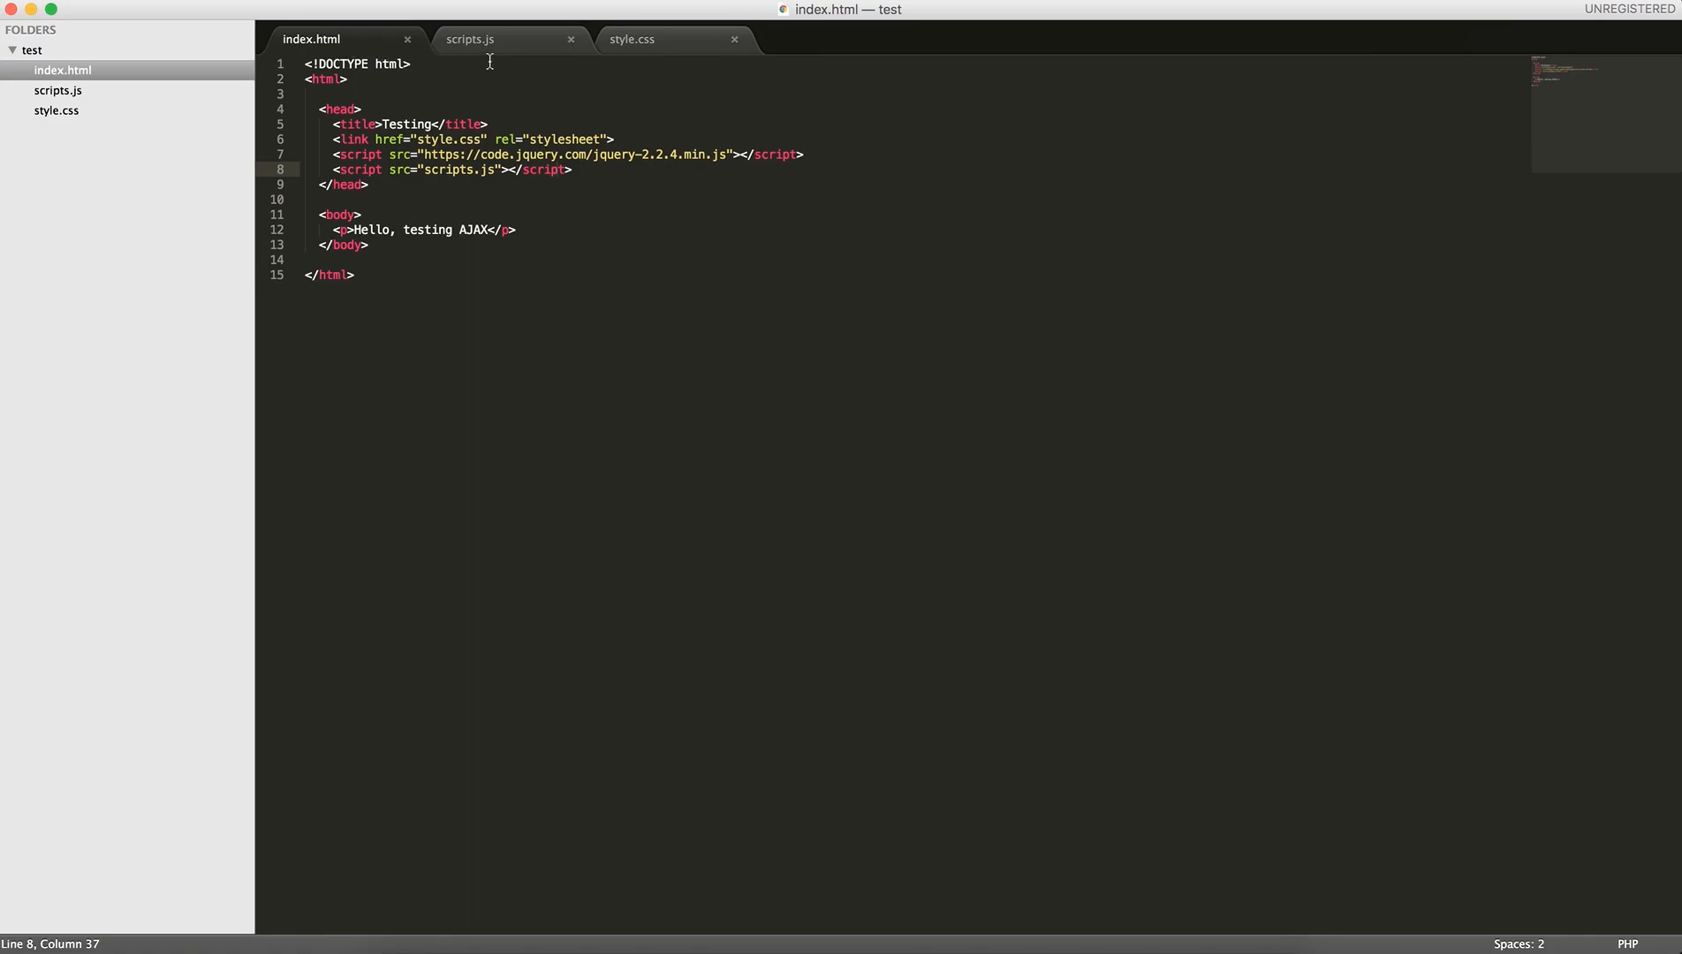
{"action": "left_click", "coordinate": [468, 39]}
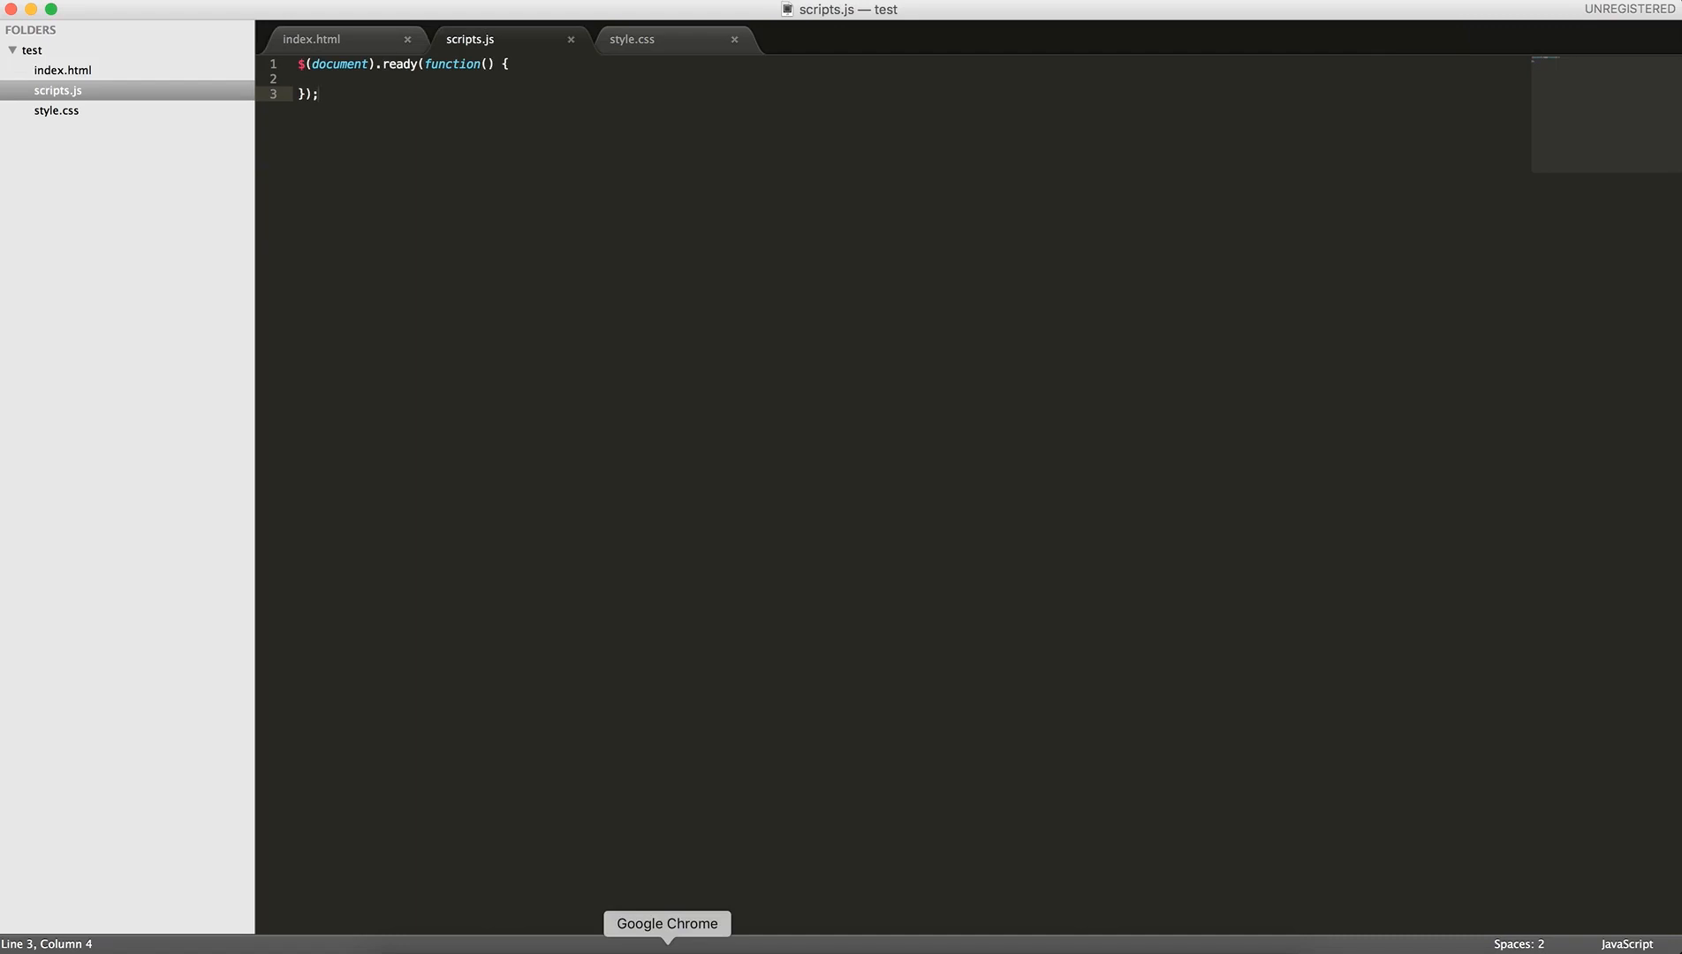
Switch to Chrome and highlight the func wrapper name in the coderbyte data.json response
{"action": "left_click", "coordinate": [667, 924]}
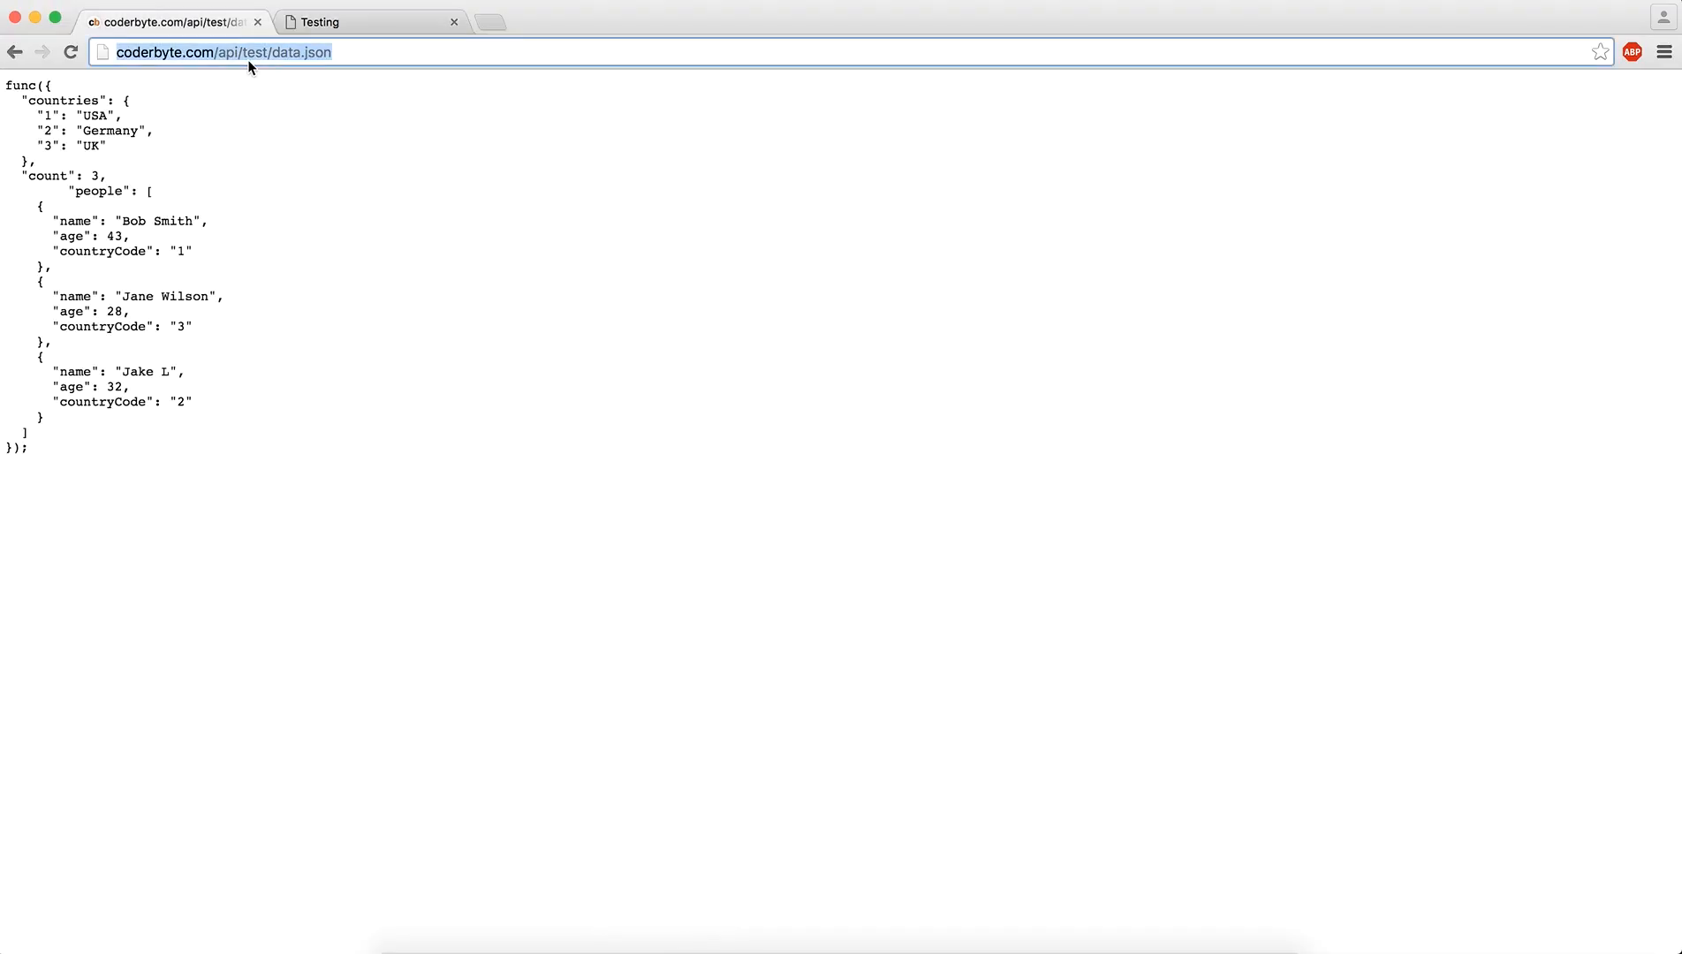
{"action": "left_click", "coordinate": [219, 51]}
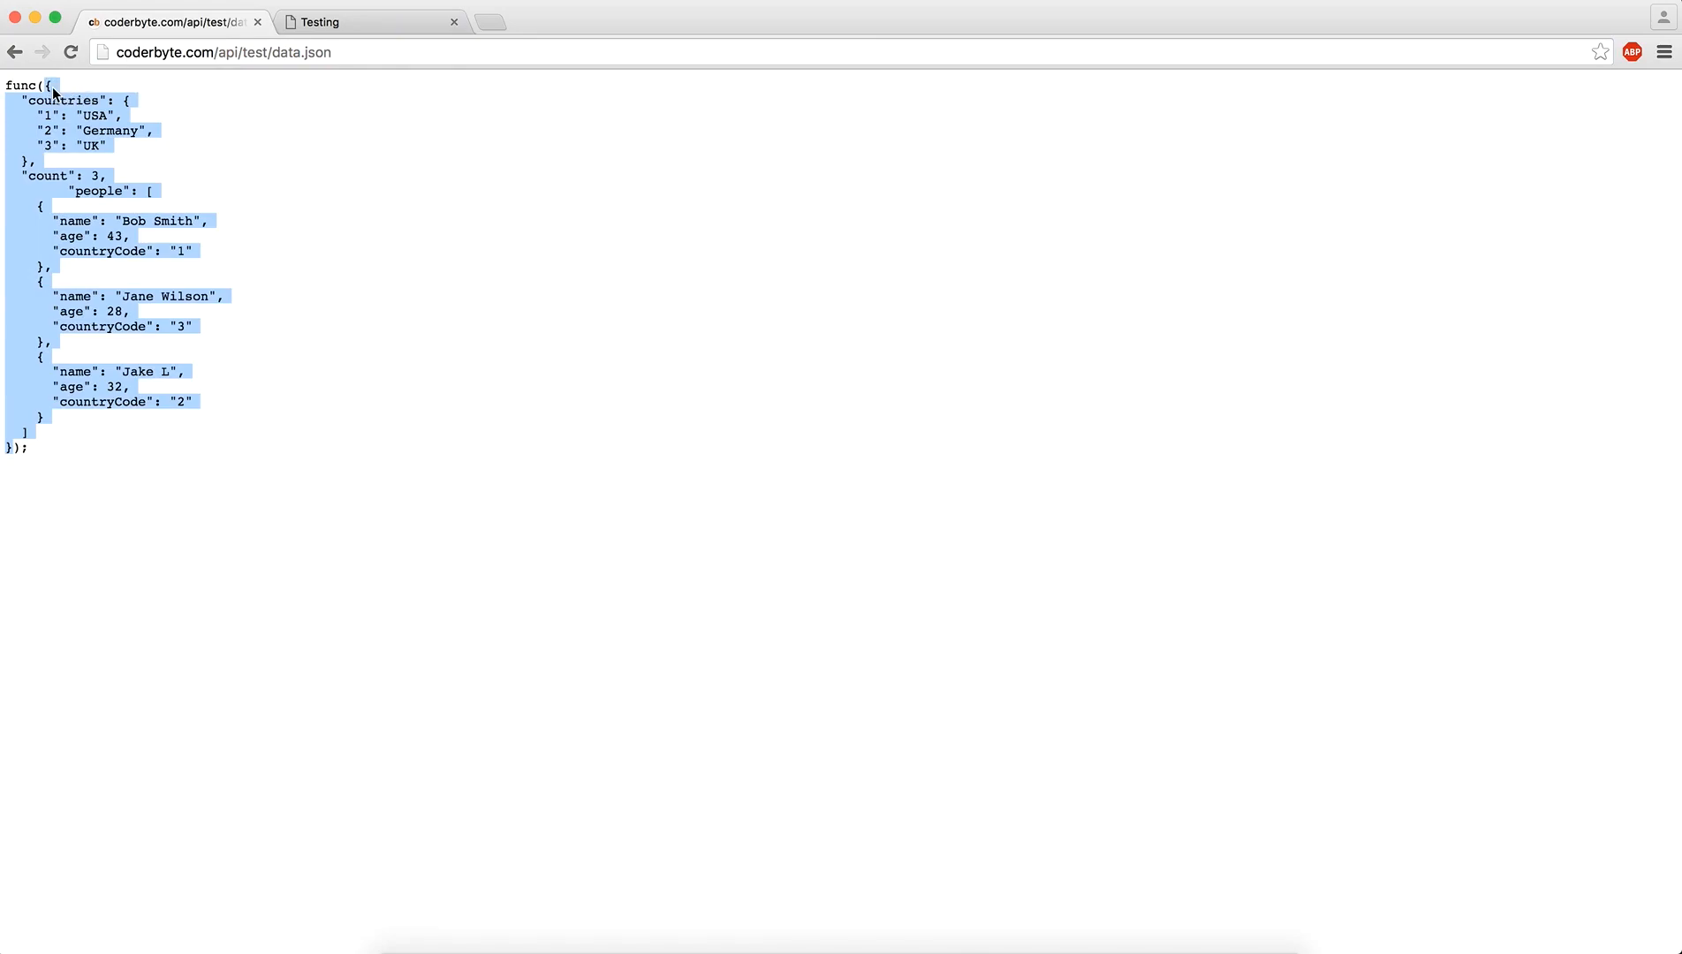
{"action": "mouse_move", "coordinate": [67, 122]}
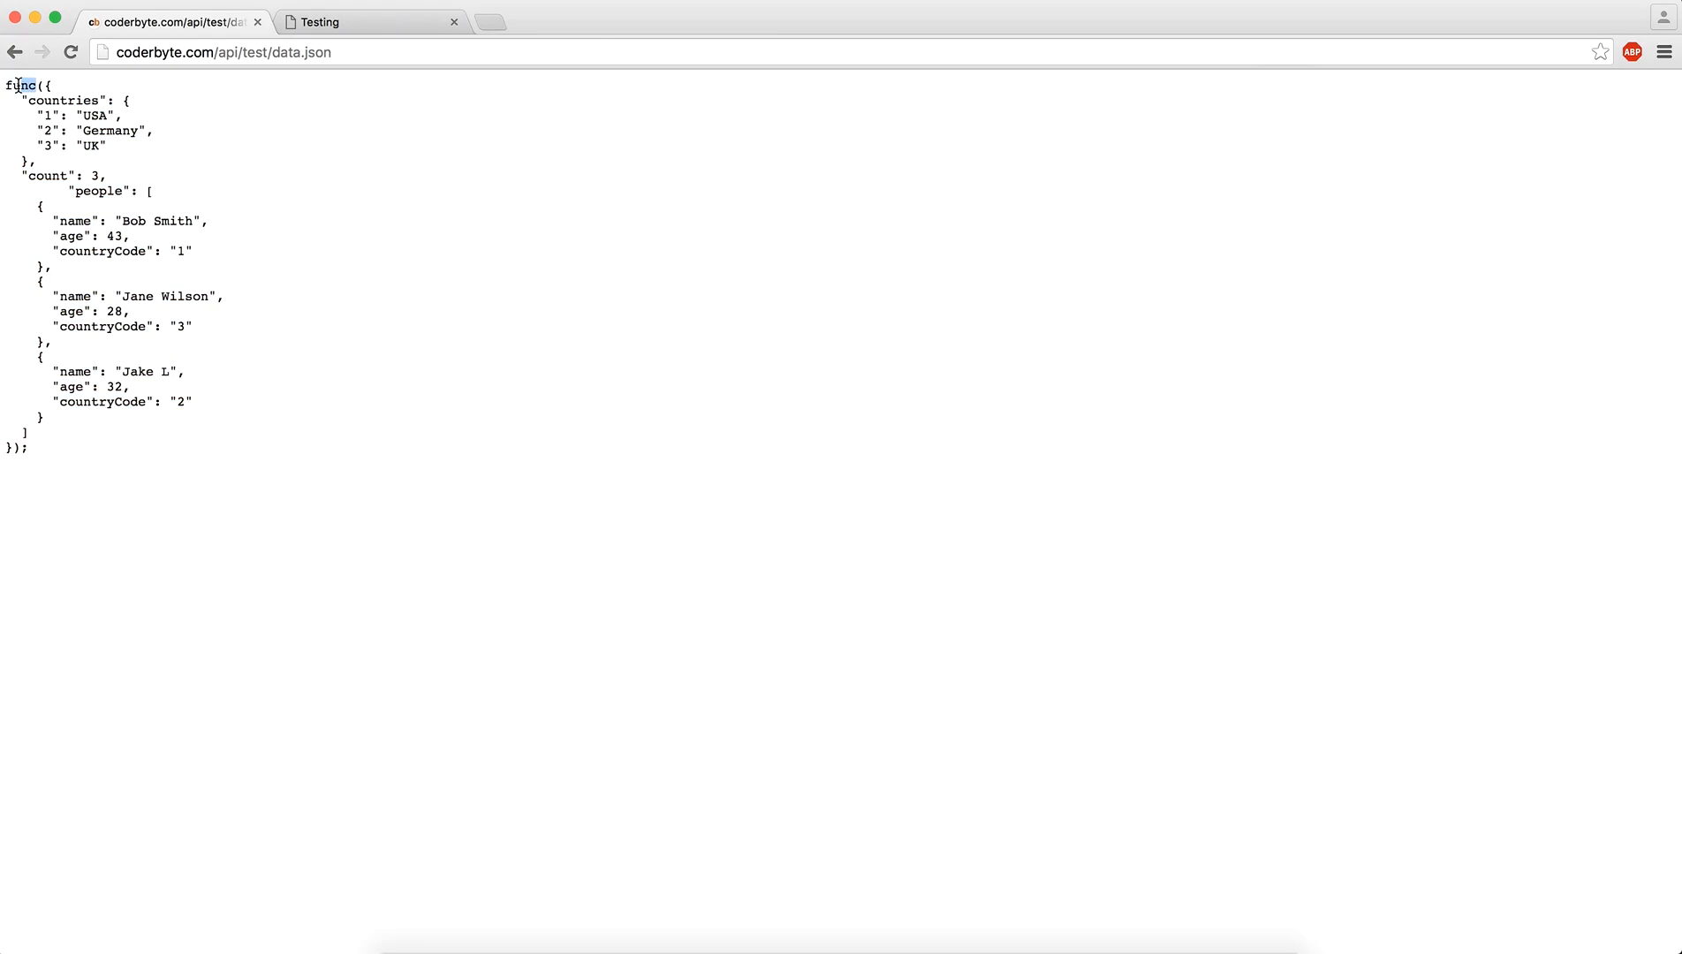
{"action": "left_click_drag", "start_coordinate": [16, 85], "coordinate": [129, 236]}
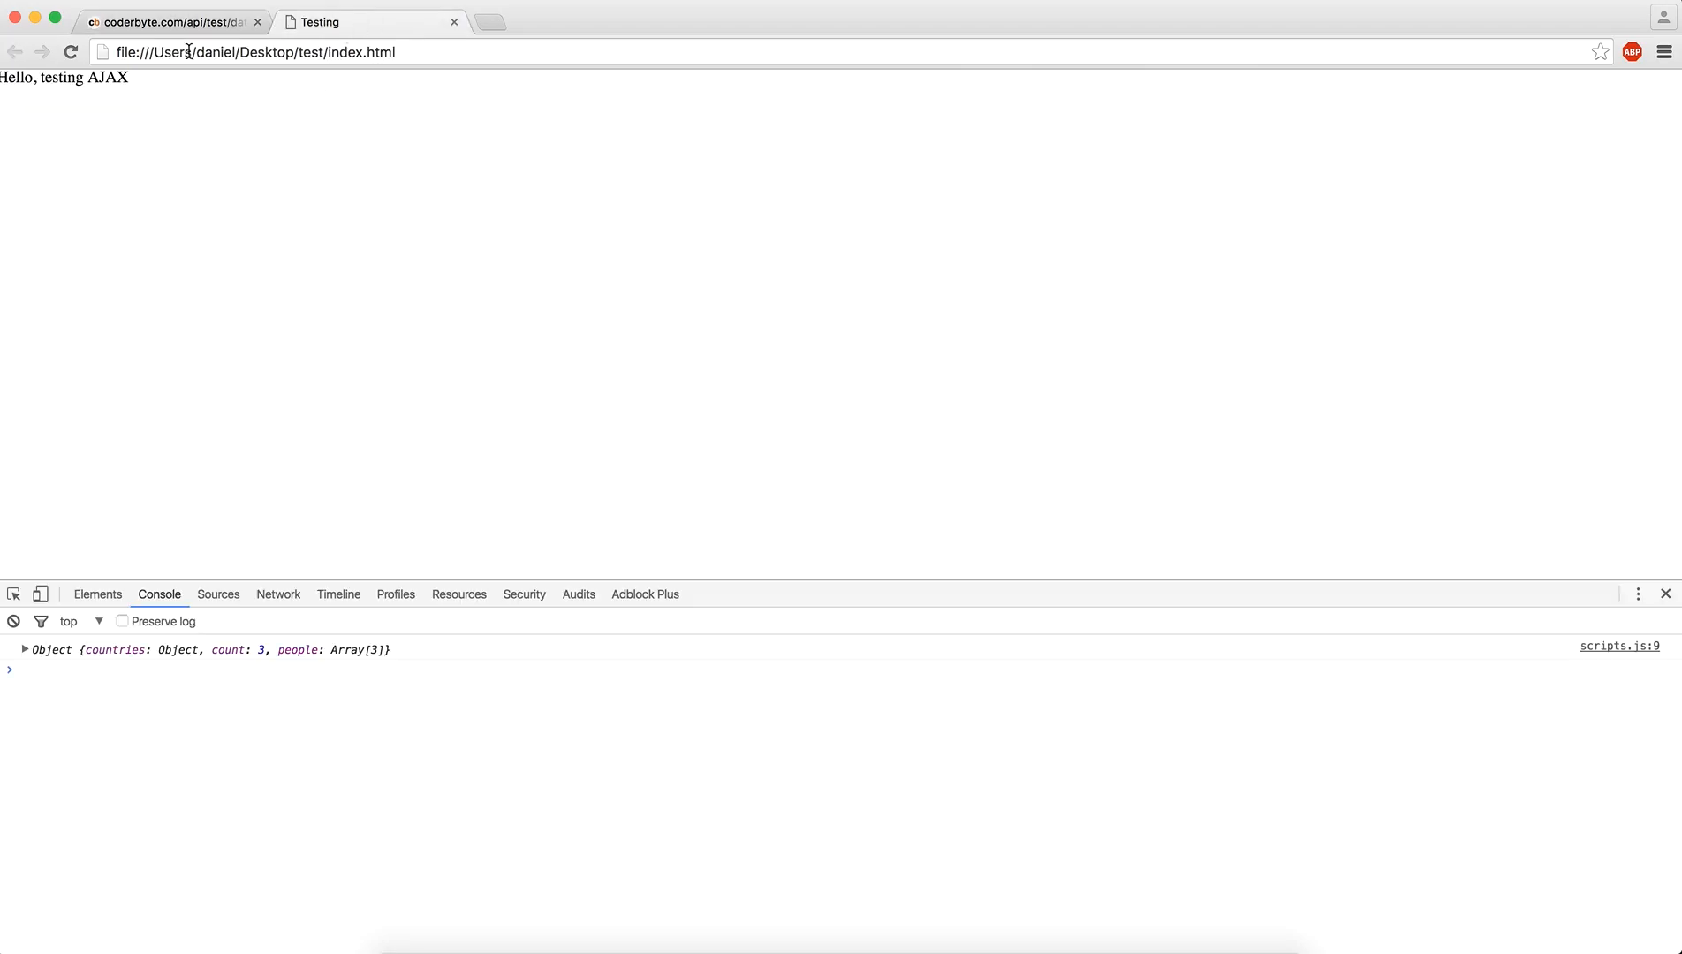
{"action": "left_click", "coordinate": [166, 21]}
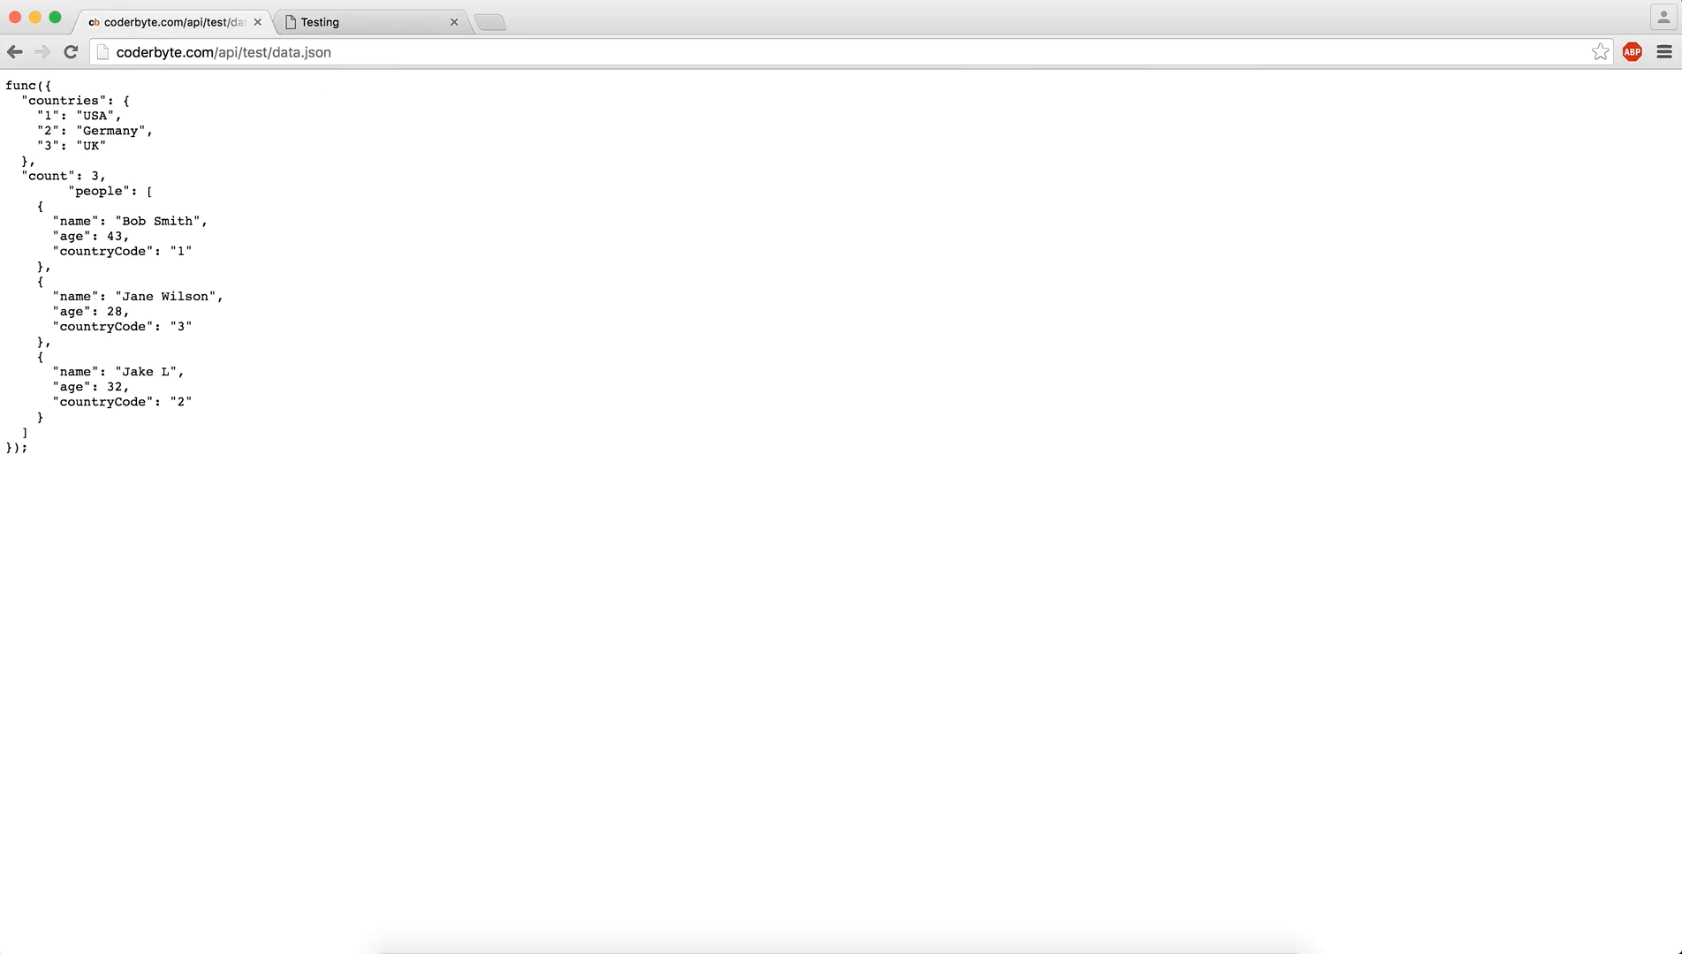
{"action": "left_click", "coordinate": [369, 21]}
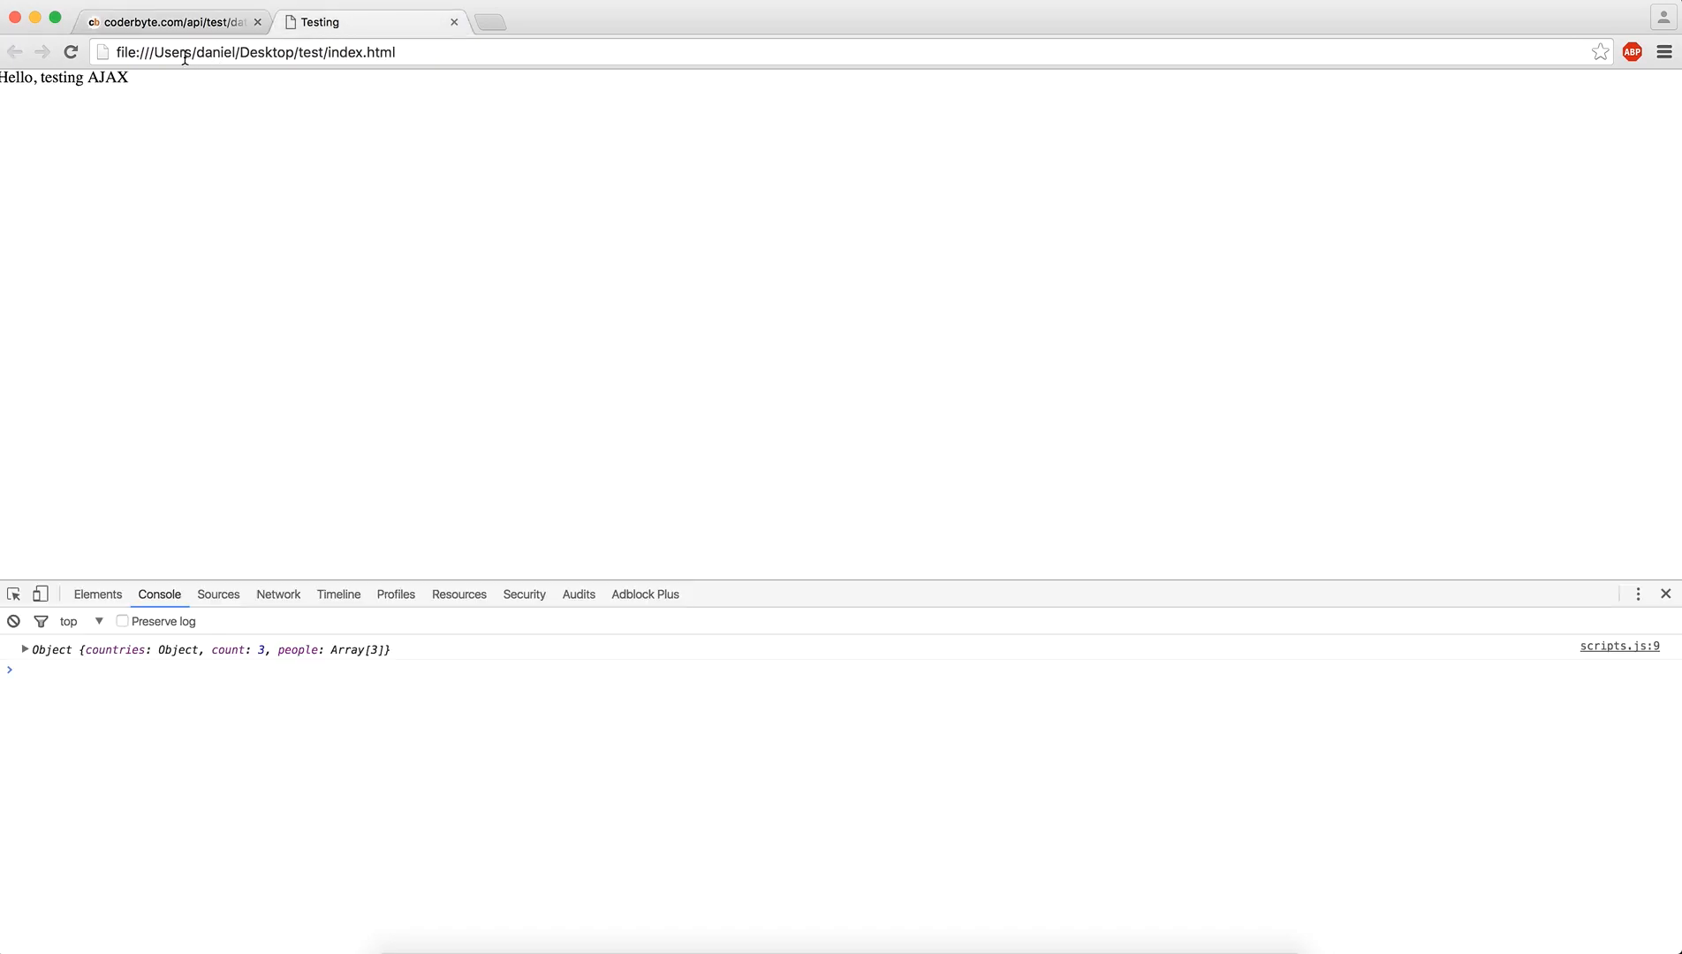
{"action": "mouse_move", "coordinate": [331, 144]}
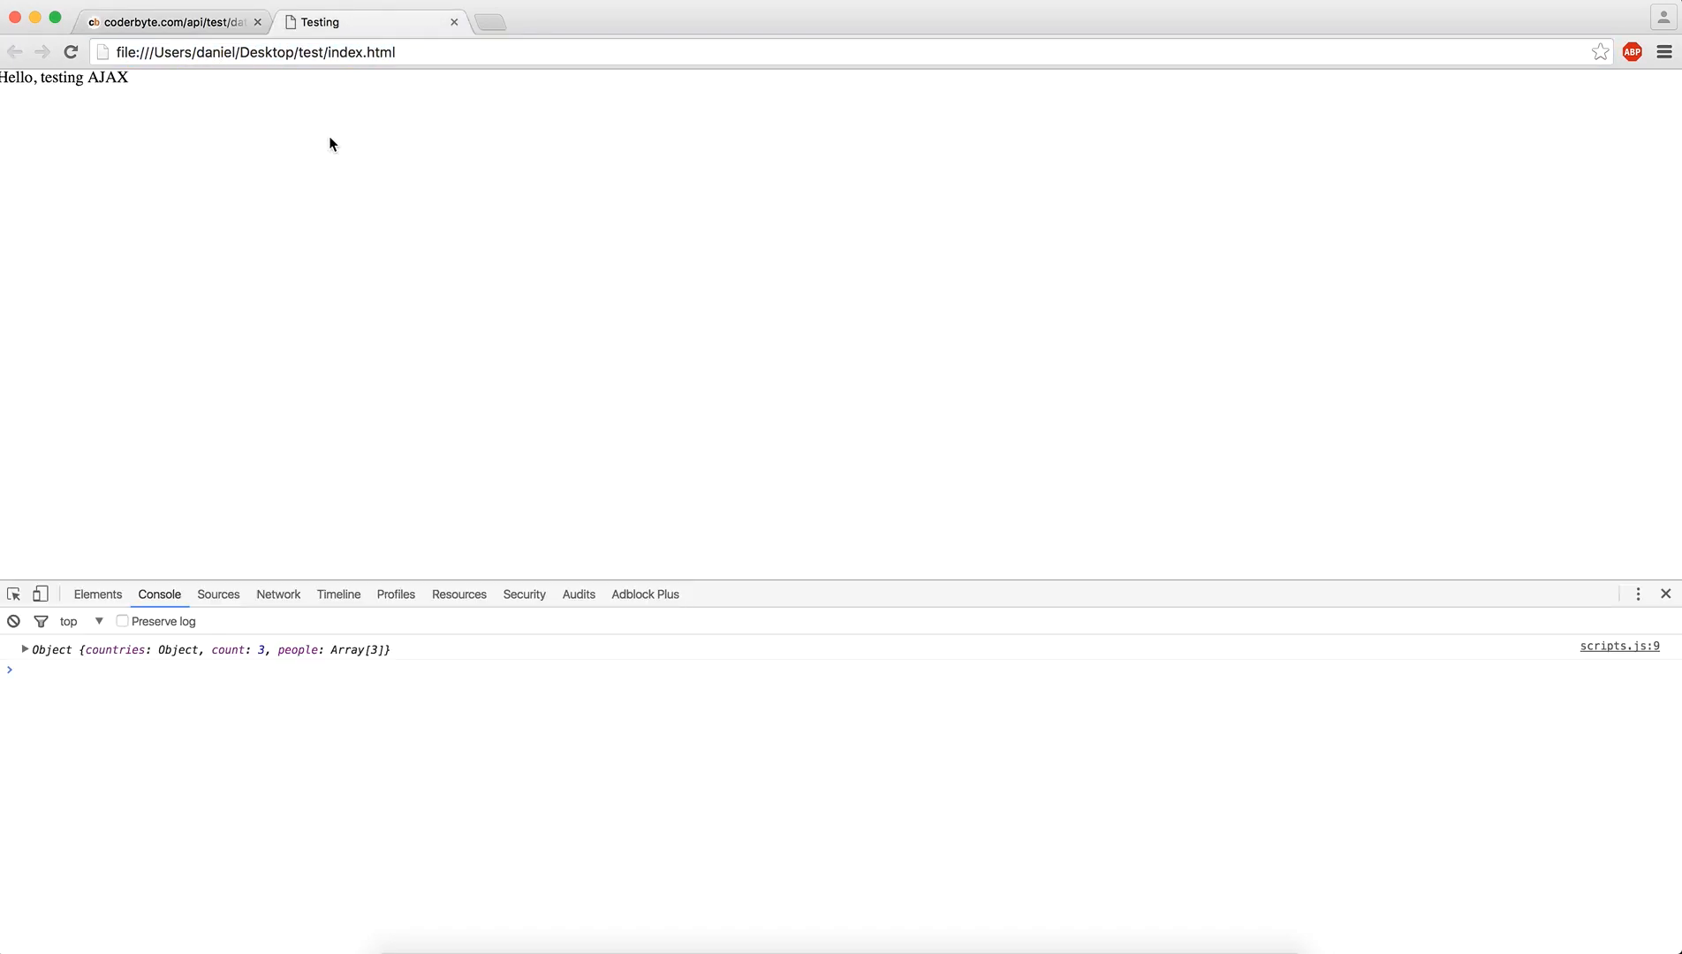
{"action": "left_click", "coordinate": [171, 21]}
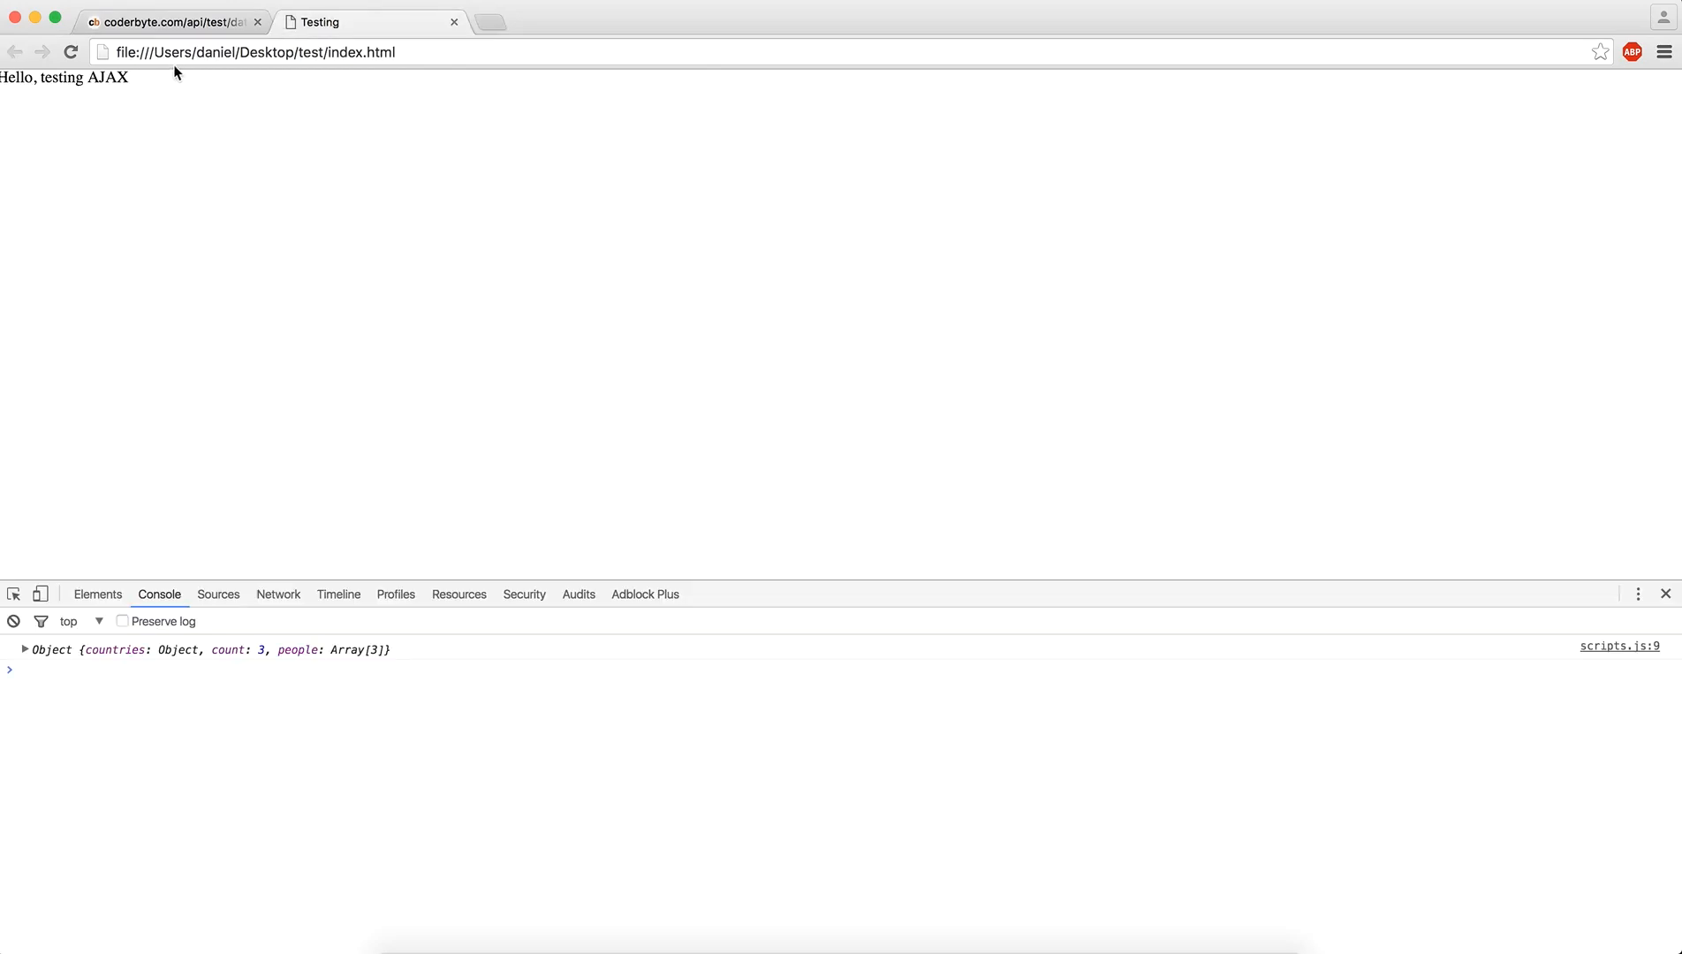
{"action": "mouse_move", "coordinate": [226, 21]}
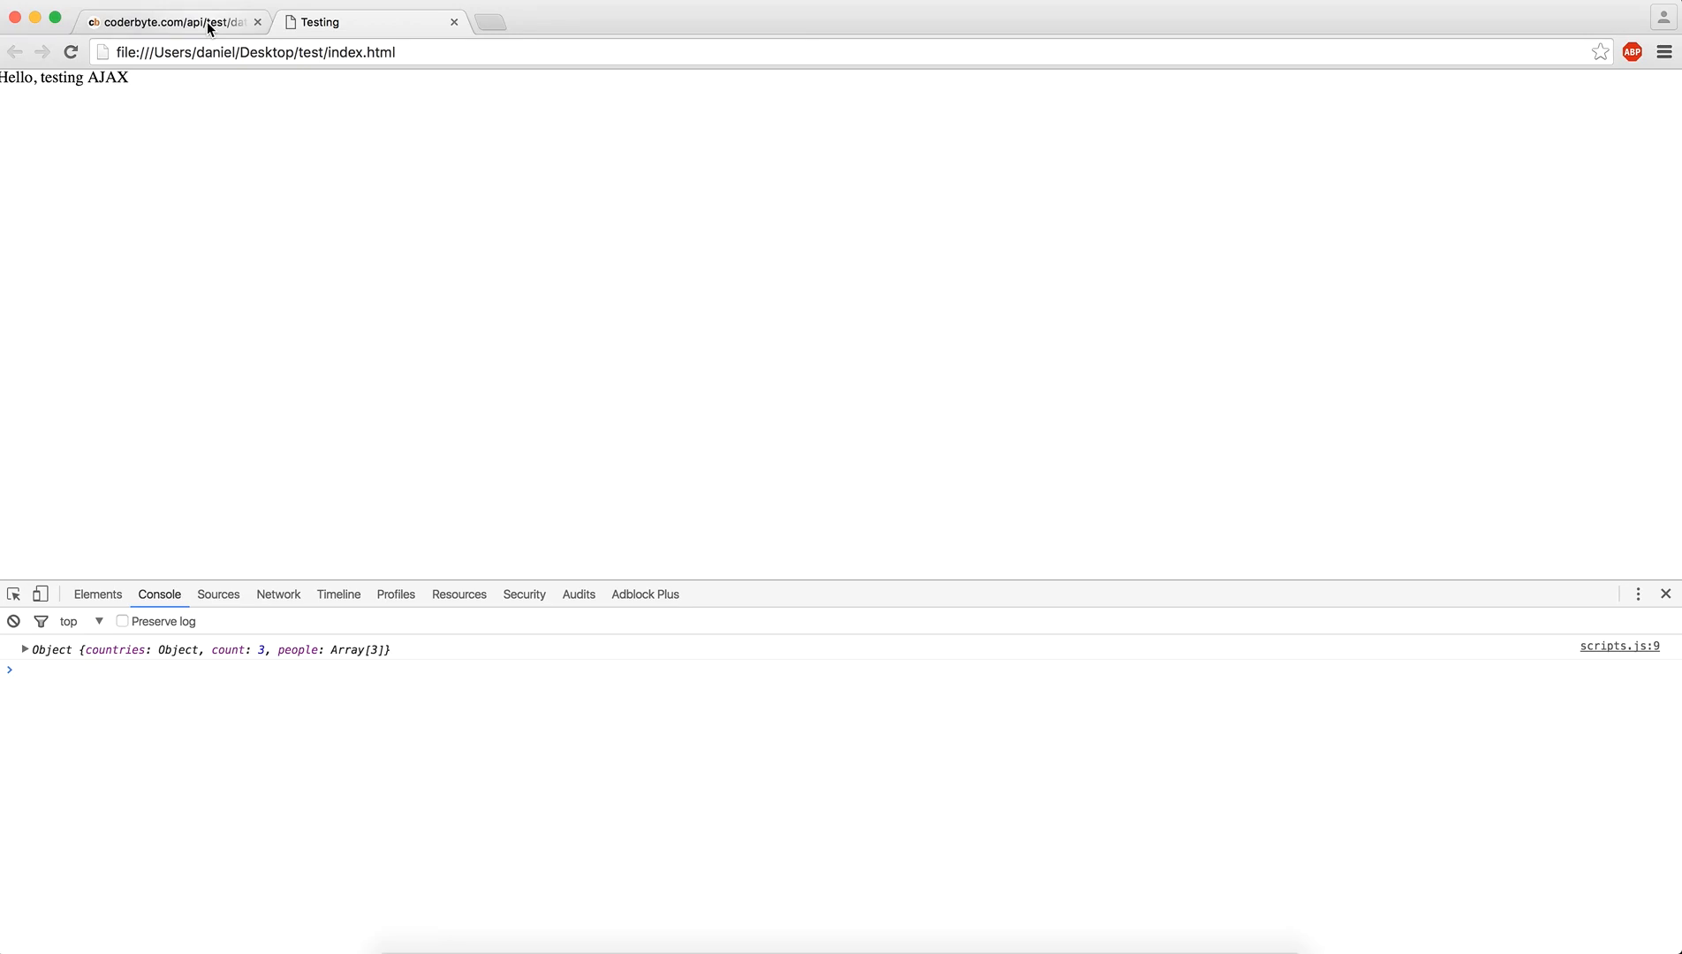
Revisit the coderbyte data.json tab to look over its people entries
{"action": "left_click", "coordinate": [171, 21]}
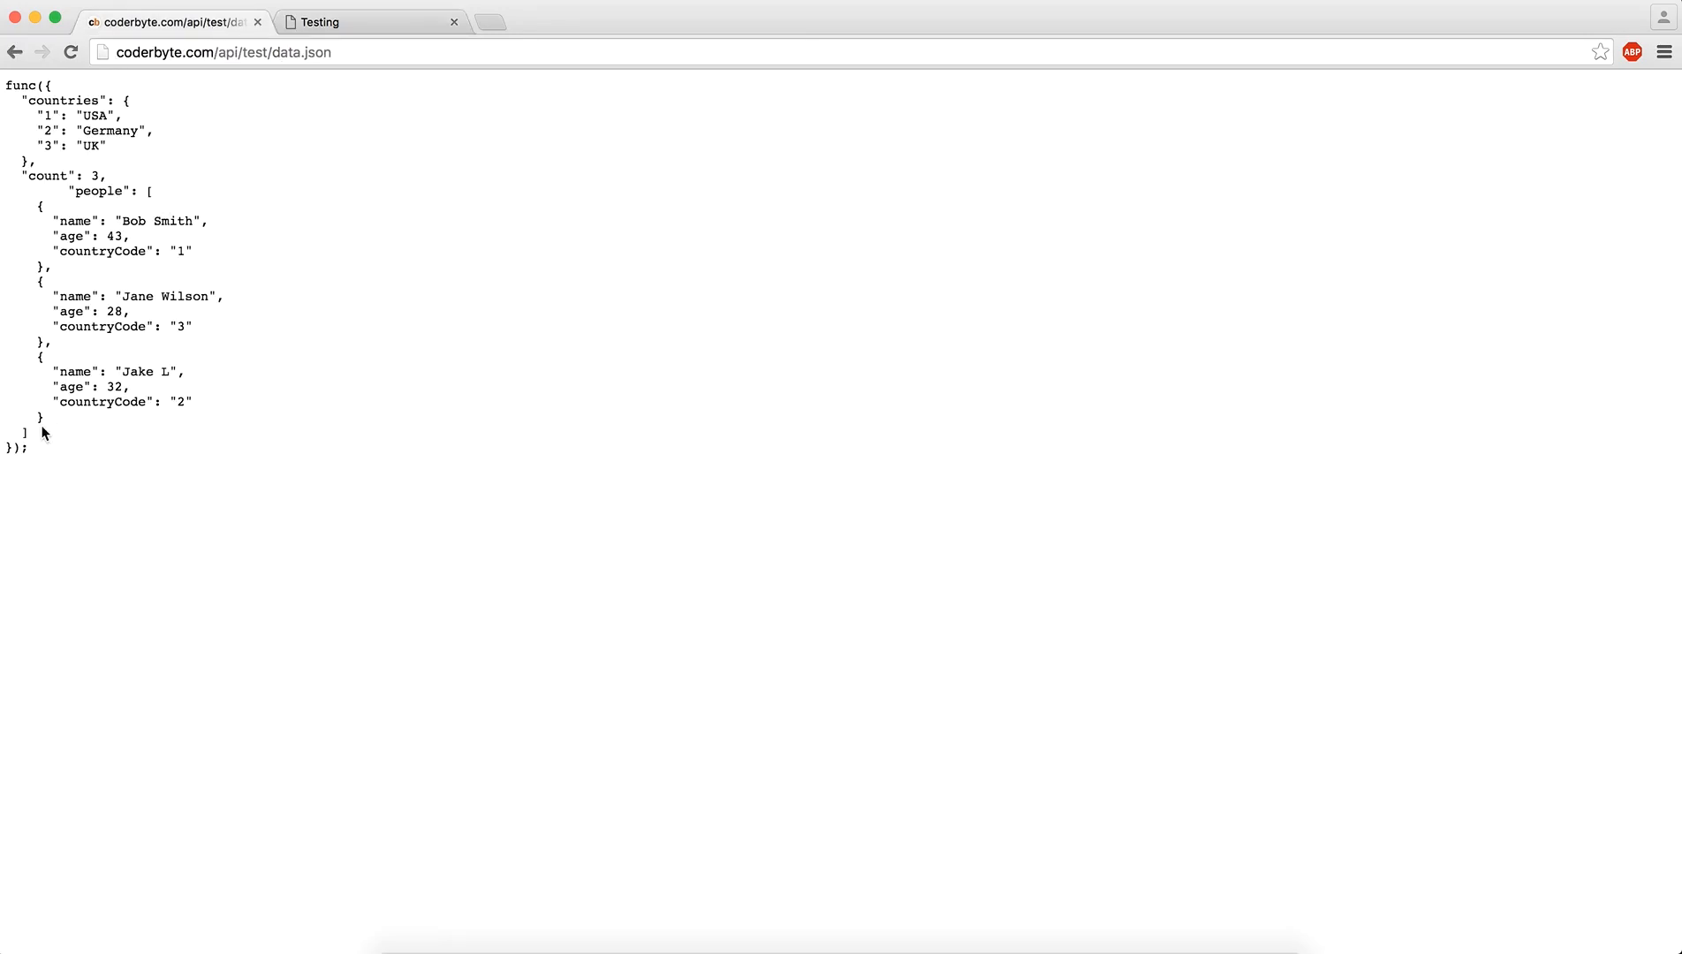
{"action": "mouse_move", "coordinate": [157, 357]}
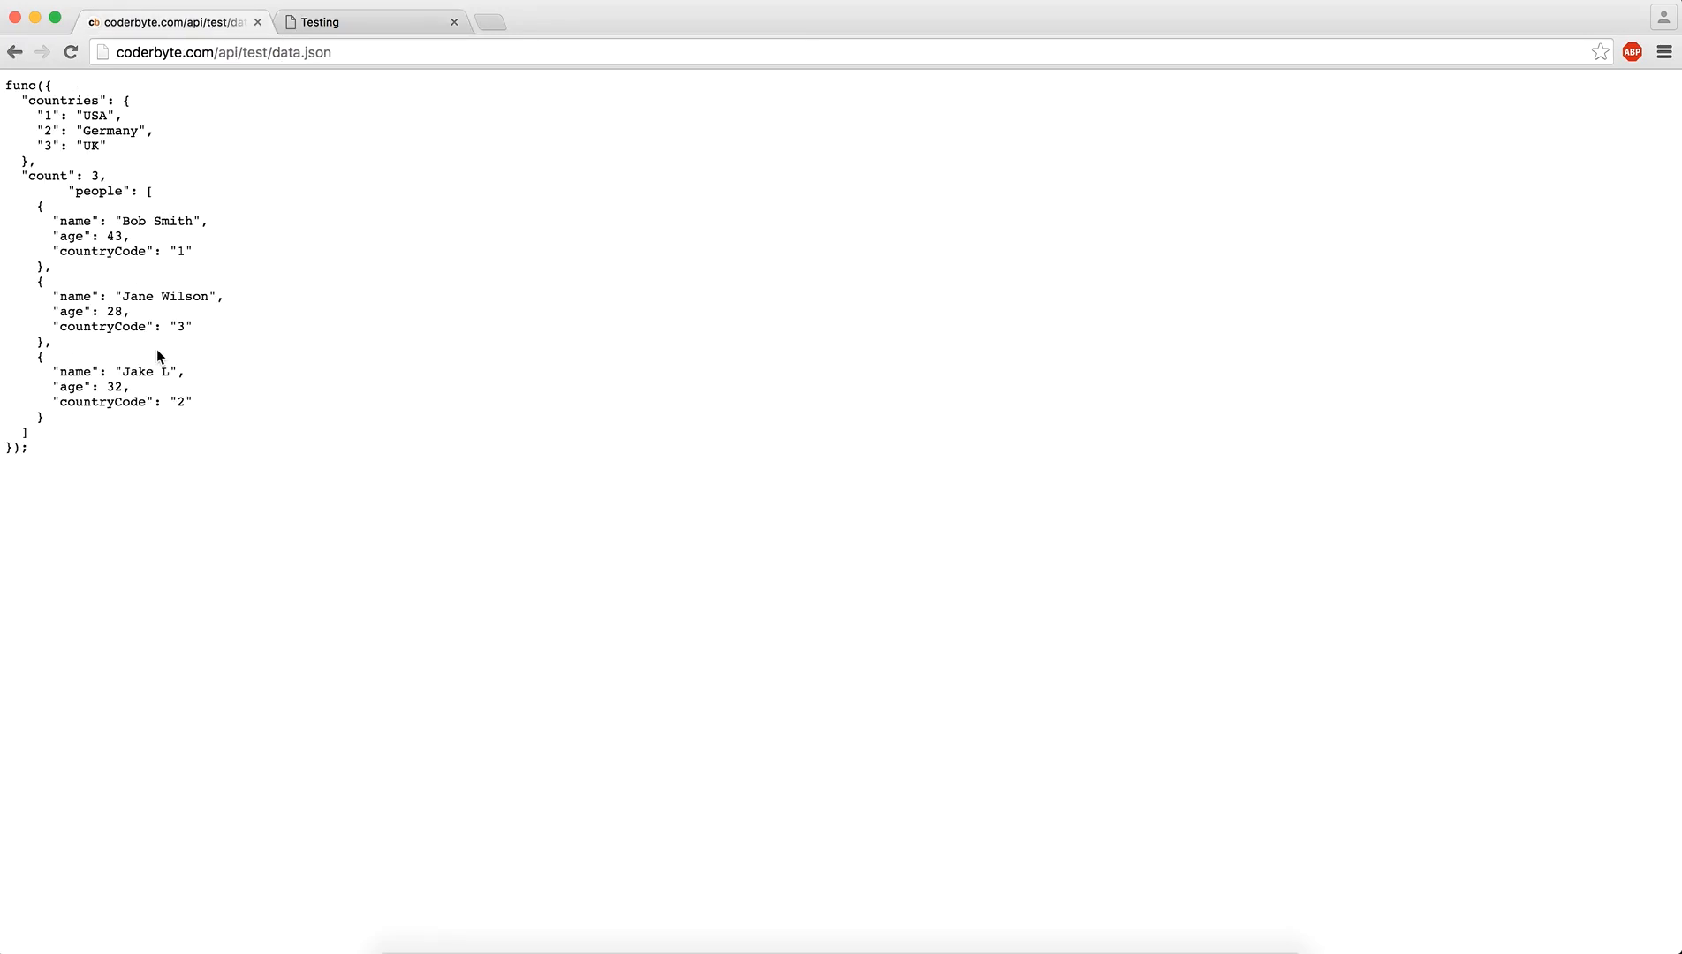
{"action": "mouse_move", "coordinate": [113, 118]}
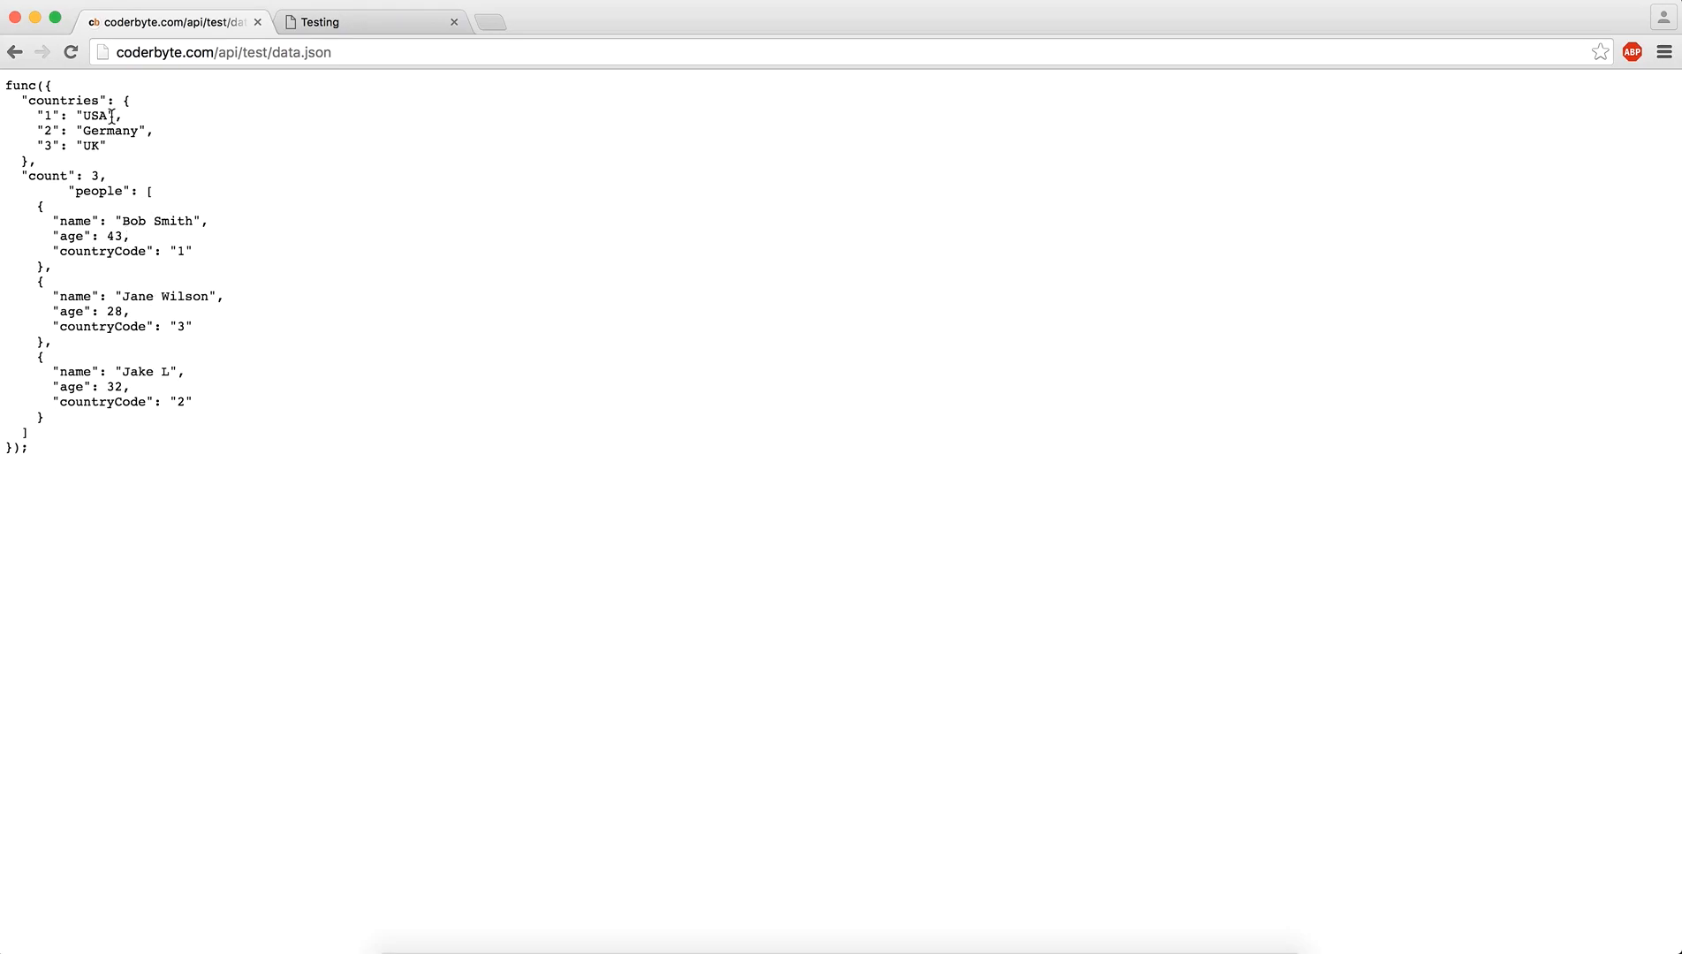
{"action": "mouse_move", "coordinate": [158, 301]}
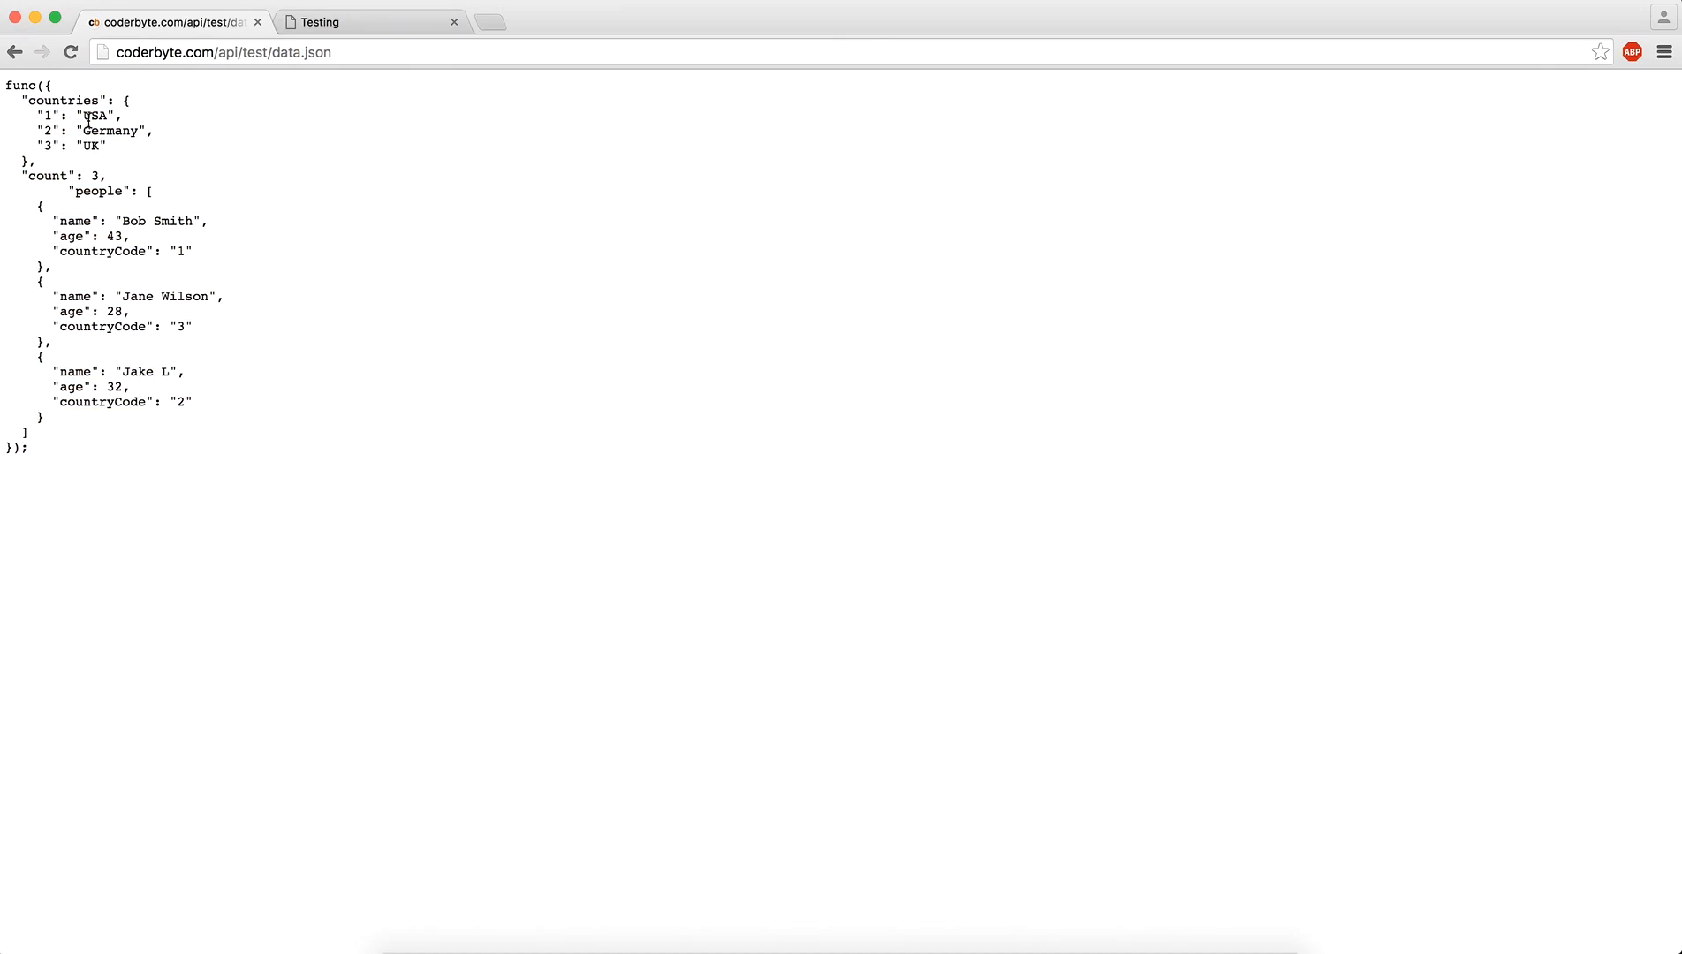
{"action": "mouse_move", "coordinate": [60, 465]}
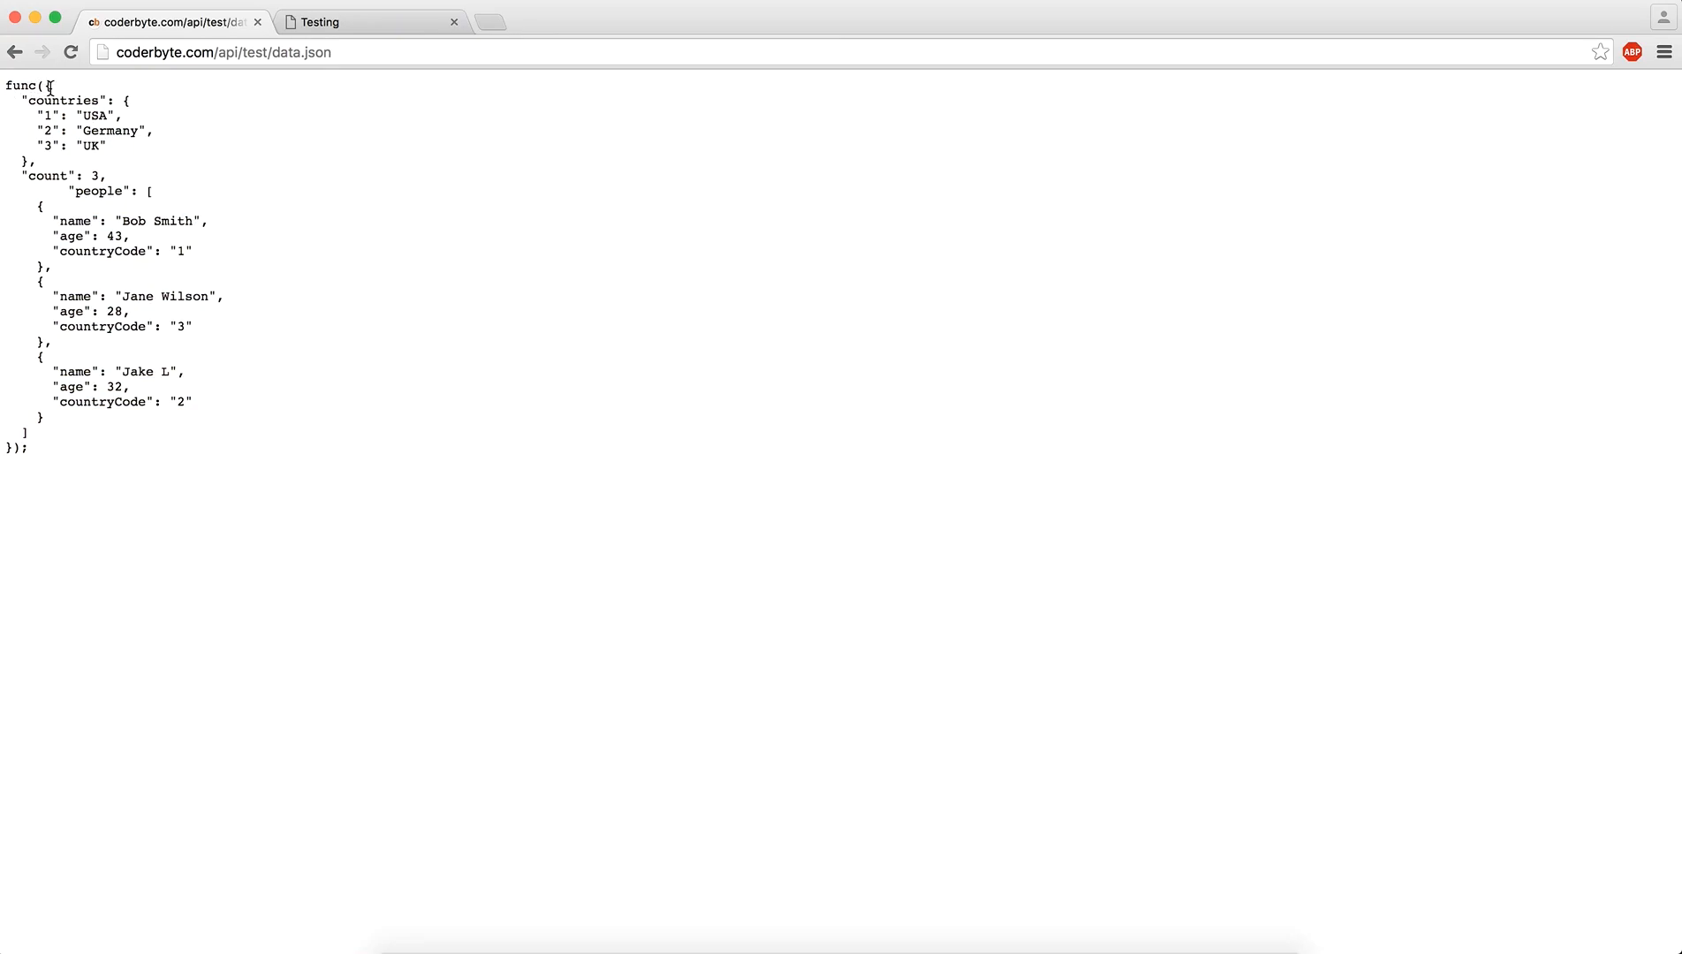
{"action": "mouse_move", "coordinate": [48, 87]}
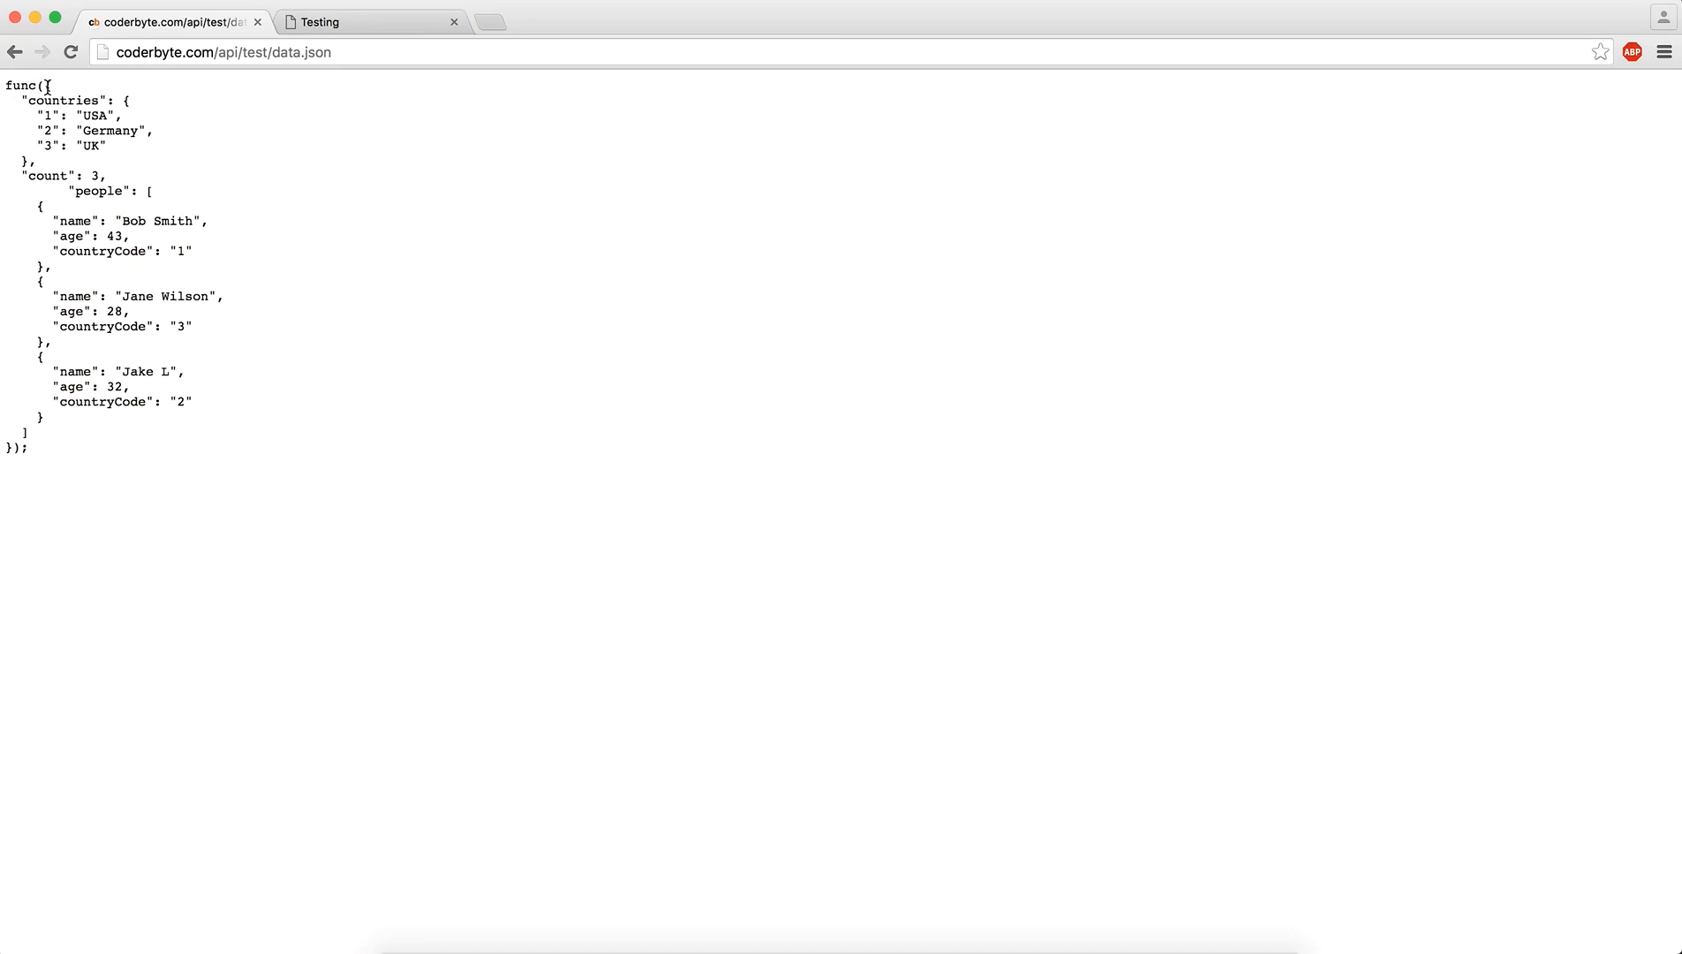
{"action": "double_click", "coordinate": [19, 87]}
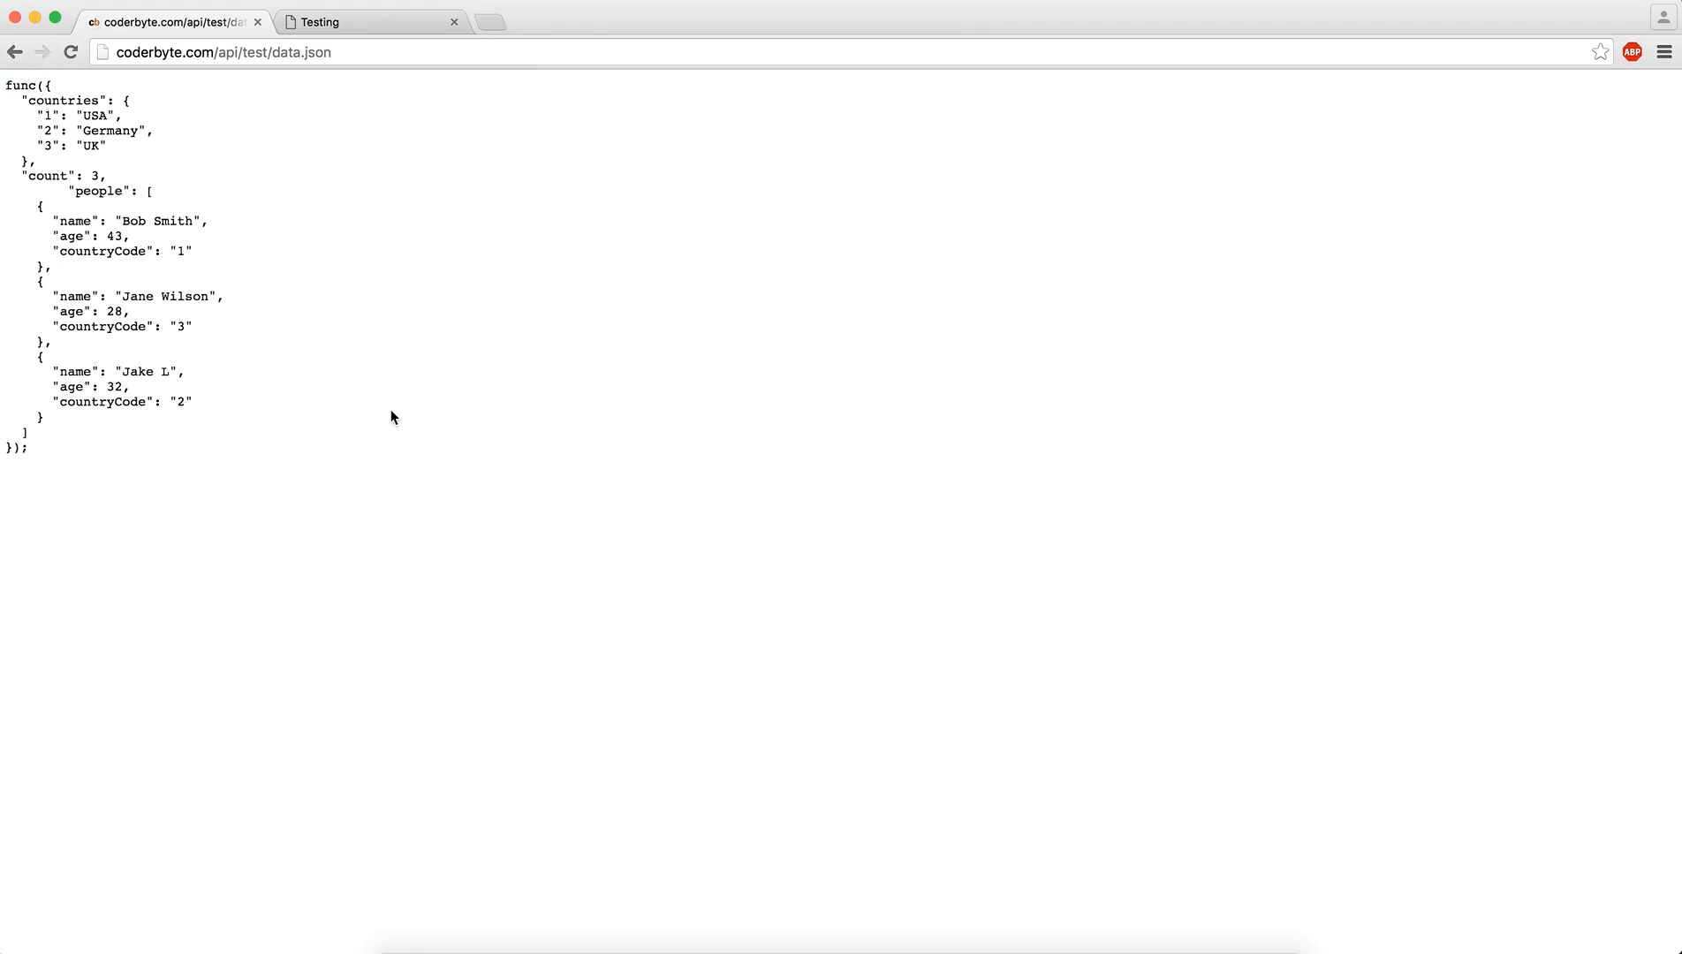
{"action": "mouse_move", "coordinate": [124, 348]}
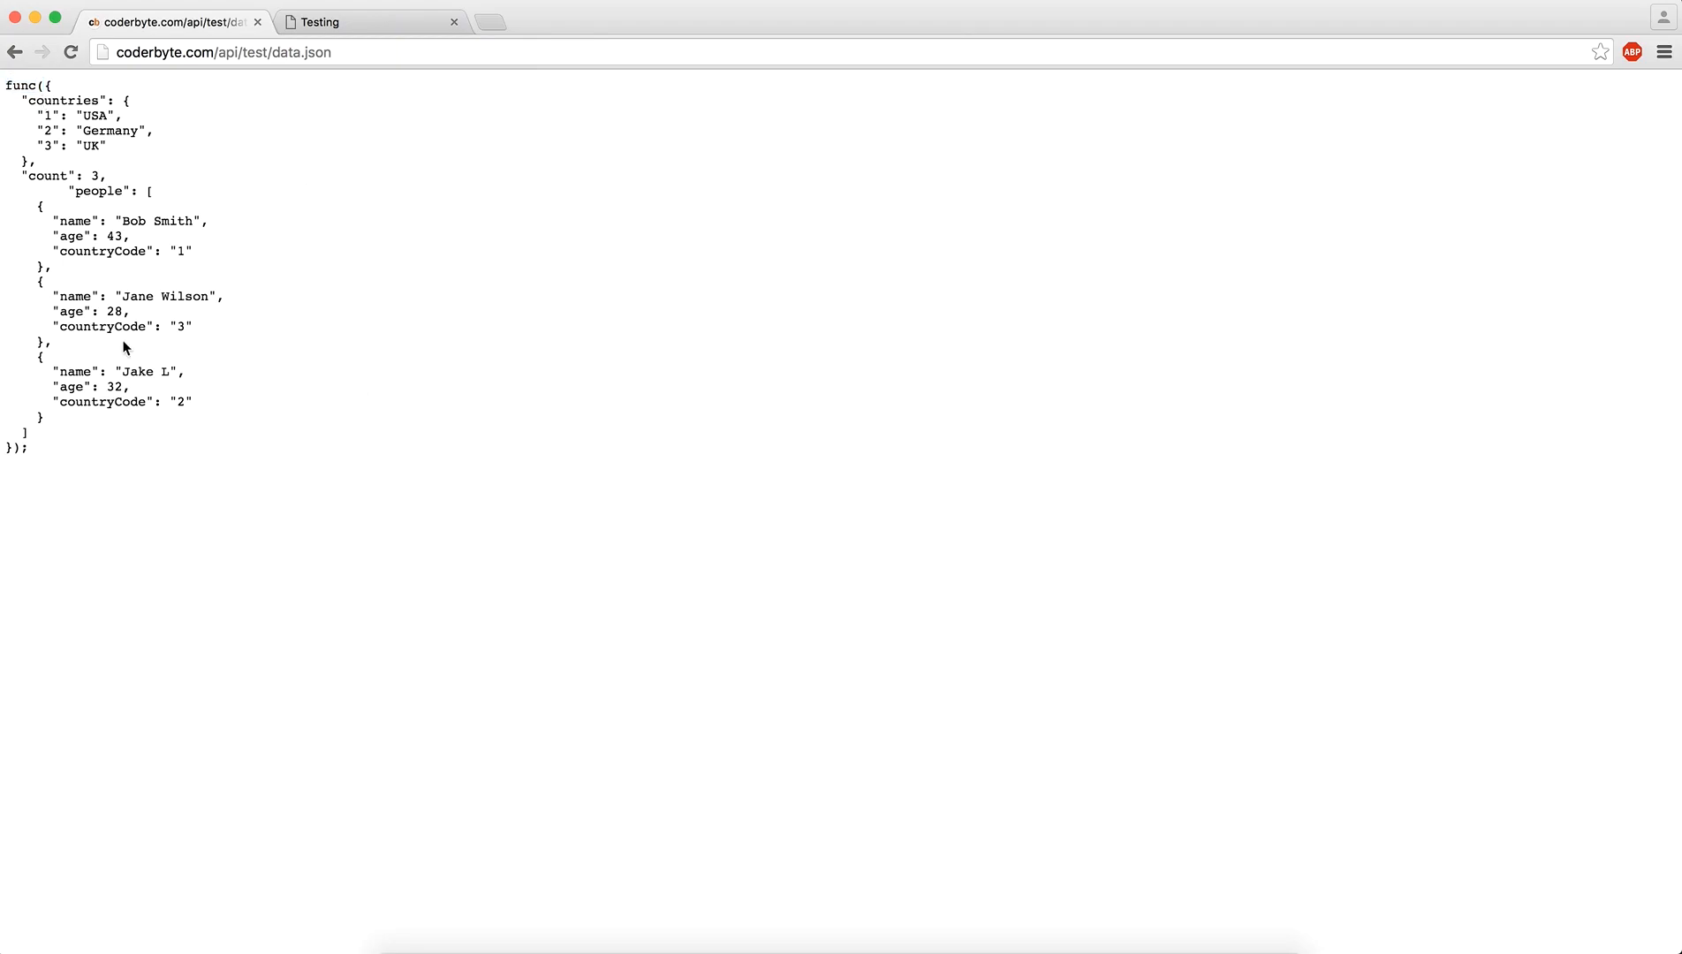
{"action": "left_click", "coordinate": [369, 21]}
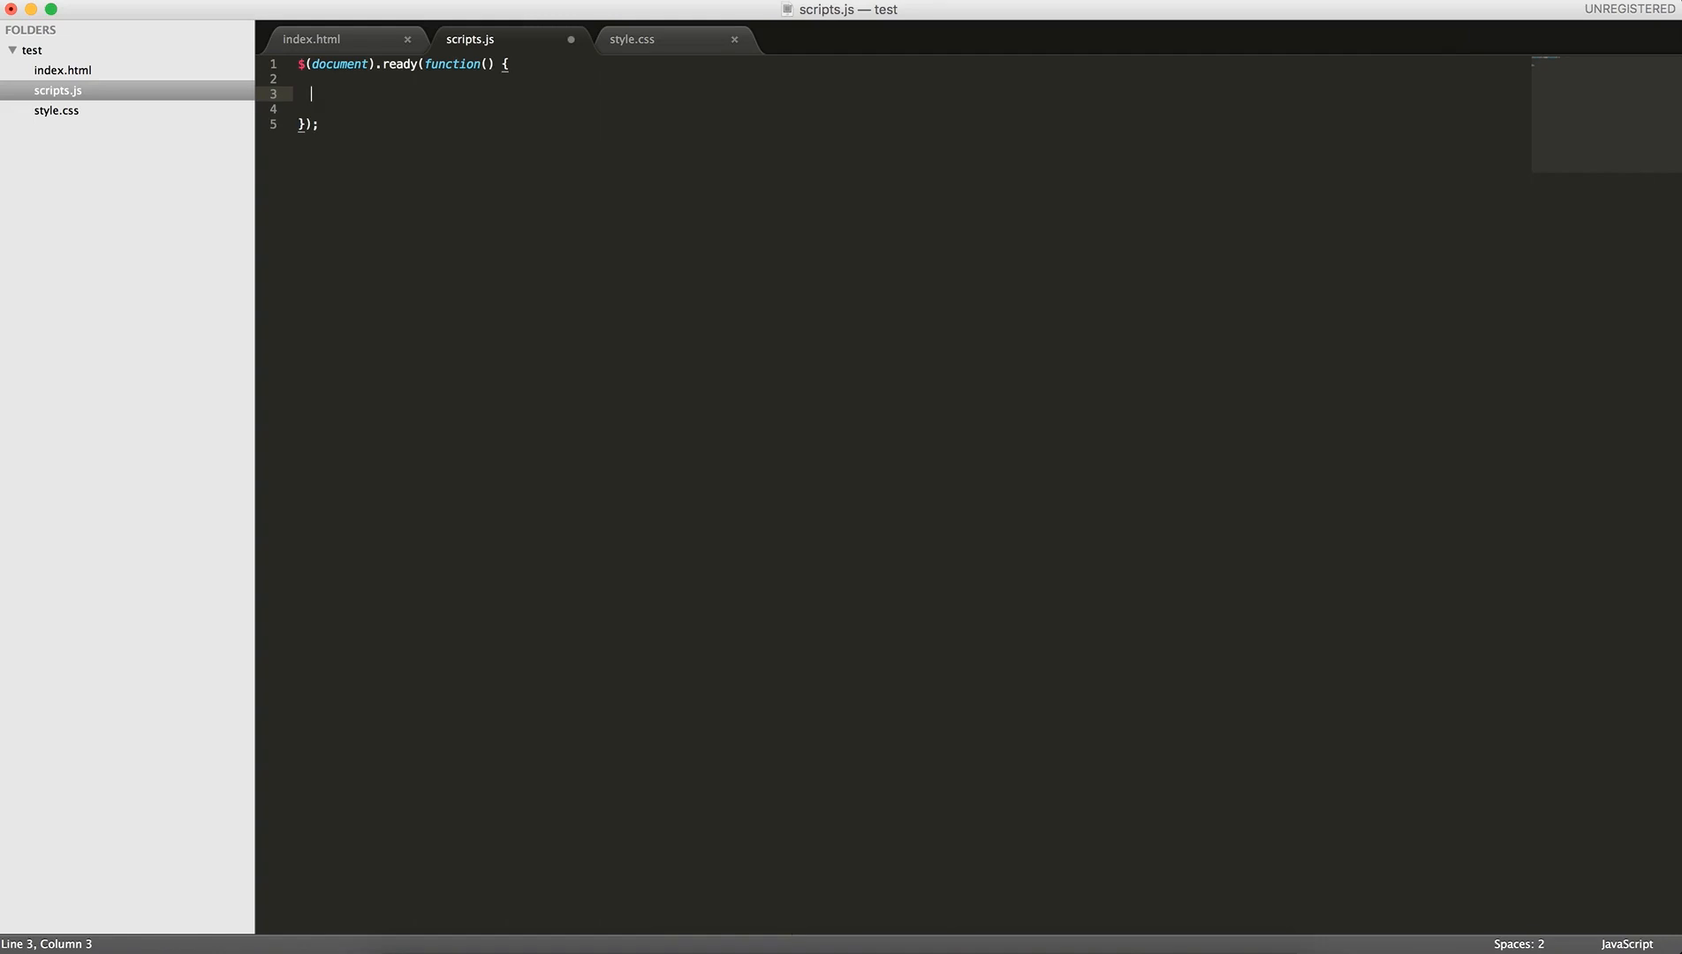
Write $.ajax({}) with type GET, the coderbyte data.json url, dataType 'jsonp' and jsonpCallback 'func'
{"action": "key", "text": "cmd+s"}
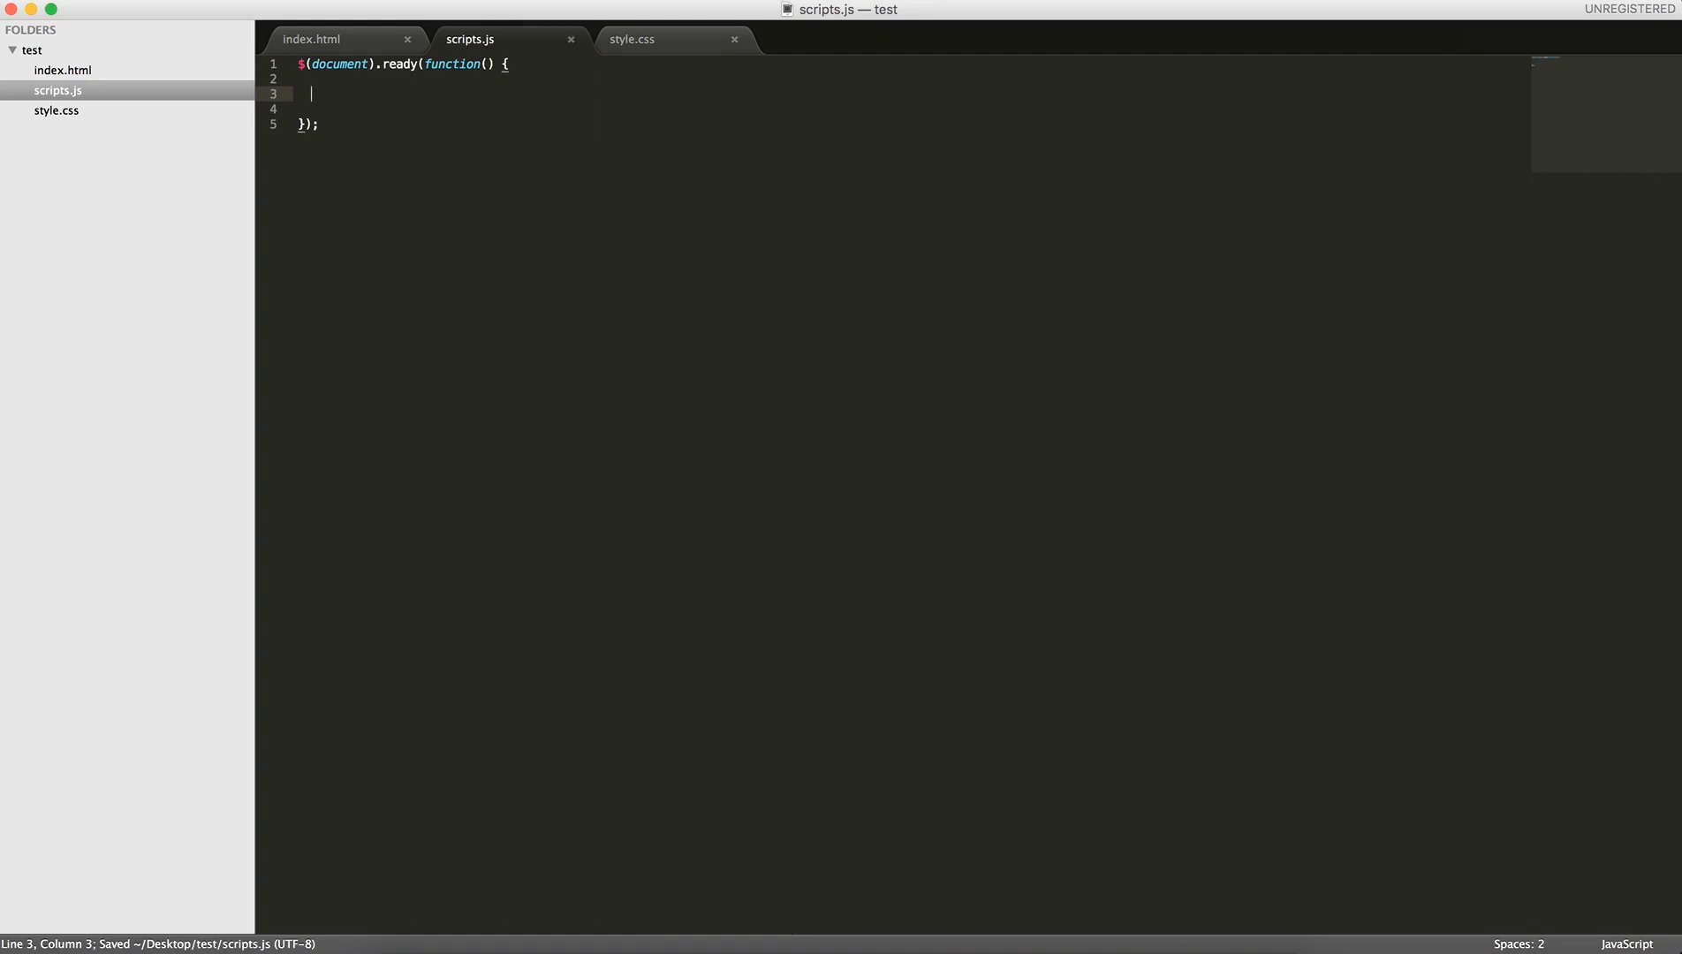
{"action": "type", "text": "$.ajax"}
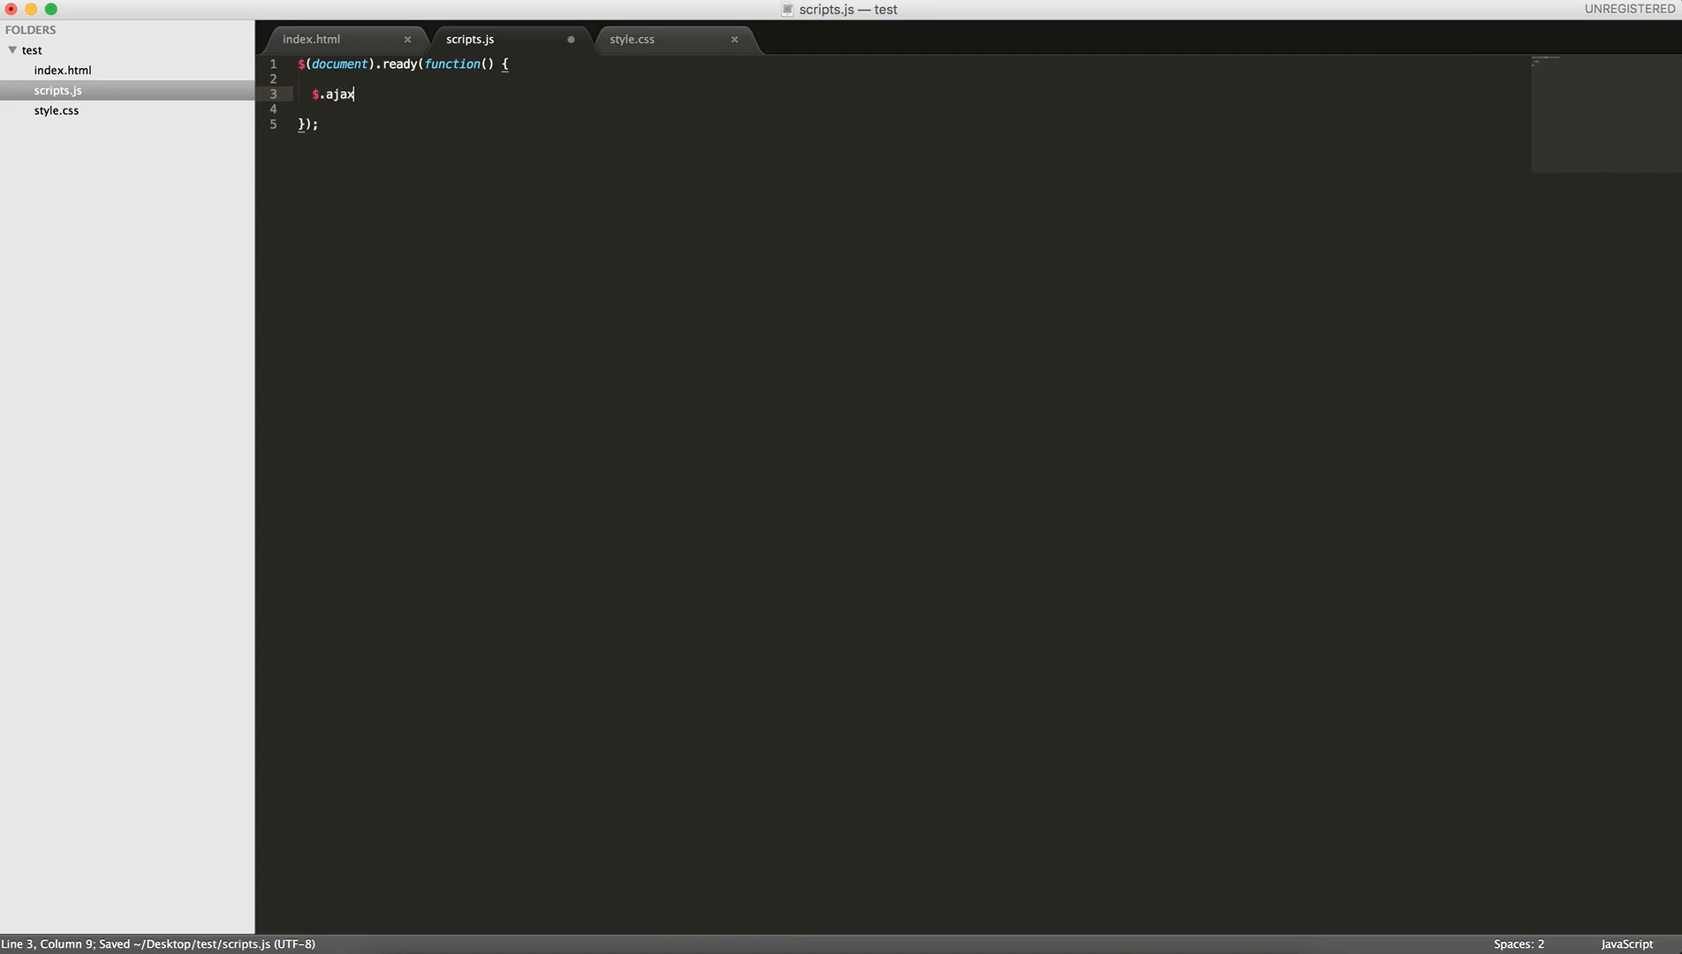
{"action": "type", "text": "();"}
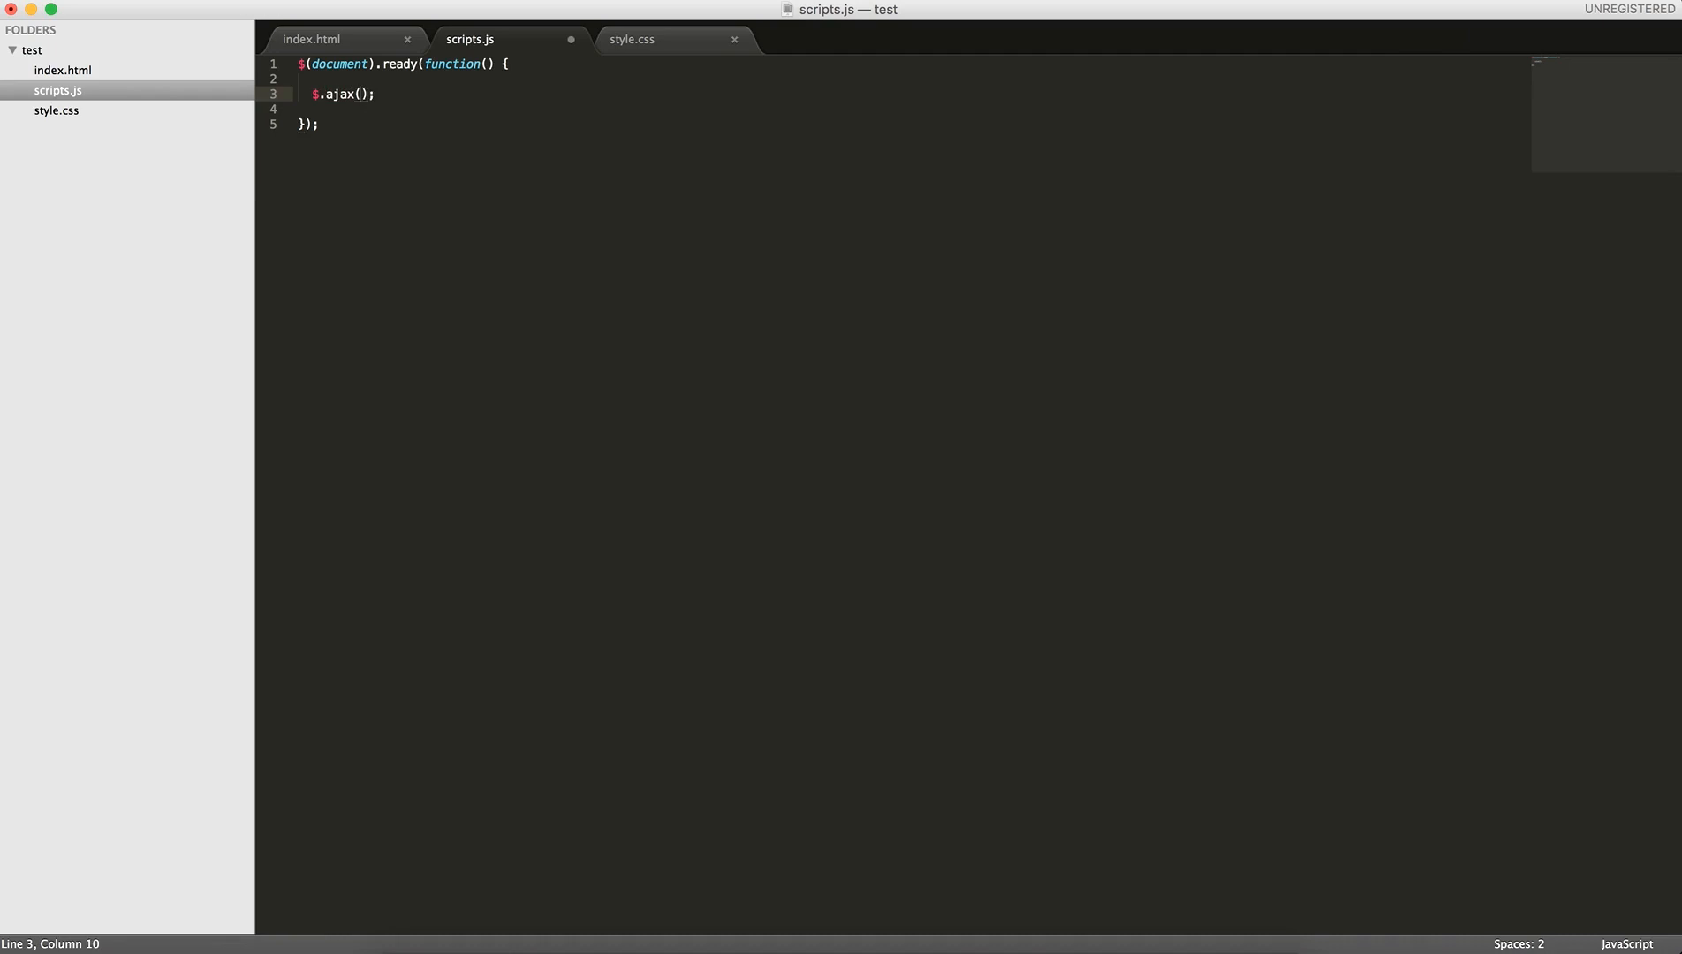
{"action": "type", "text": "({"}
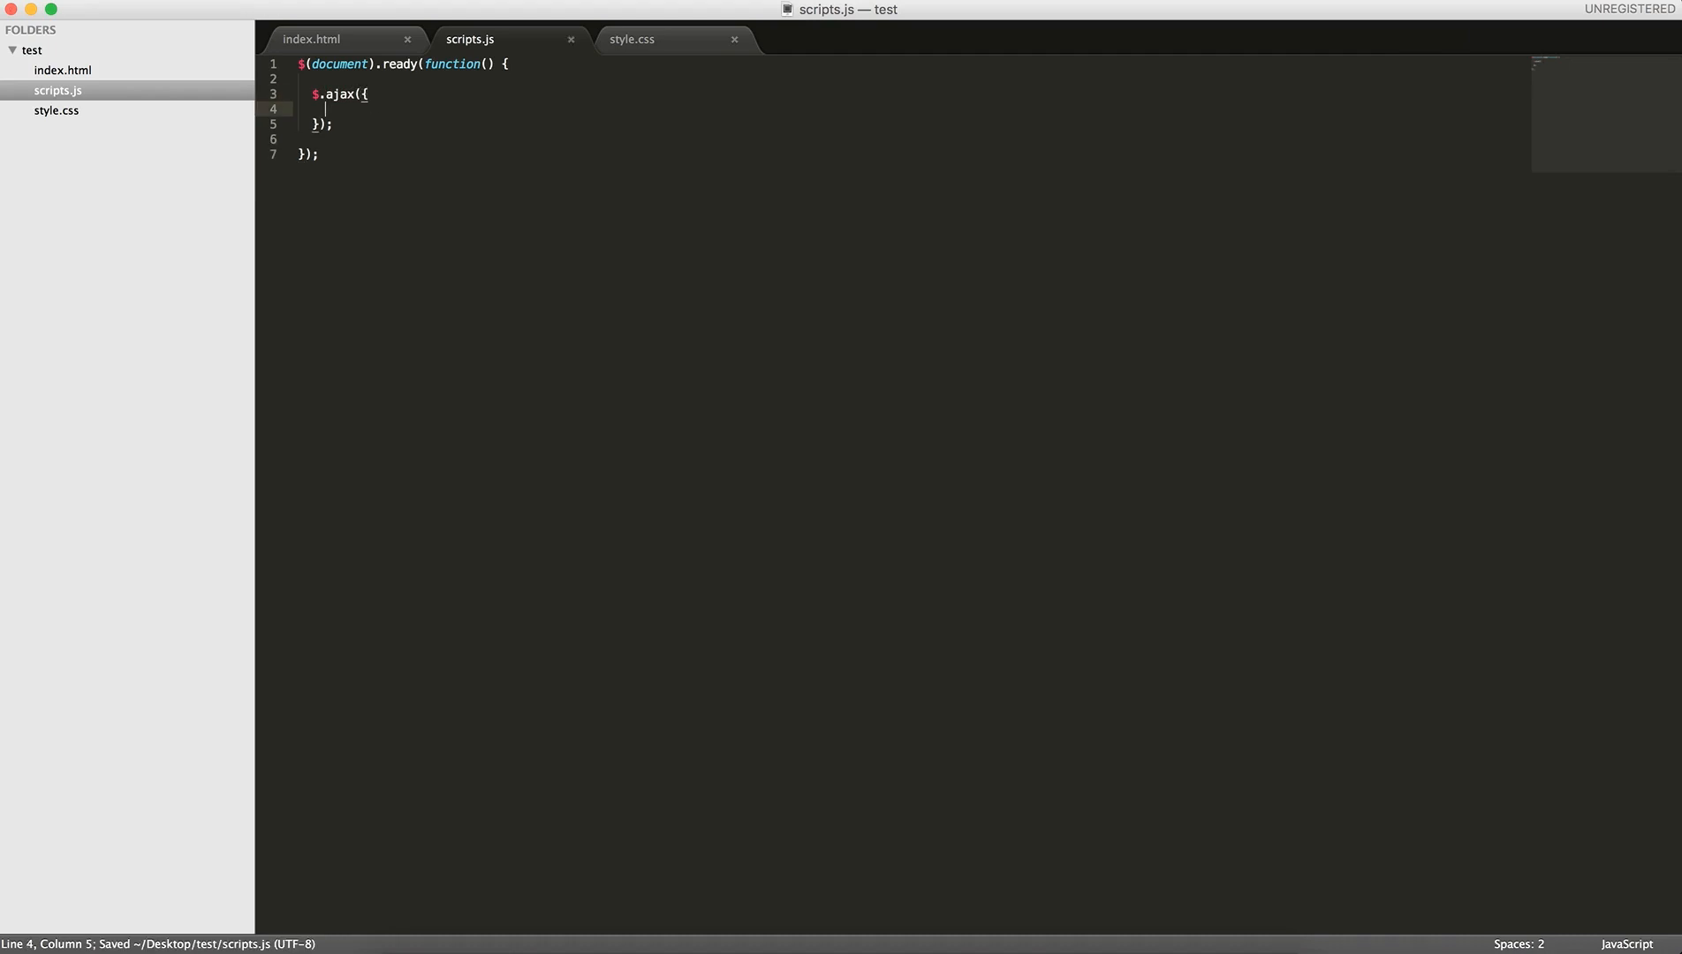
{"action": "type", "text": "ty"}
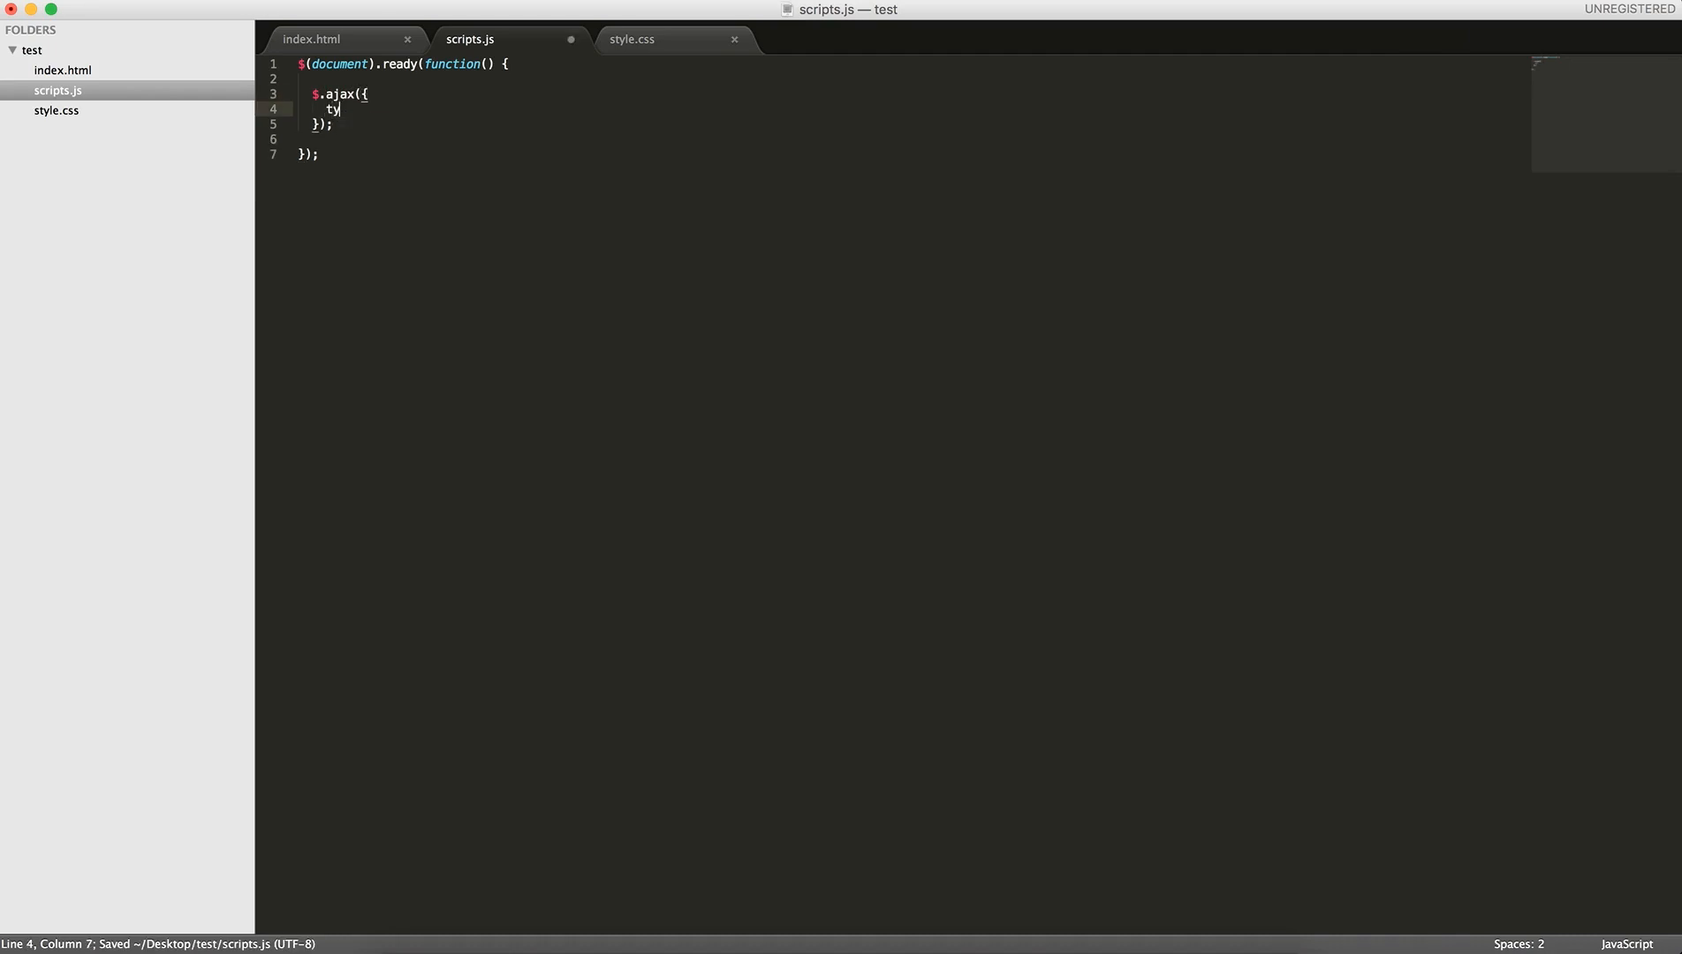
{"action": "type", "text": "pe: 'd'"}
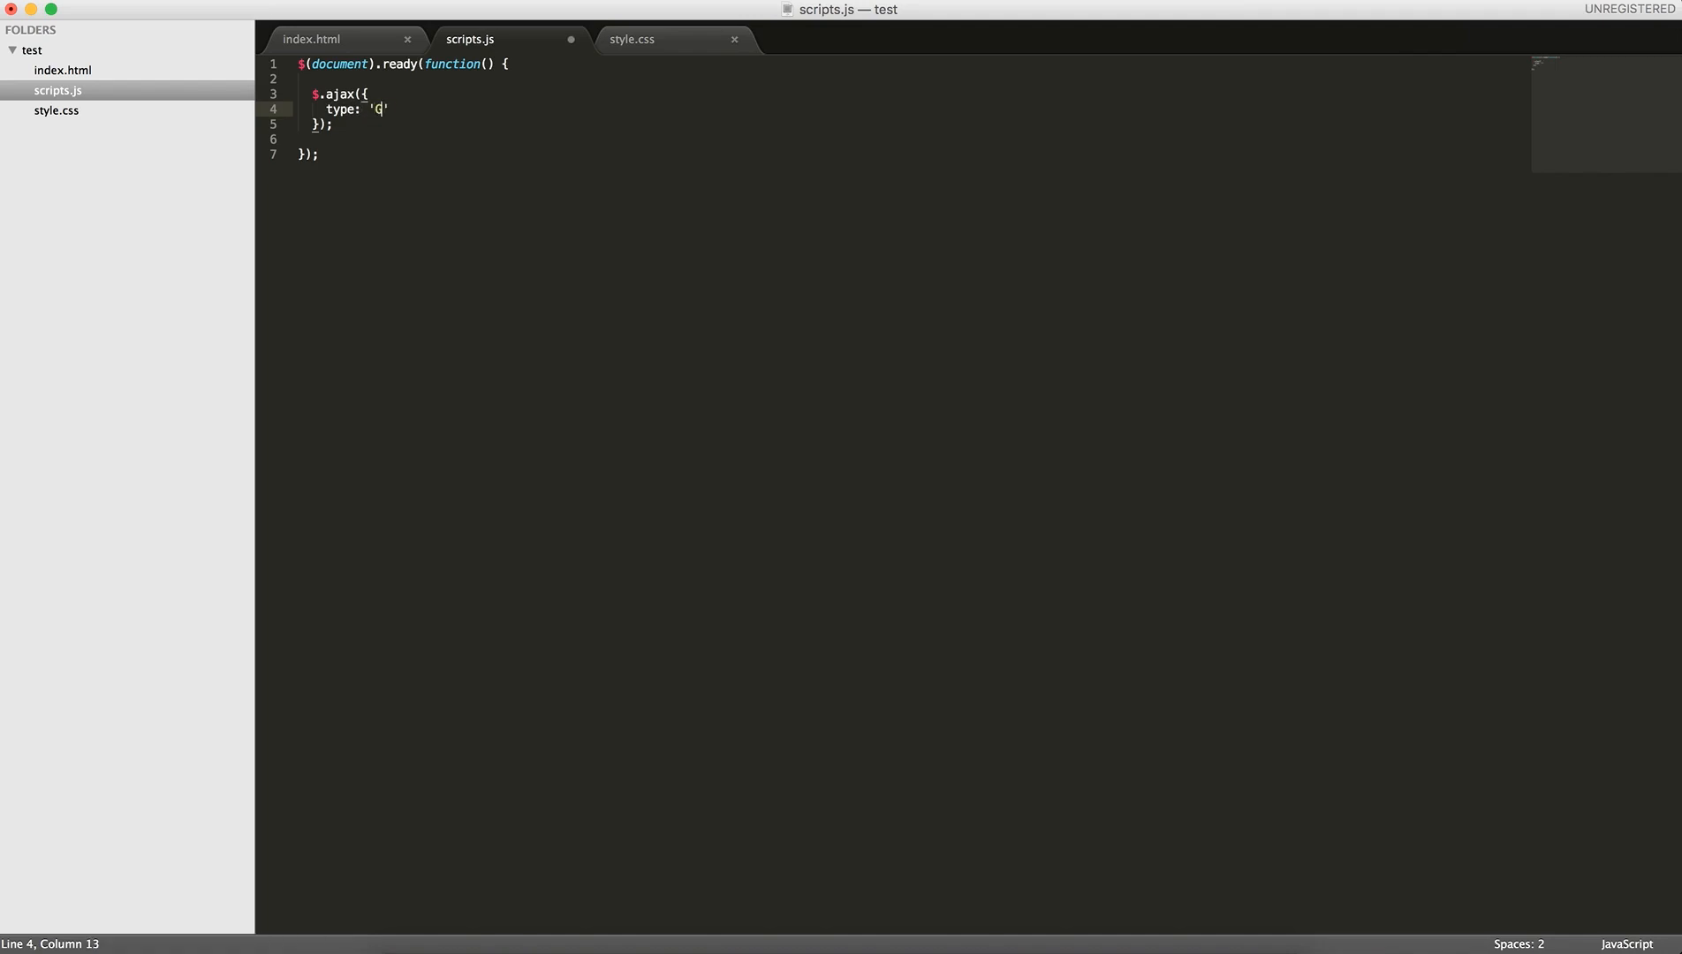
{"action": "type", "text": "P"}
{"action": "type", "text": "dataType"}
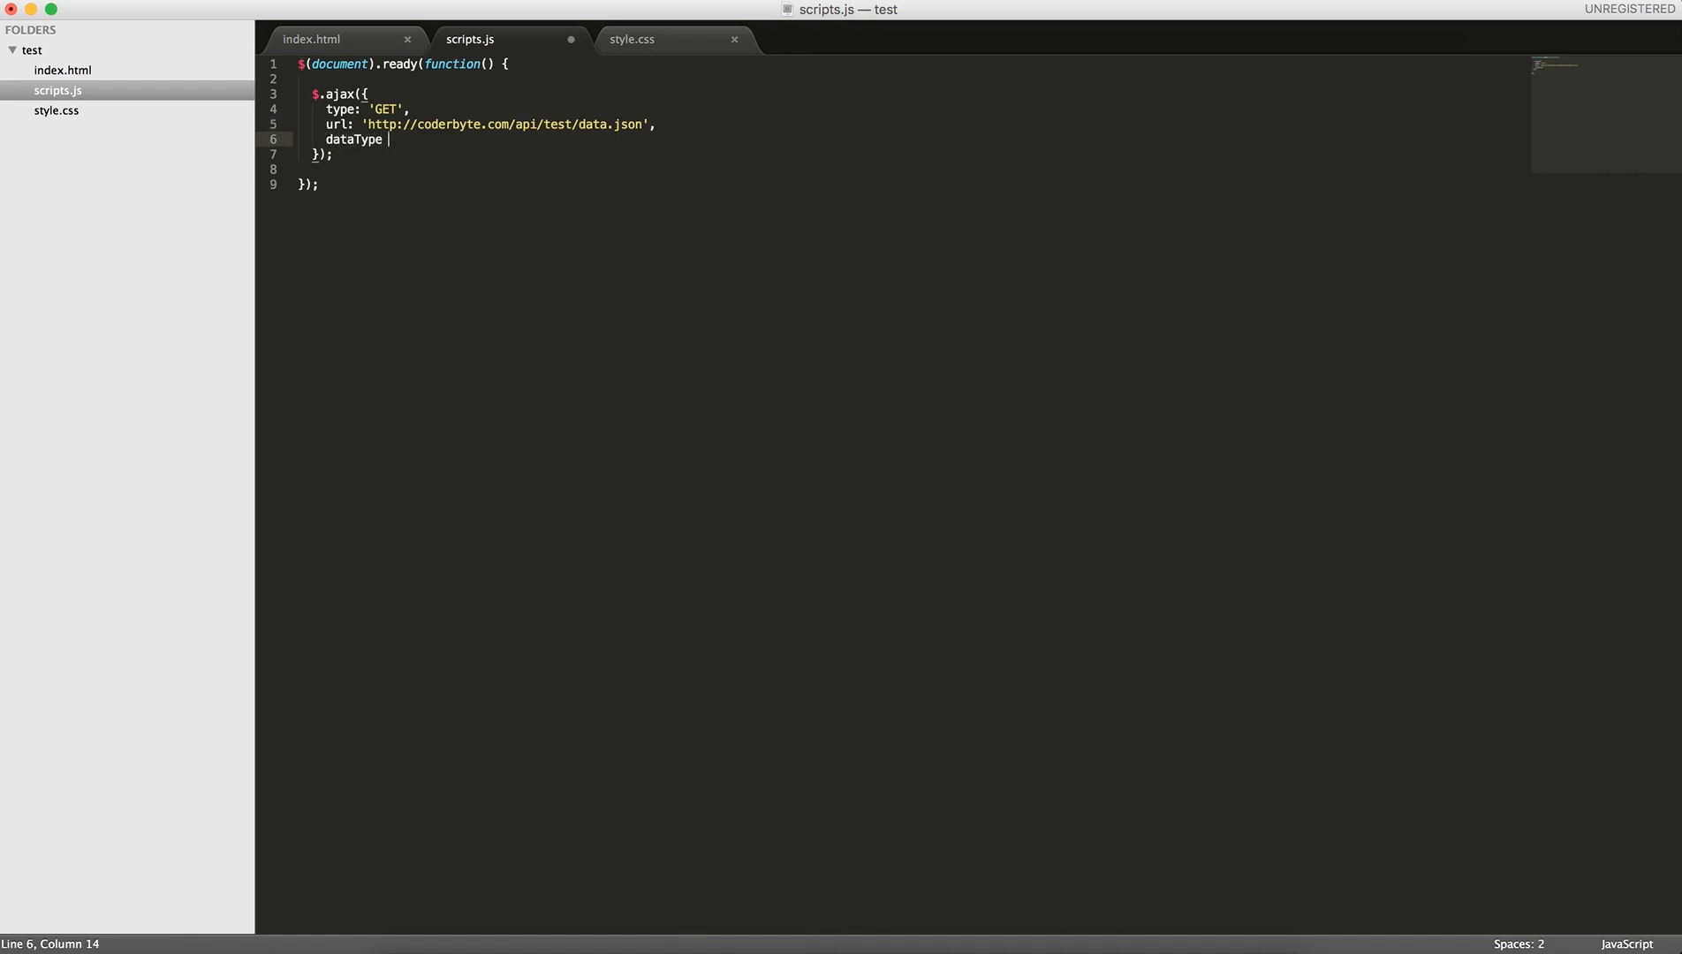
{"action": "type", "text": ": 'json'"}
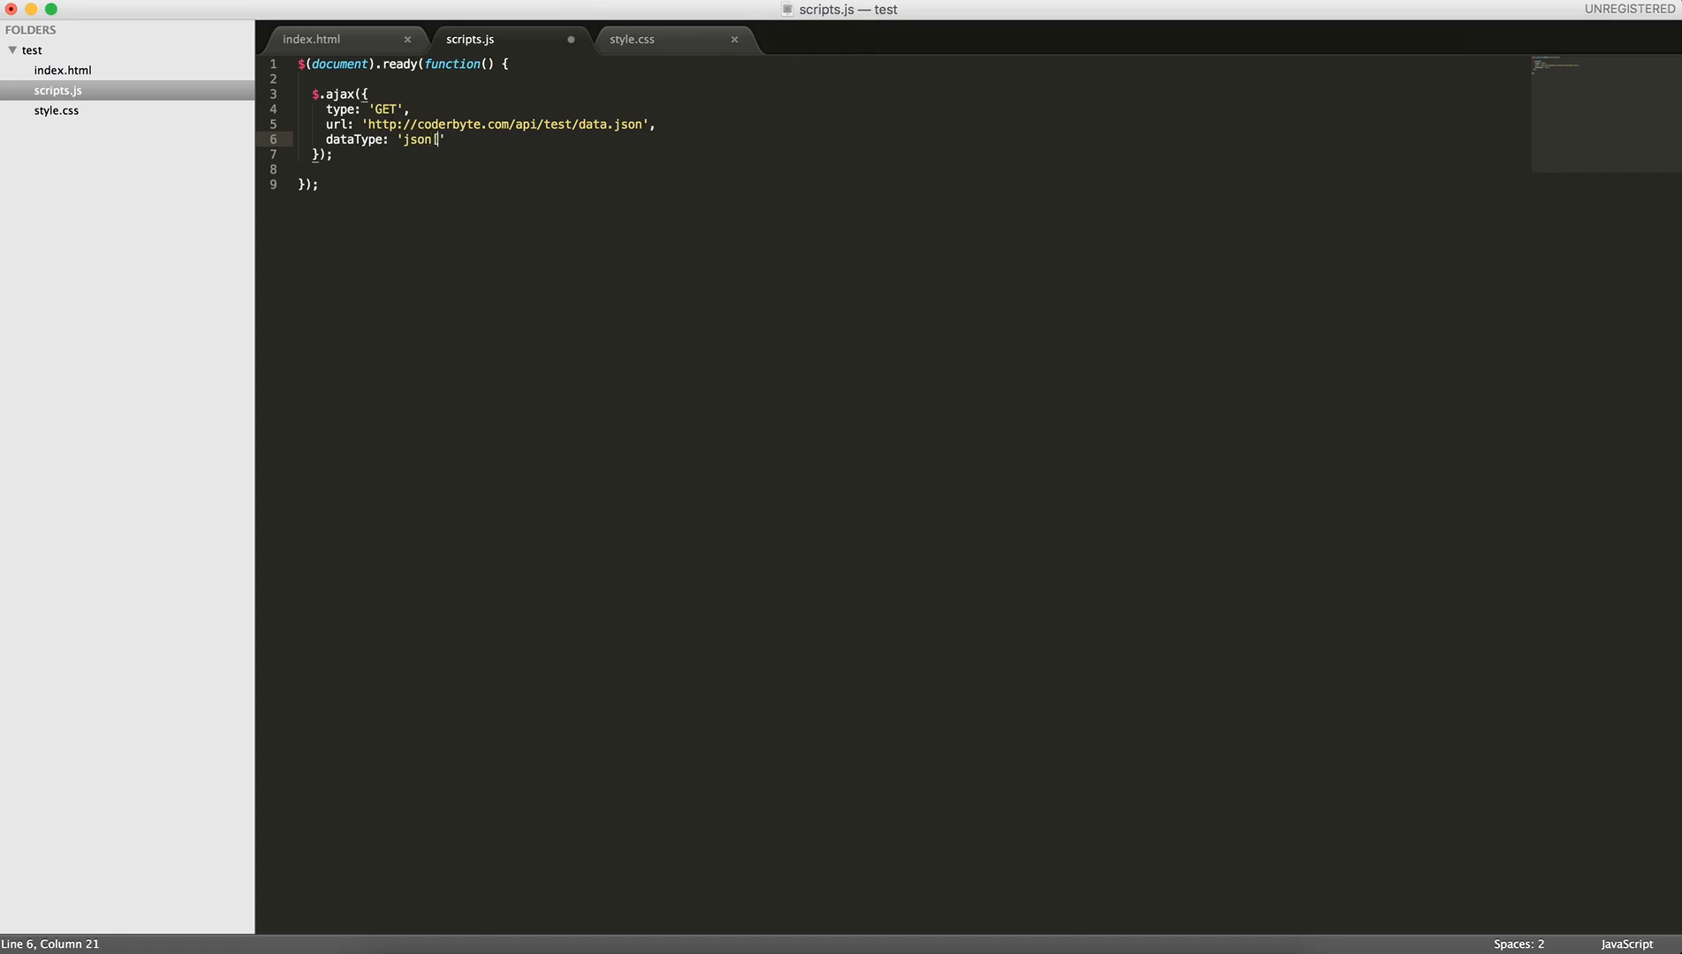
{"action": "type", "text": "p,"}
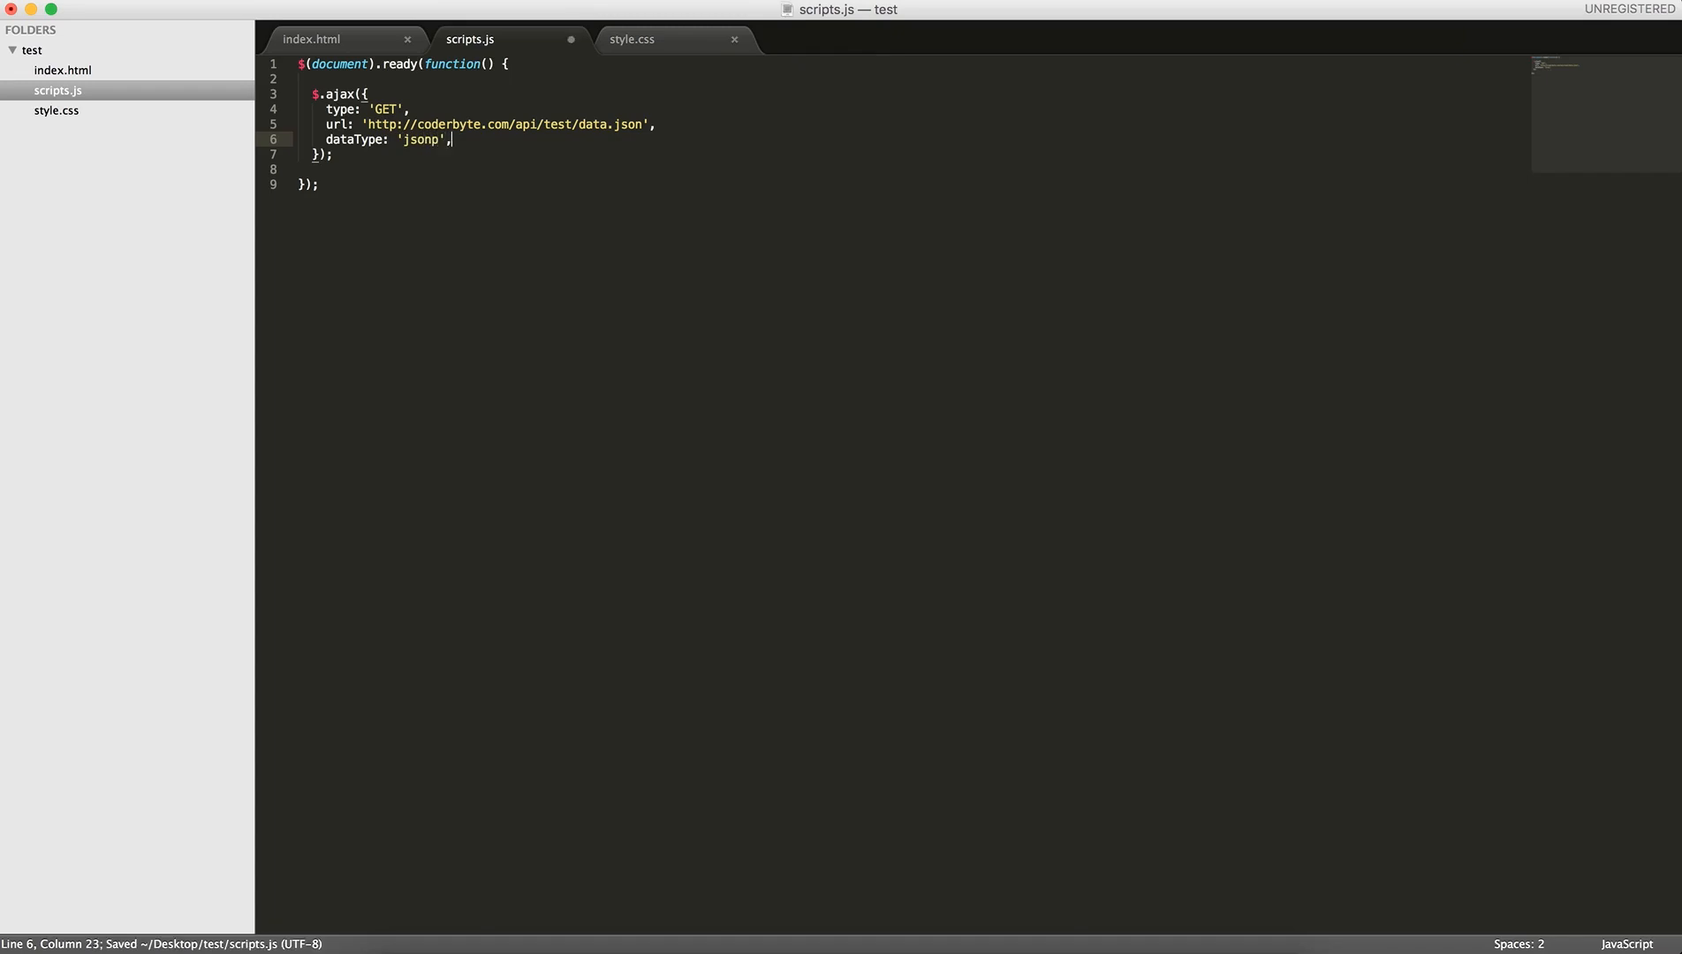
{"action": "type", "text": "jsonp"}
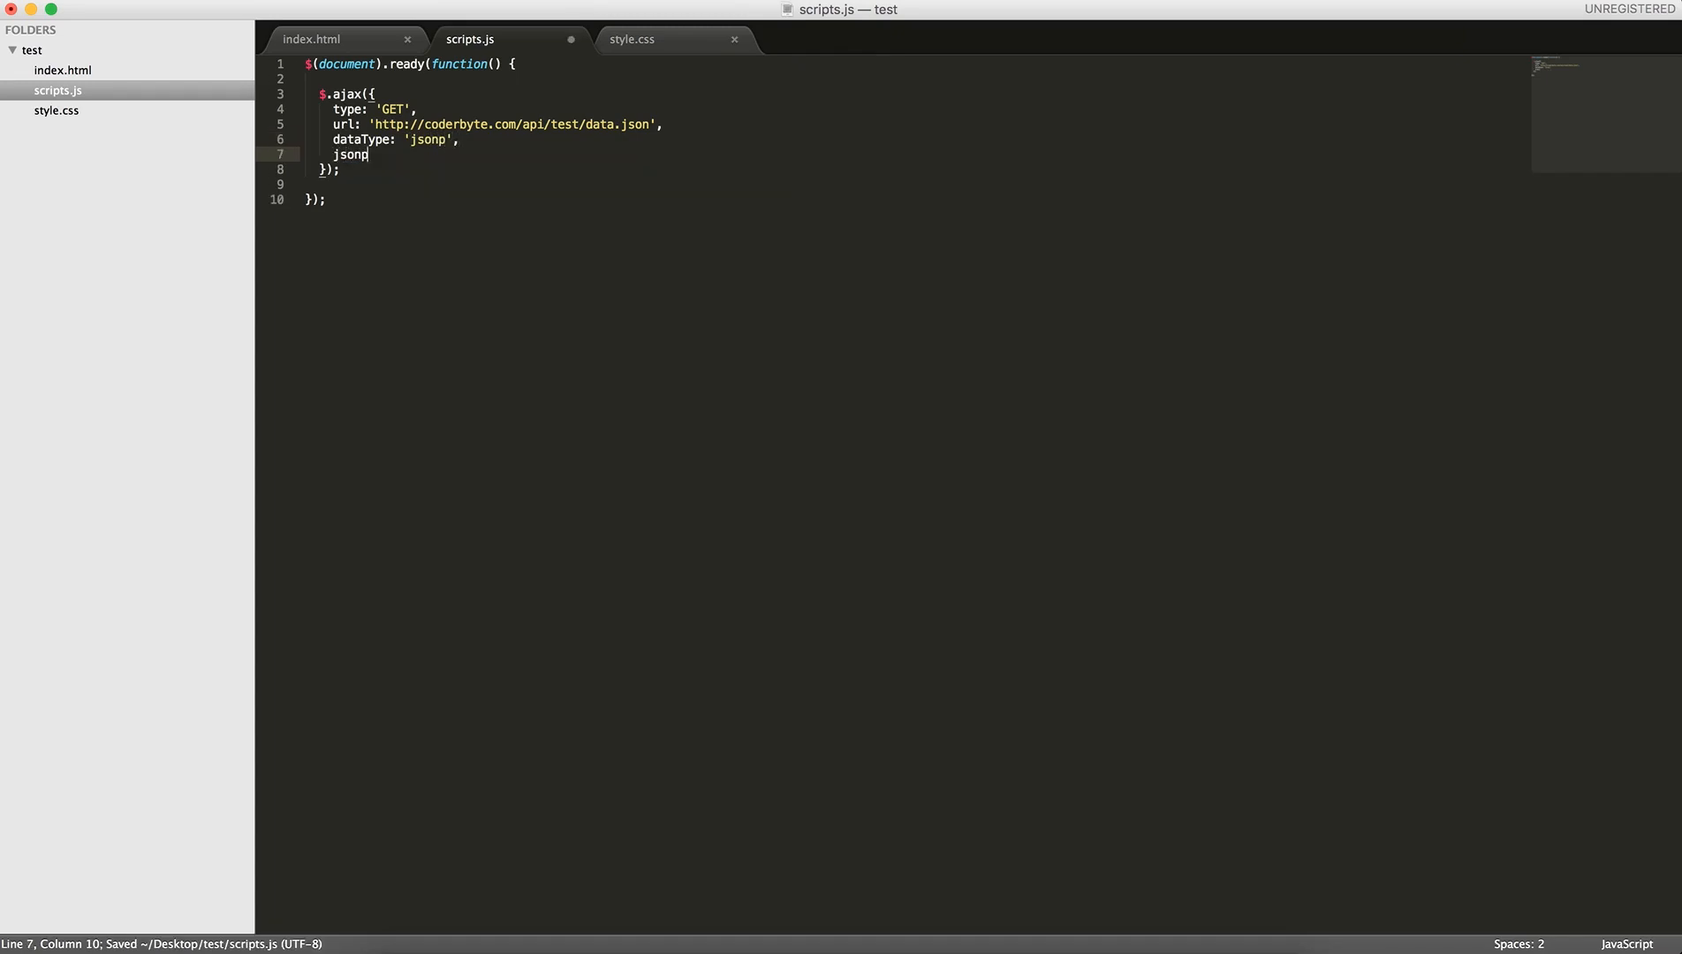
{"action": "type", "text": "Callback:"}
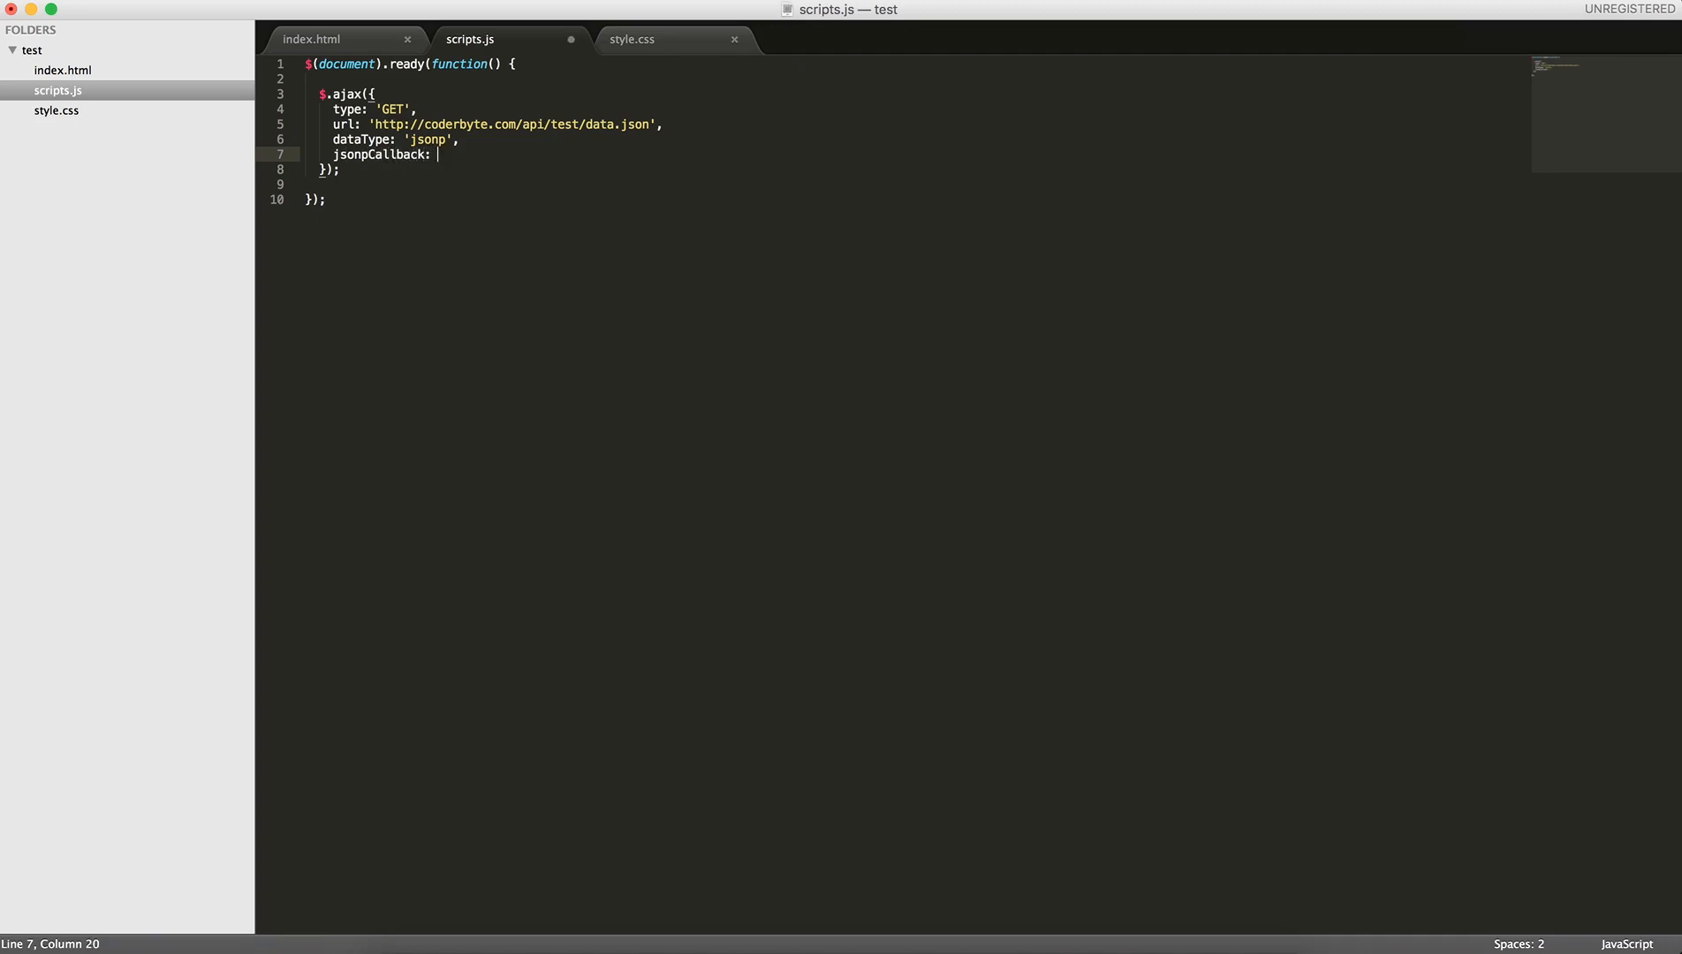
{"action": "type", "text": "'func',"}
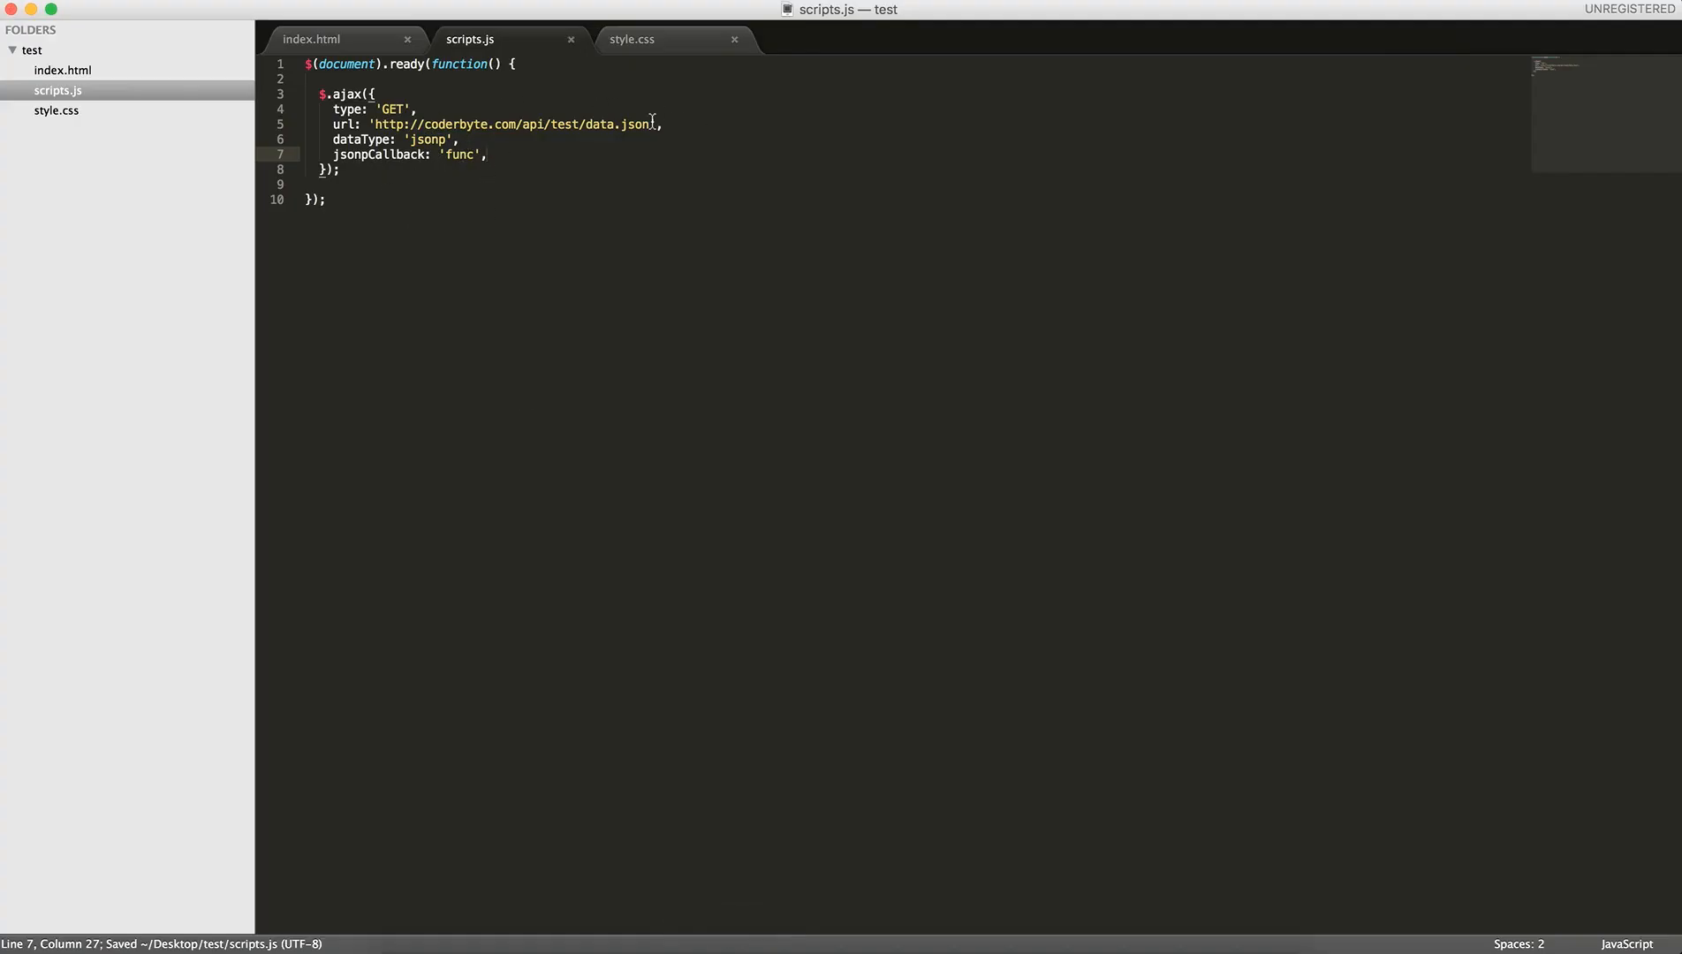
Add a success function logging data and an error function logging 'error'
{"action": "left_click_drag", "start_coordinate": [367, 124], "coordinate": [658, 124]}
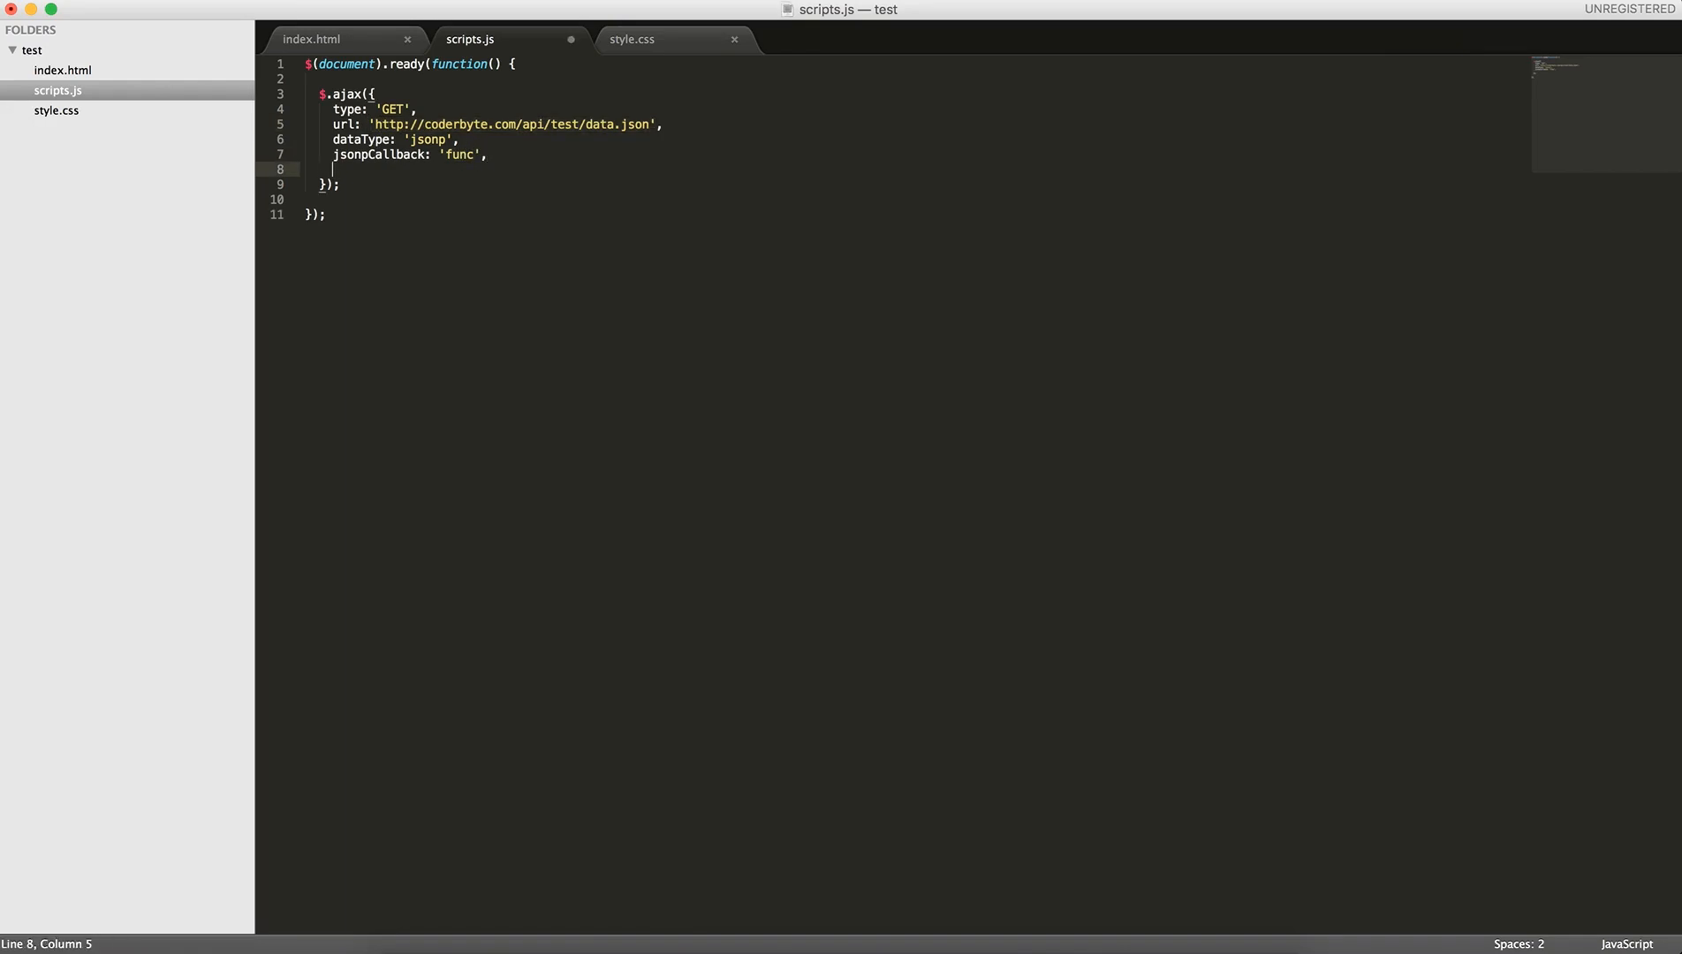
{"action": "type", "text": "success:"}
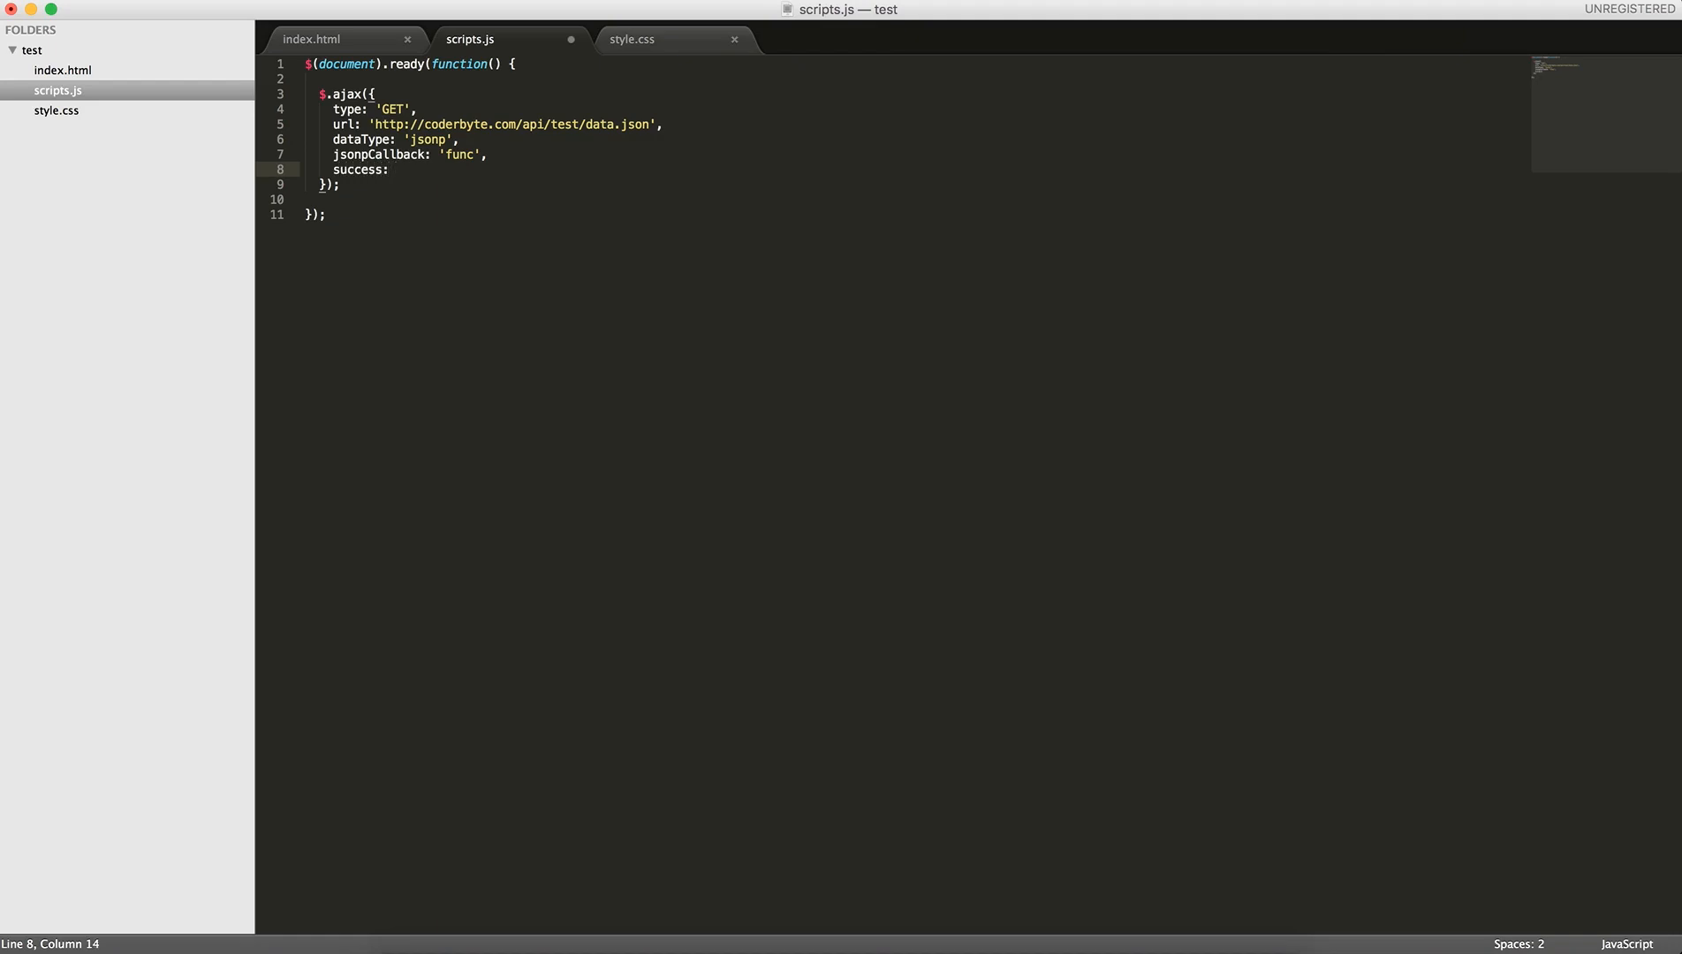
{"action": "type", "text": "function(data) {"}
{"action": "type", "text": "e"}
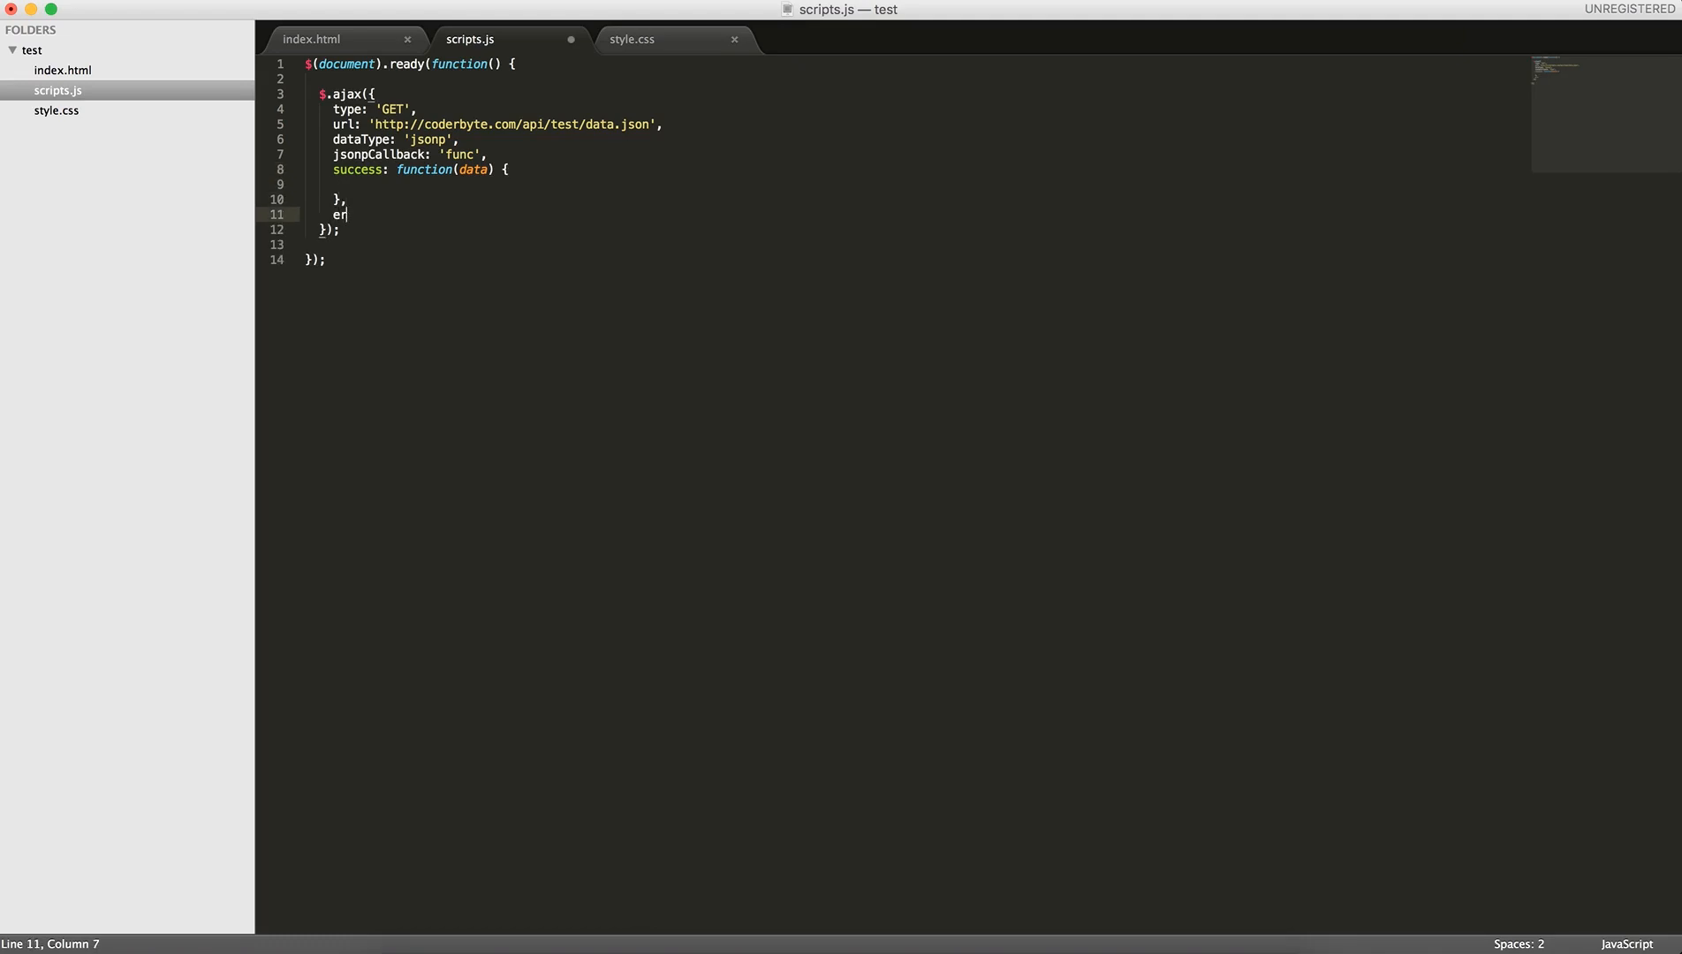
{"action": "type", "text": "ror"}
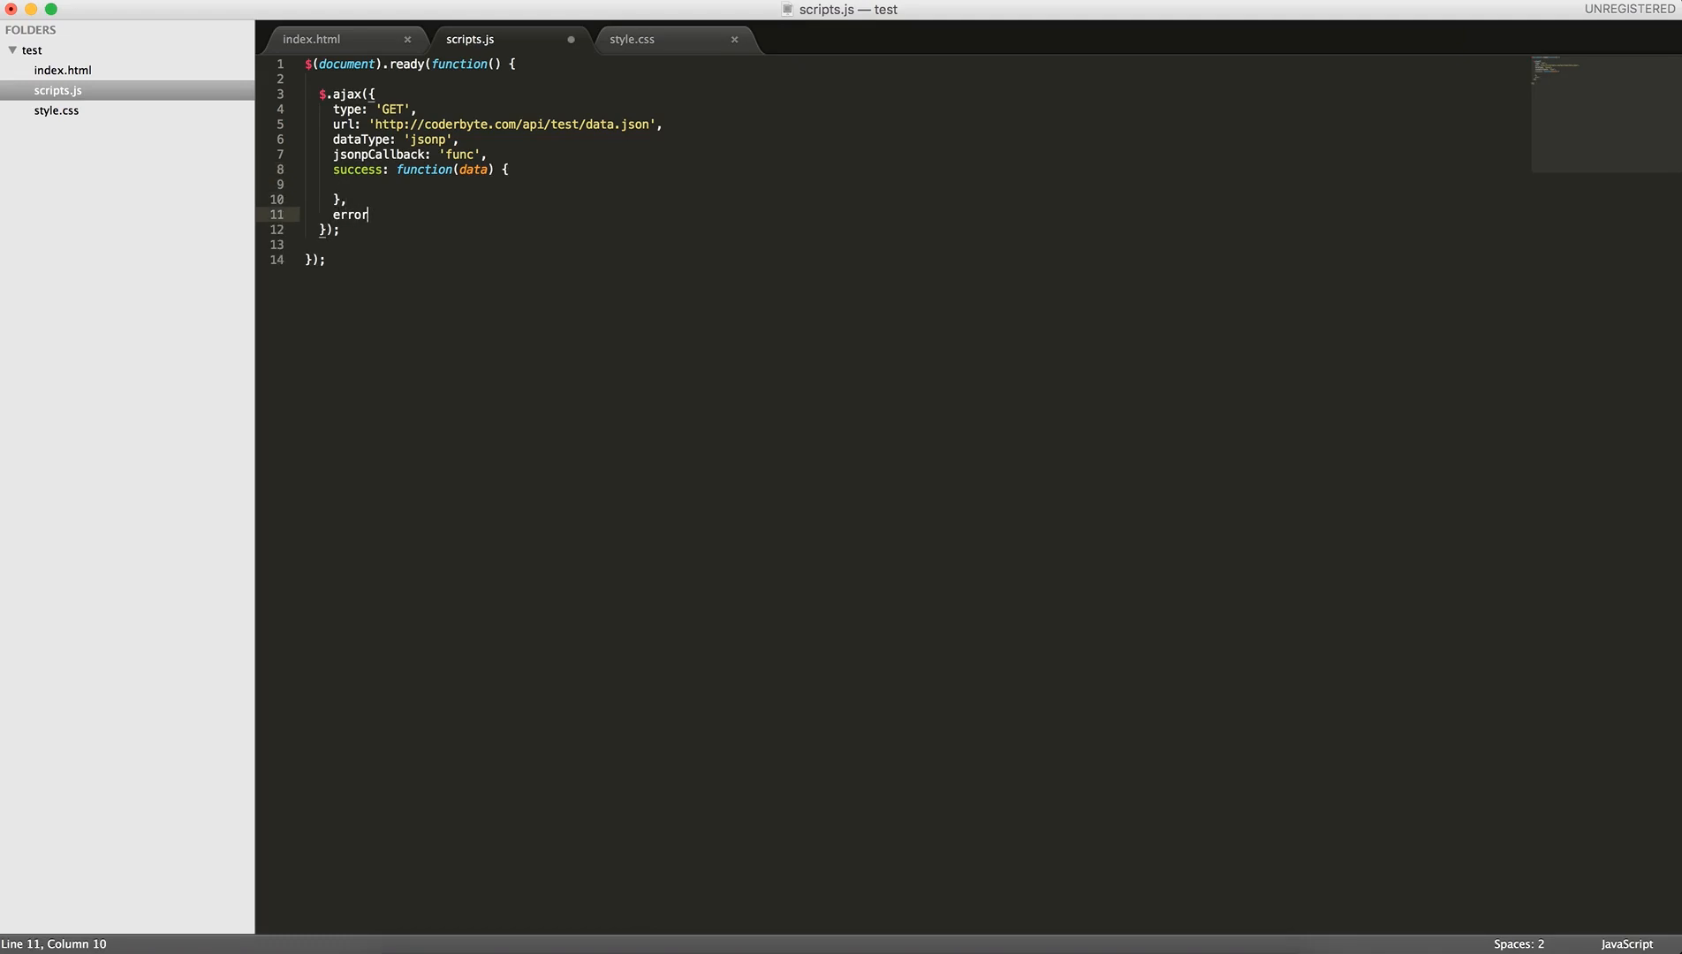
{"action": "type", "text": ": function() {"}
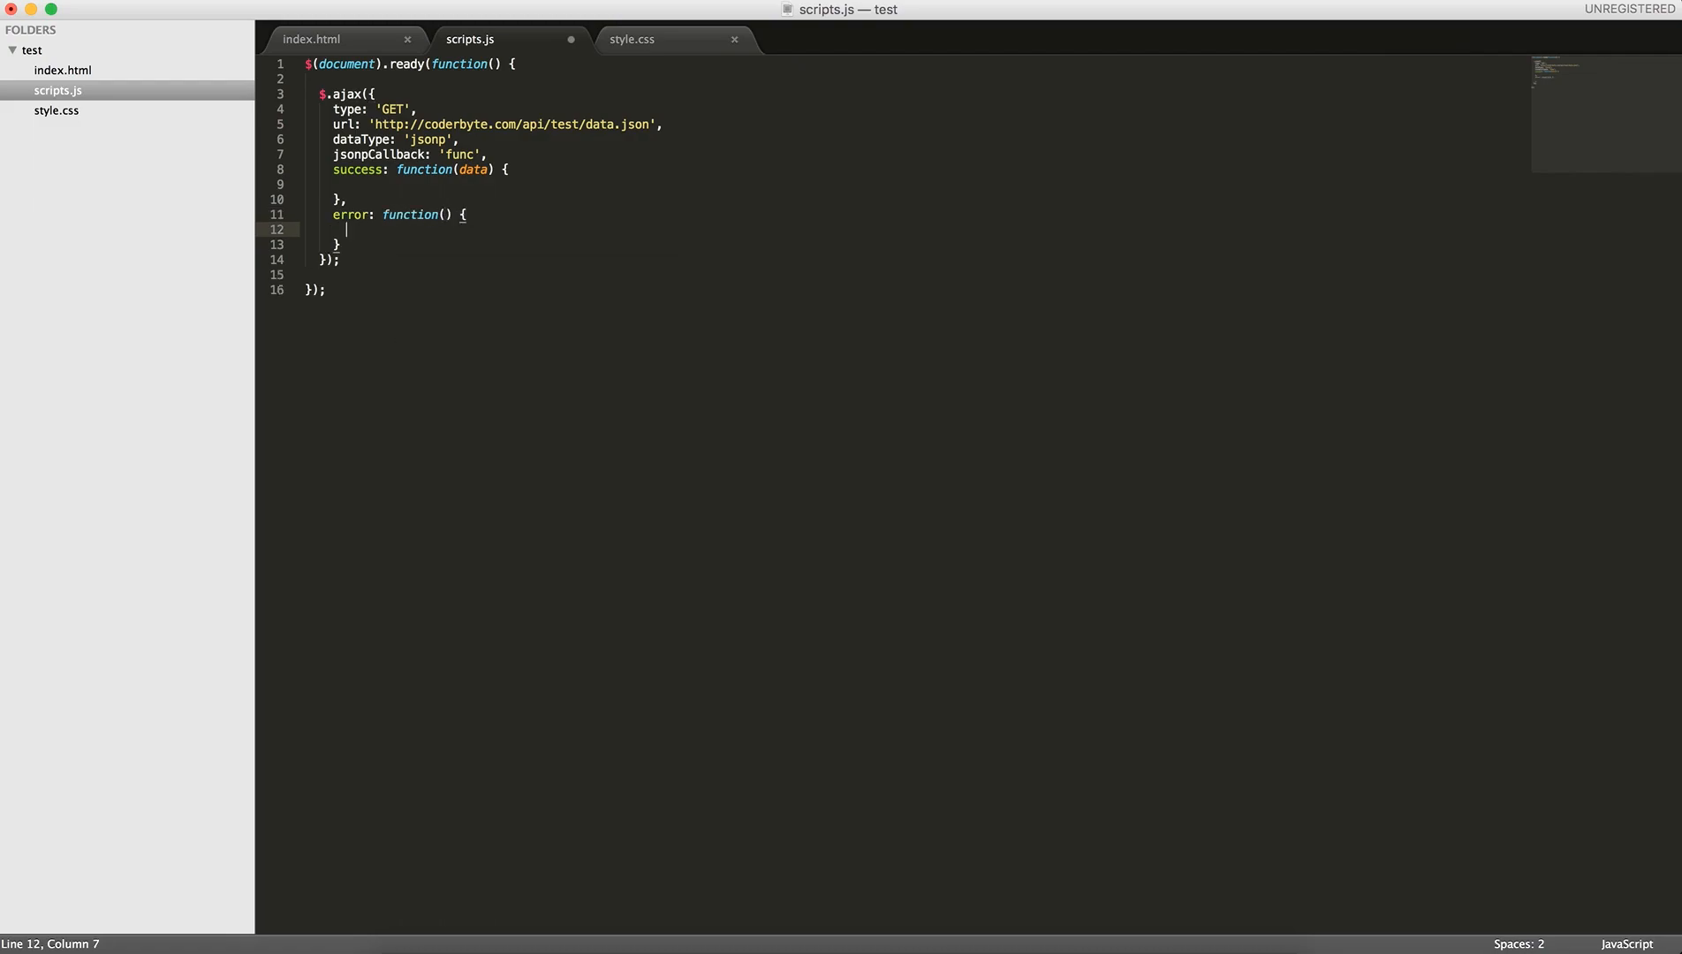
{"action": "type", "text": "console.log()"}
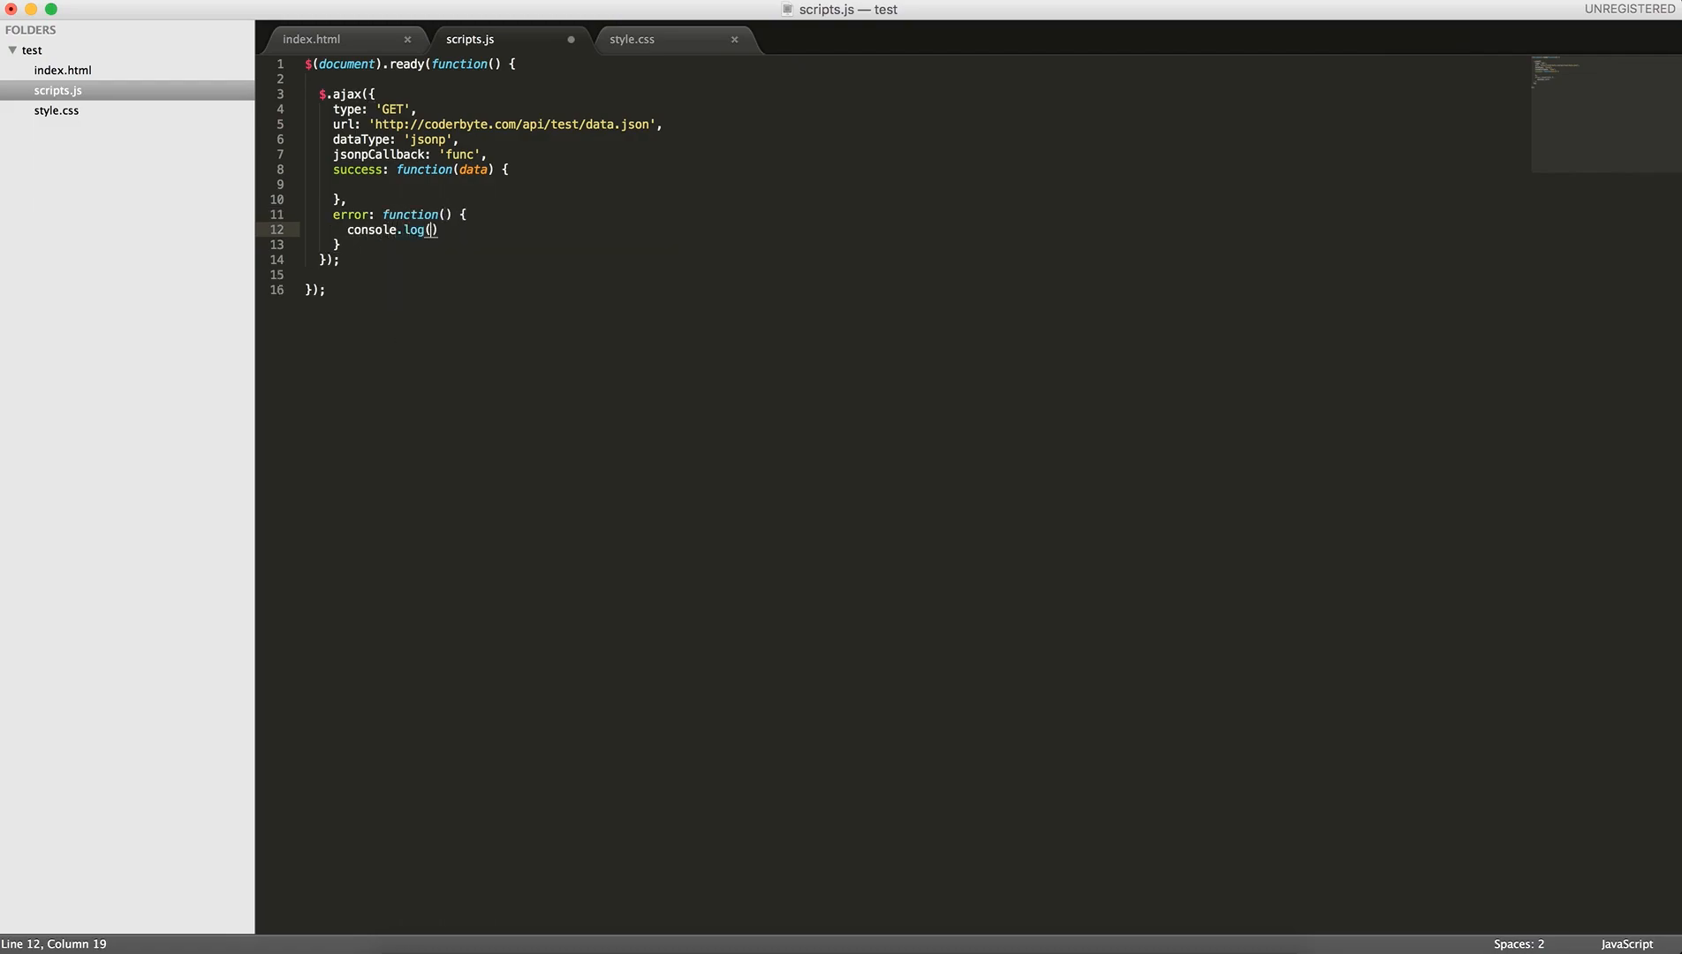
{"action": "type", "text": "'error');"}
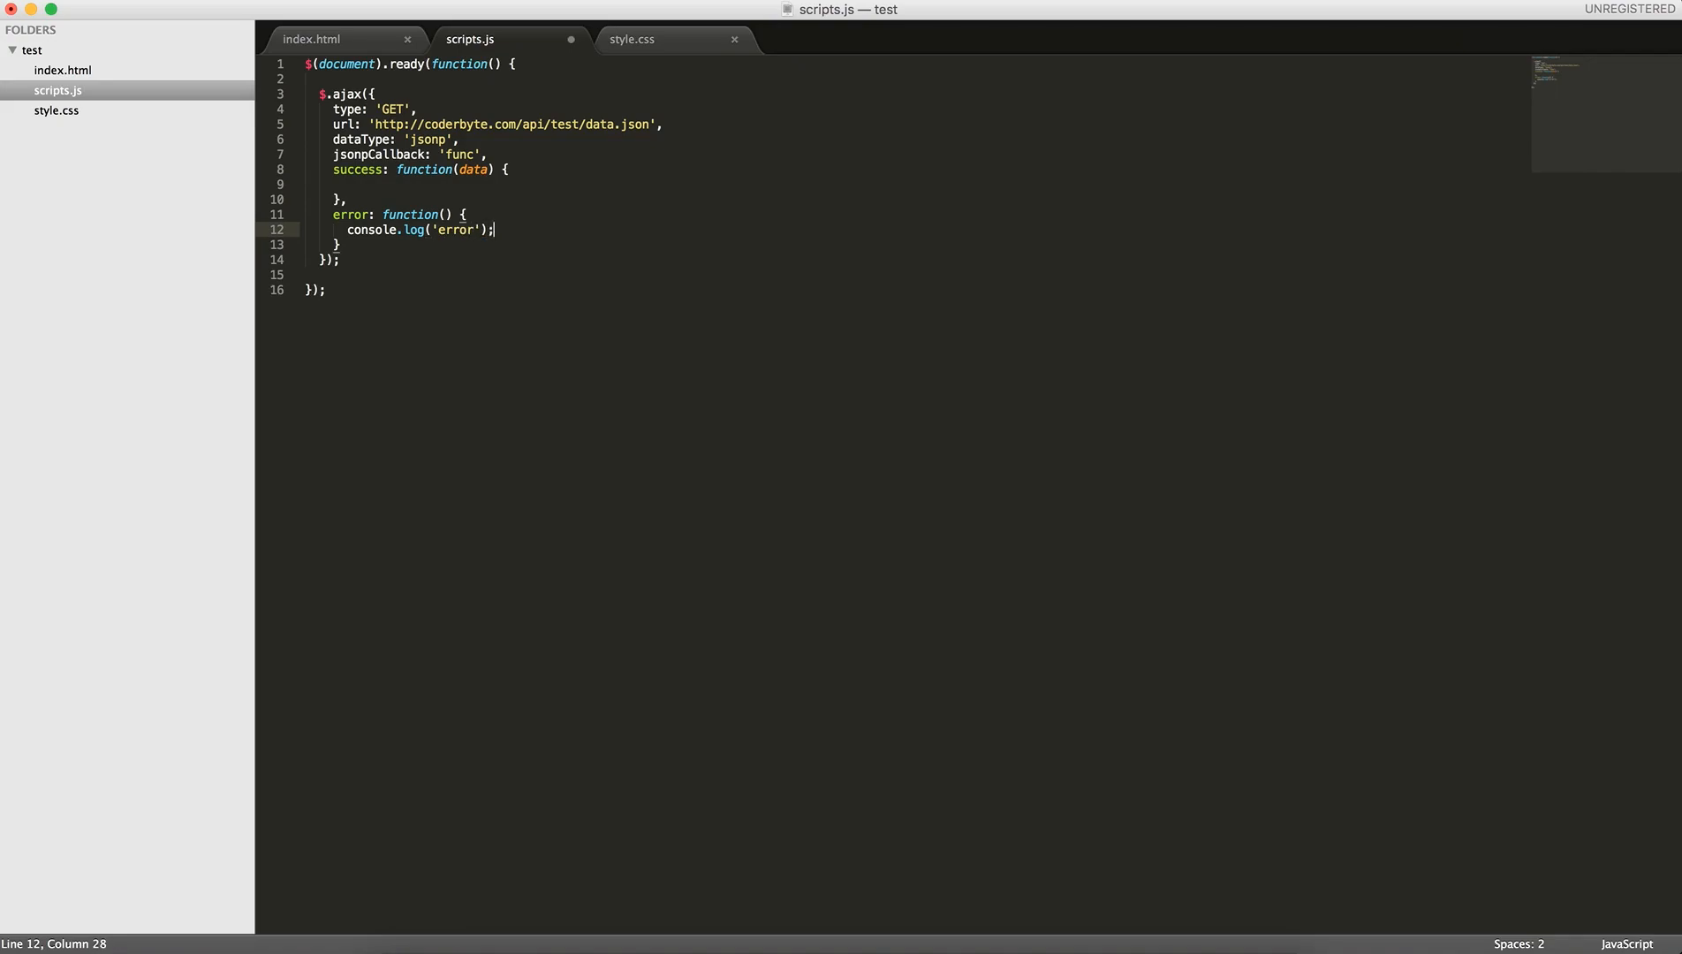
{"action": "type", "text": "console."}
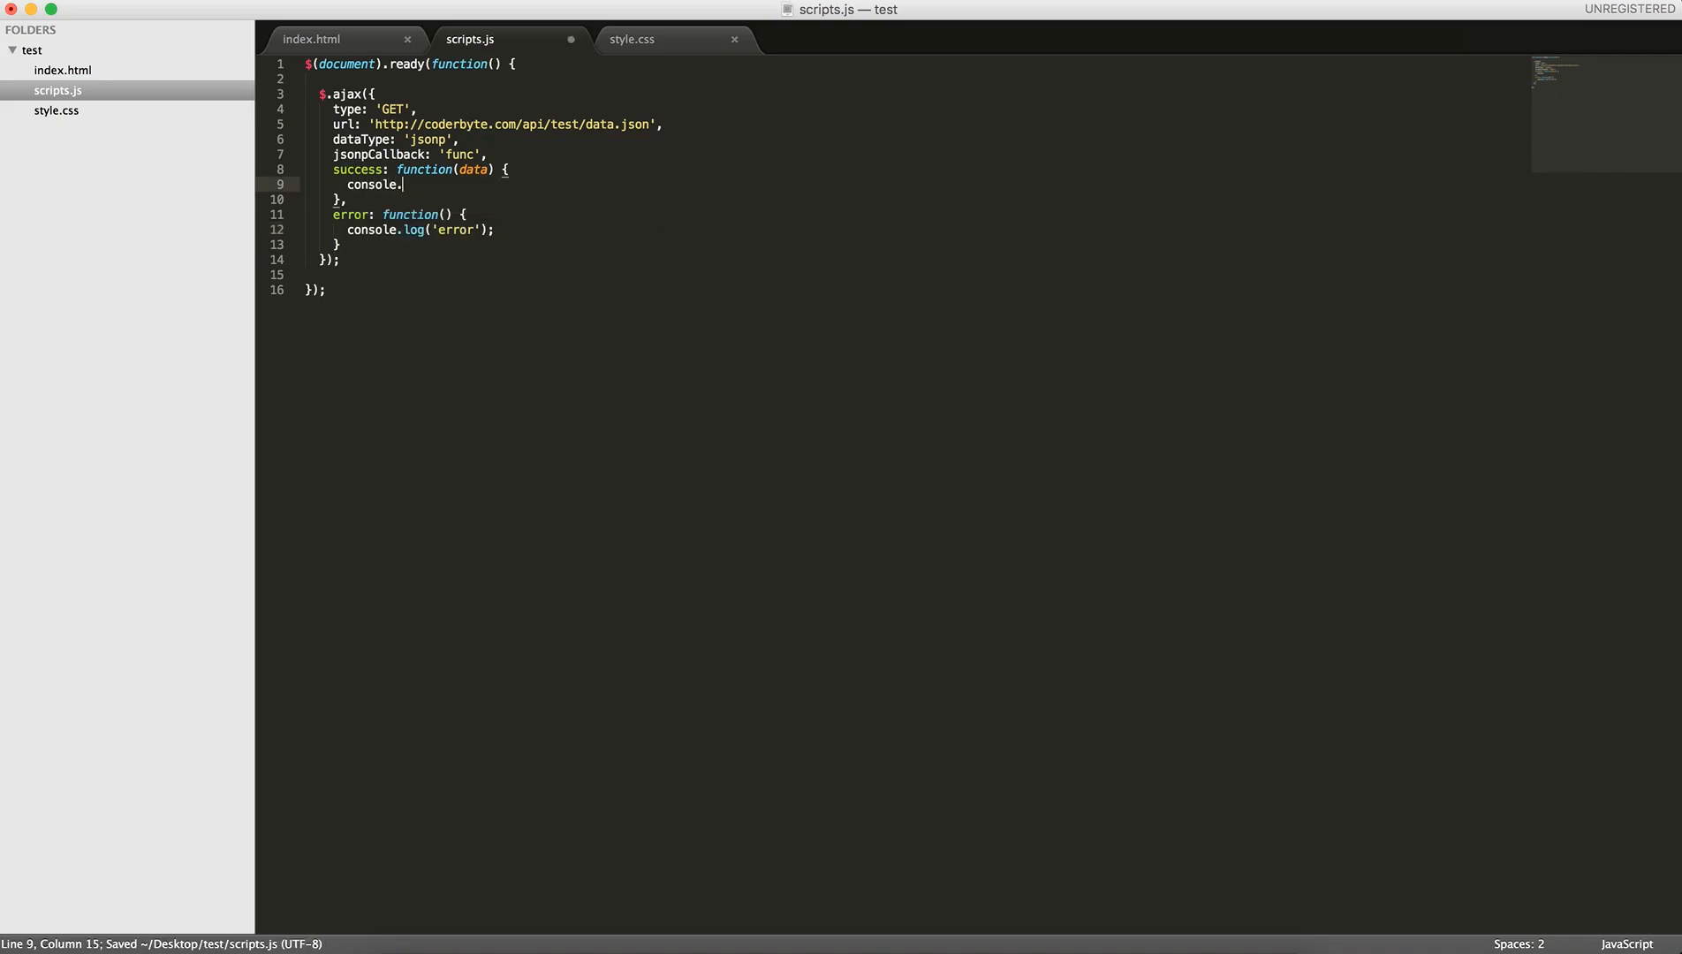
{"action": "type", "text": "log(data);"}
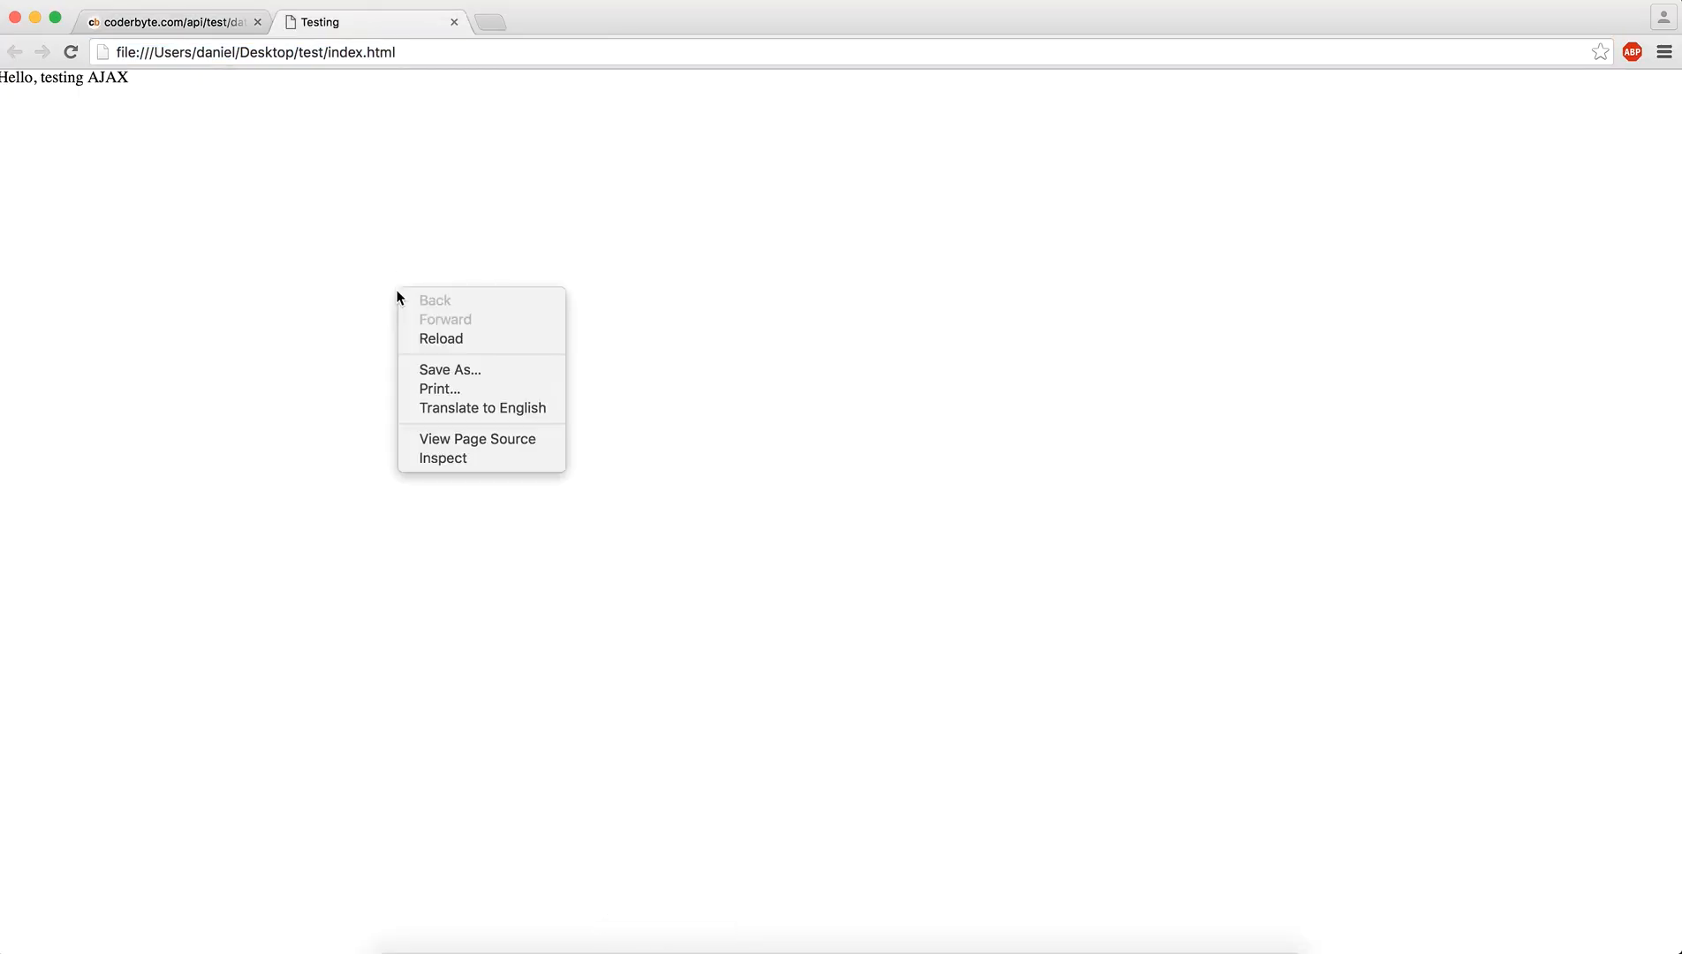
Expand the logged object in the DevTools console to show count 3, countries and people
{"action": "left_click", "coordinate": [442, 458]}
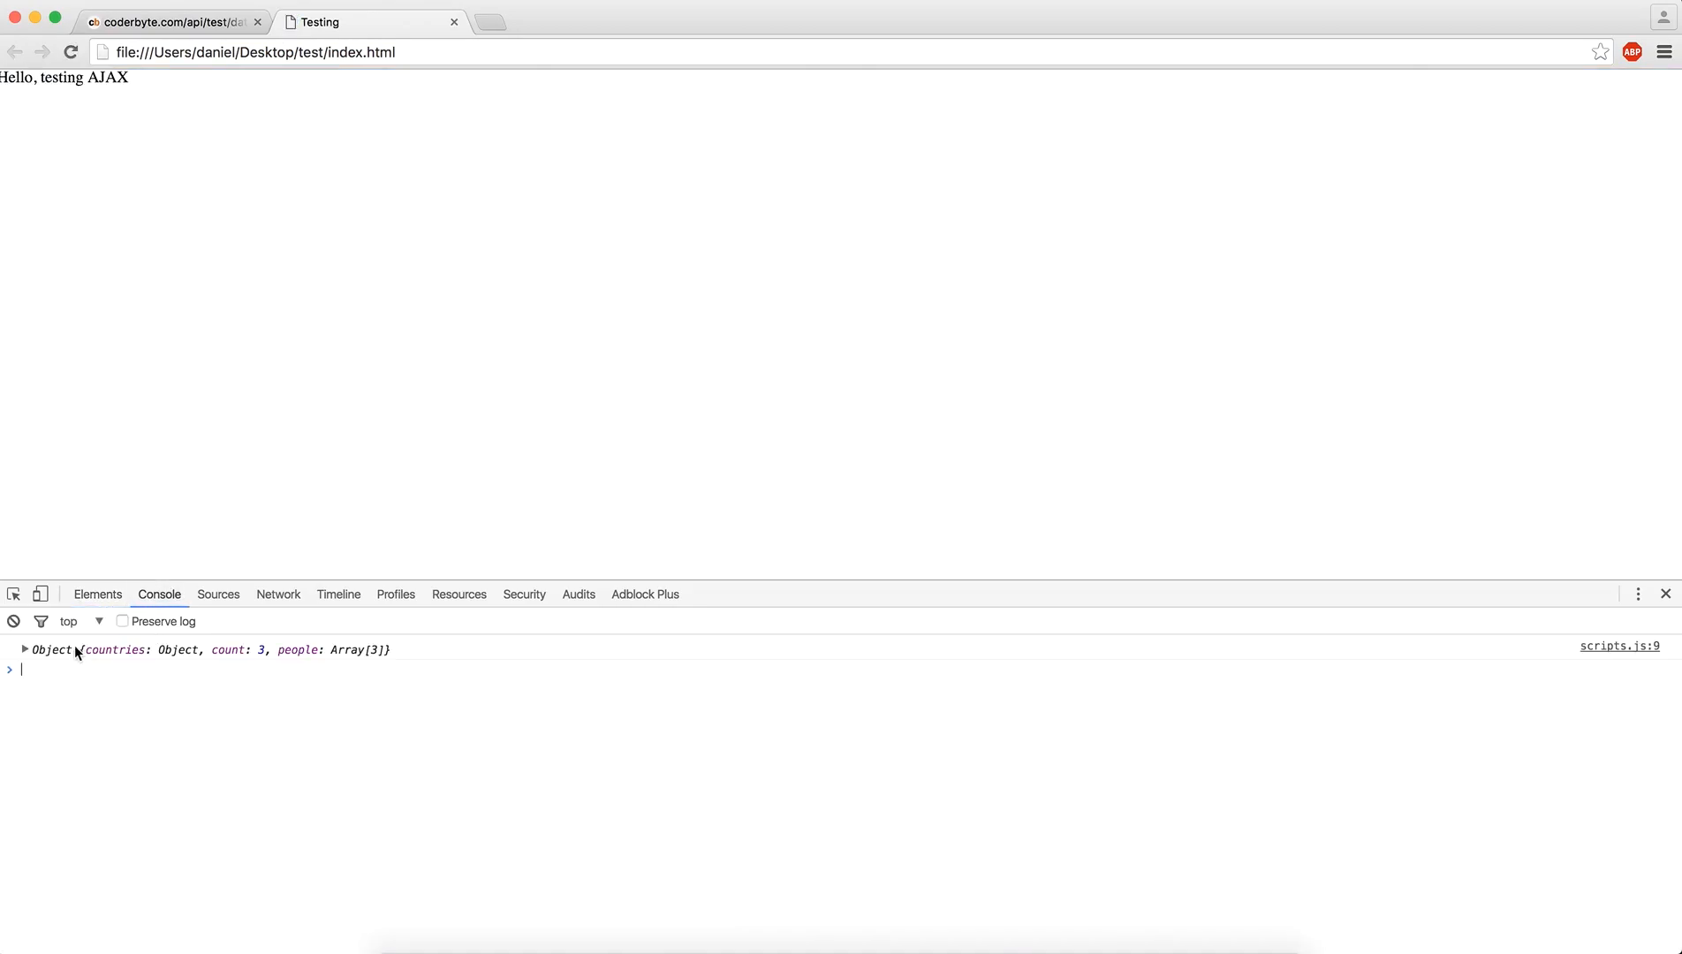
{"action": "left_click", "coordinate": [23, 648]}
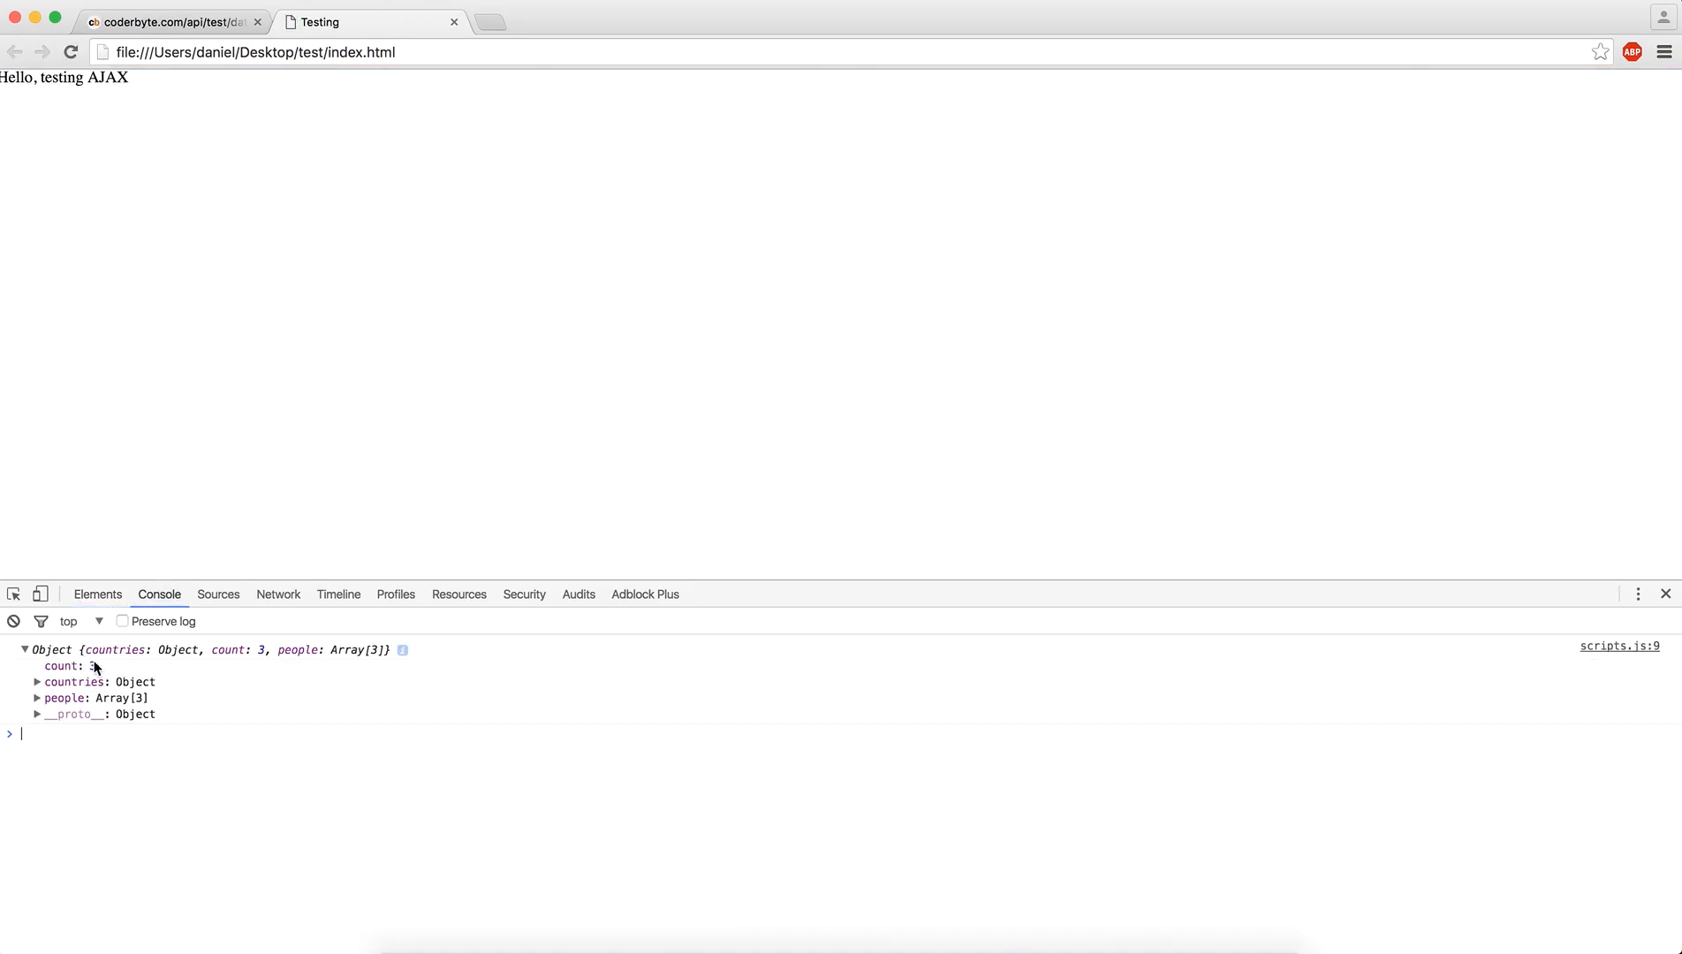
{"action": "left_click", "coordinate": [75, 683]}
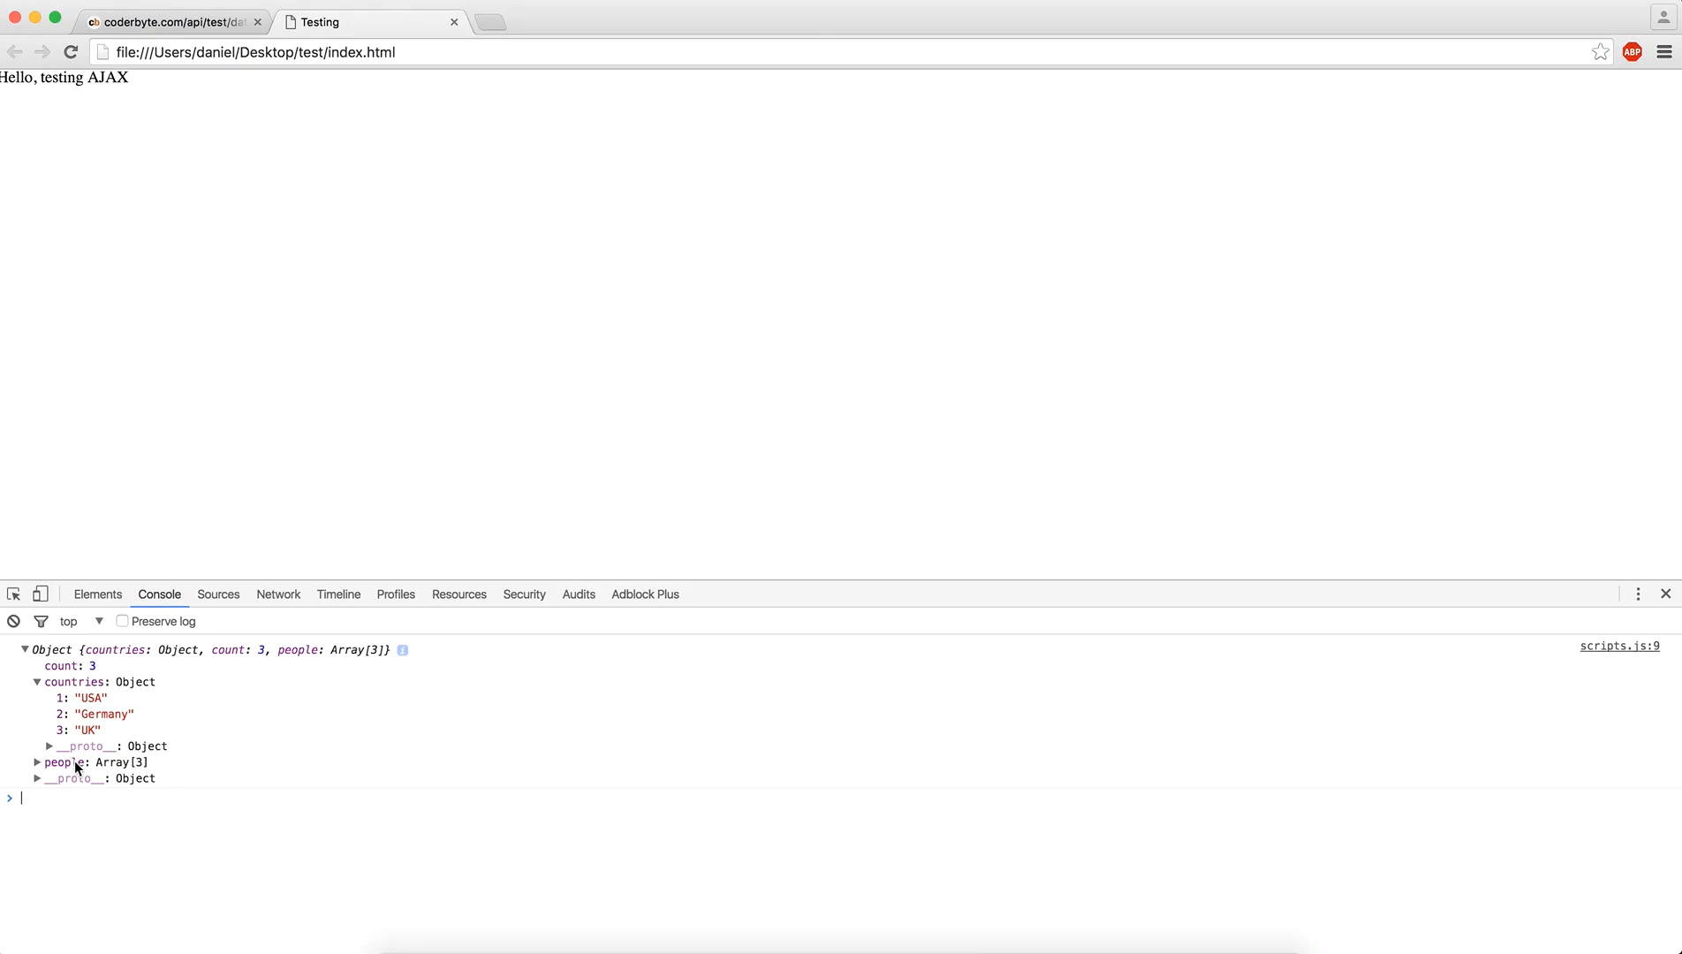
{"action": "left_click", "coordinate": [37, 762]}
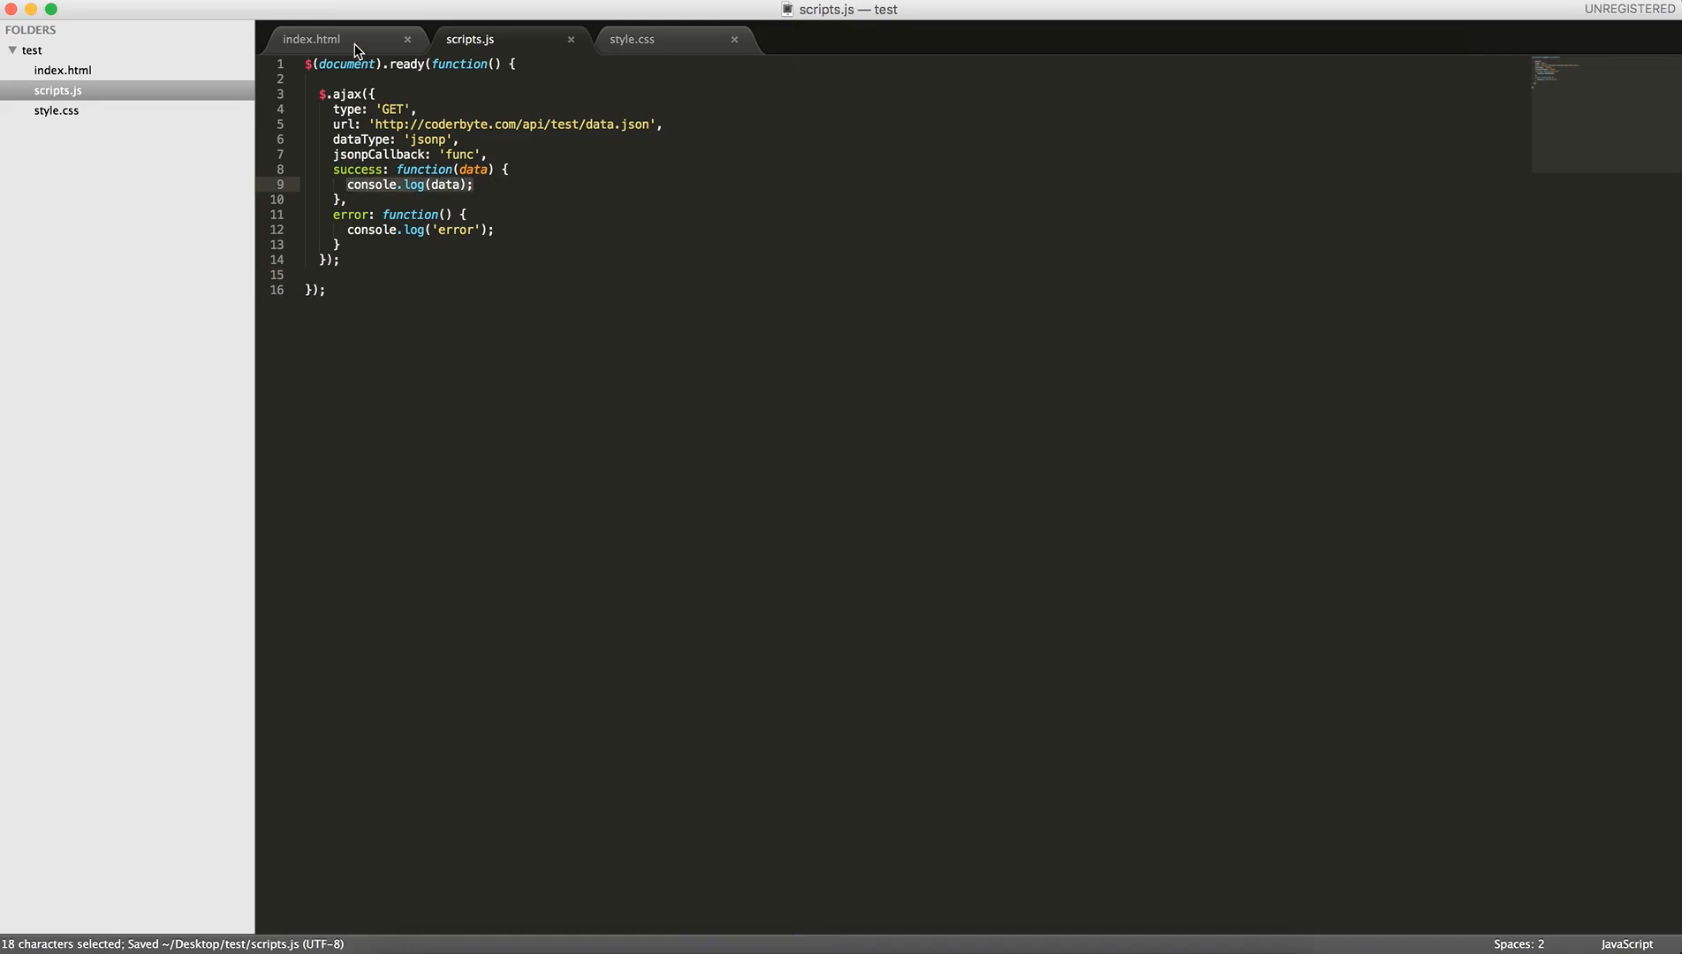
Check index.html's paragraph, then remove console.log(data); from the success handler
{"action": "left_click", "coordinate": [309, 39]}
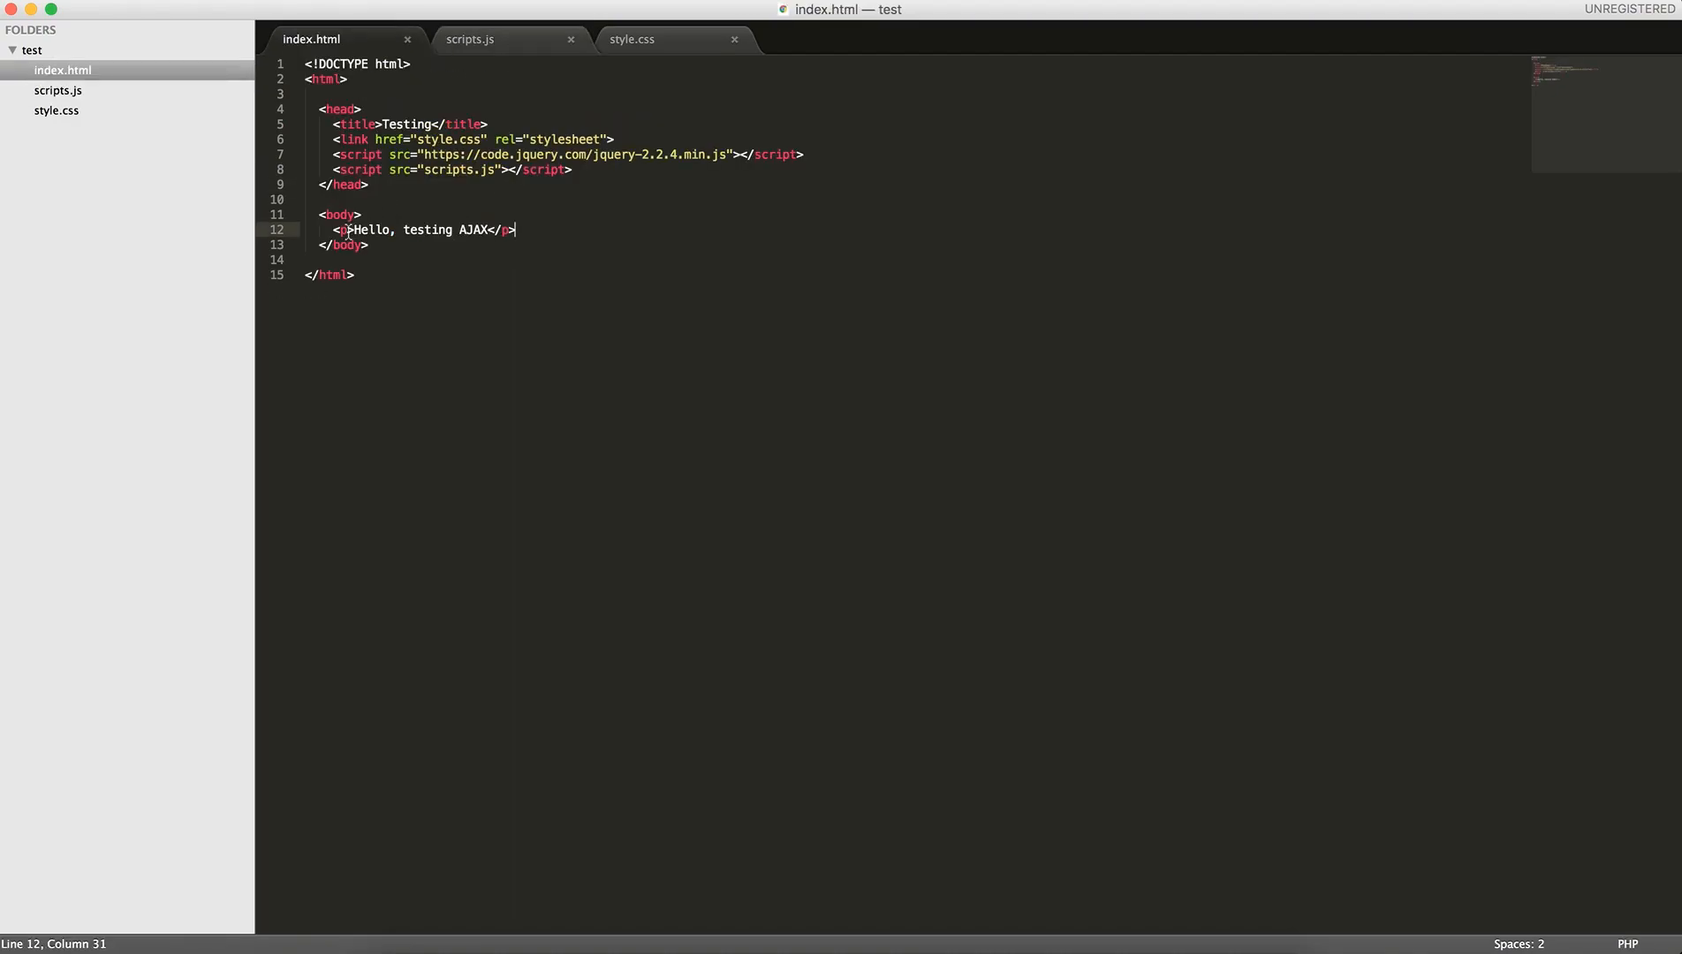
{"action": "left_click", "coordinate": [468, 39]}
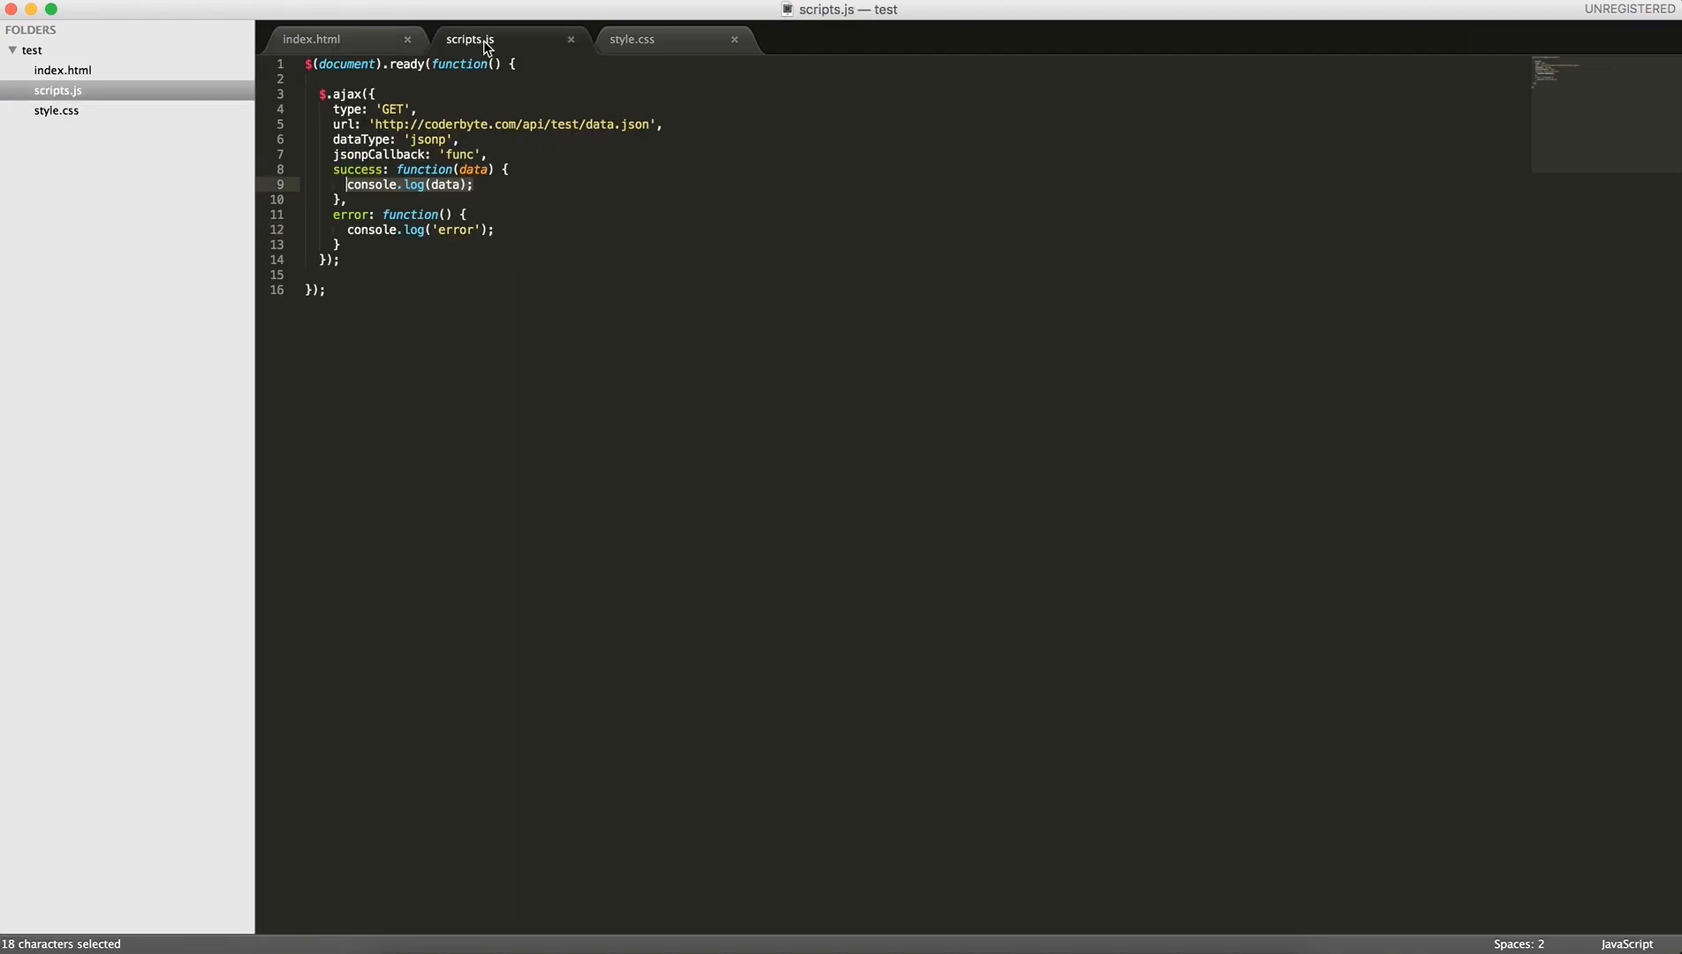
{"action": "double_click", "coordinate": [443, 183]}
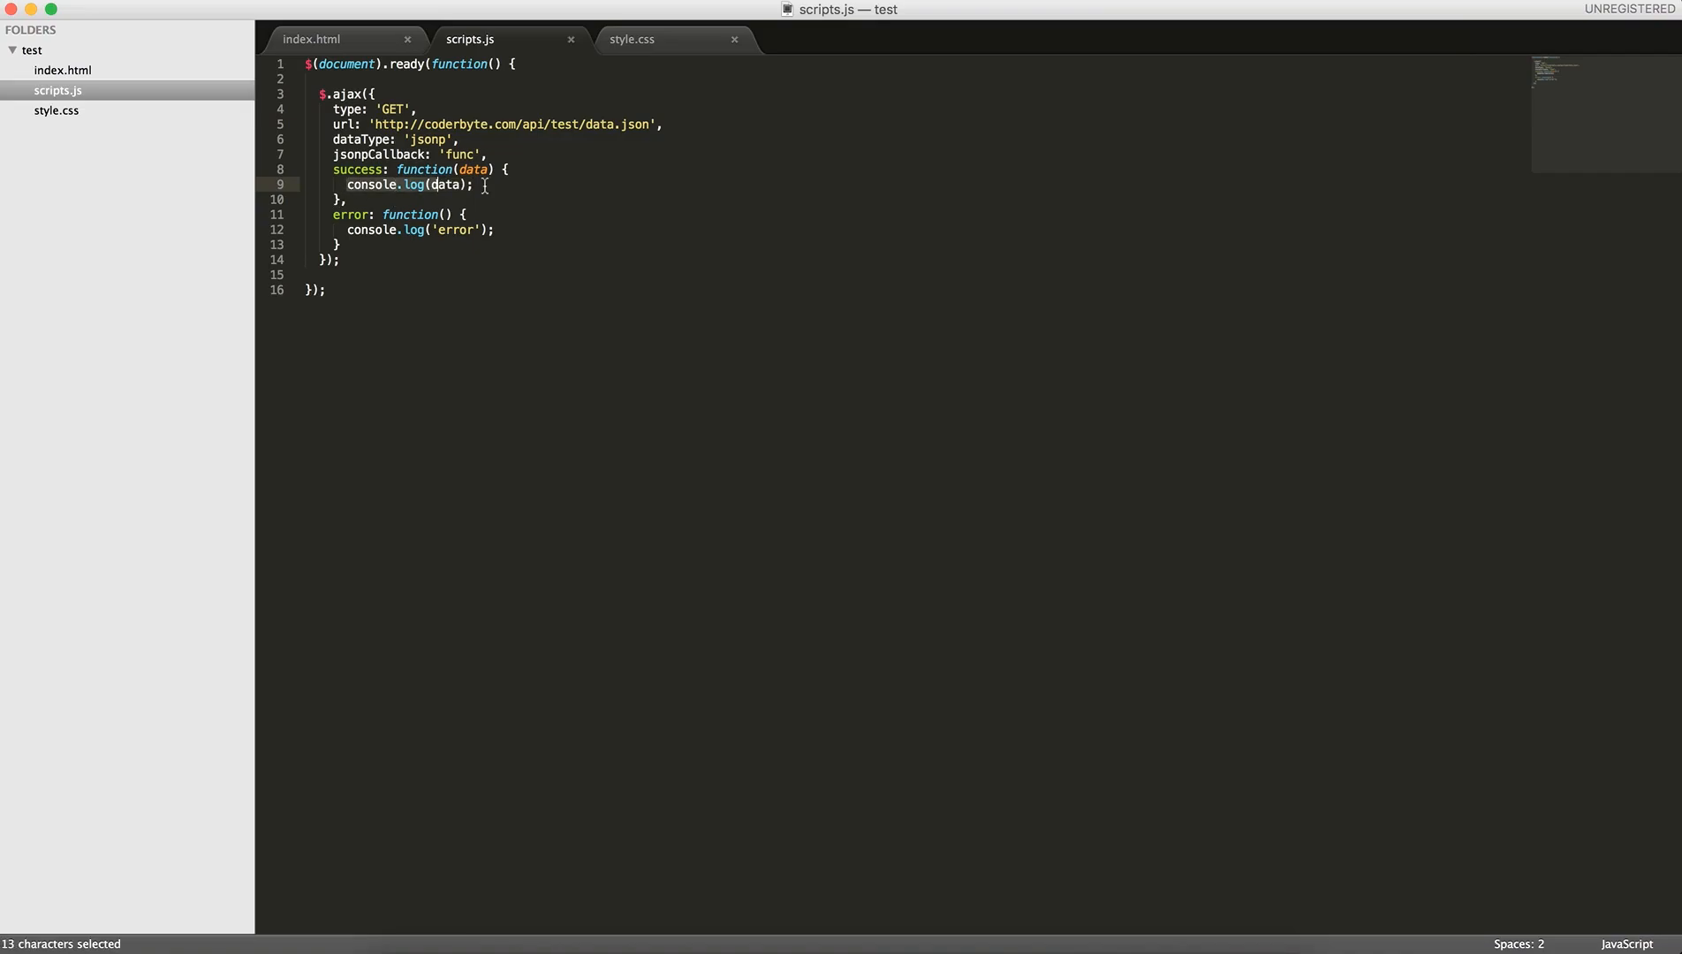
{"action": "key", "text": "Delete"}
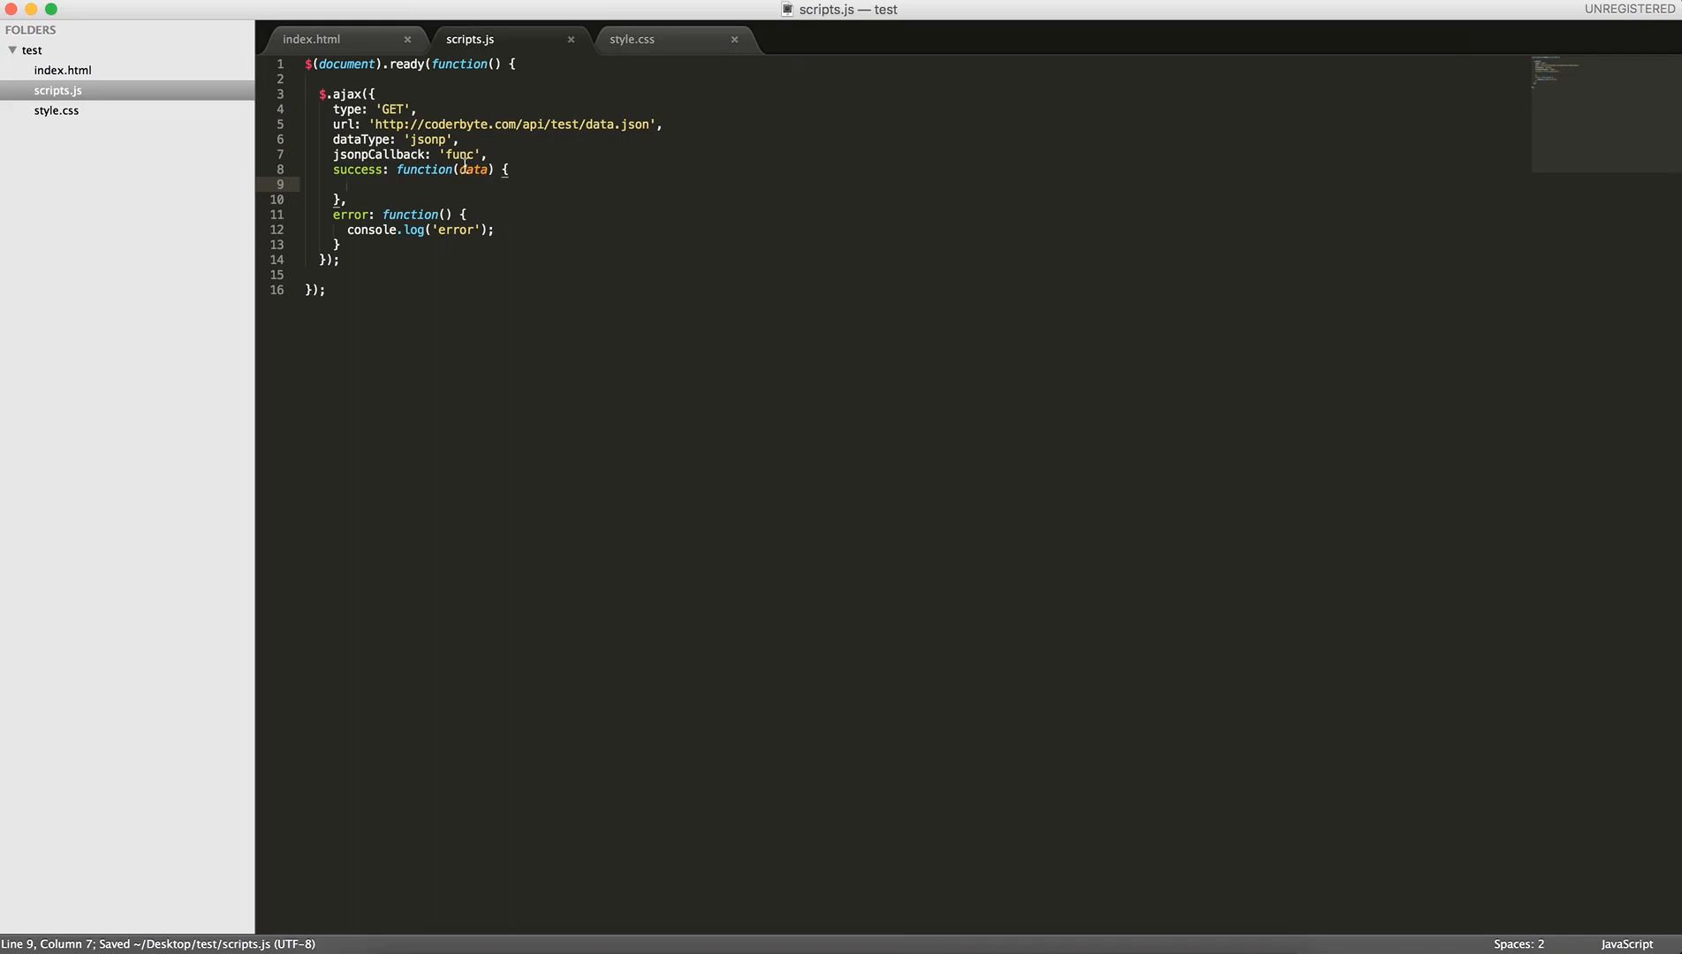
Write $('p').append(data); in the success function
{"action": "type", "text": "$('p')"}
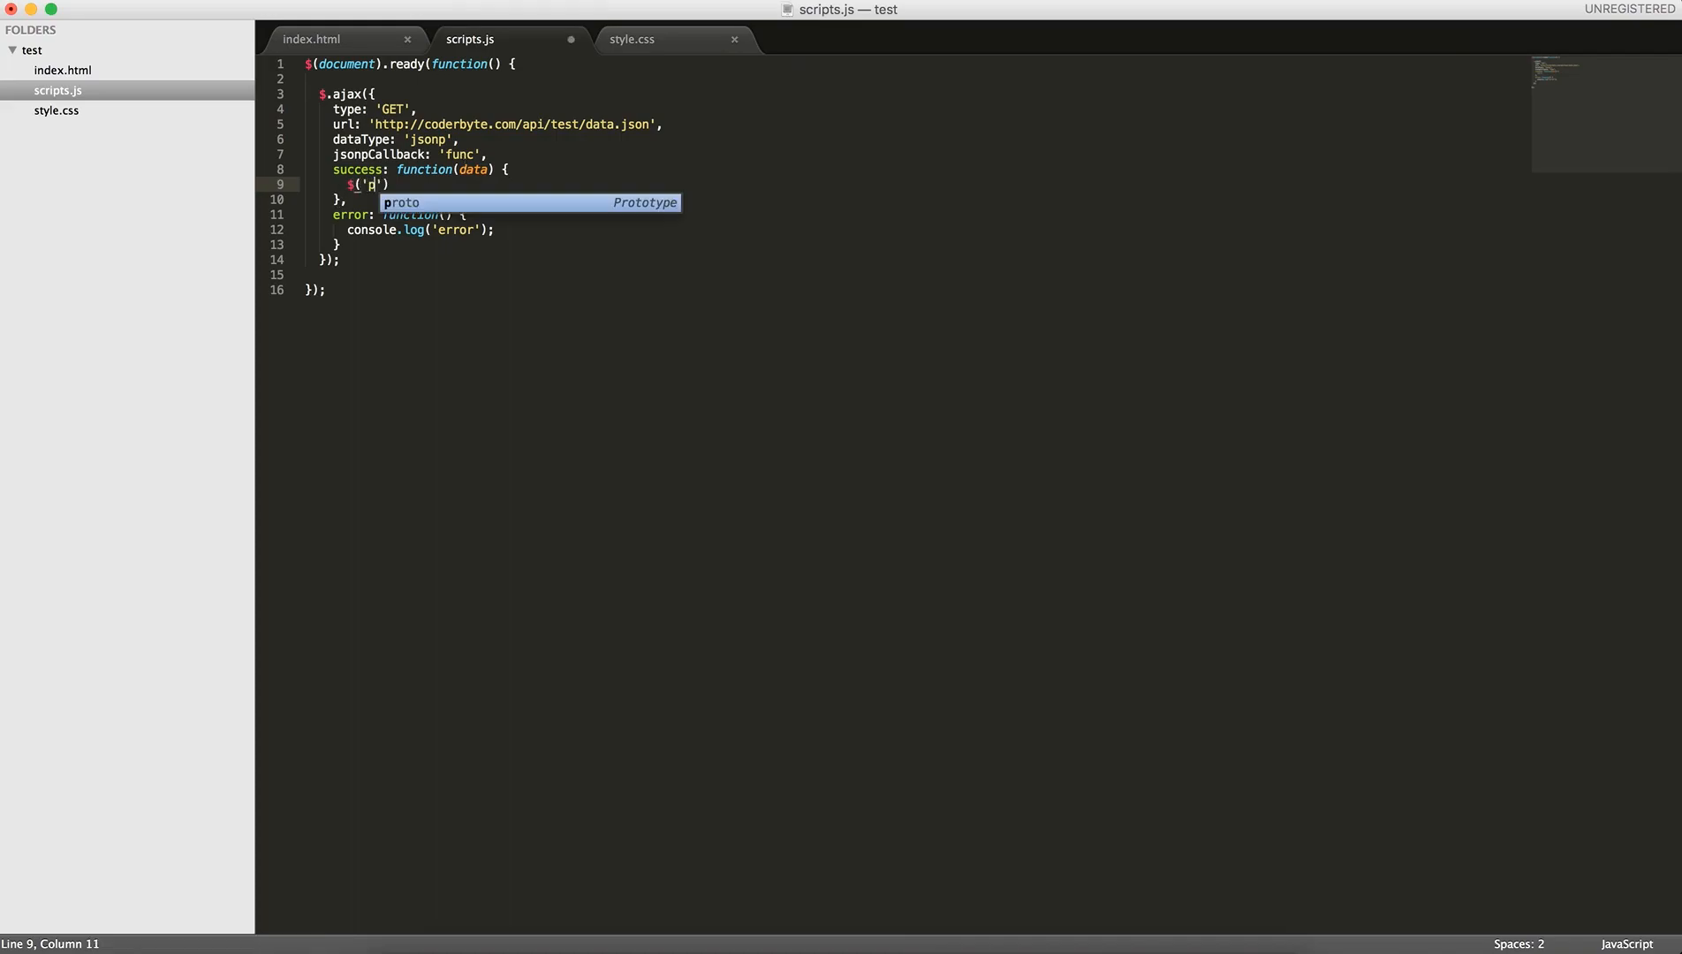
{"action": "type", "text": ".append()"}
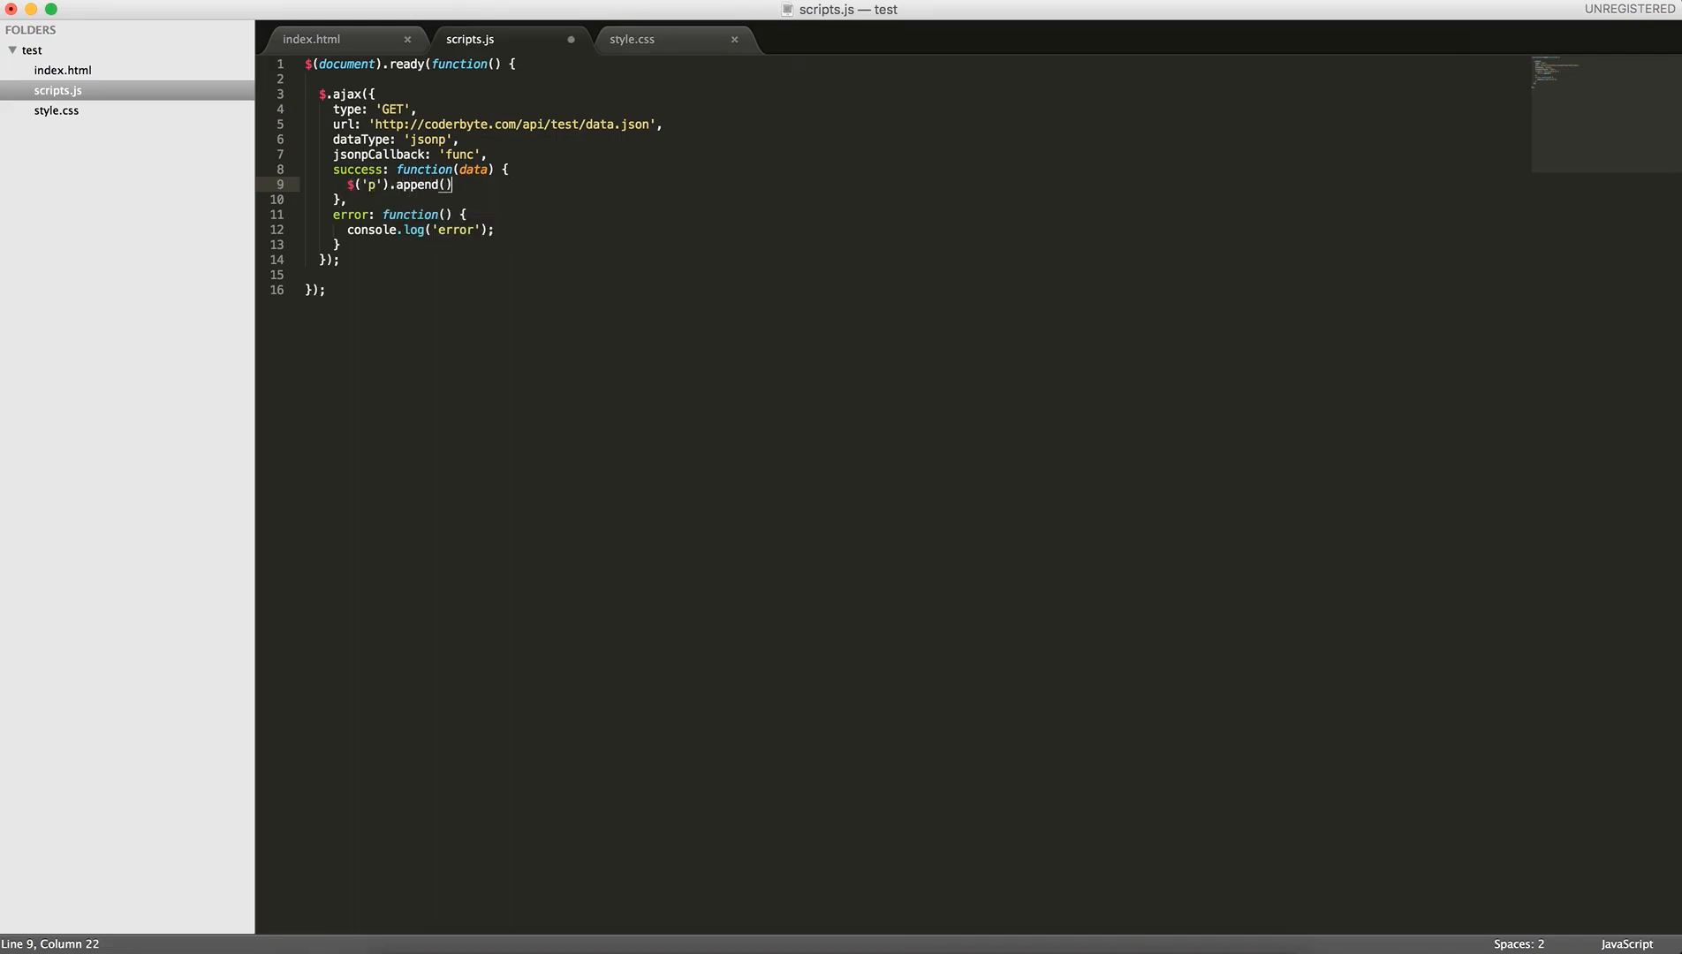
{"action": "type", "text": ";"}
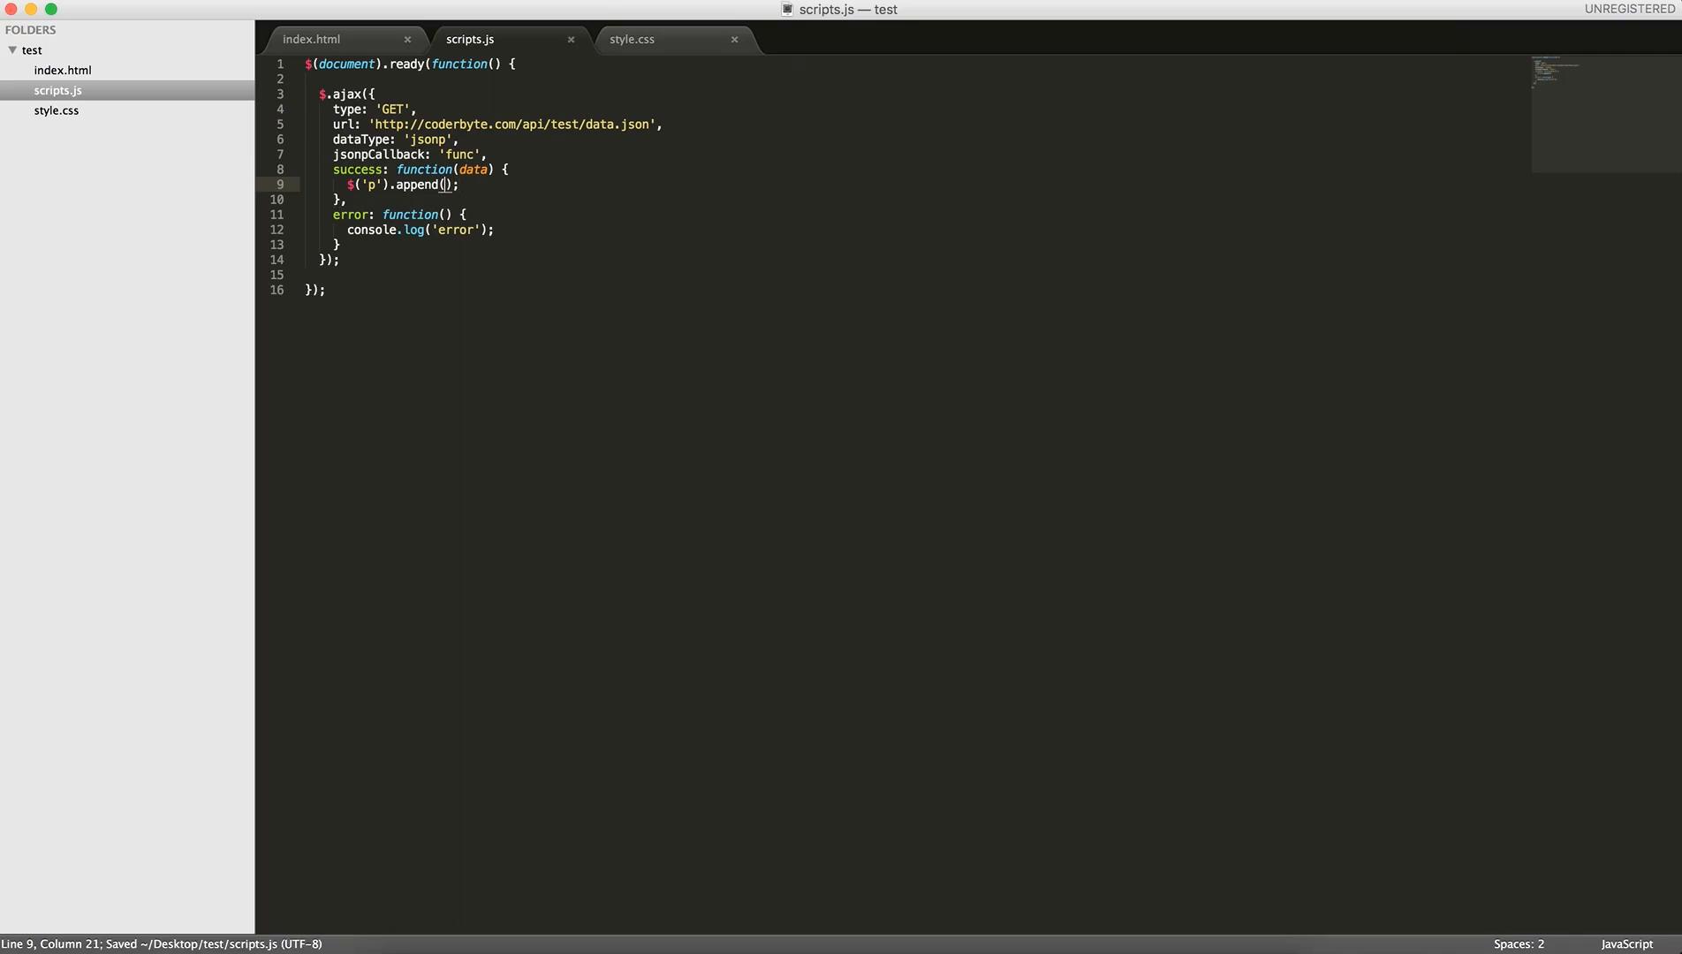
{"action": "type", "text": "data"}
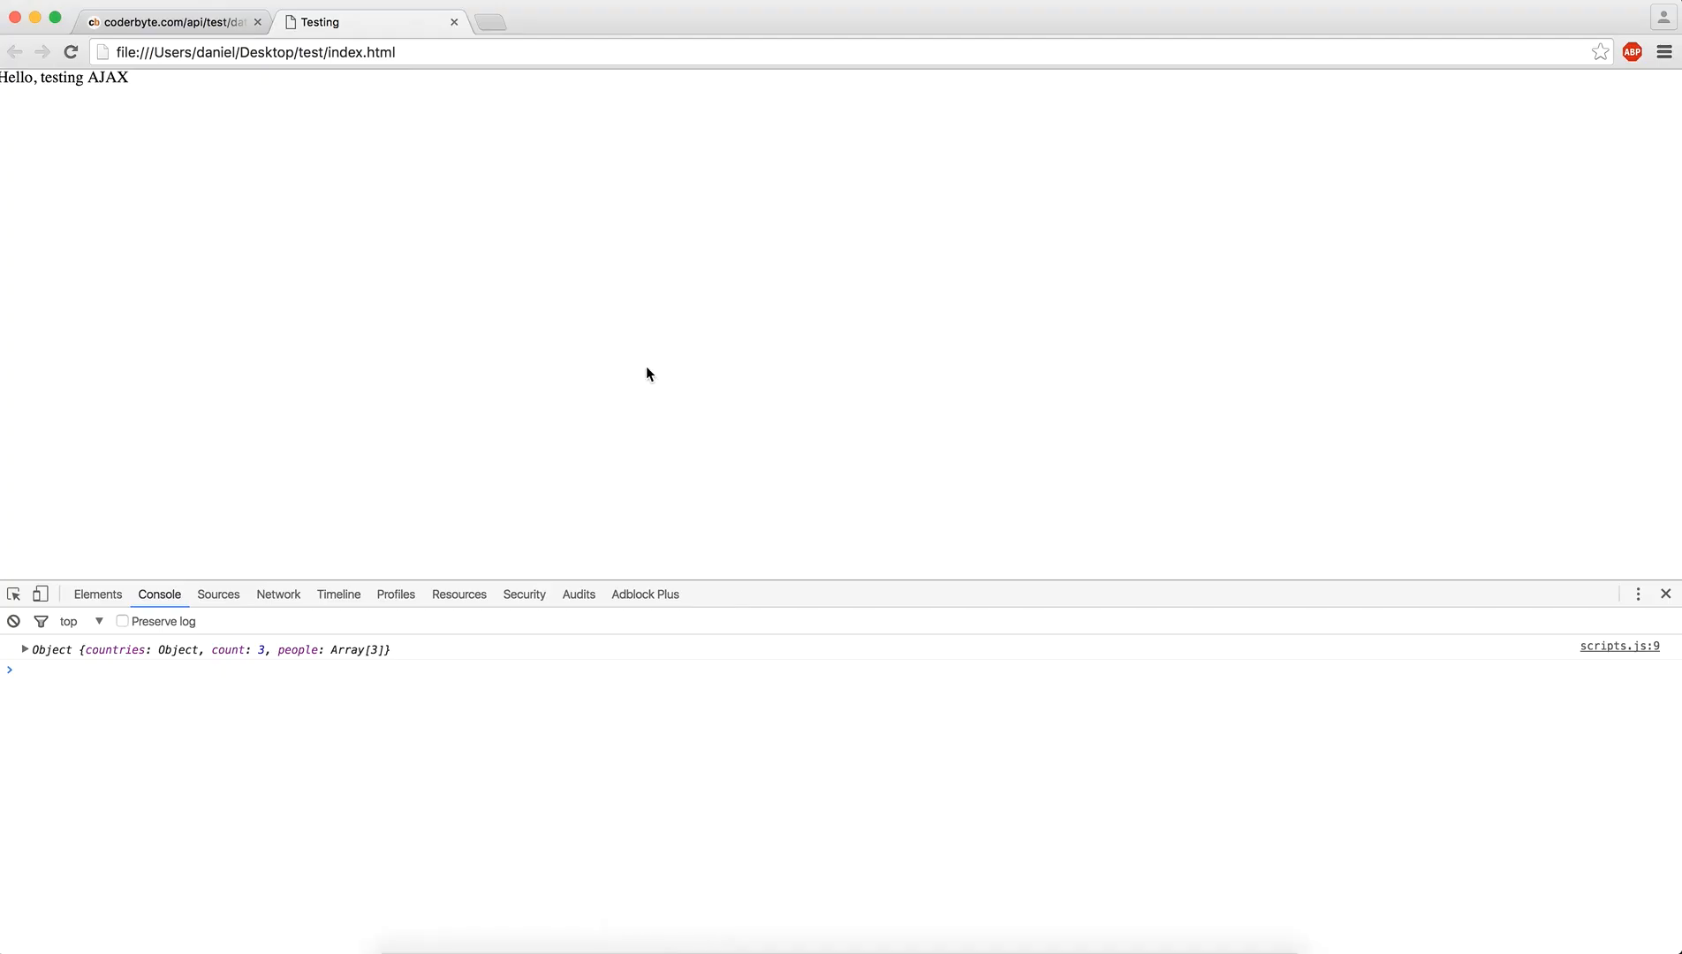
Replace the paragraph-writing statement in the success handler with console.log(data);
{"action": "left_click", "coordinate": [12, 620]}
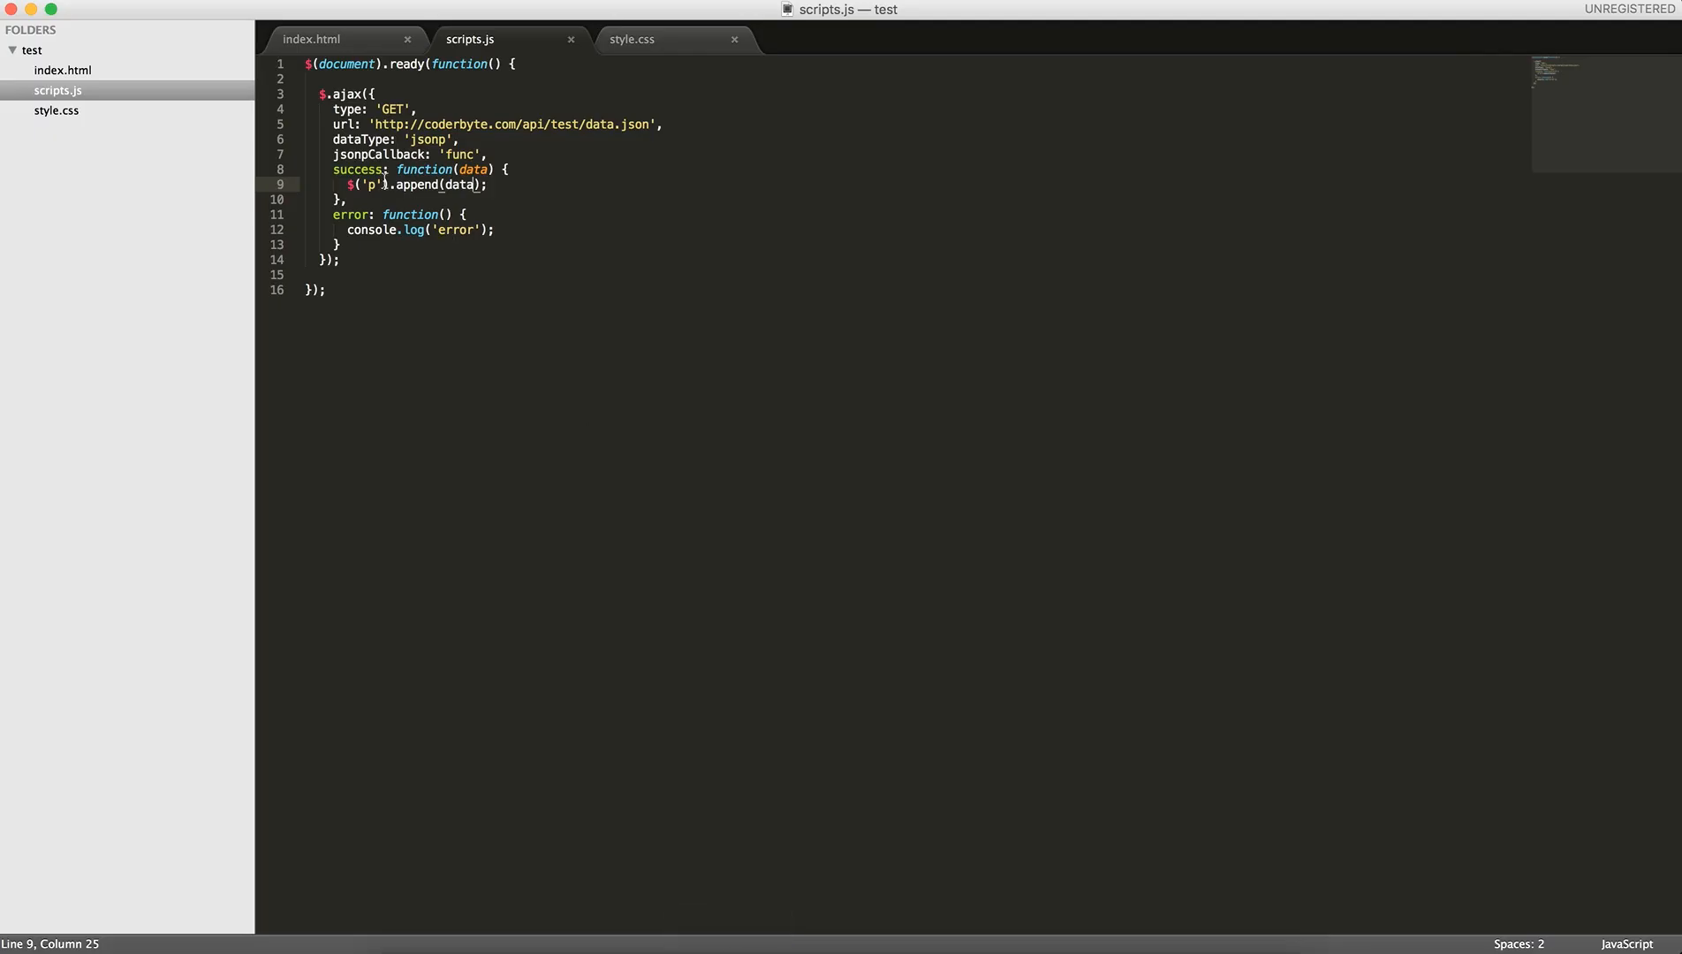
{"action": "left_click_drag", "start_coordinate": [364, 184], "coordinate": [490, 184]}
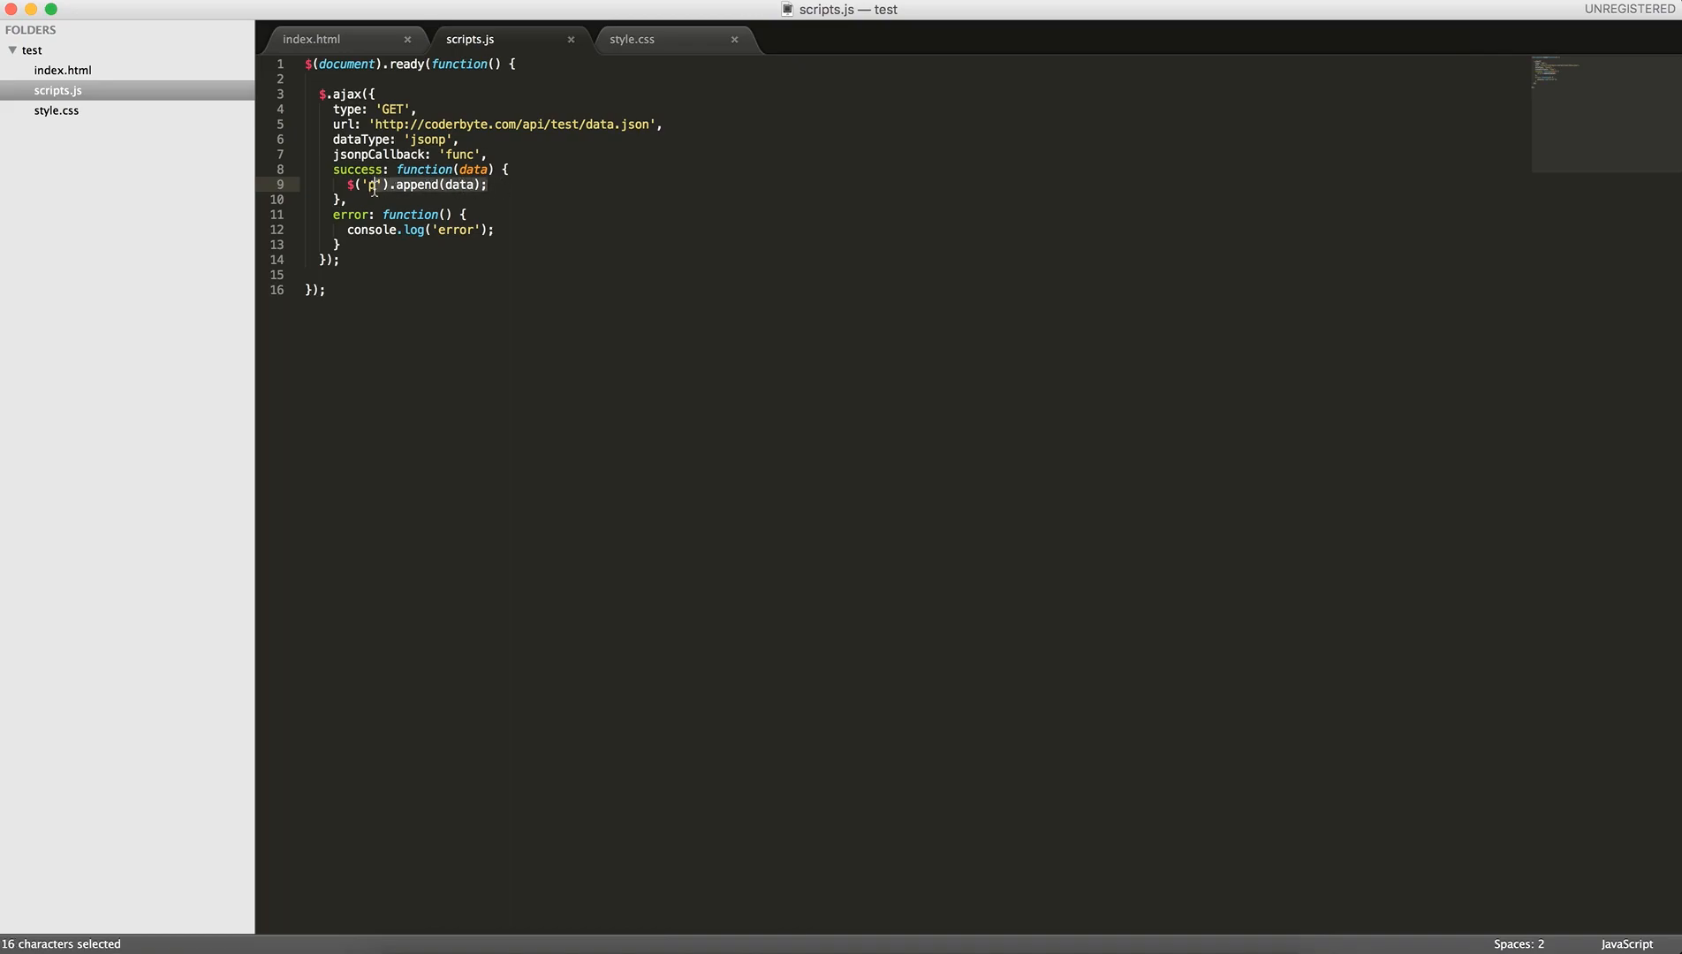
{"action": "left_click", "coordinate": [415, 183]}
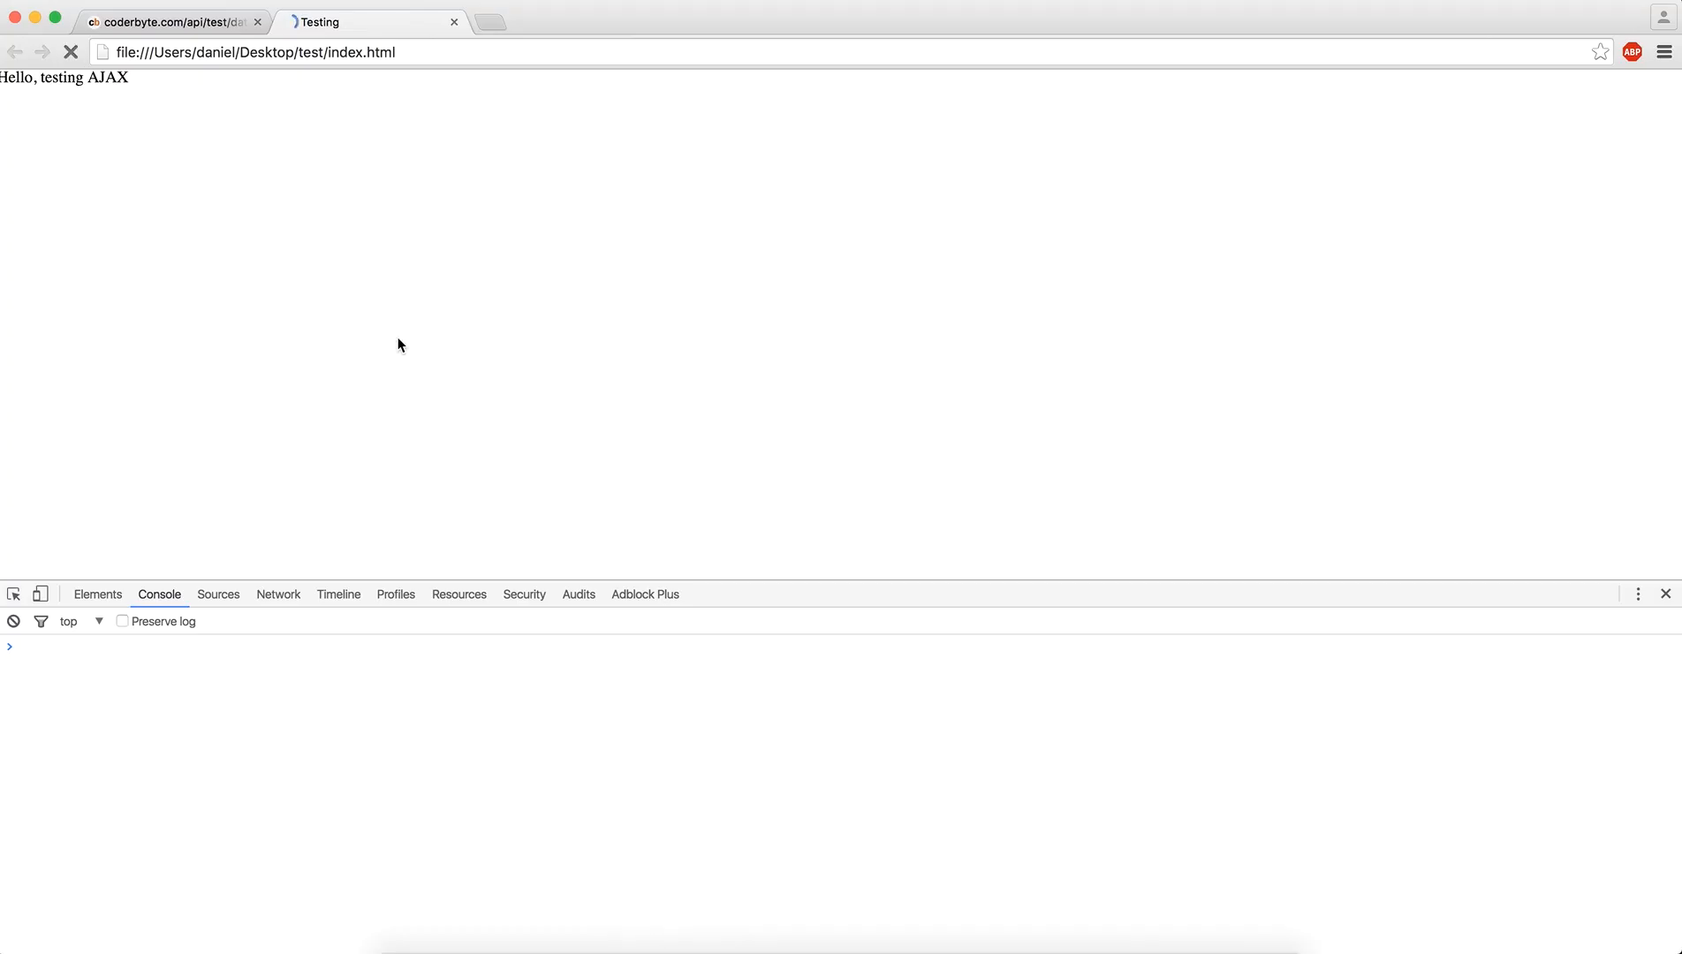
{"action": "left_click", "coordinate": [71, 51]}
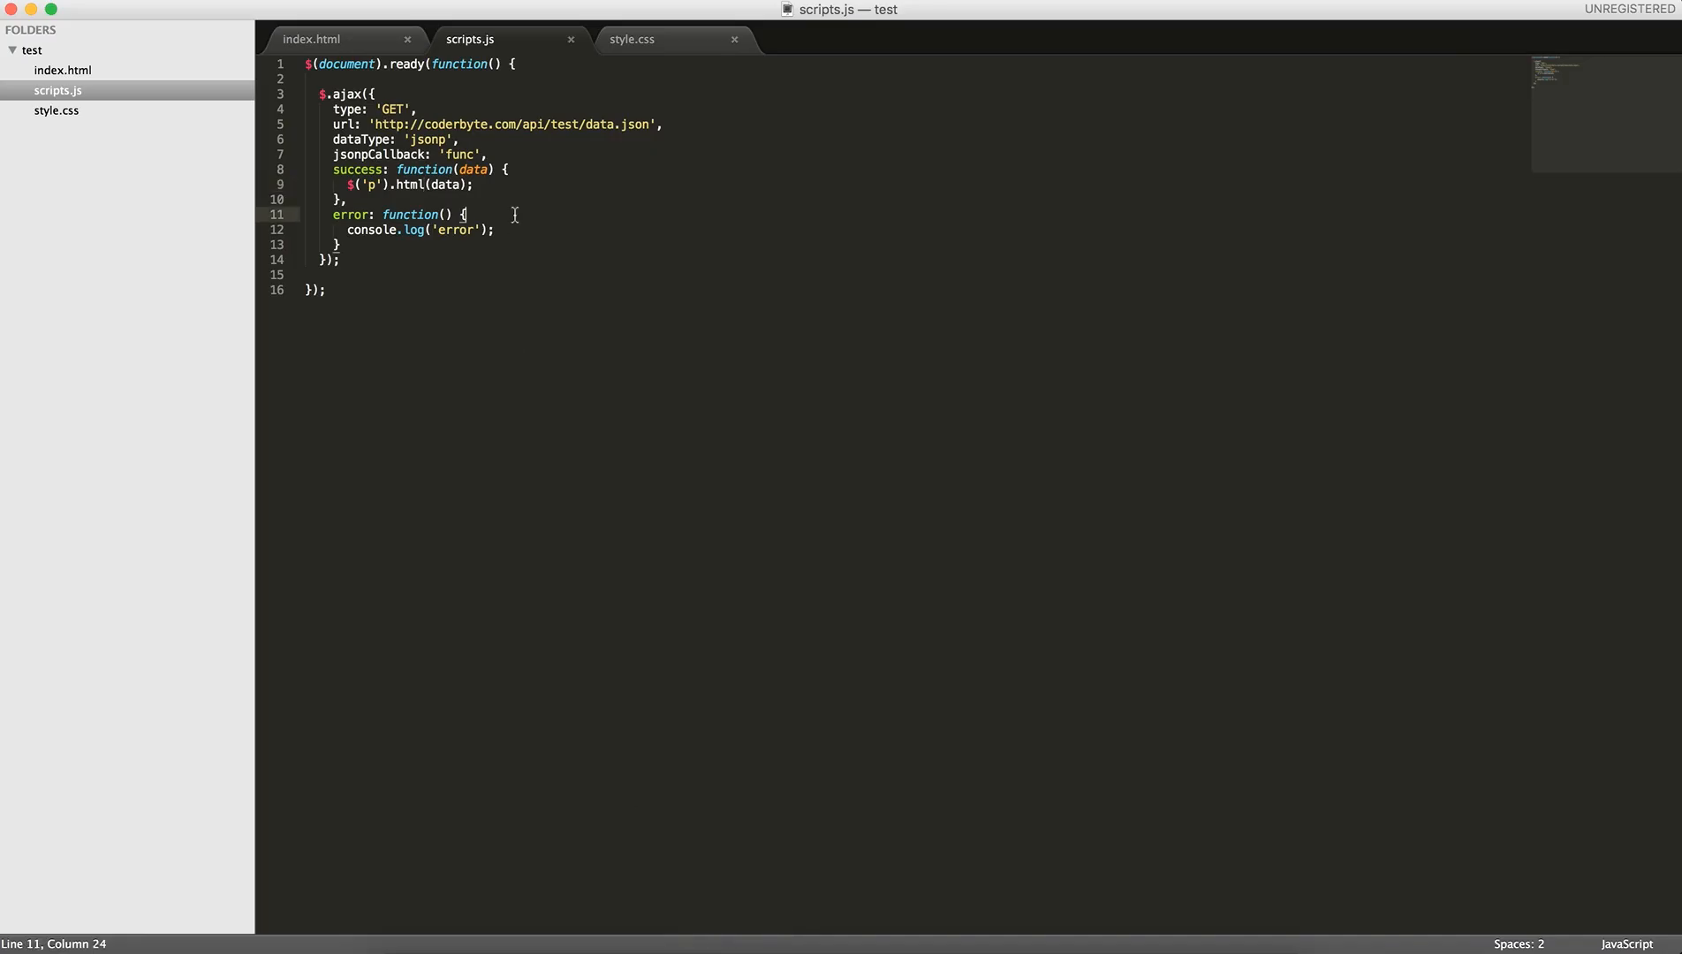
{"action": "type", "text": "innerH"}
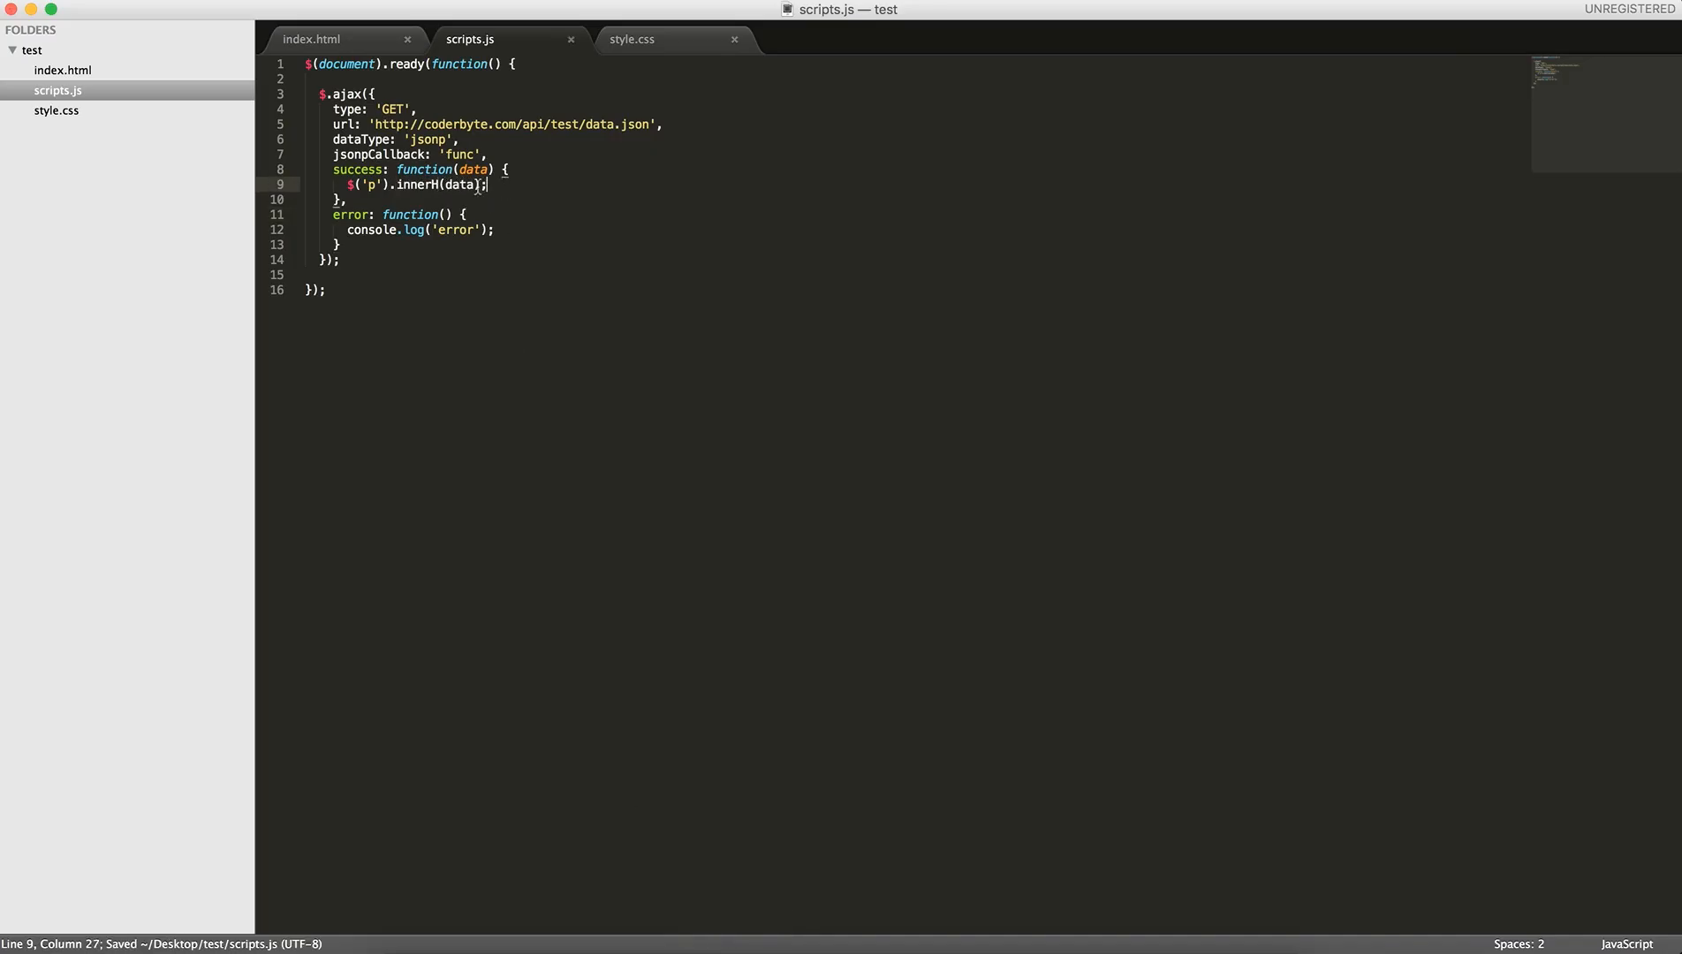
{"action": "type", "text": "console.log"}
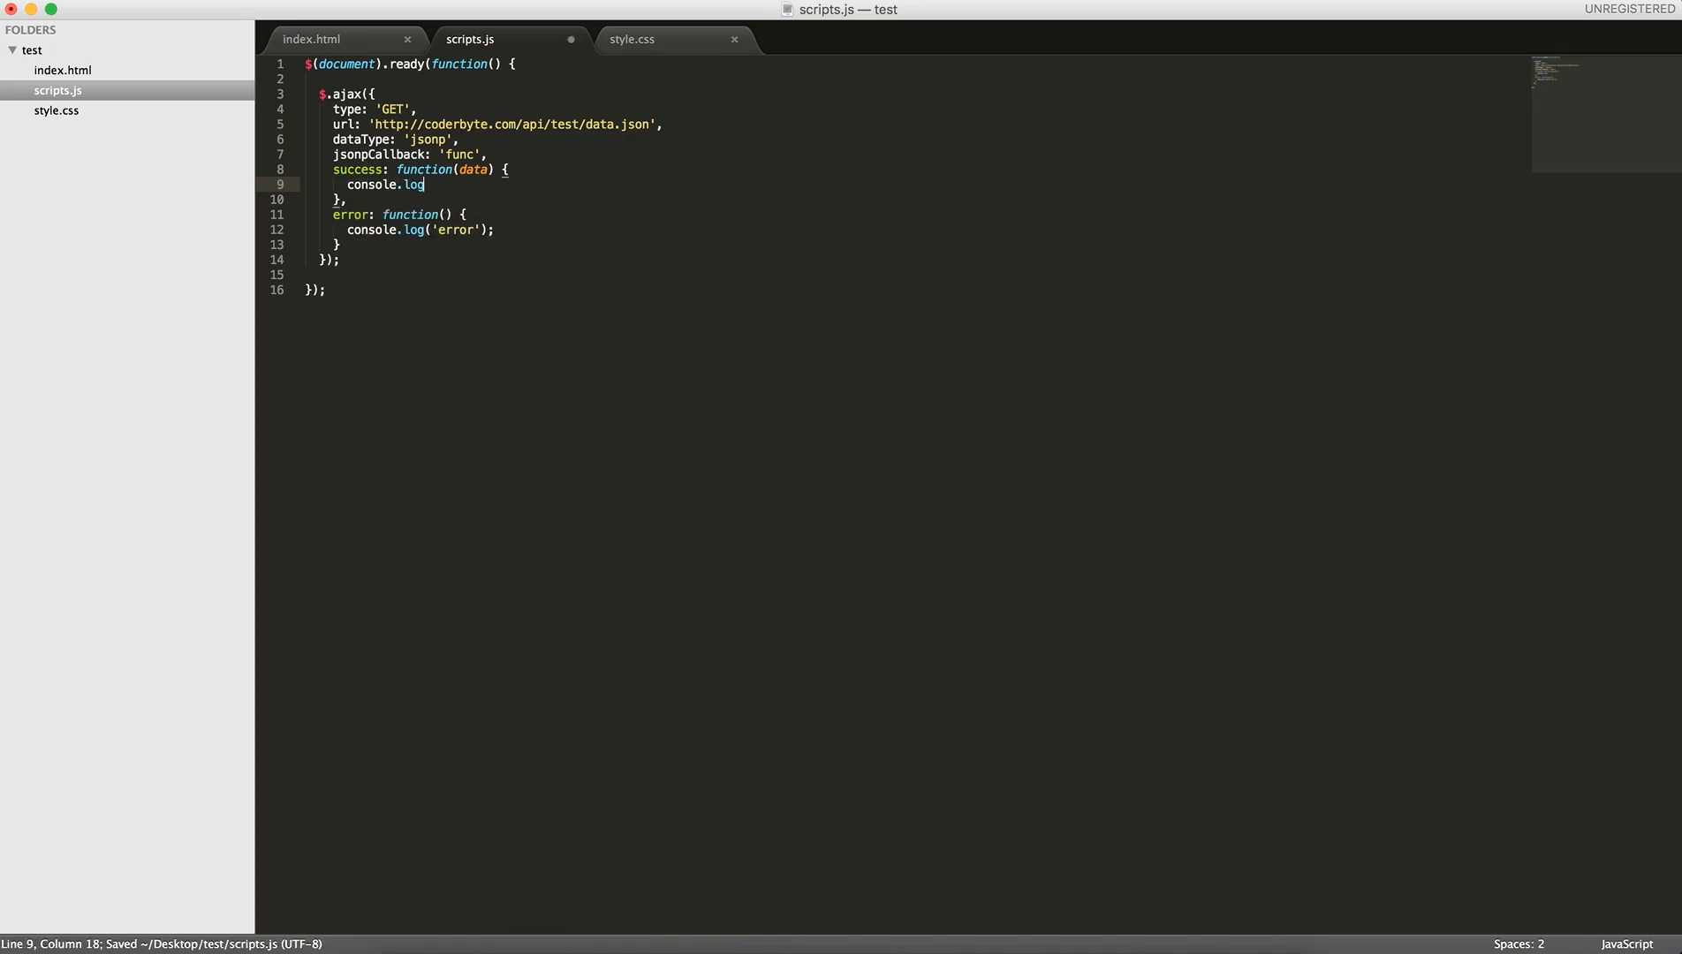
{"action": "type", "text": "(data);"}
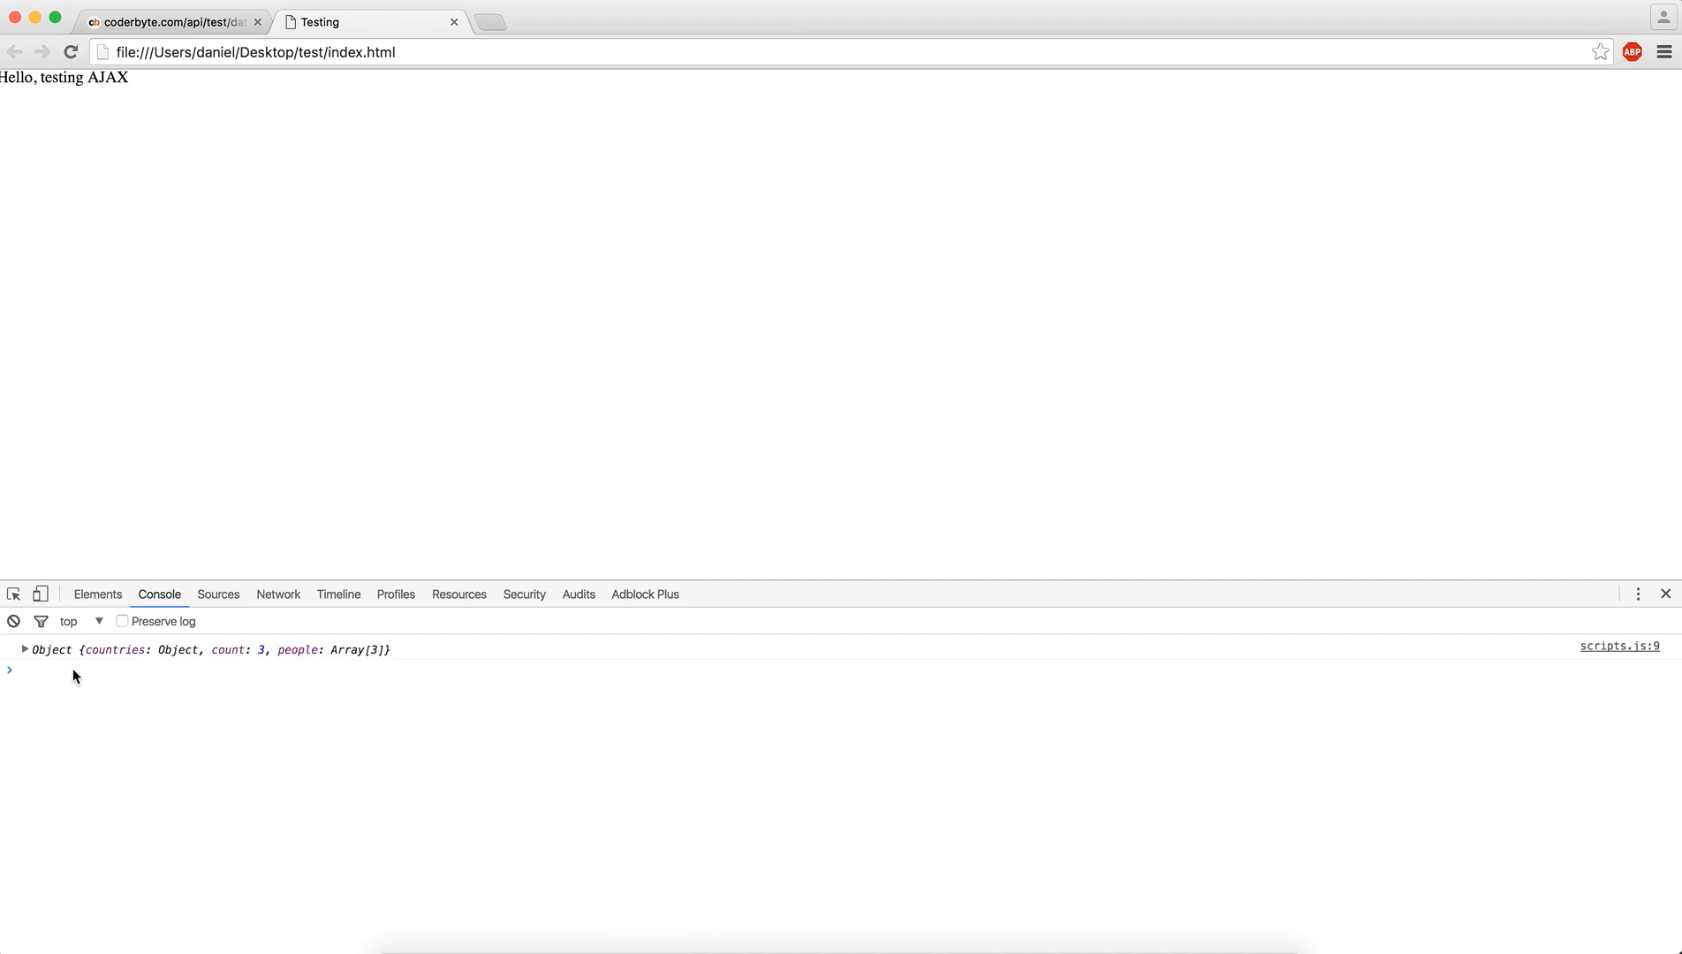
Expand the logged object's people array to reveal Bob Smith's age, countryCode and name
{"action": "left_click", "coordinate": [23, 649]}
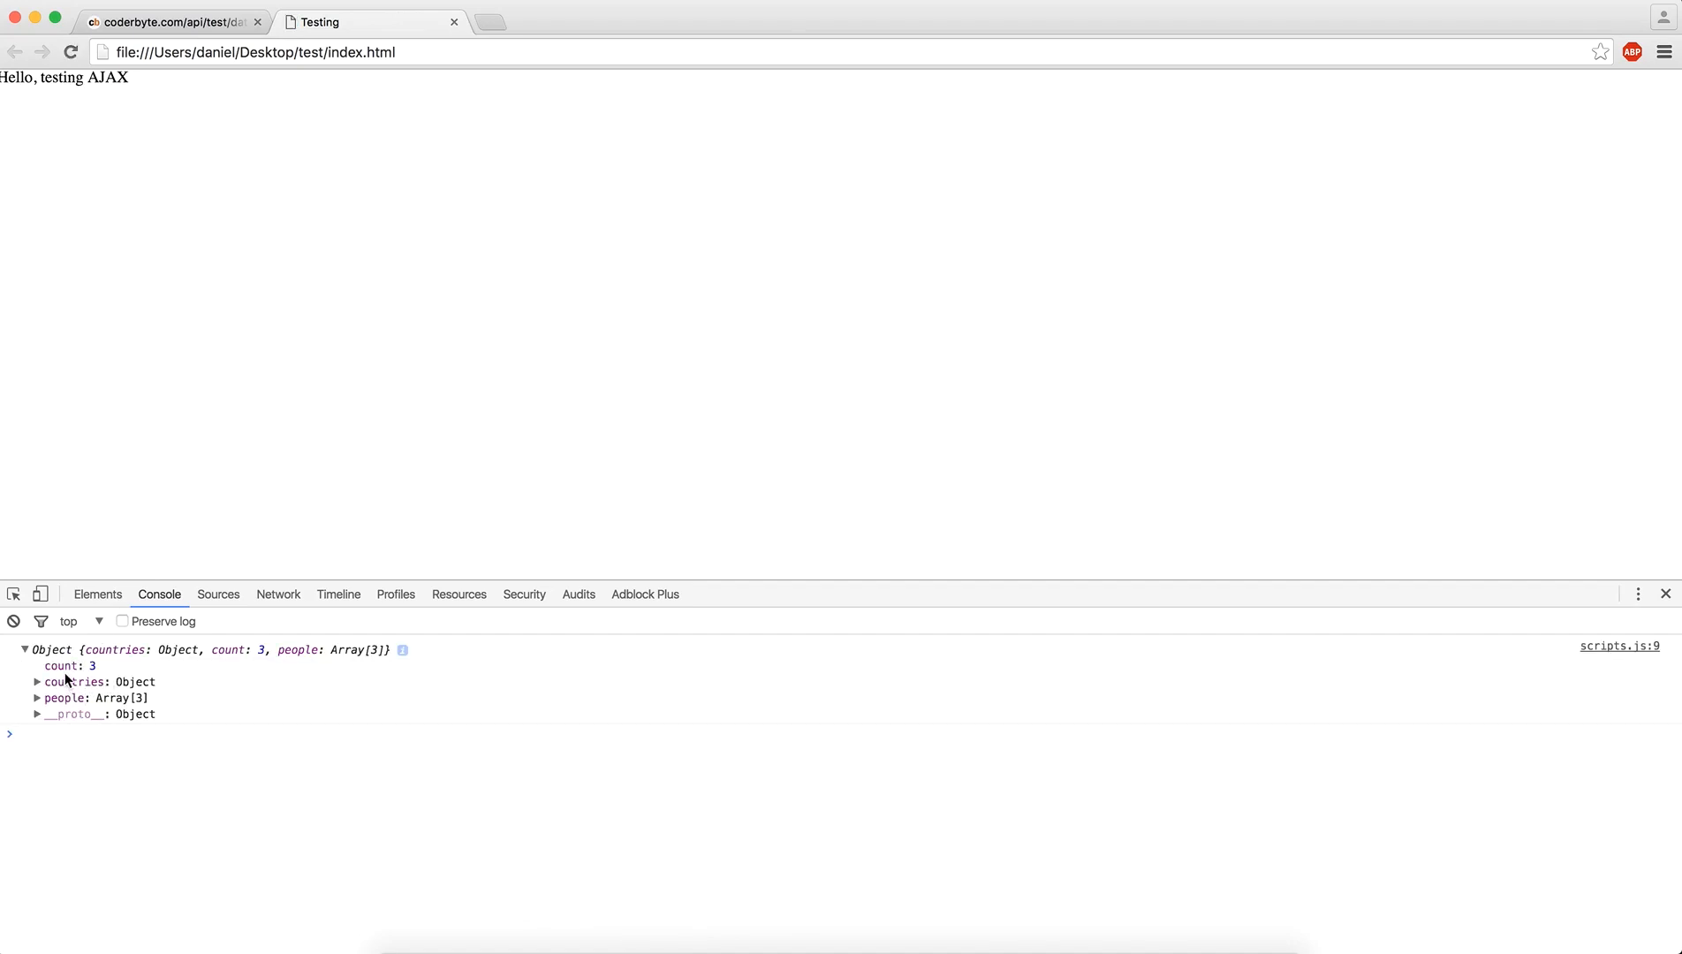
{"action": "left_click", "coordinate": [38, 698]}
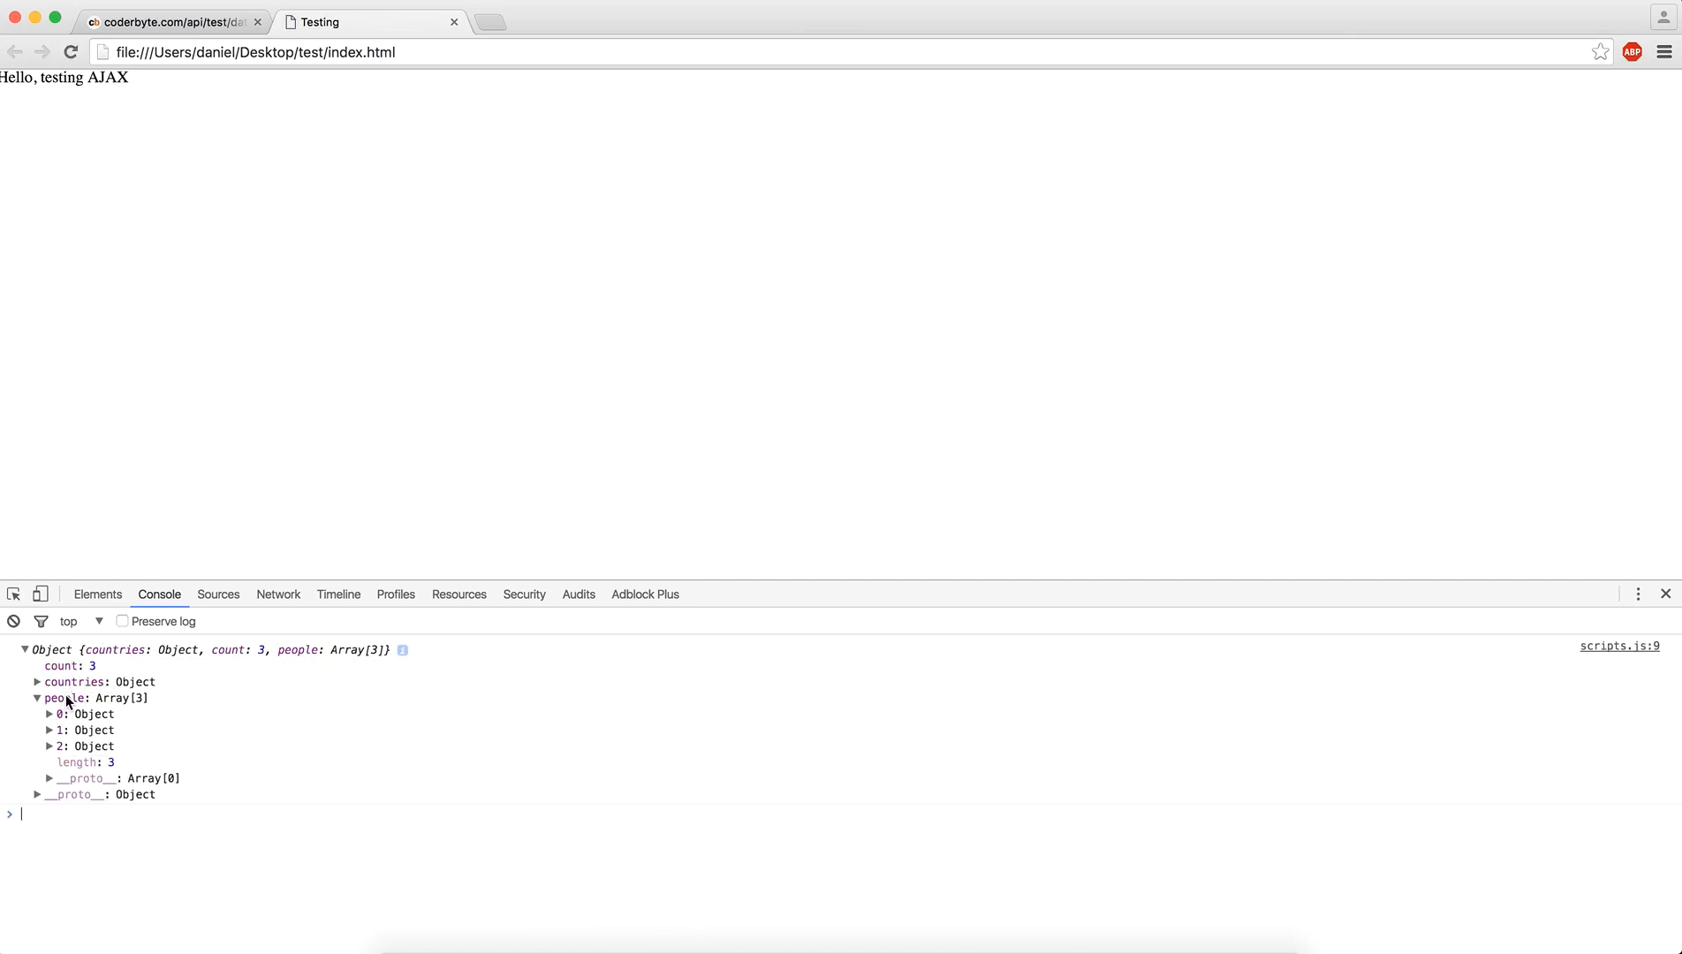
{"action": "left_click", "coordinate": [42, 714]}
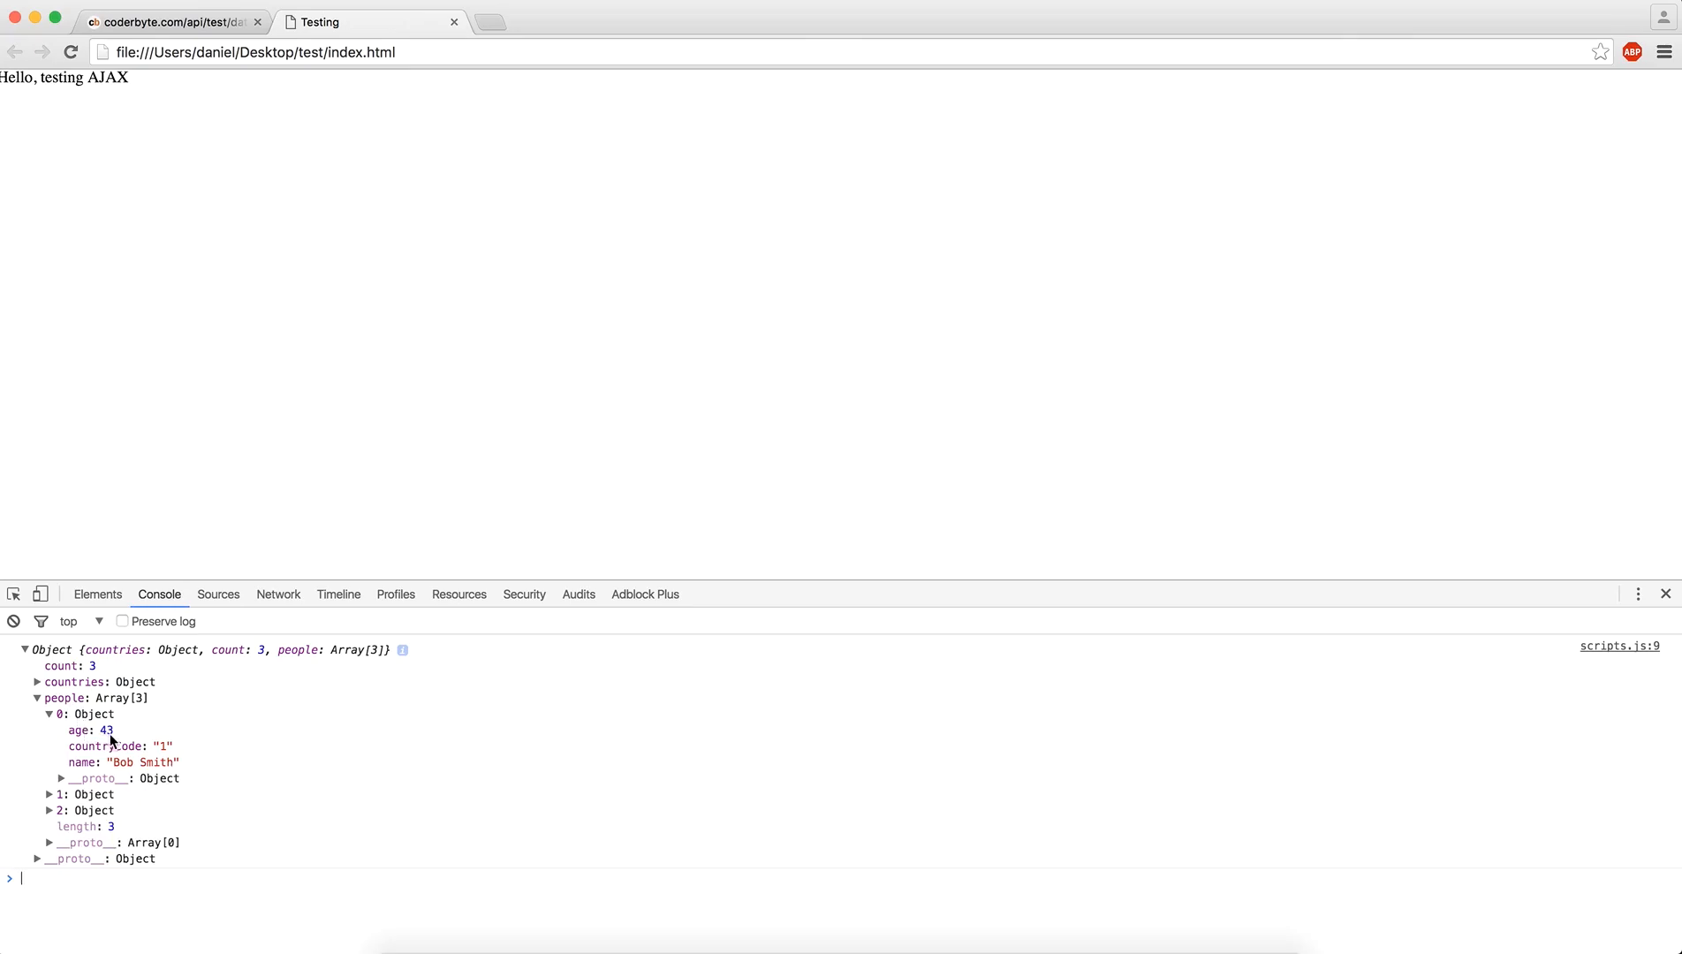
{"action": "mouse_move", "coordinate": [205, 723]}
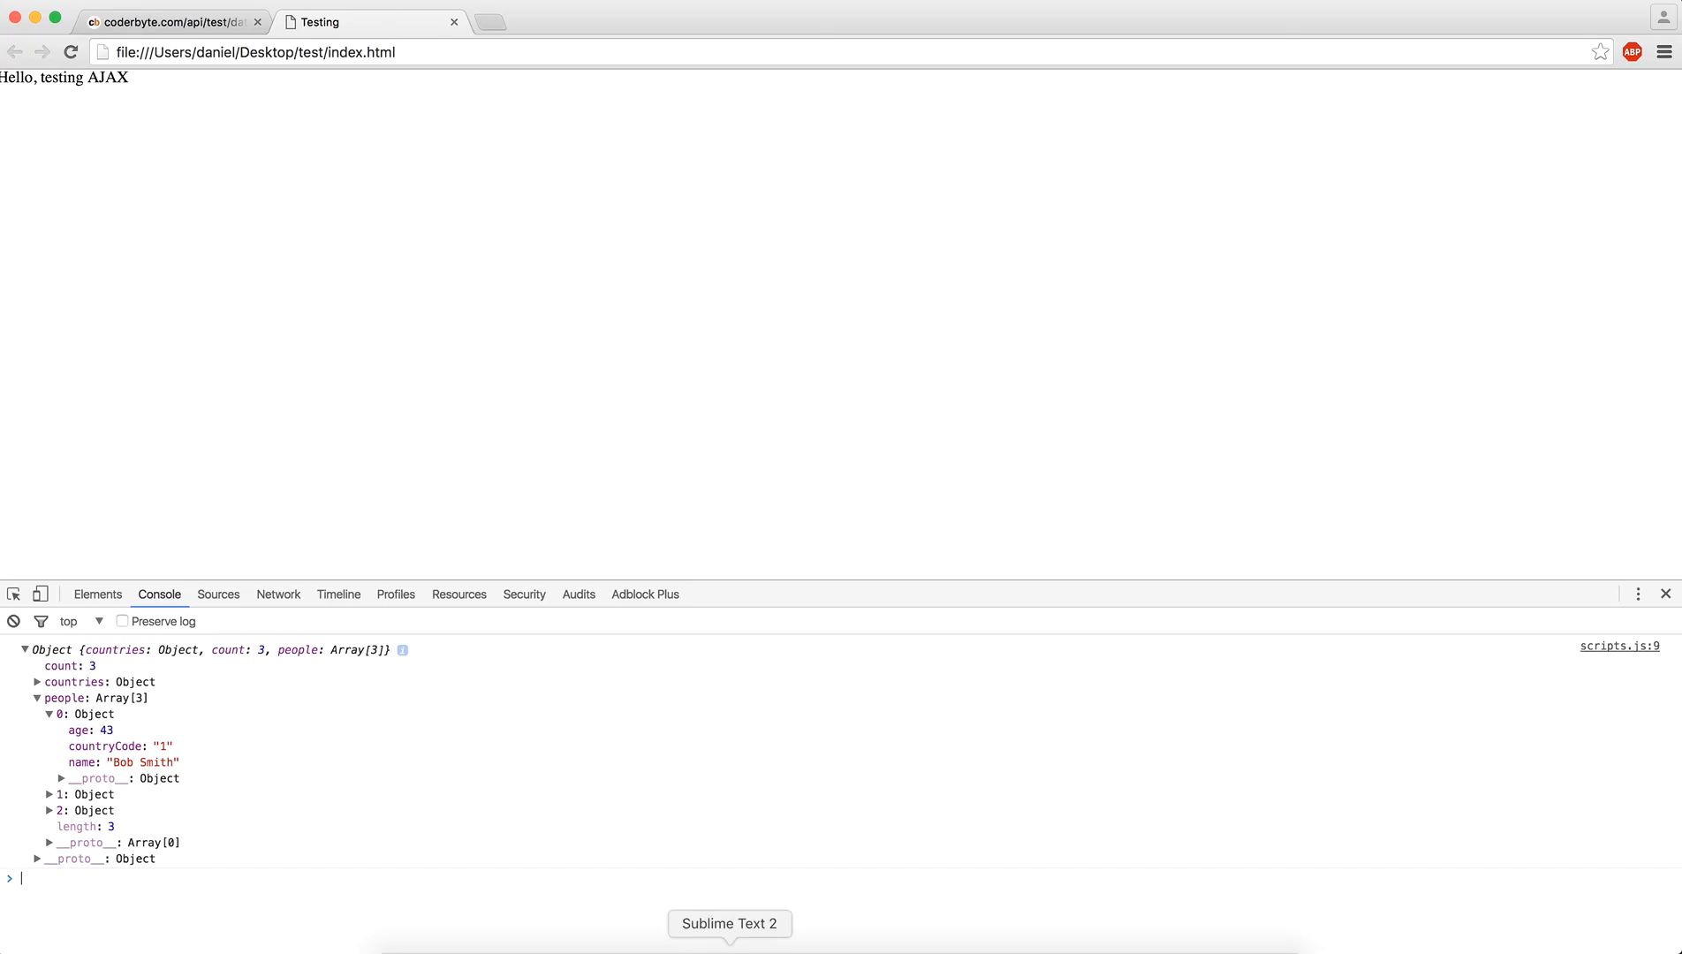
Replace console.log(data) with for (var i = 0; i < data.people.length; i++) { }
{"action": "left_click", "coordinate": [728, 923]}
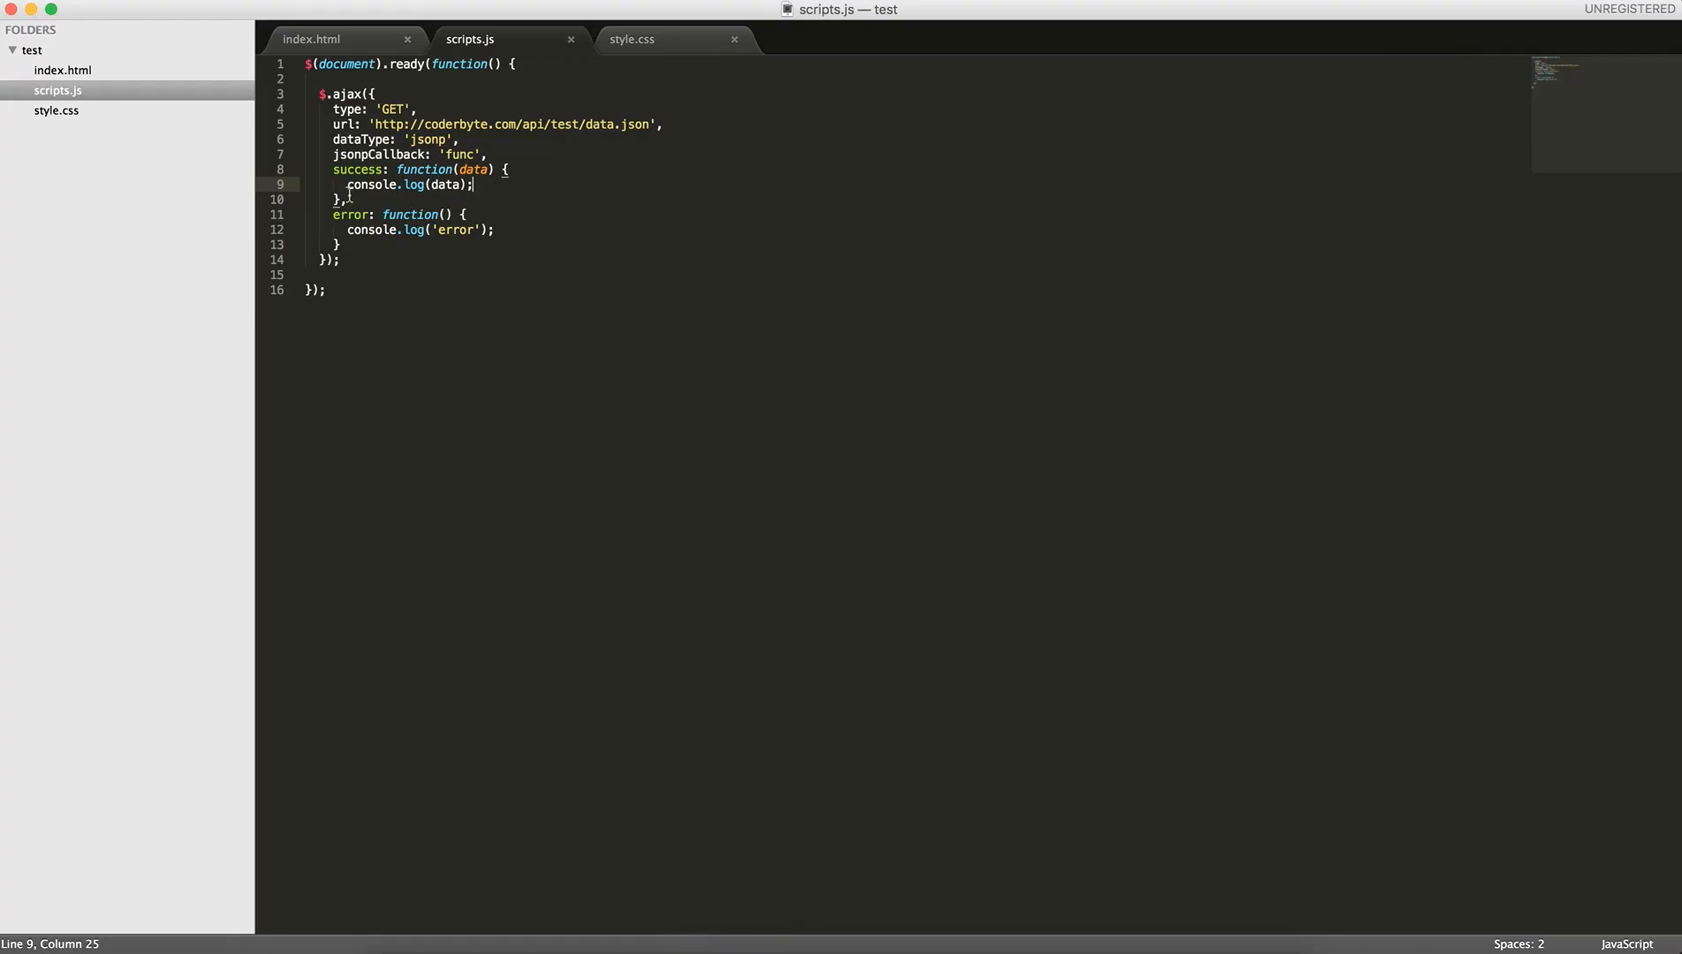
{"action": "double_click", "coordinate": [372, 184]}
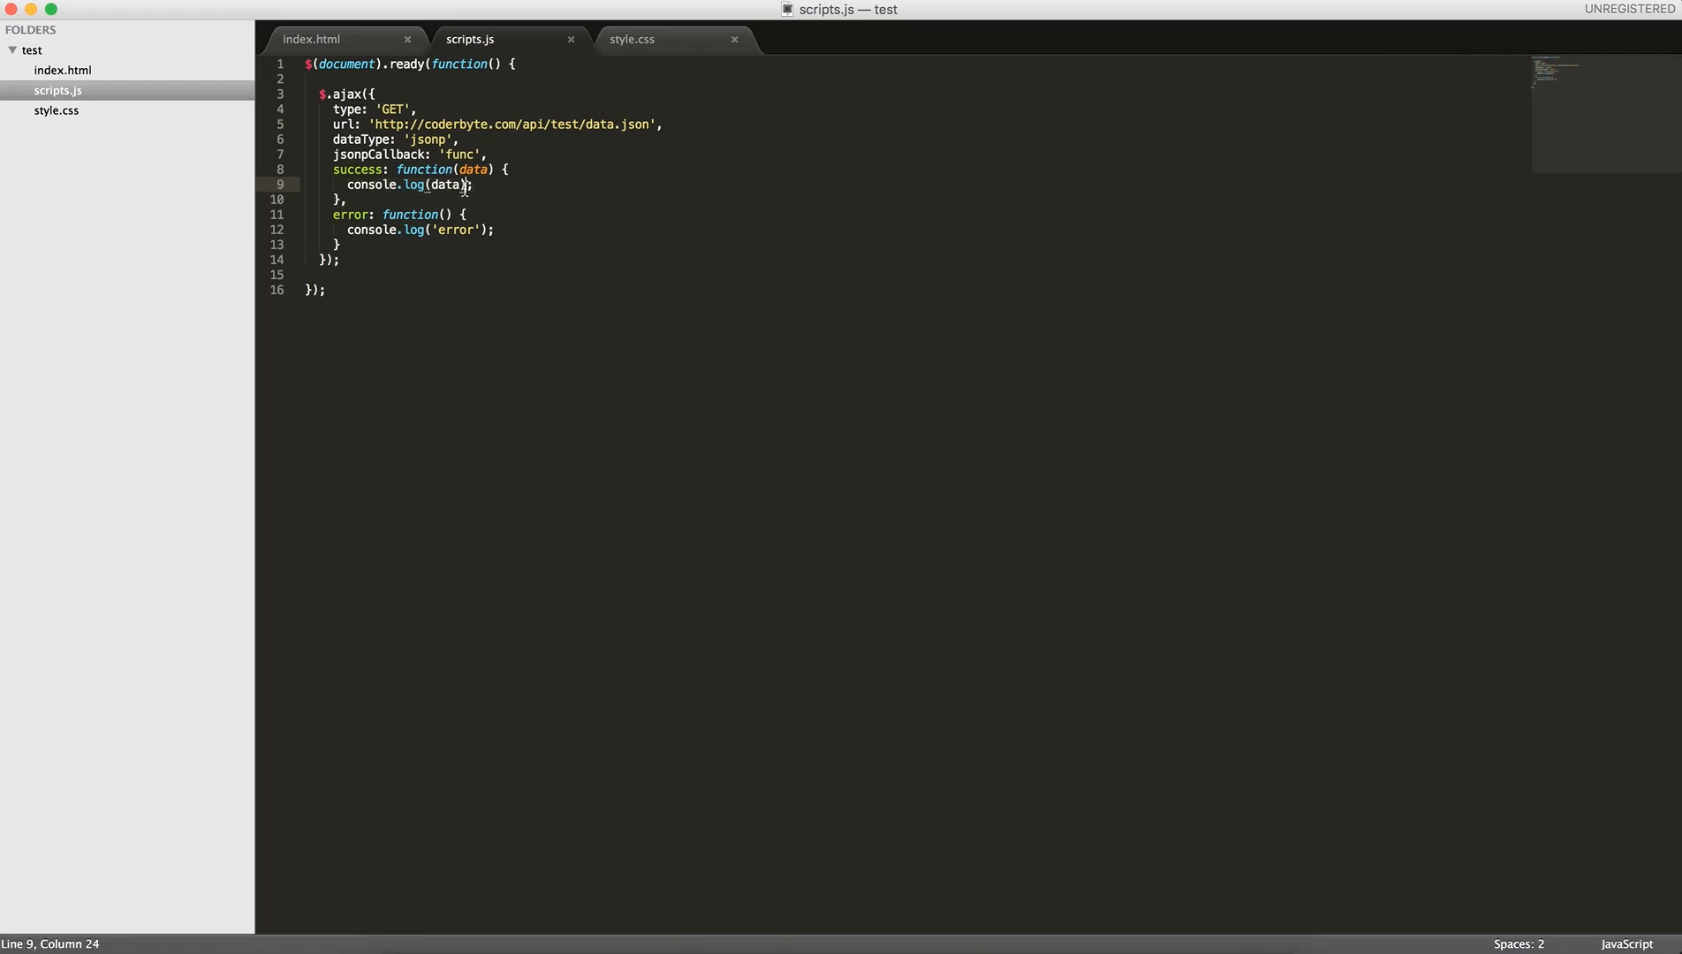
{"action": "type", "text": ".people"}
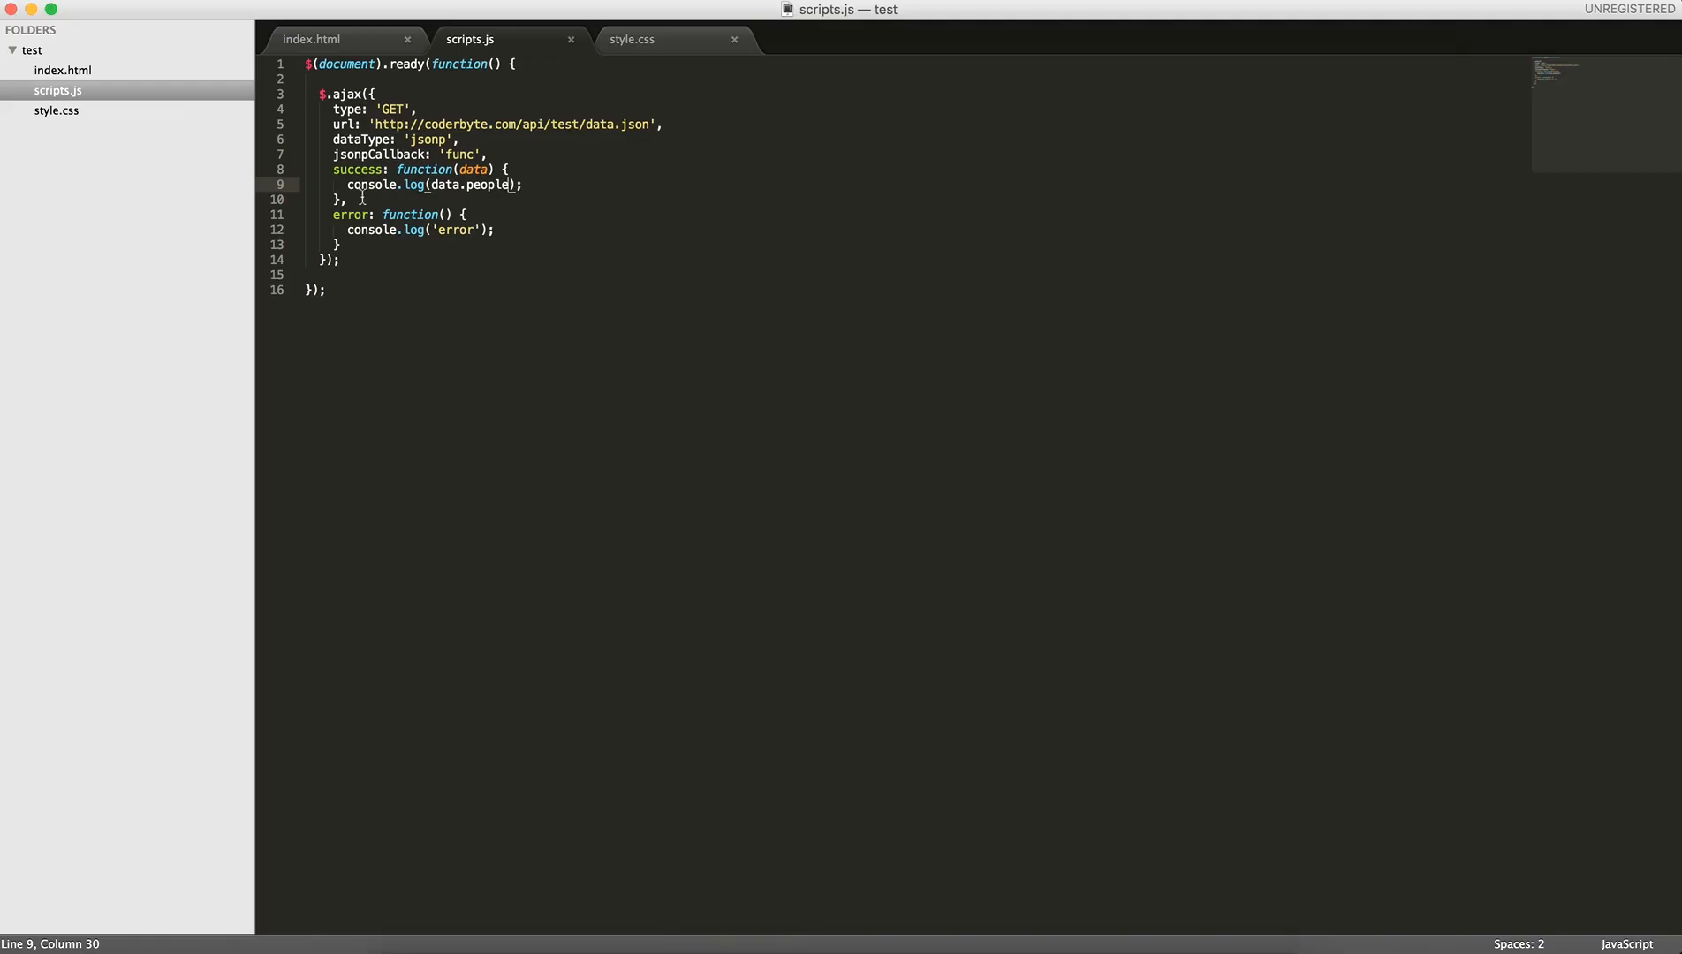
{"action": "triple_click", "coordinate": [430, 184]}
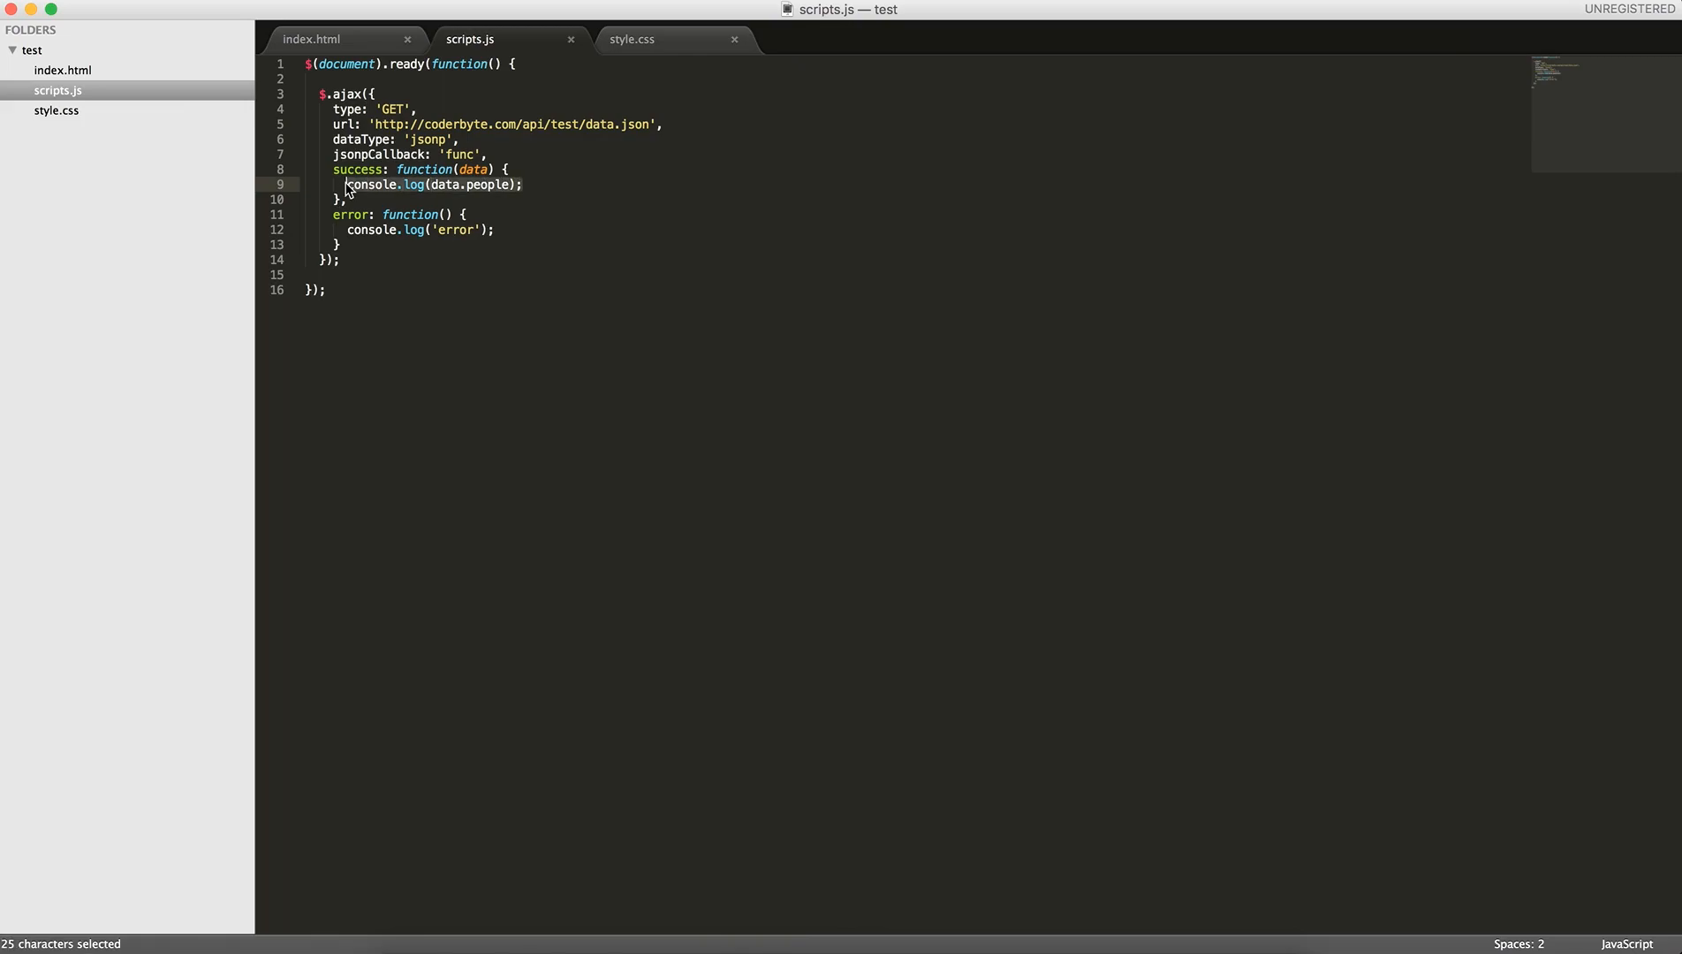
{"action": "type", "text": "for () {"}
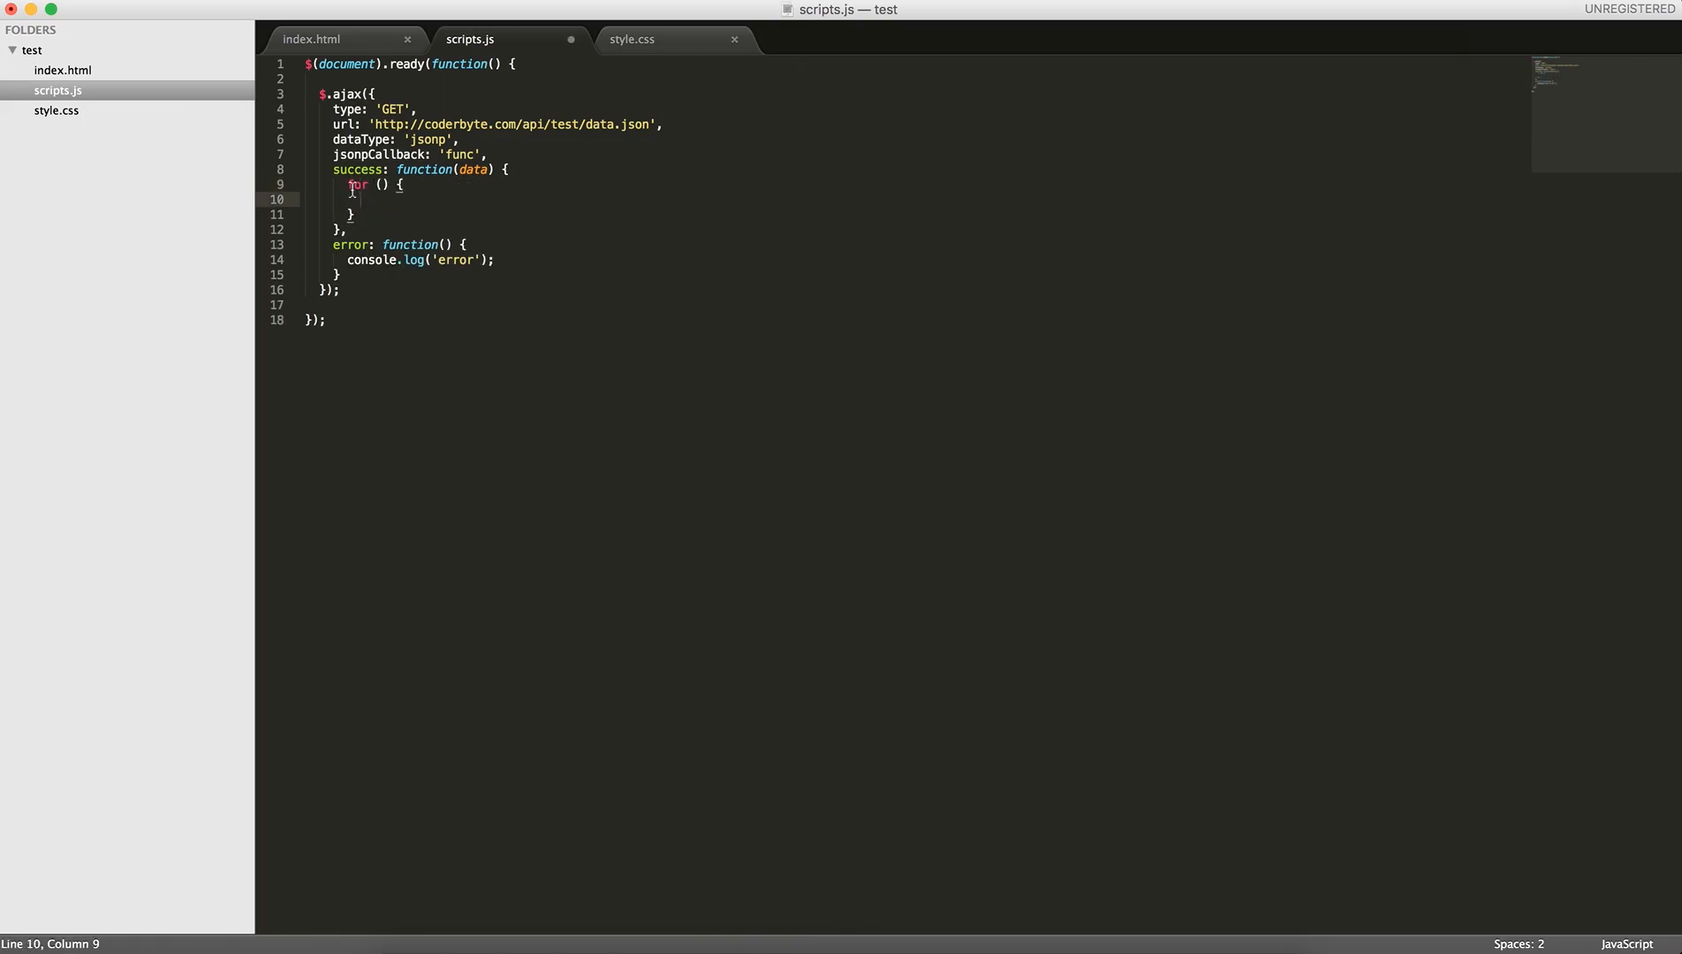
{"action": "type", "text": "var i ="}
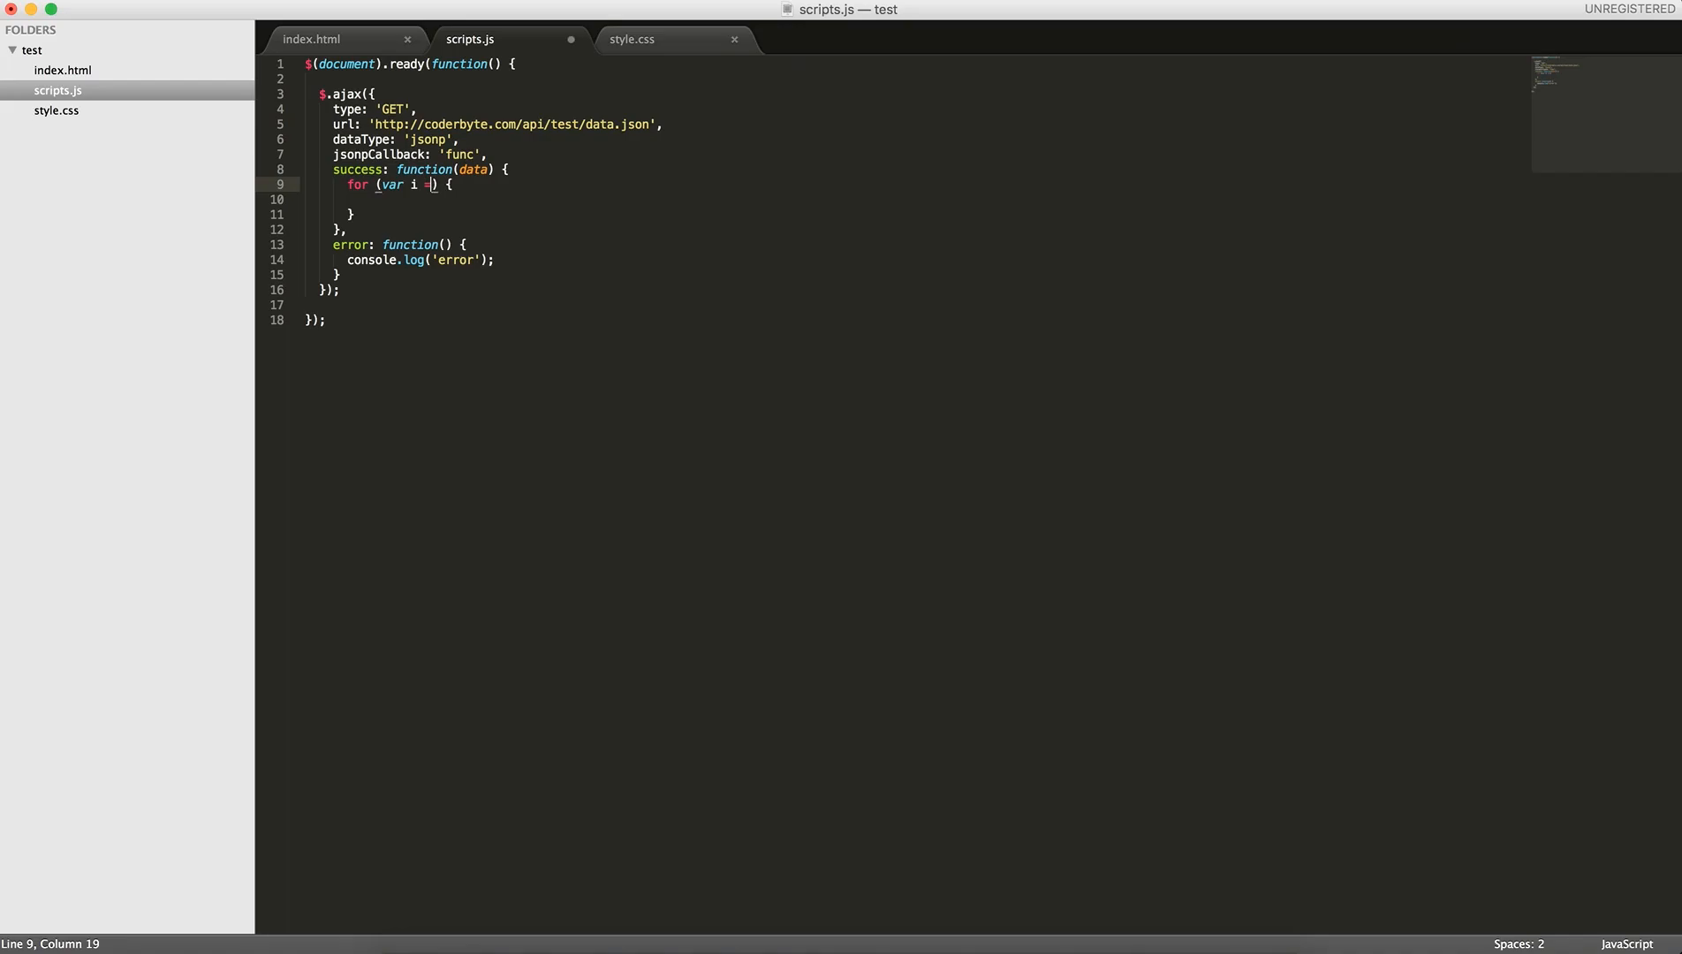
{"action": "type", "text": "0; i <"}
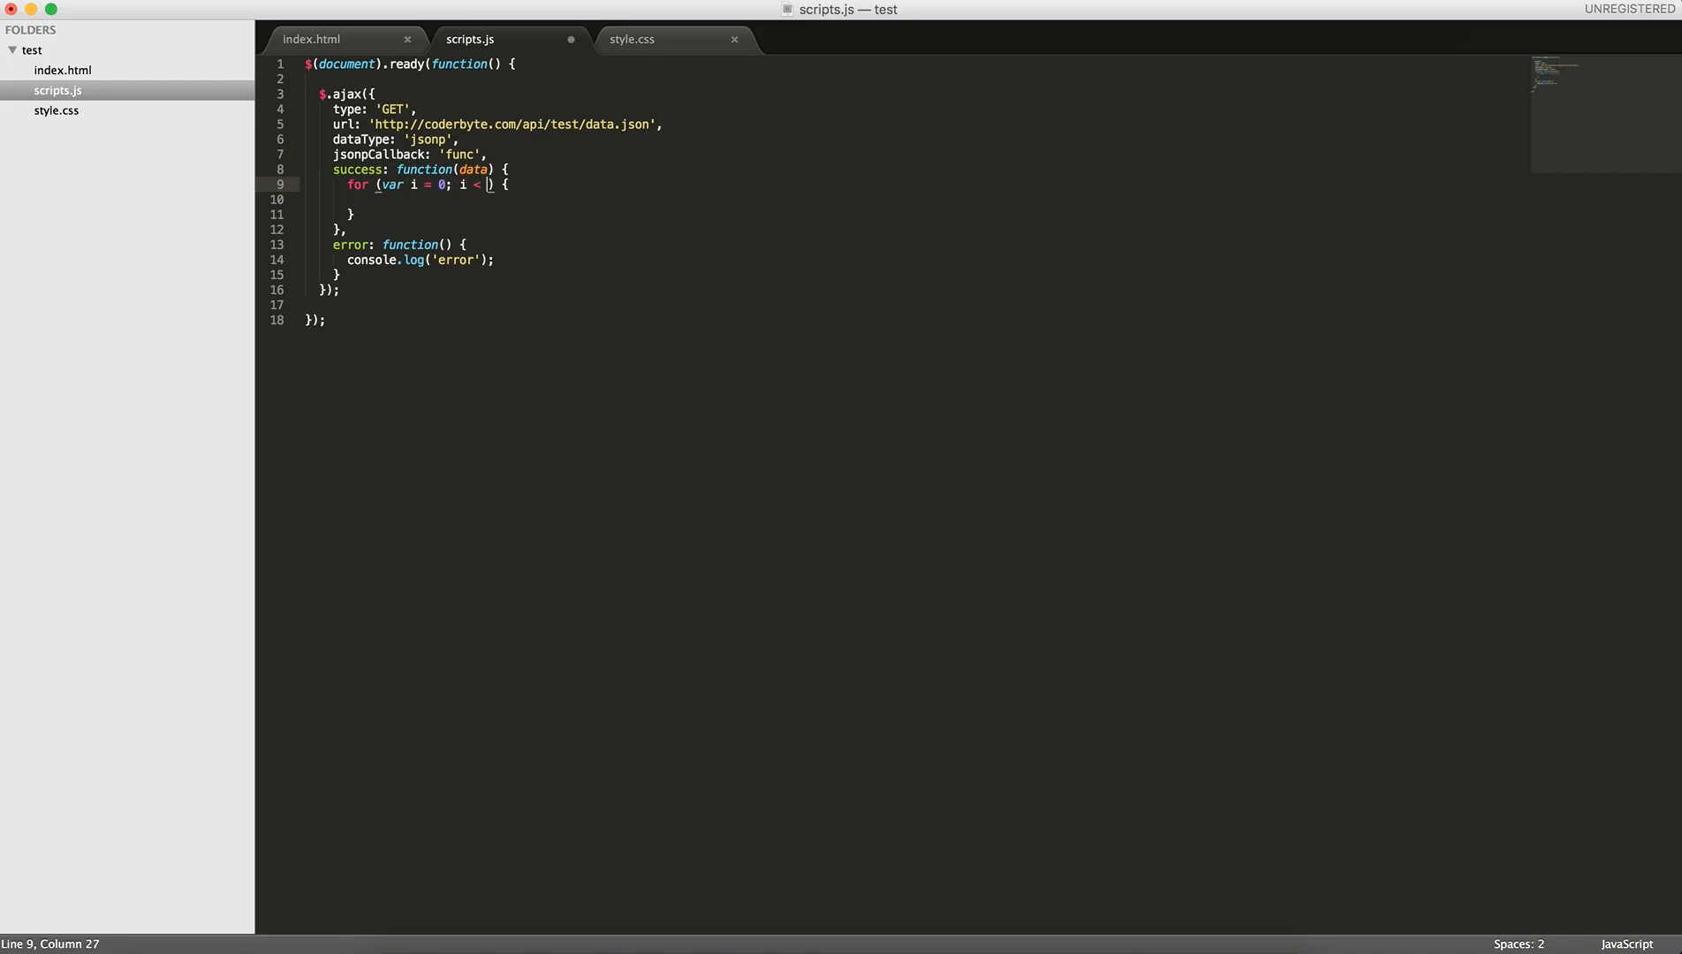
{"action": "type", "text": "data.people.length; i++"}
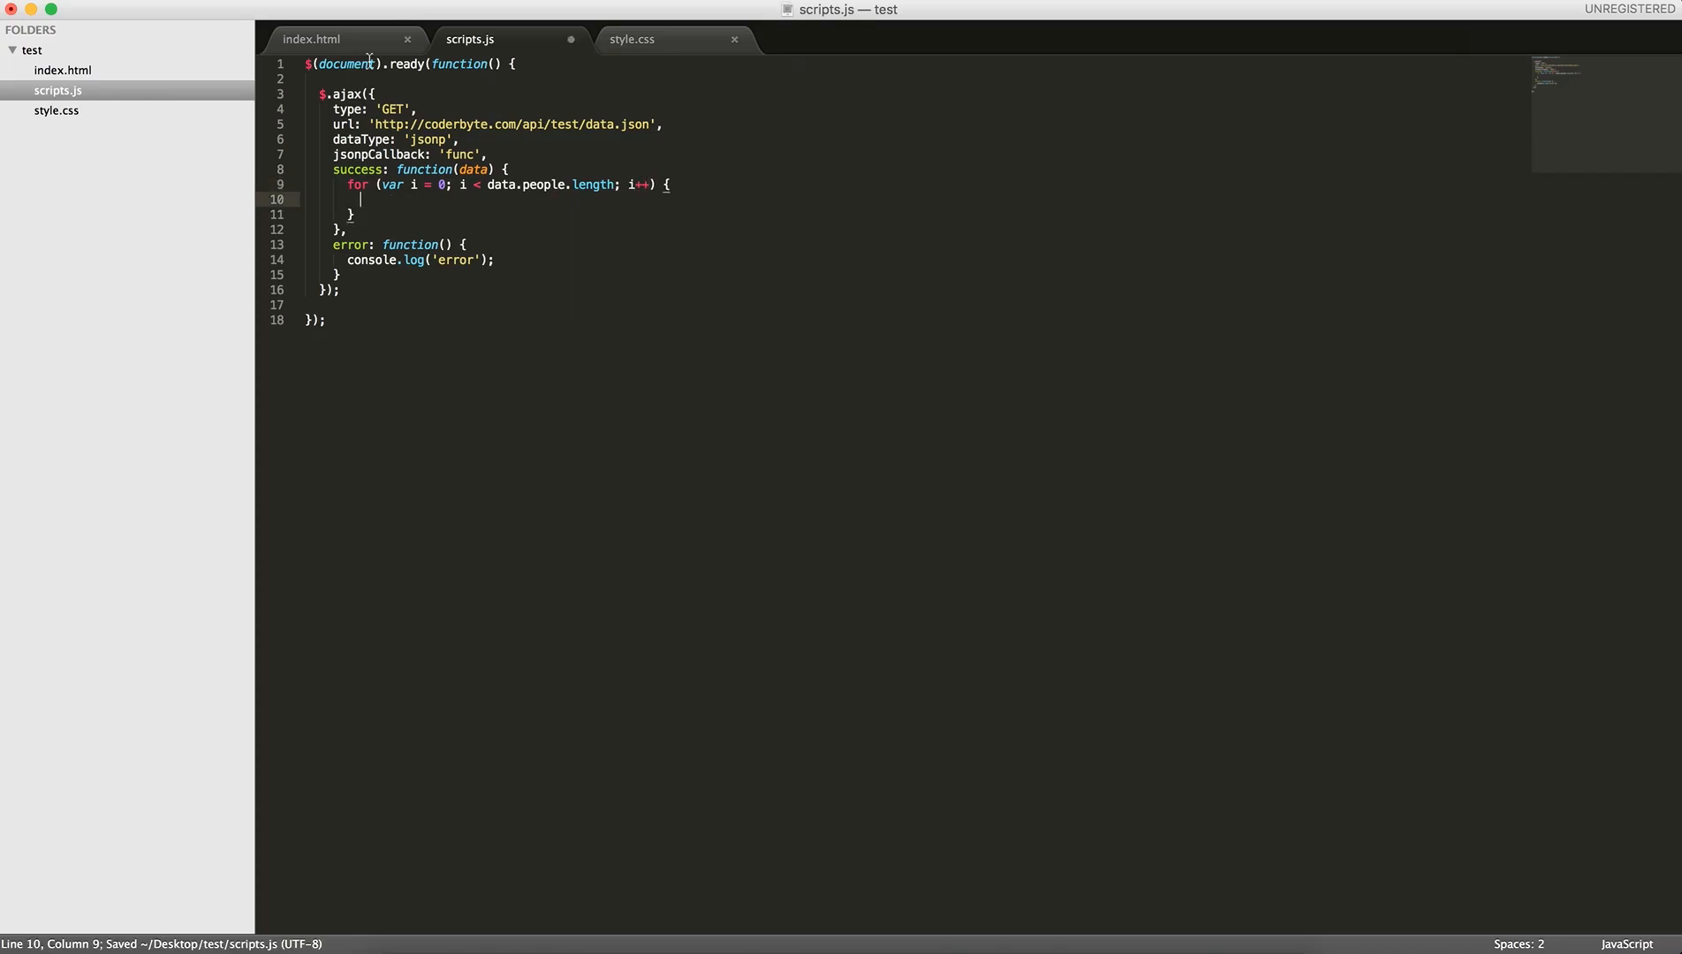
Add <ul id="people"></ul> below the paragraph in index.html
{"action": "left_click", "coordinate": [310, 39]}
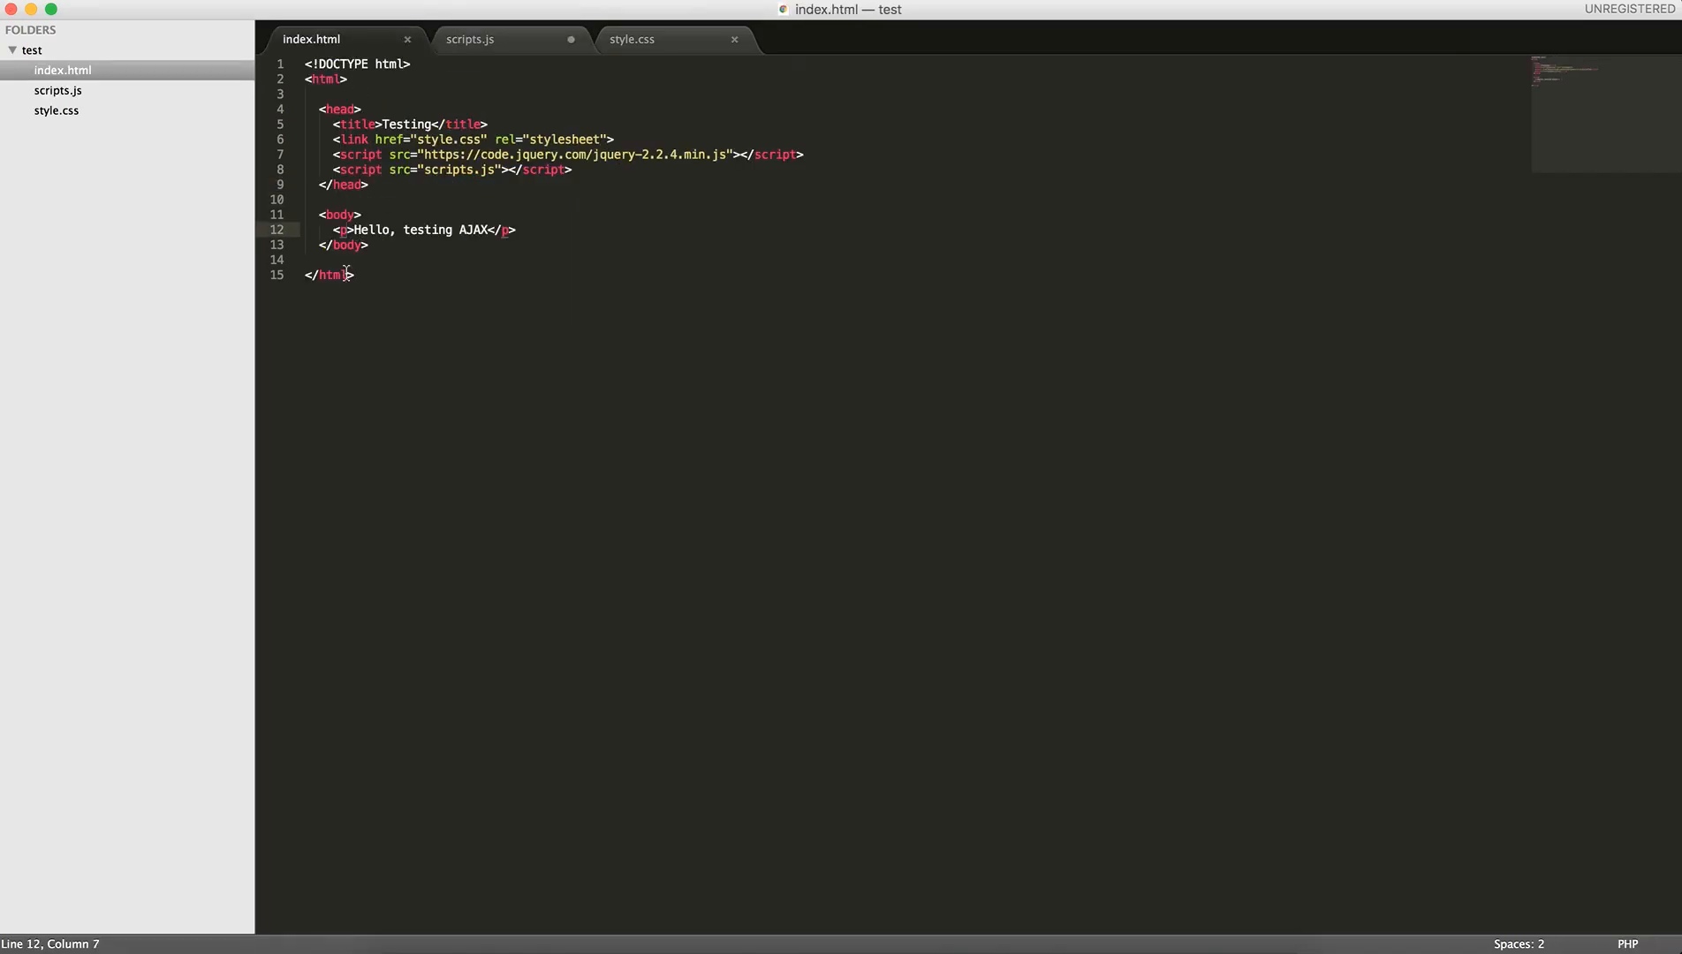
{"action": "left_click", "coordinate": [518, 230]}
{"action": "type", "text": "<ul>"}
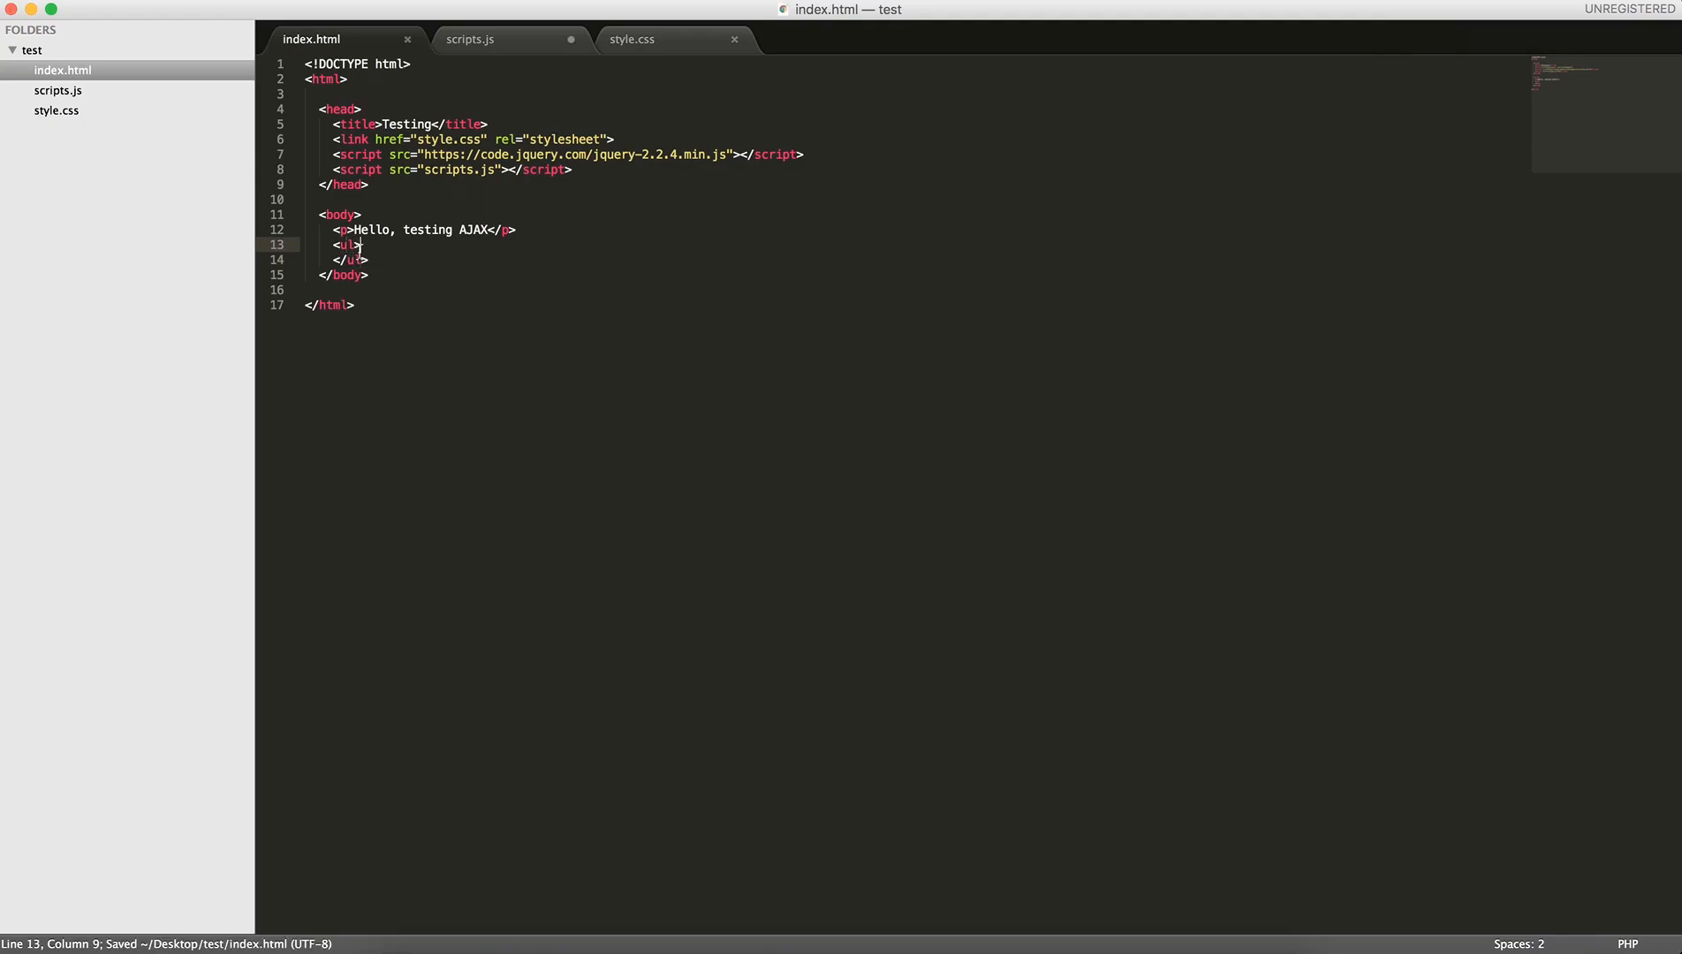
{"action": "type", "text": "id=\"\""}
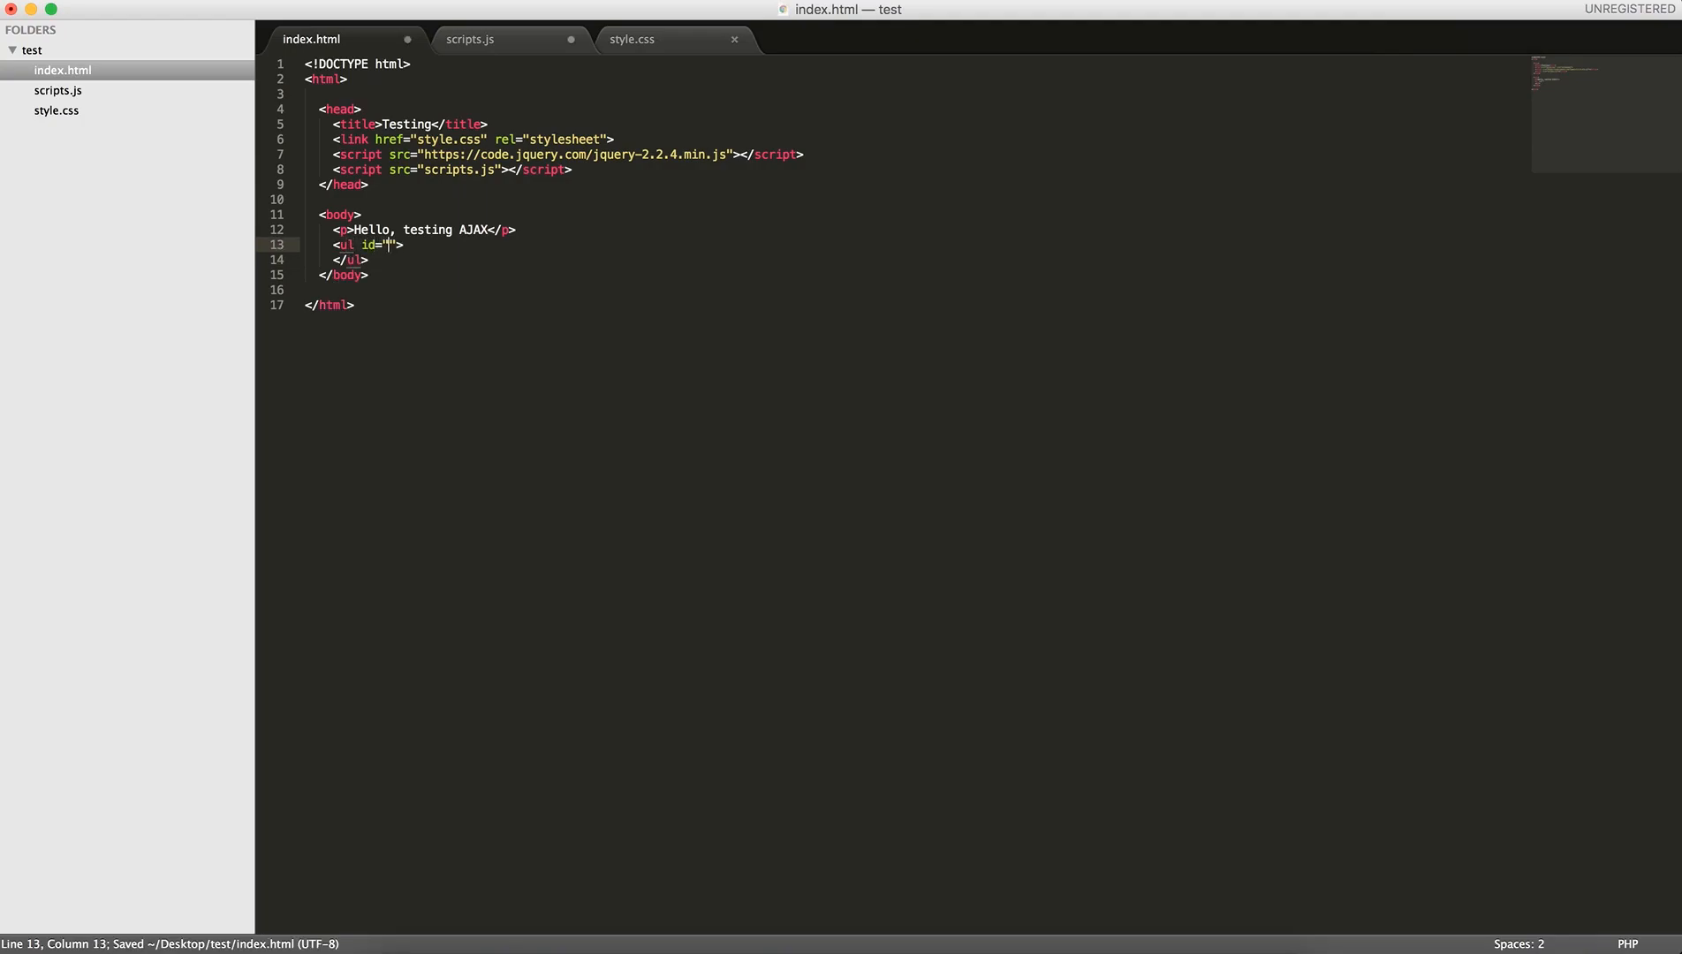
{"action": "type", "text": "people"}
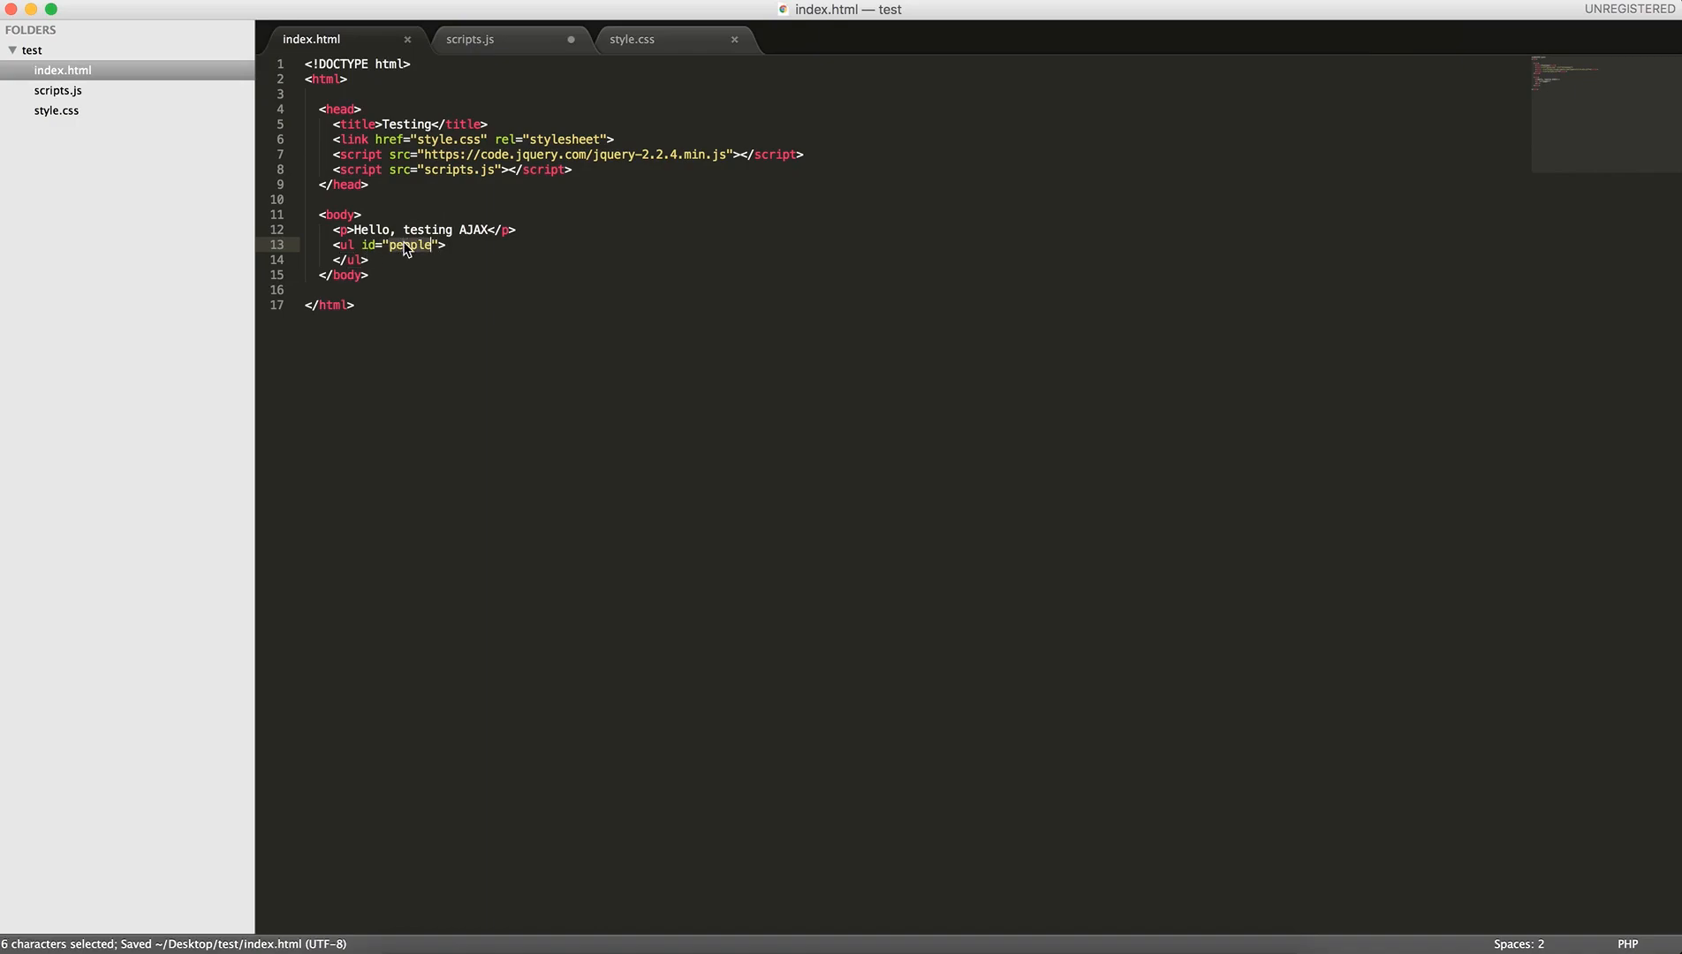
Inside the loop write $('#people').append('<li>' + data.people[i].name + '</li>'); and save scripts.js
{"action": "left_click", "coordinate": [470, 39]}
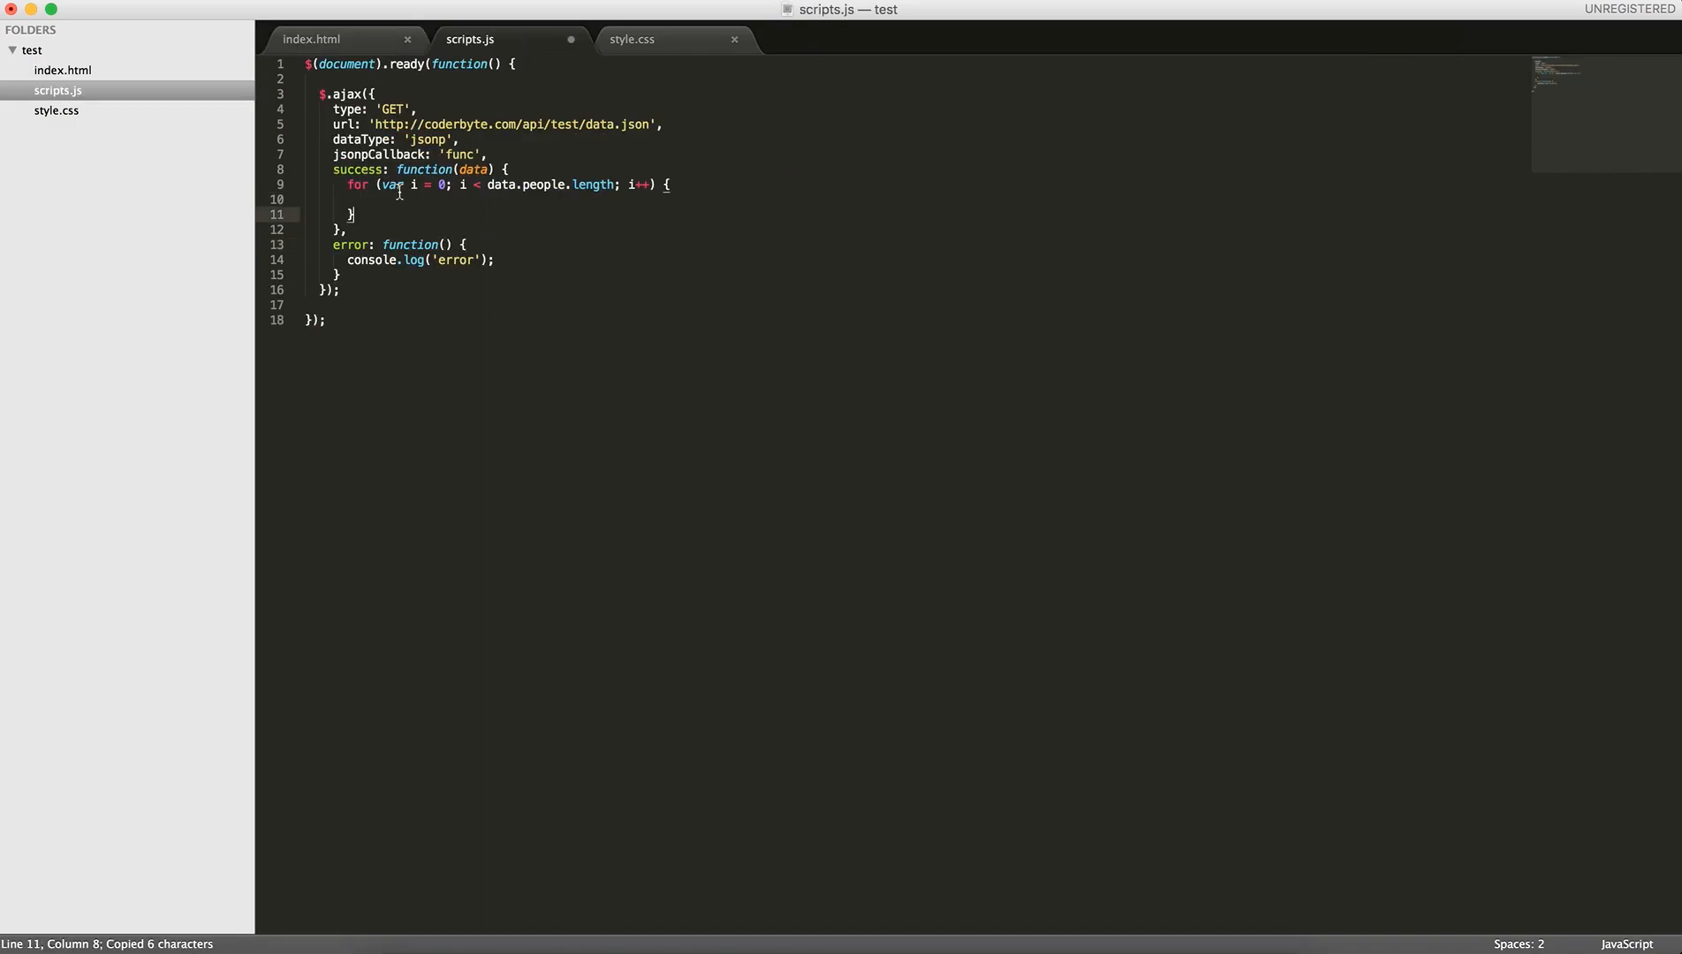
{"action": "type", "text": "$()"}
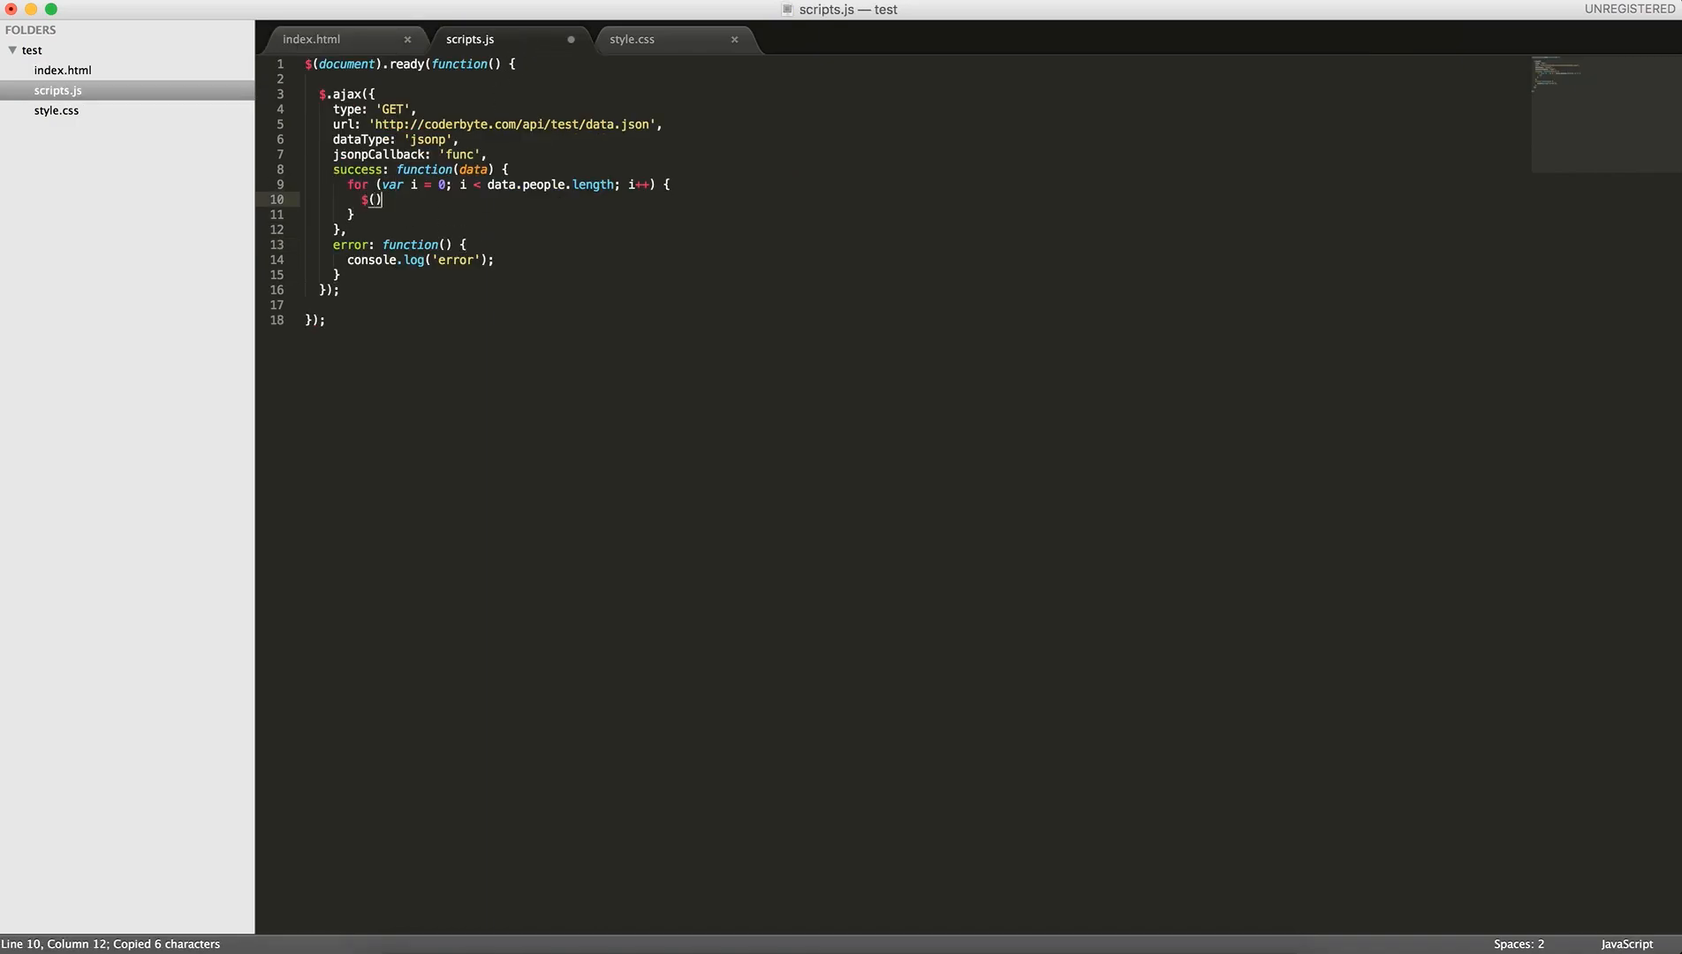
{"action": "type", "text": "'#people'"}
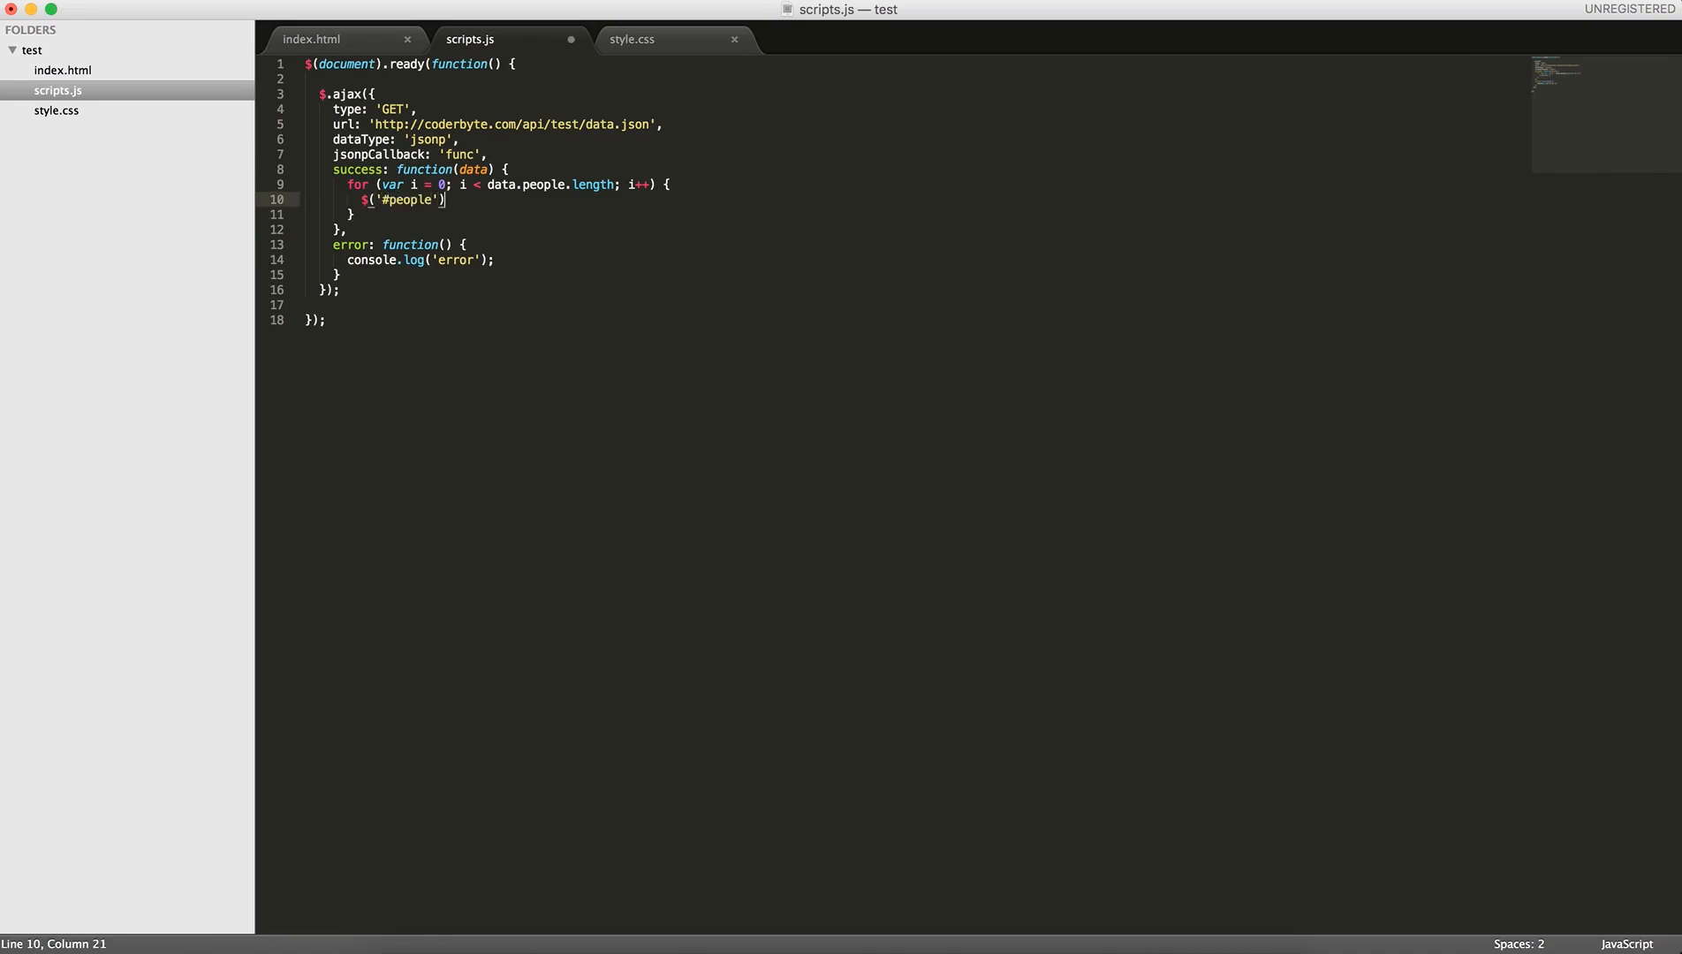
{"action": "type", "text": ".append"}
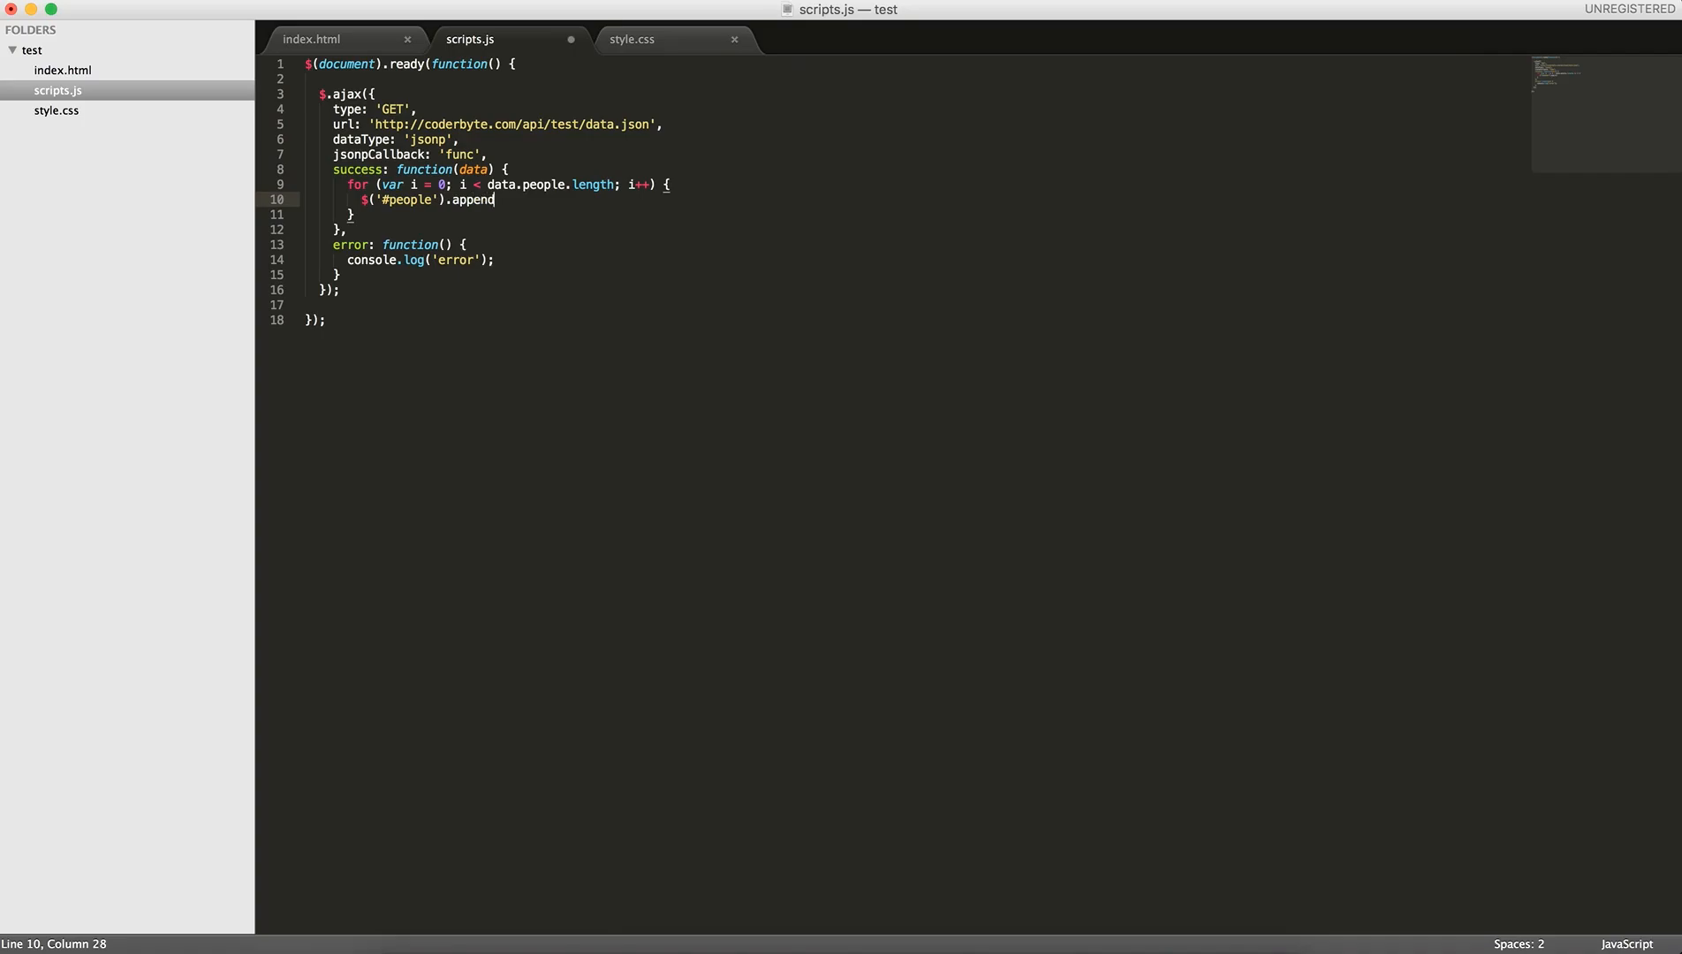
{"action": "type", "text": "('');"}
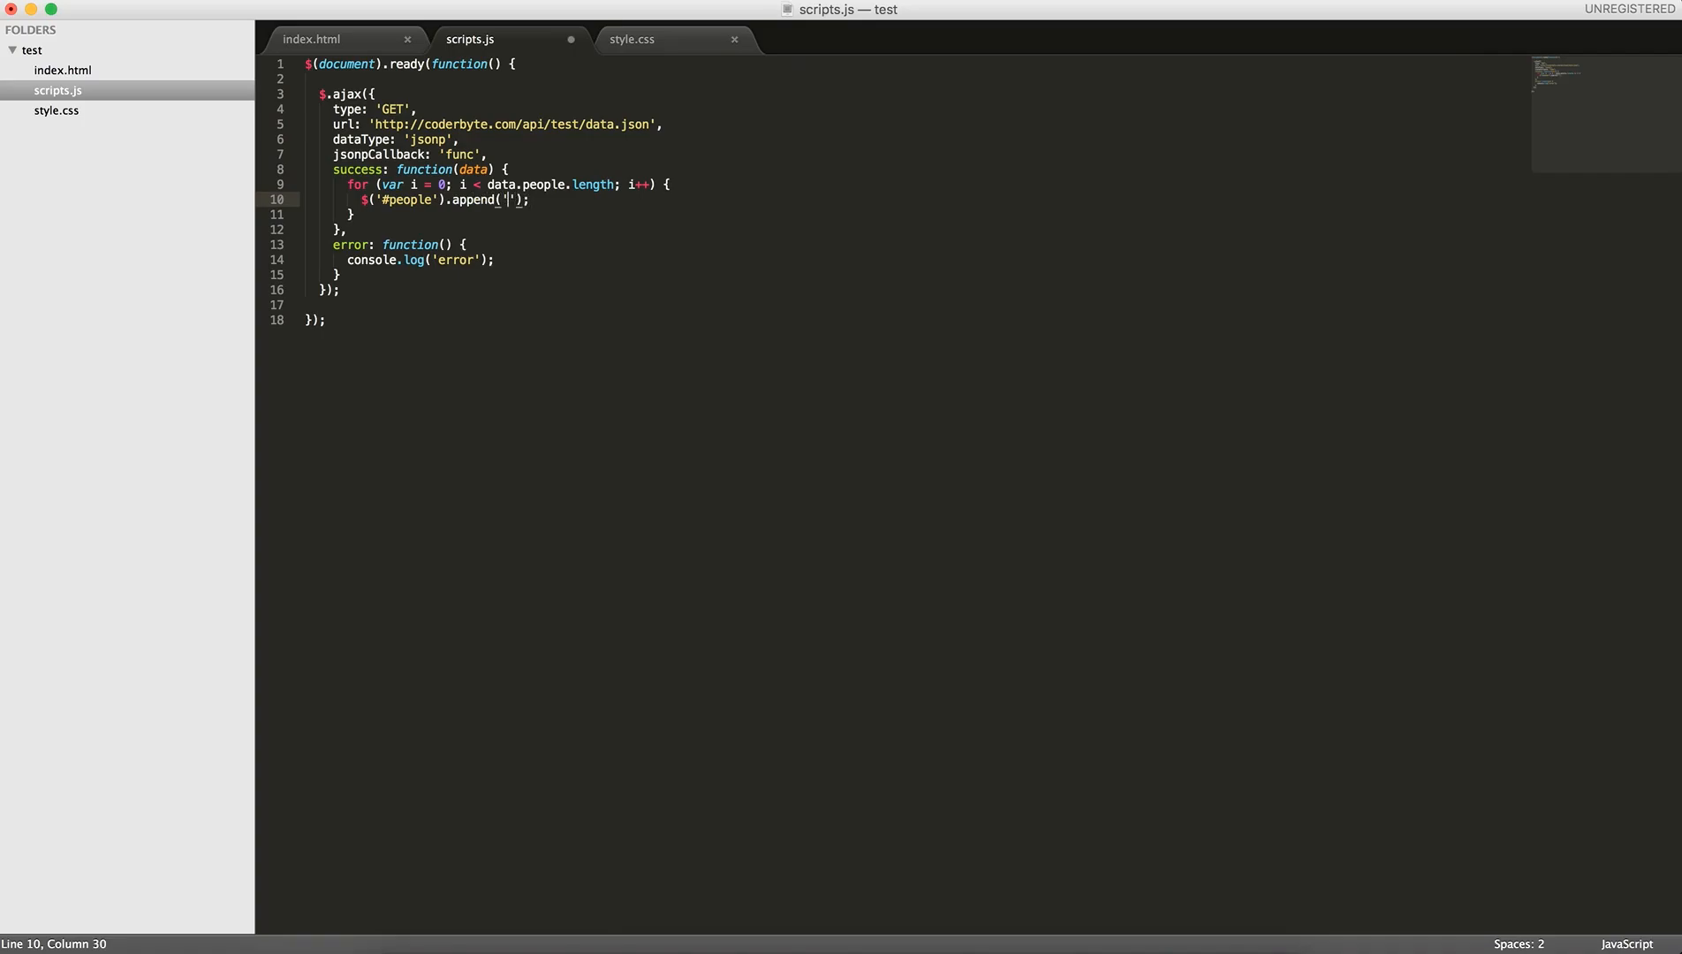
{"action": "type", "text": "<li>"}
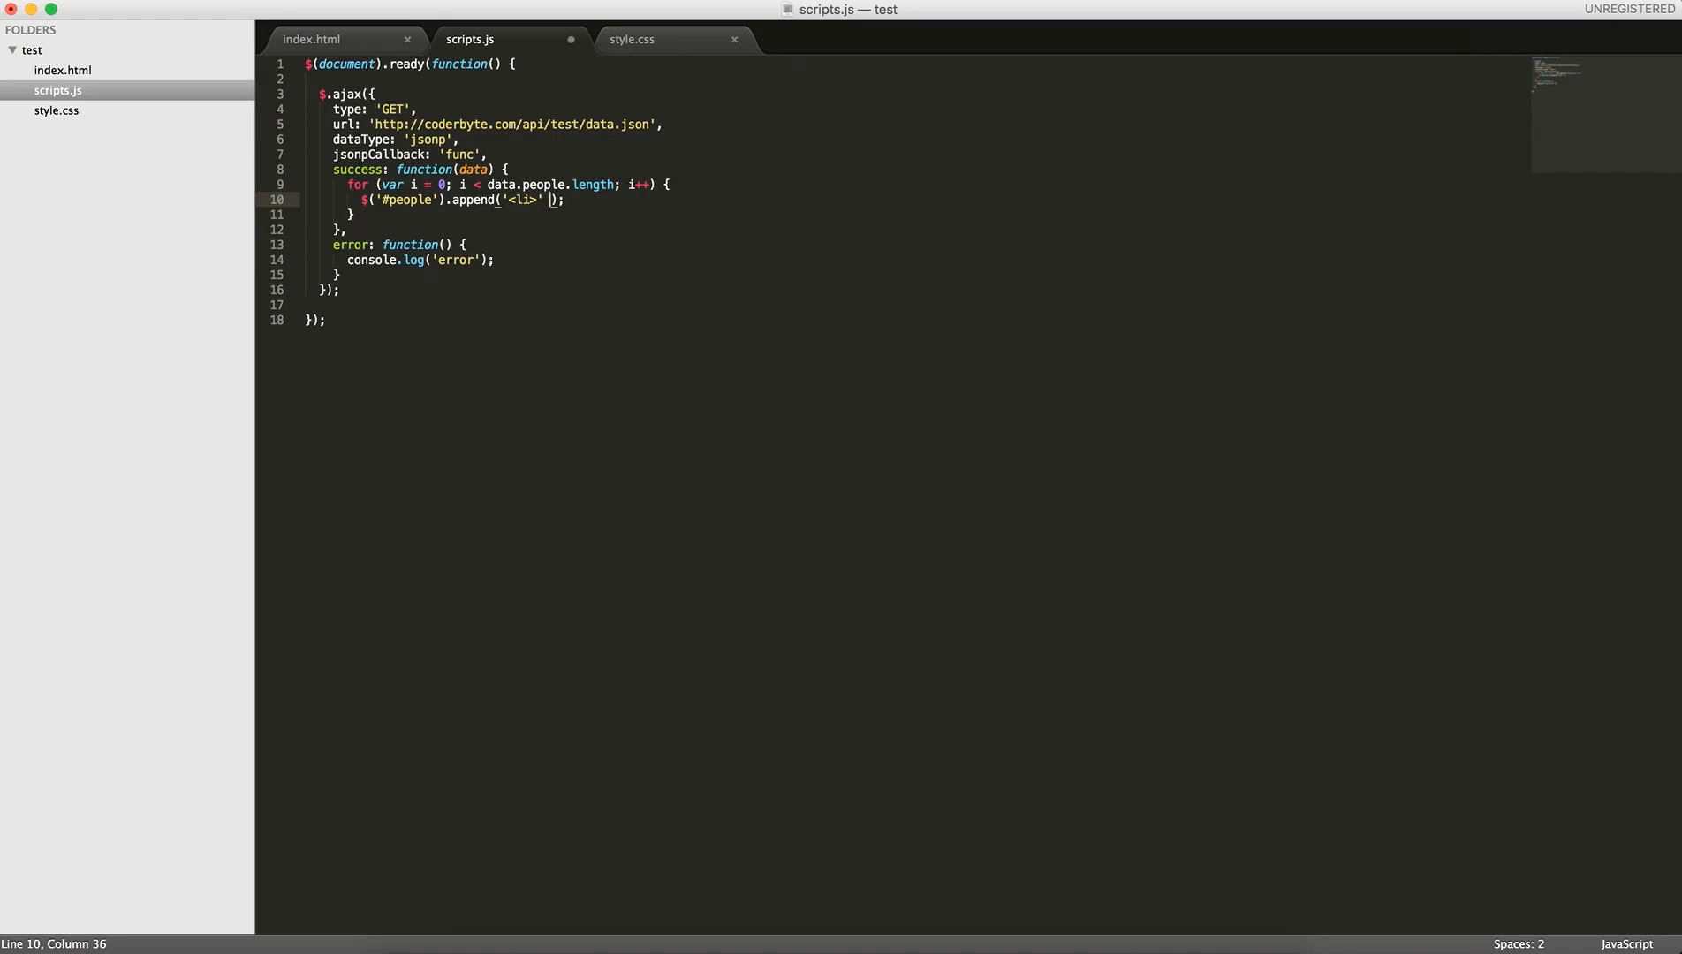
{"action": "type", "text": "+"}
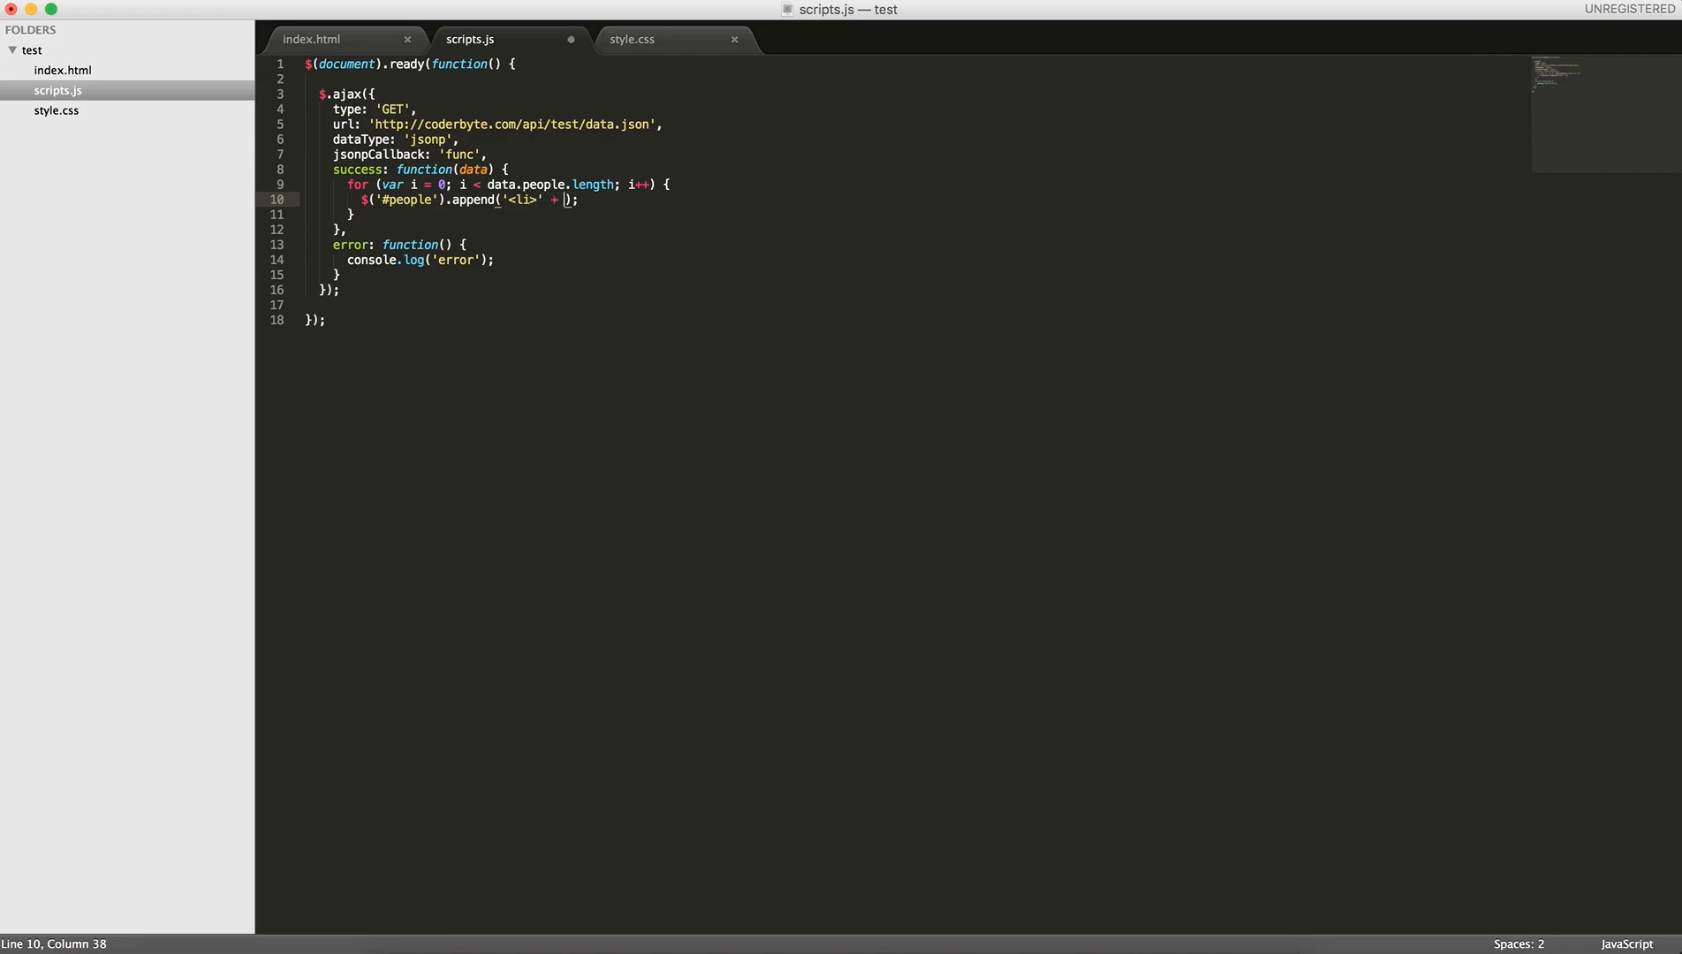
{"action": "type", "text": "data."}
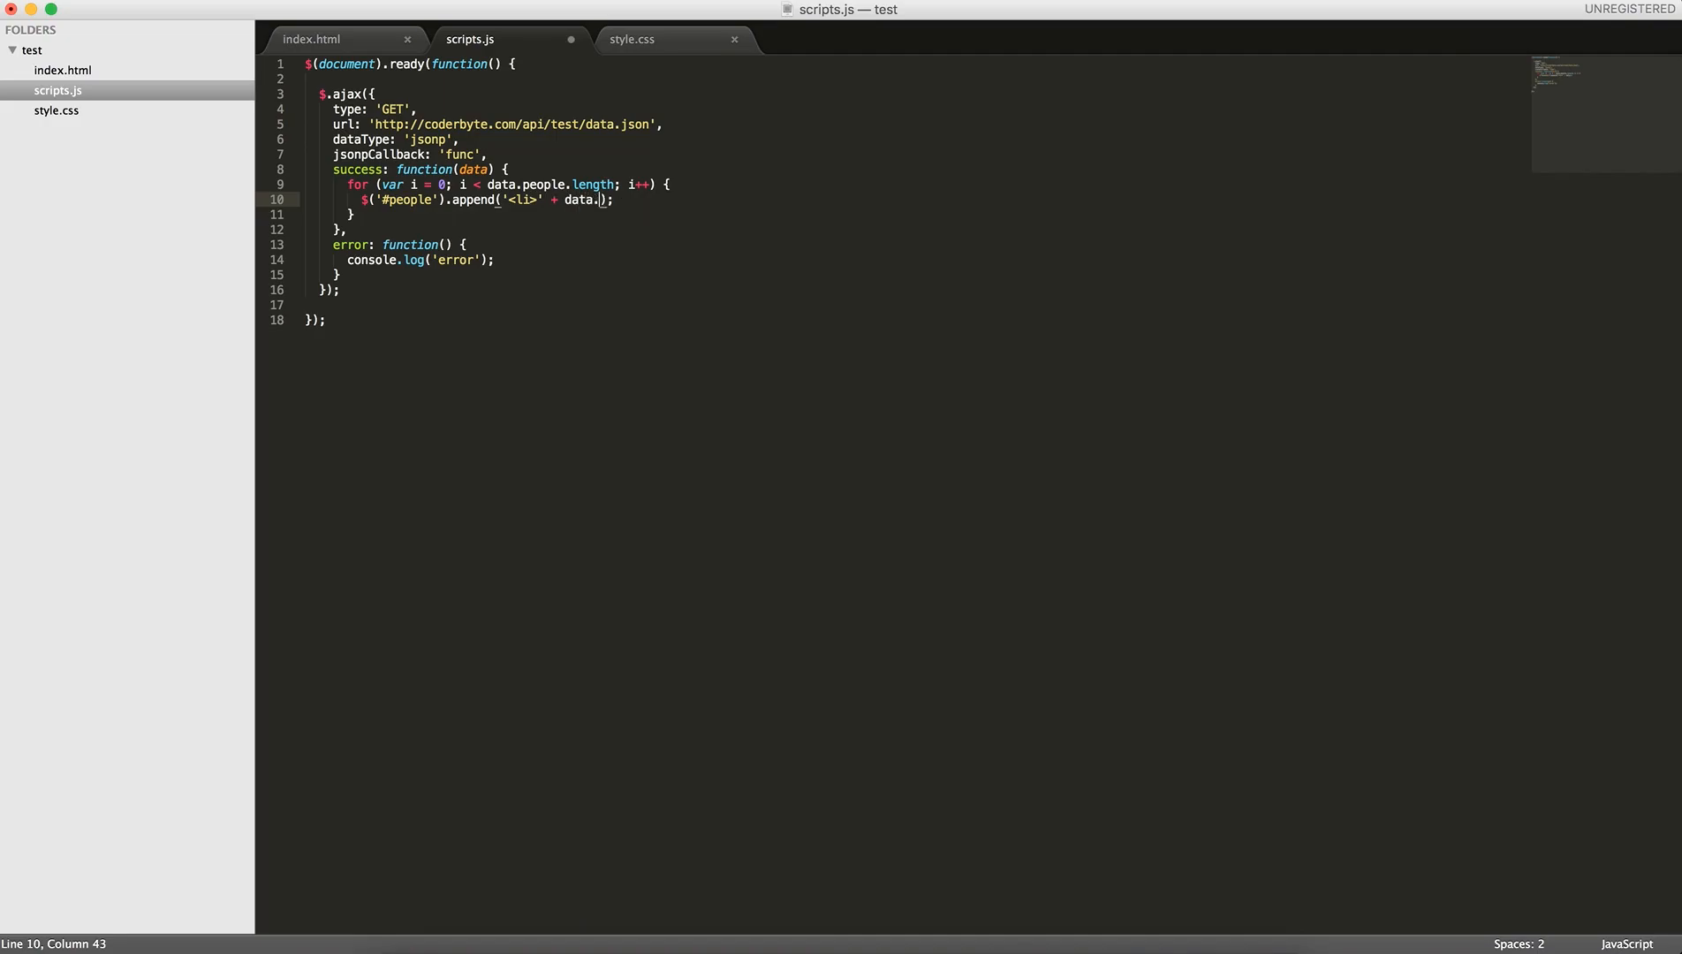
{"action": "type", "text": "people[i"}
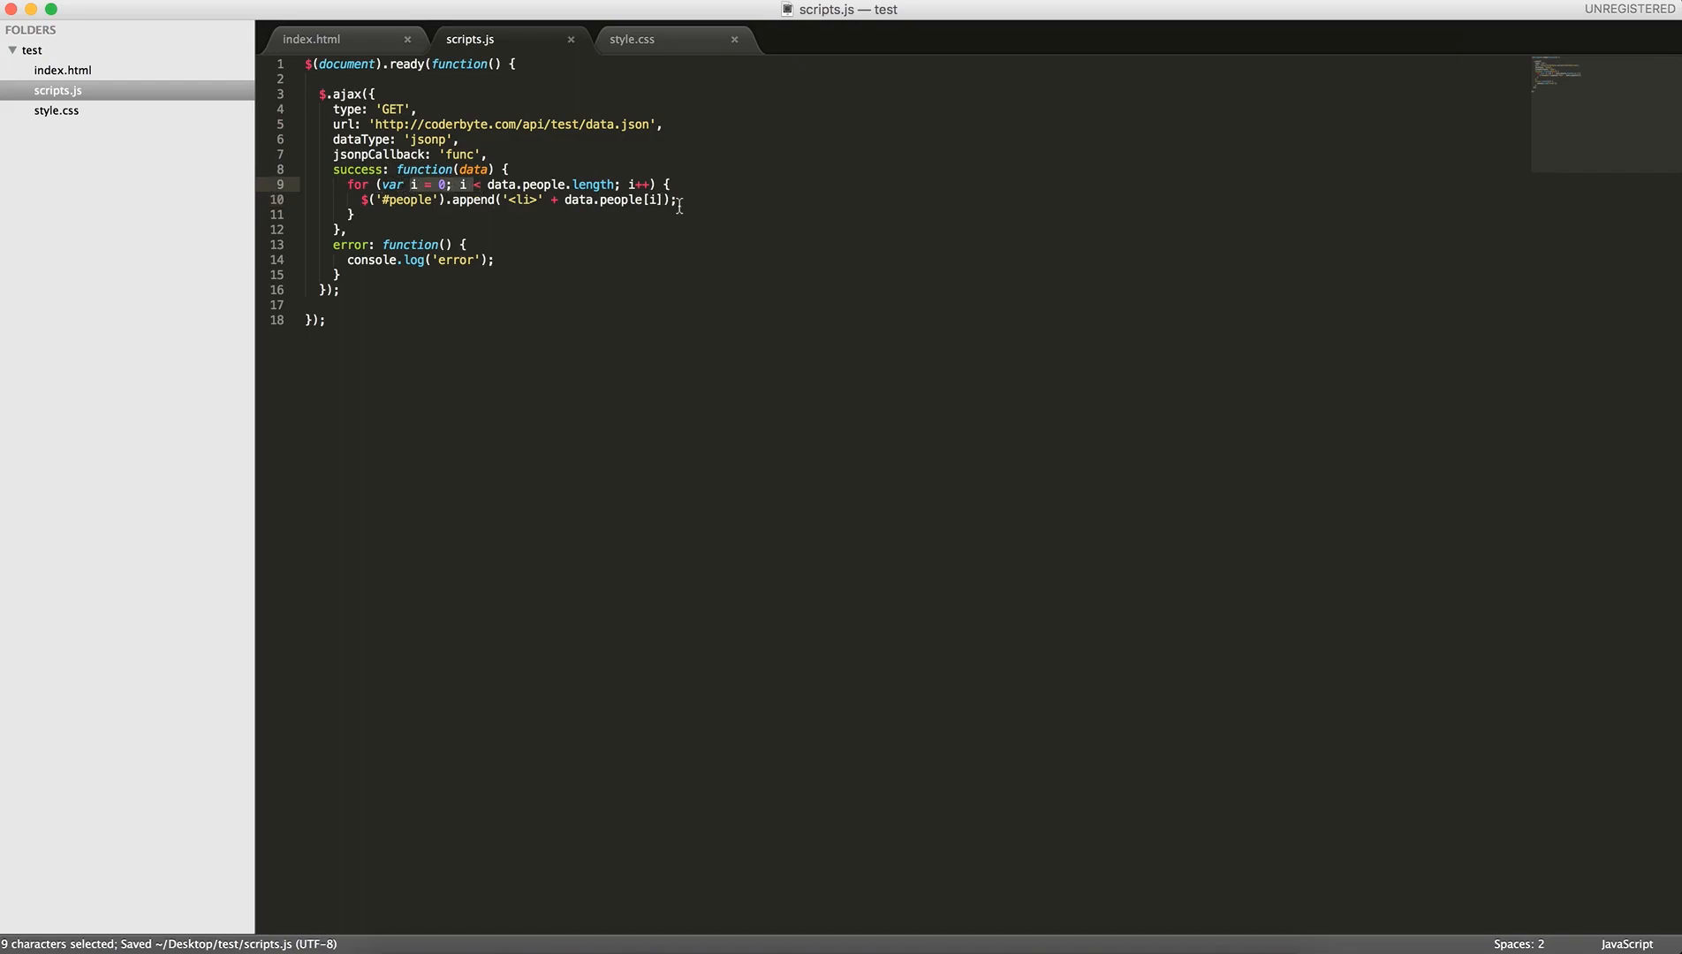
{"action": "type", "text": ".me"}
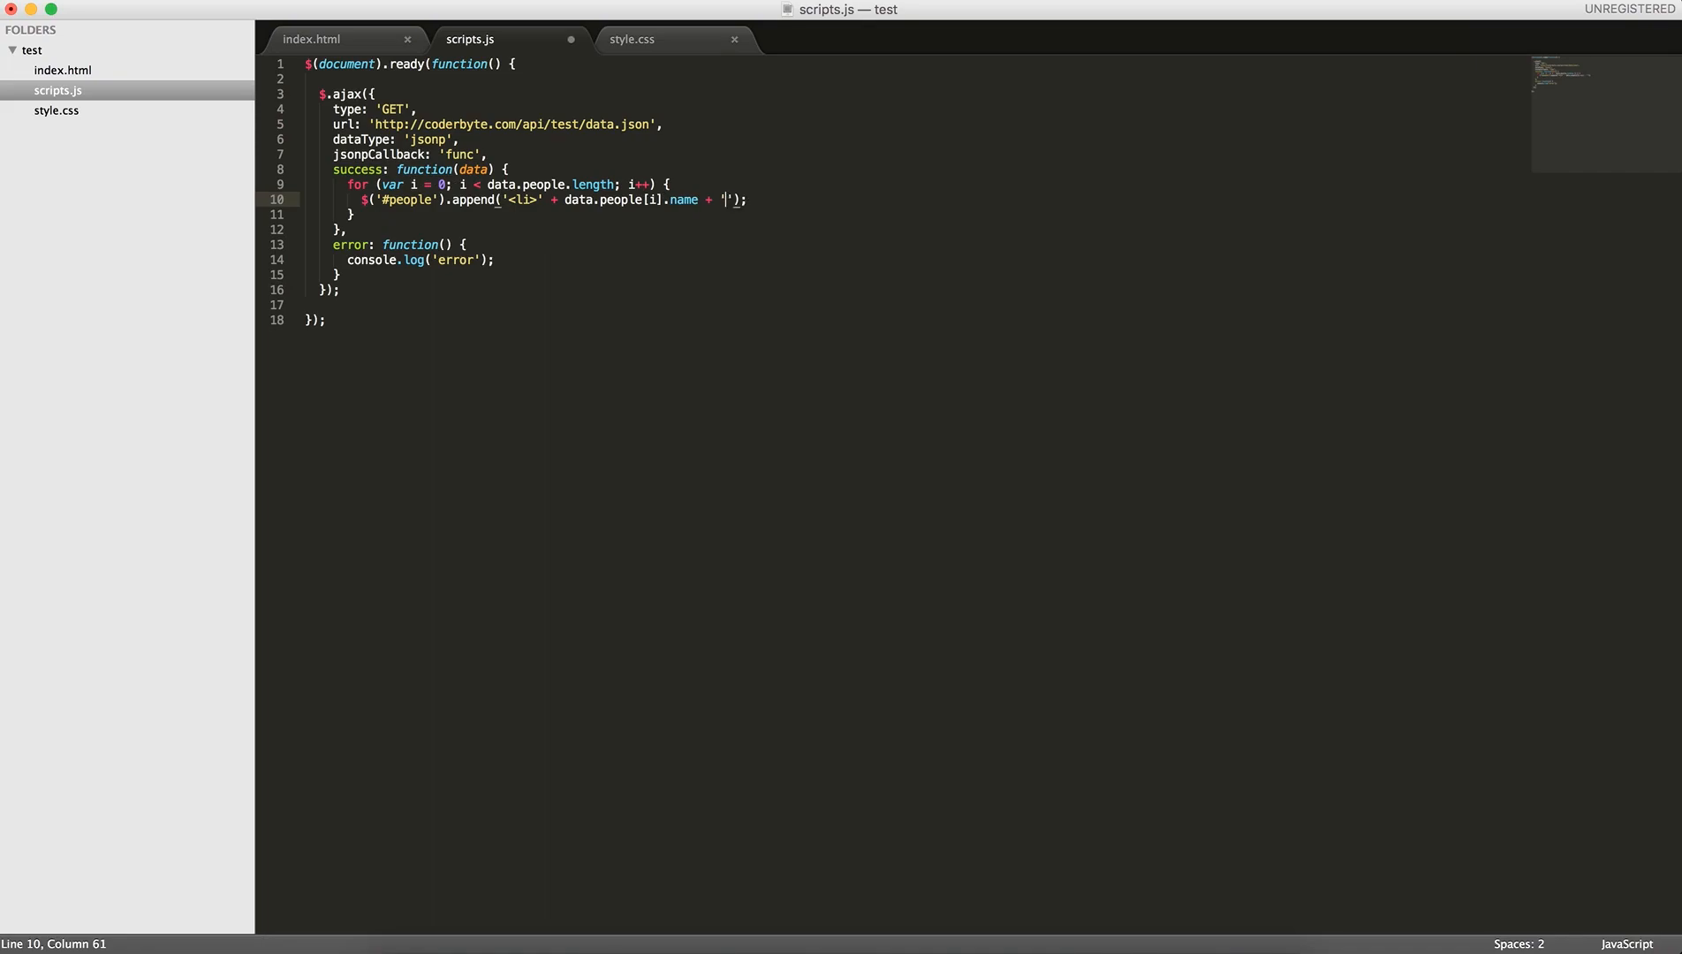
{"action": "type", "text": "</lo>"}
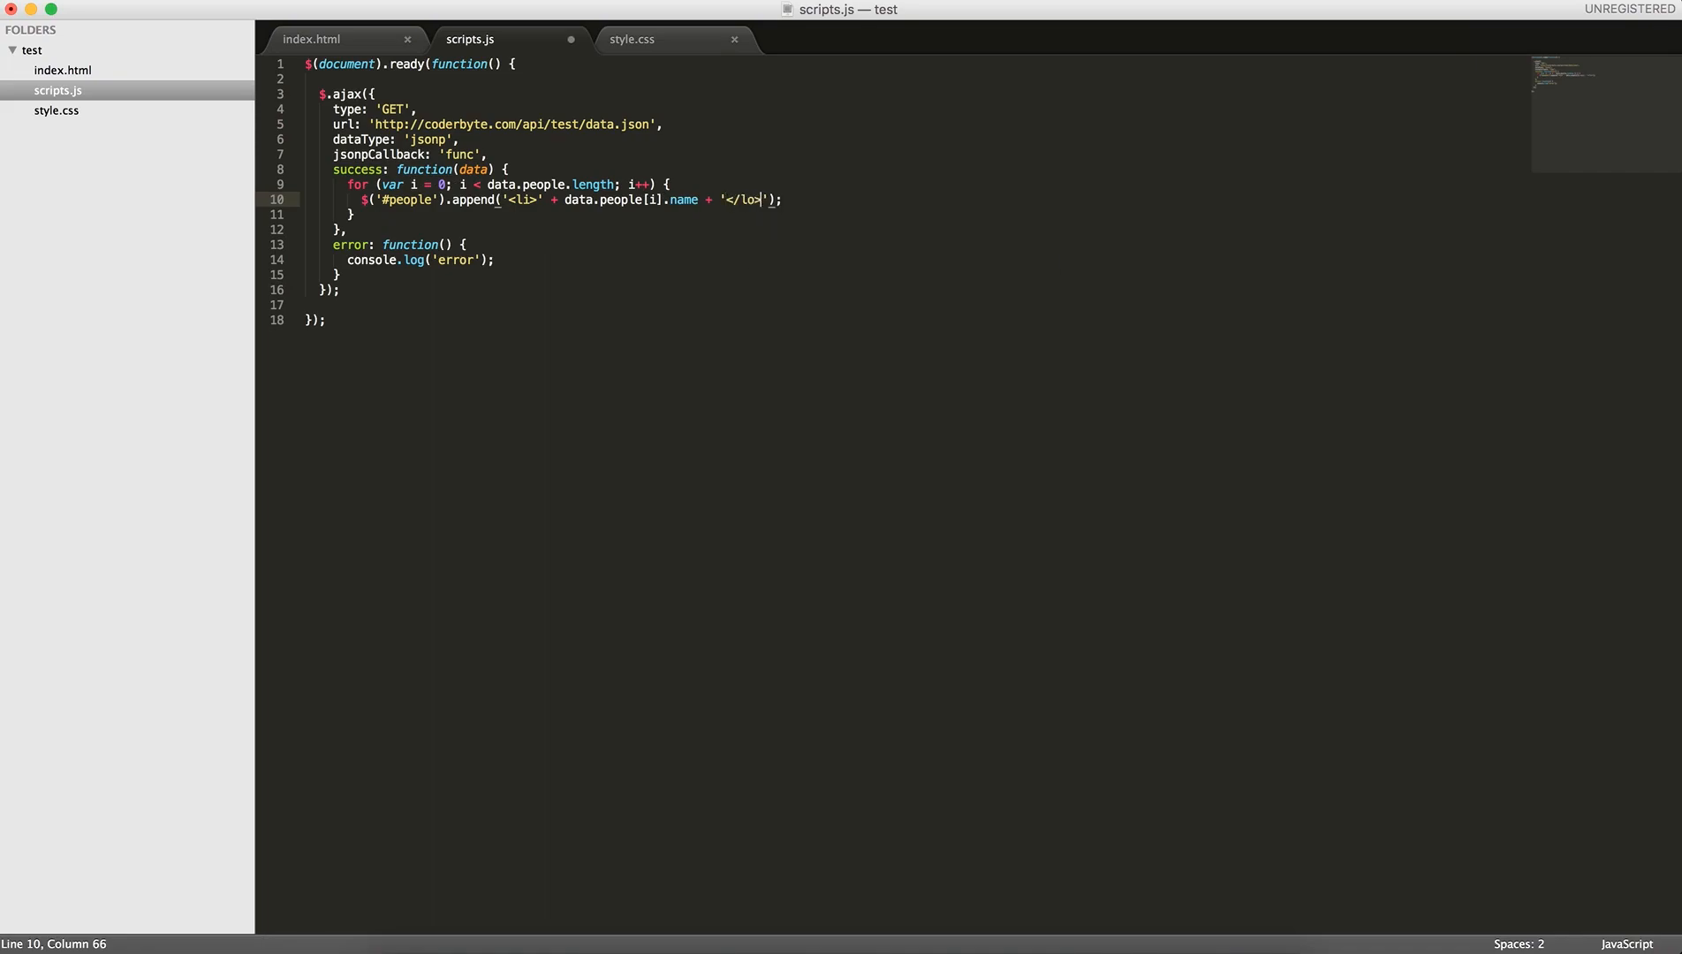
{"action": "key", "text": "cmd+s"}
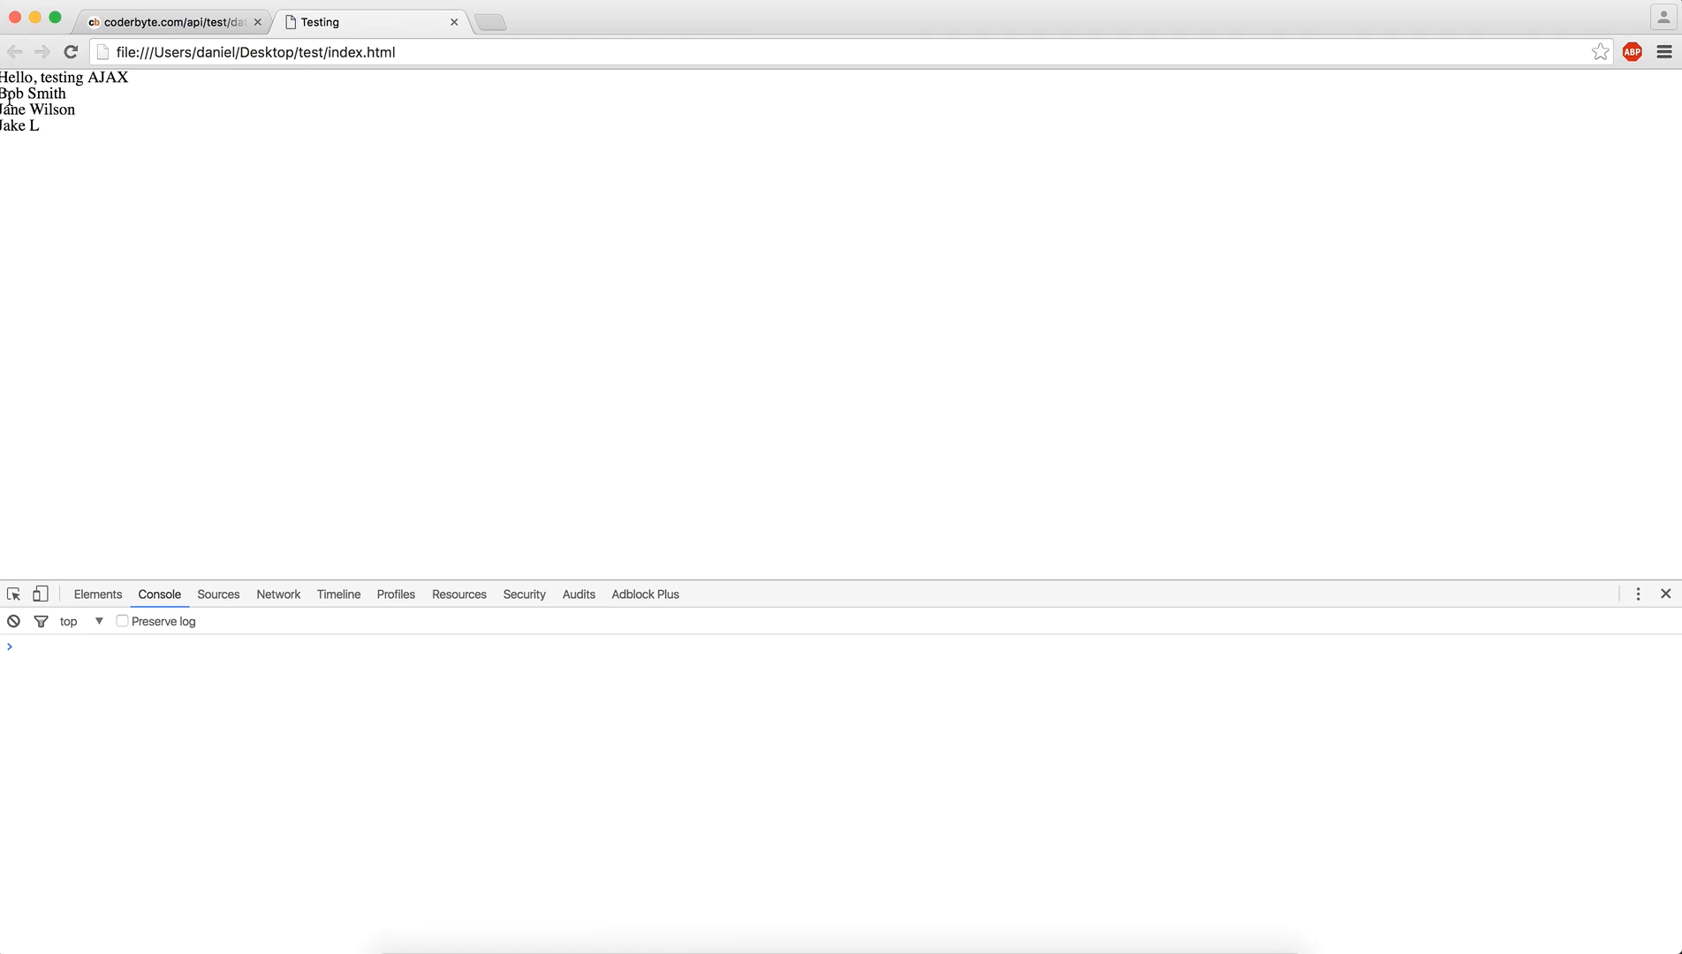
Add console.log(data) to the success callback so the returned object is logged on reload
{"action": "left_click_drag", "start_coordinate": [1, 94], "coordinate": [37, 125]}
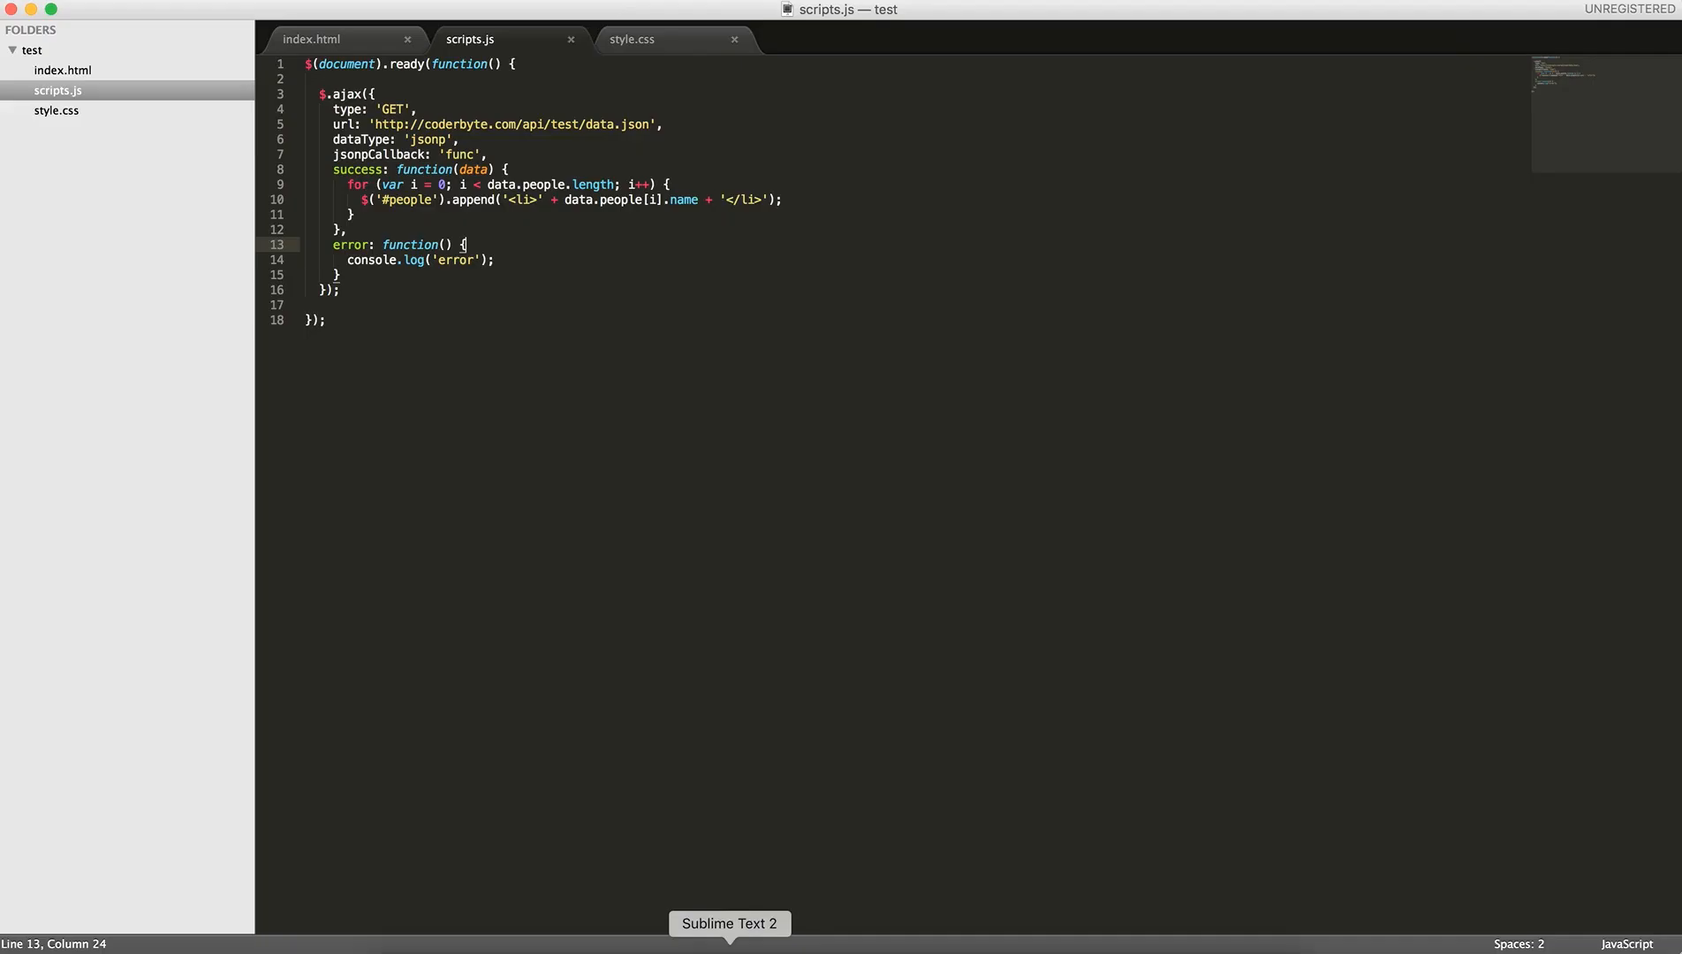
{"action": "type", "text": "cond"}
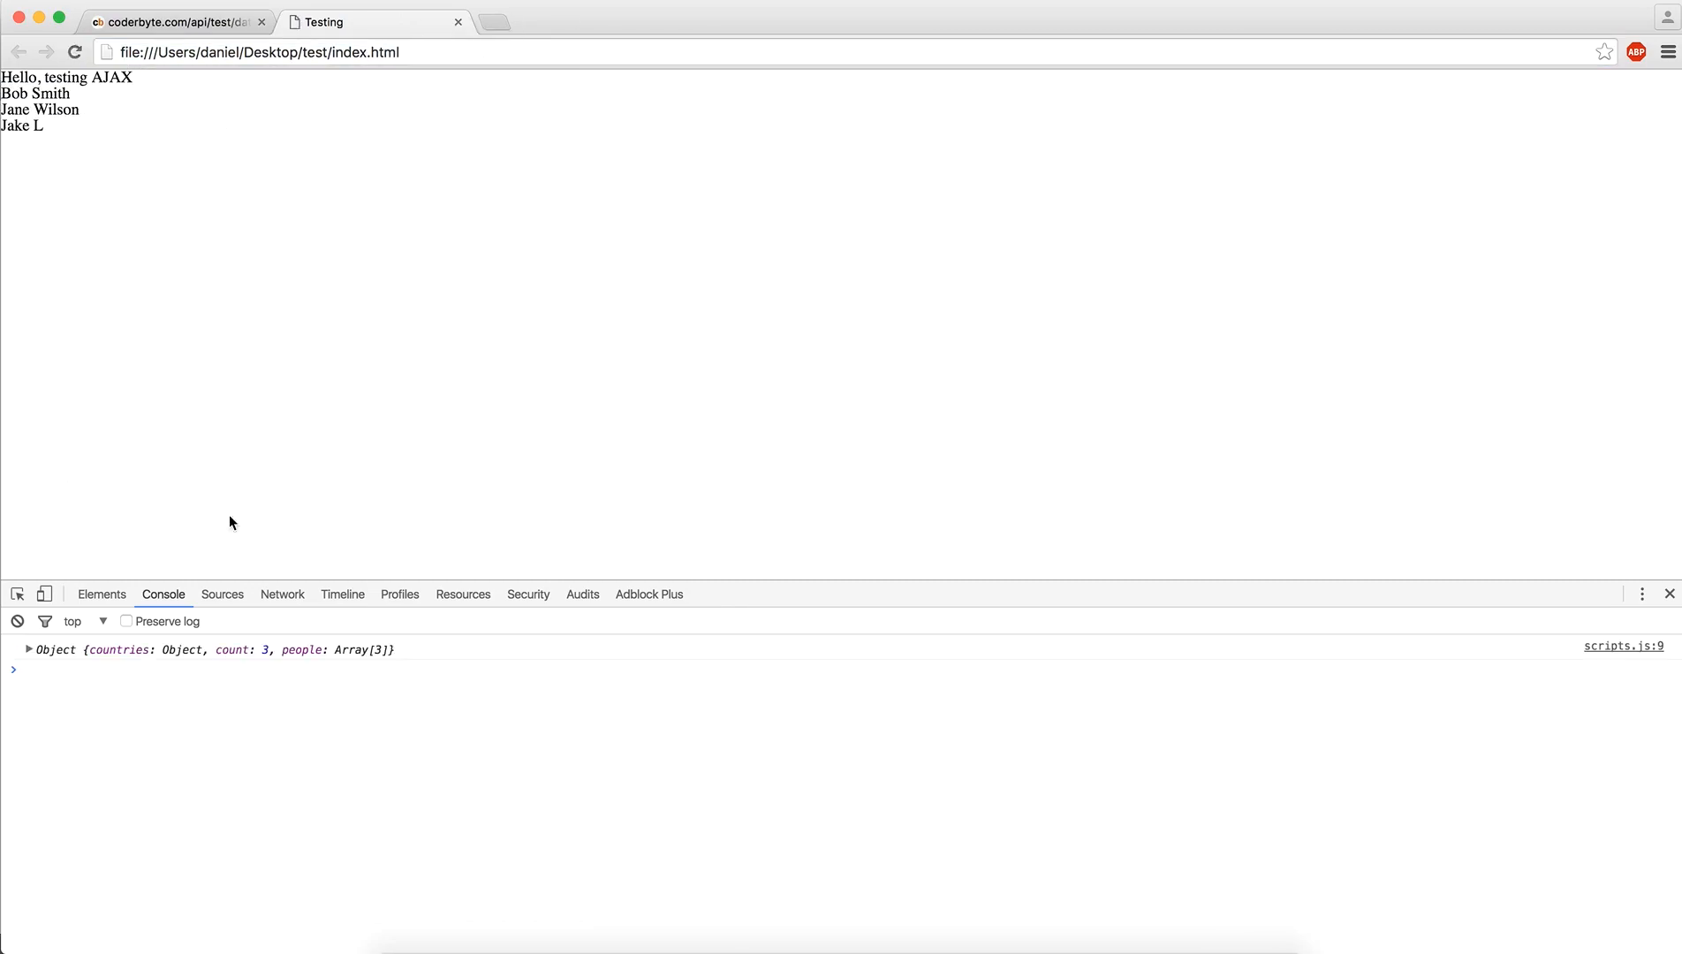
{"action": "mouse_move", "coordinate": [603, 778]}
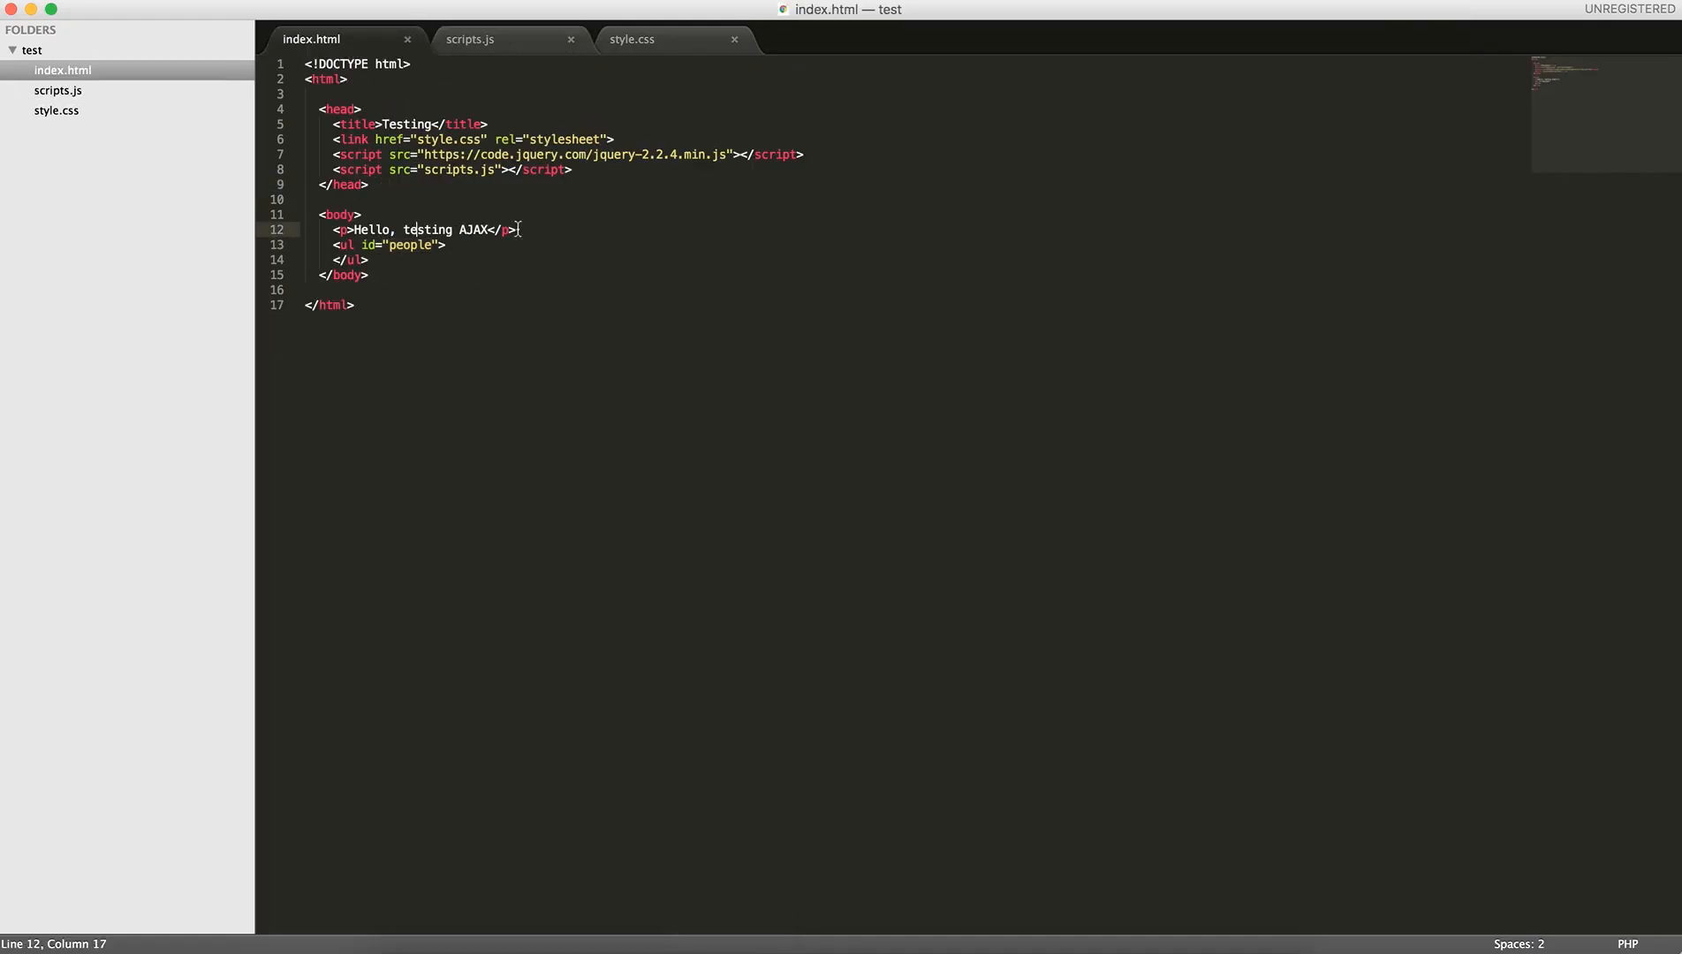
Write <button id="click">Get data!</button> in place of the greeting paragraph using tag autocomplete
{"action": "type", "text": "bu"}
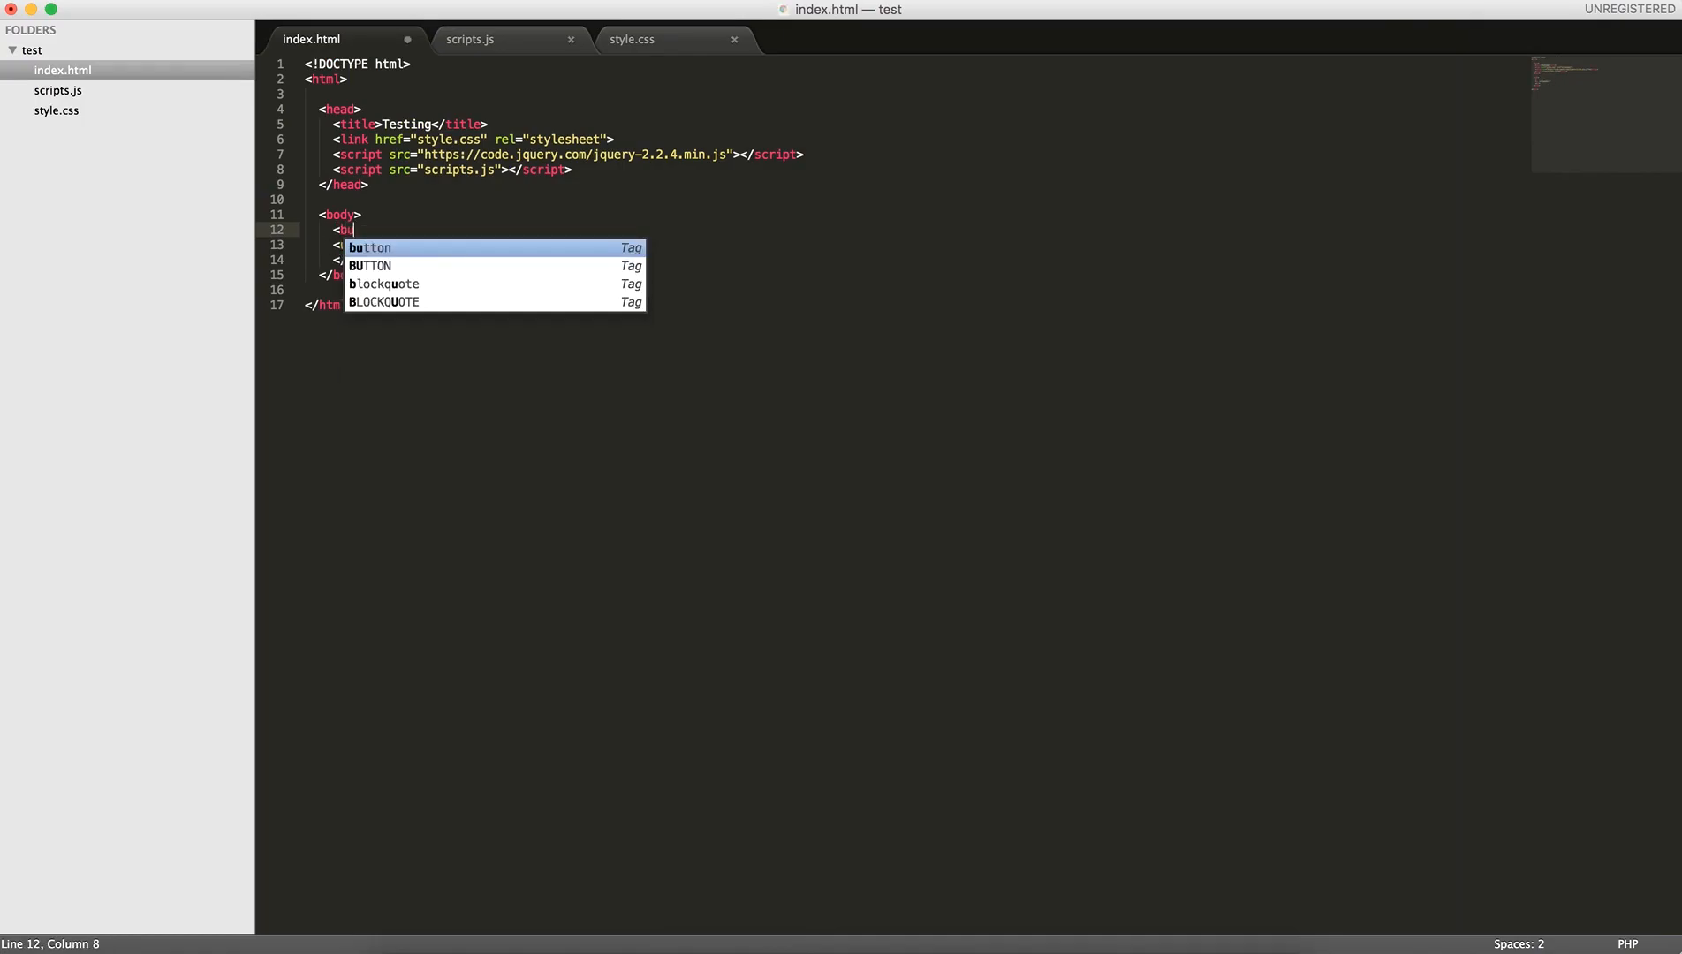
{"action": "key", "text": "Tab"}
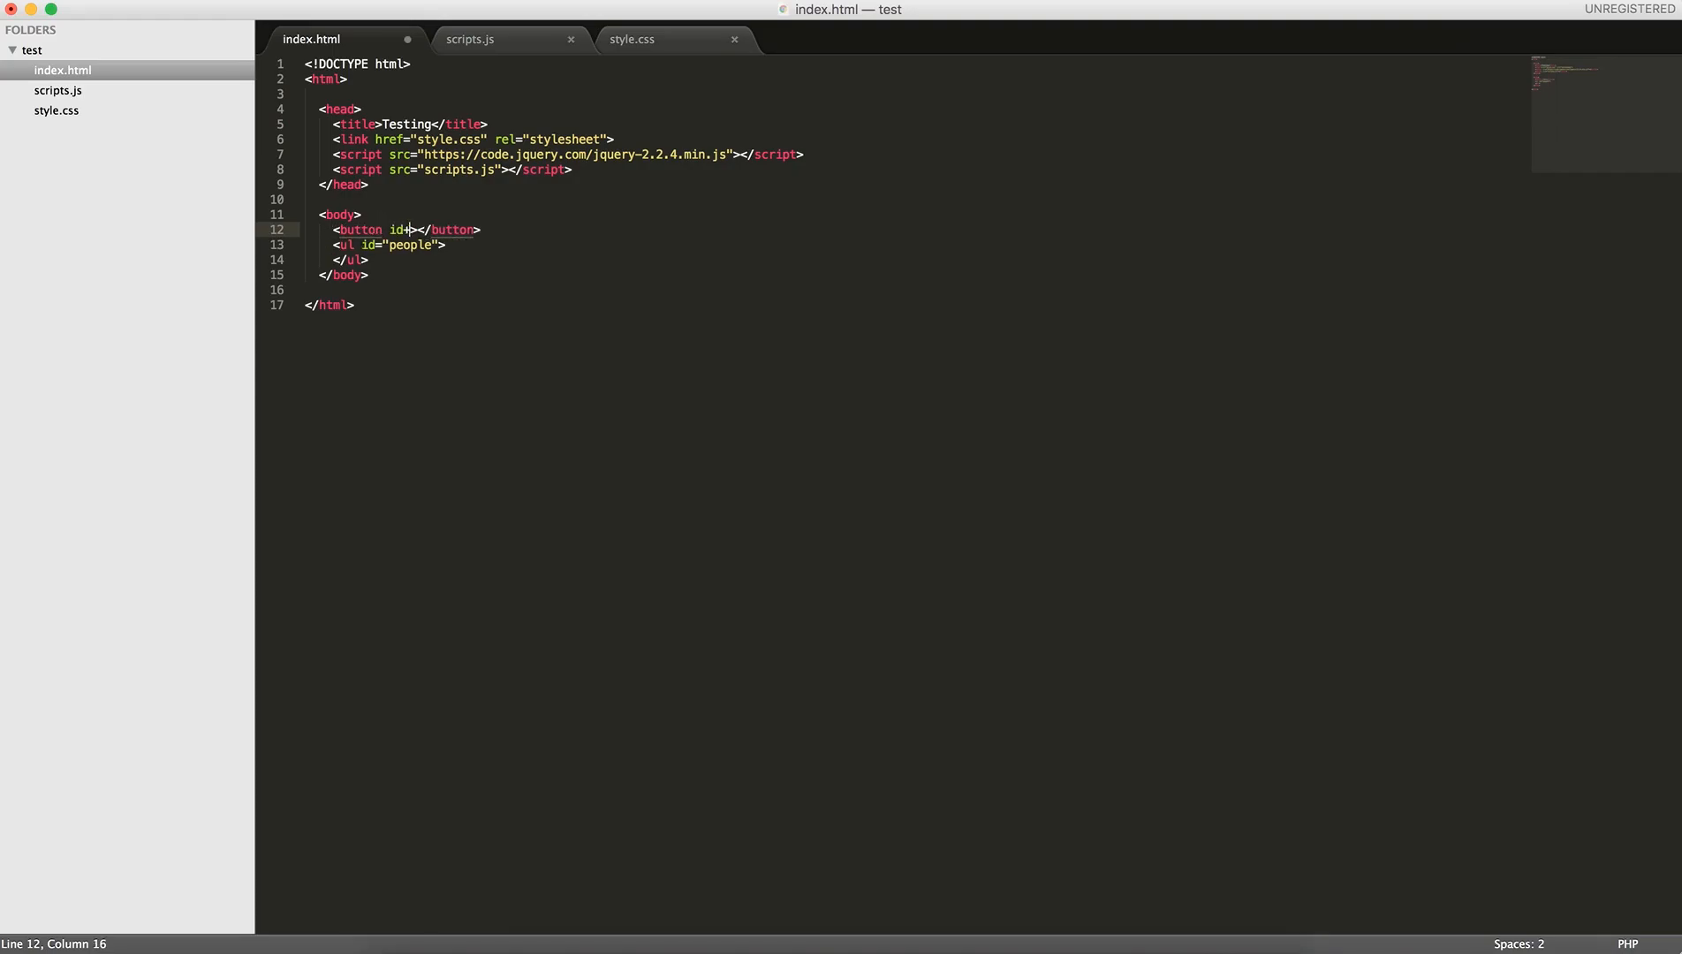
{"action": "type", "text": "\""}
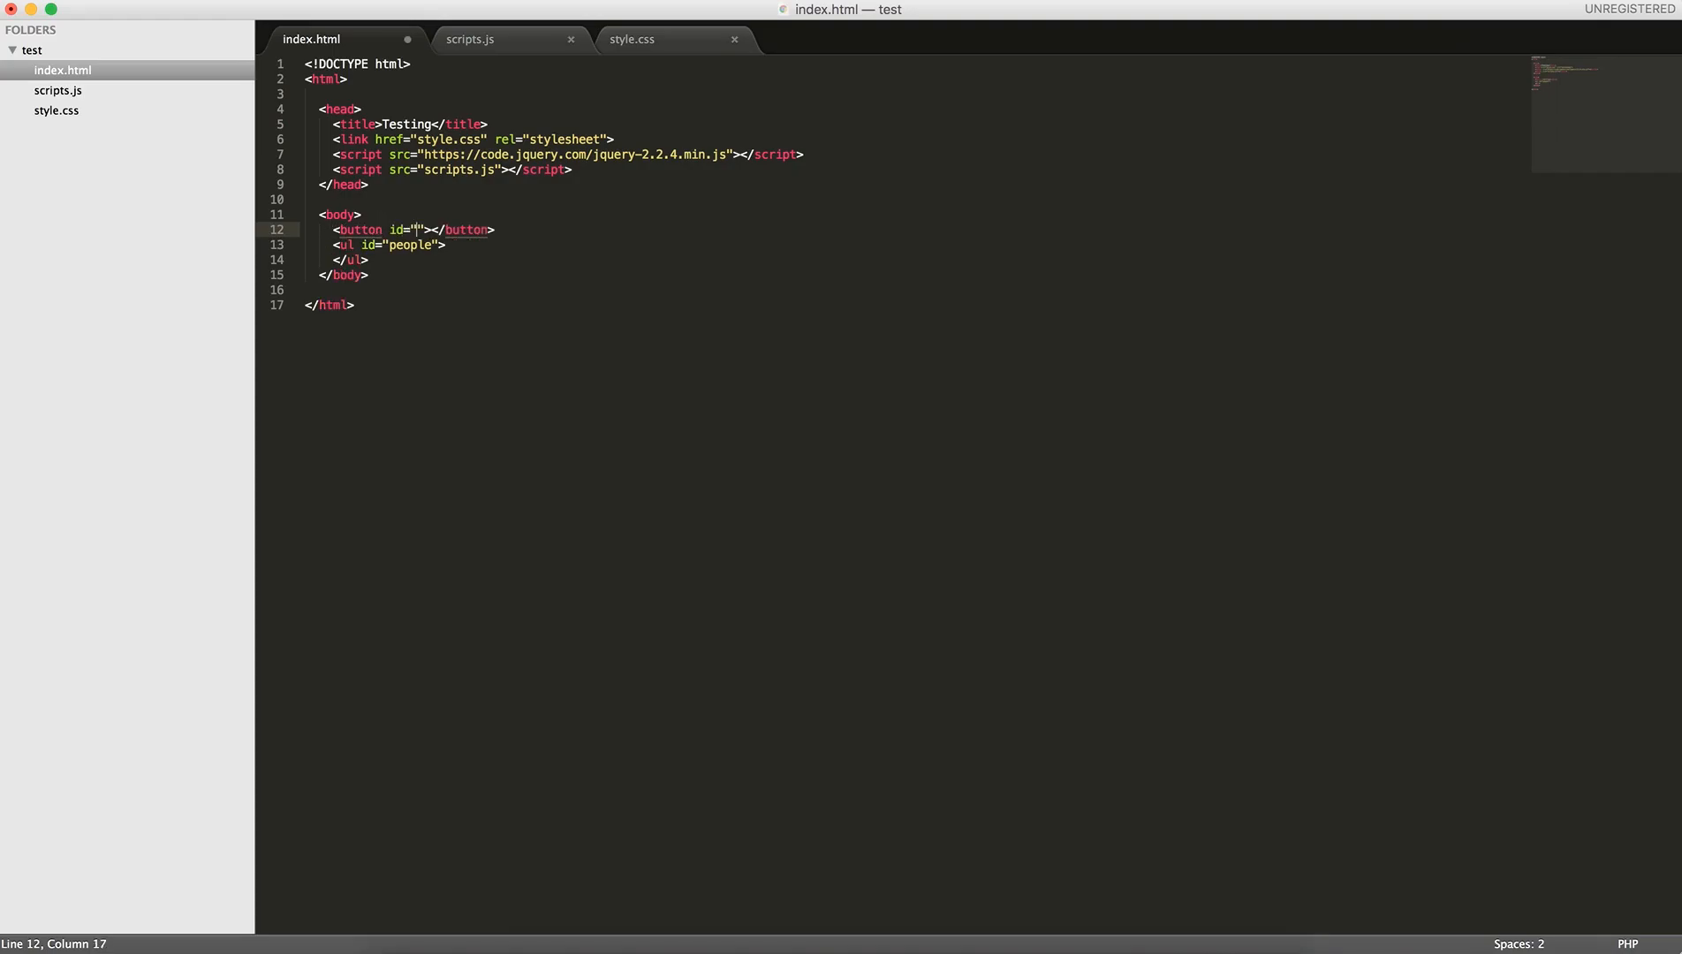
{"action": "type", "text": "click"}
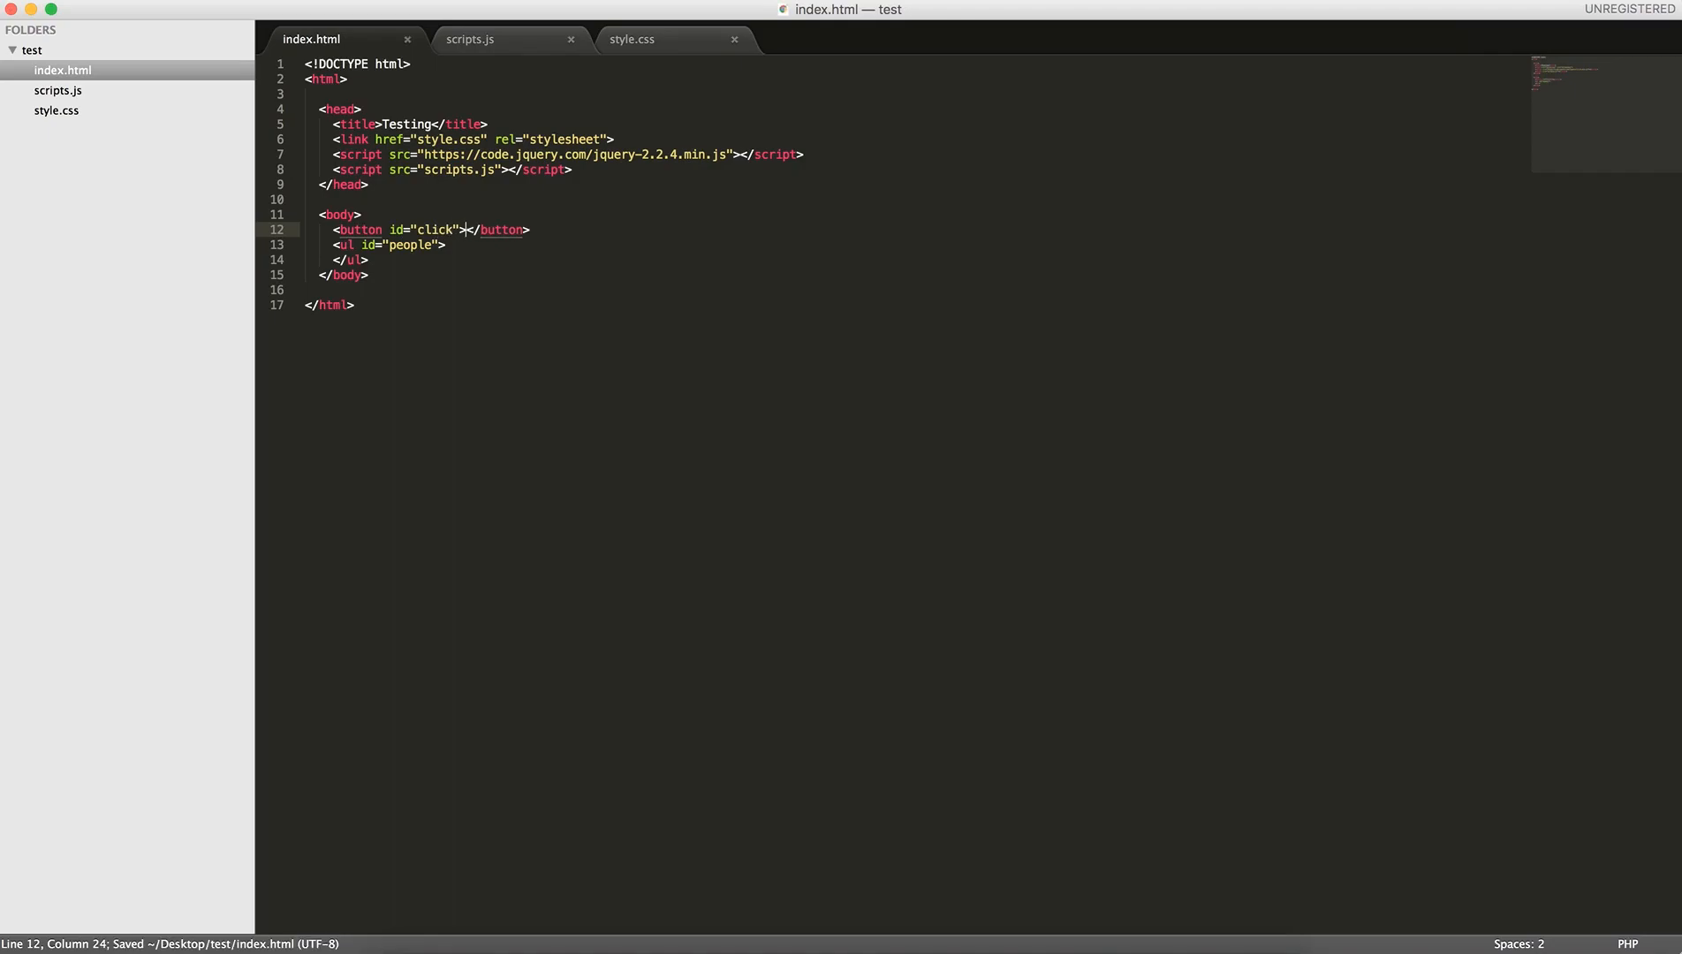
{"action": "type", "text": "Get data!"}
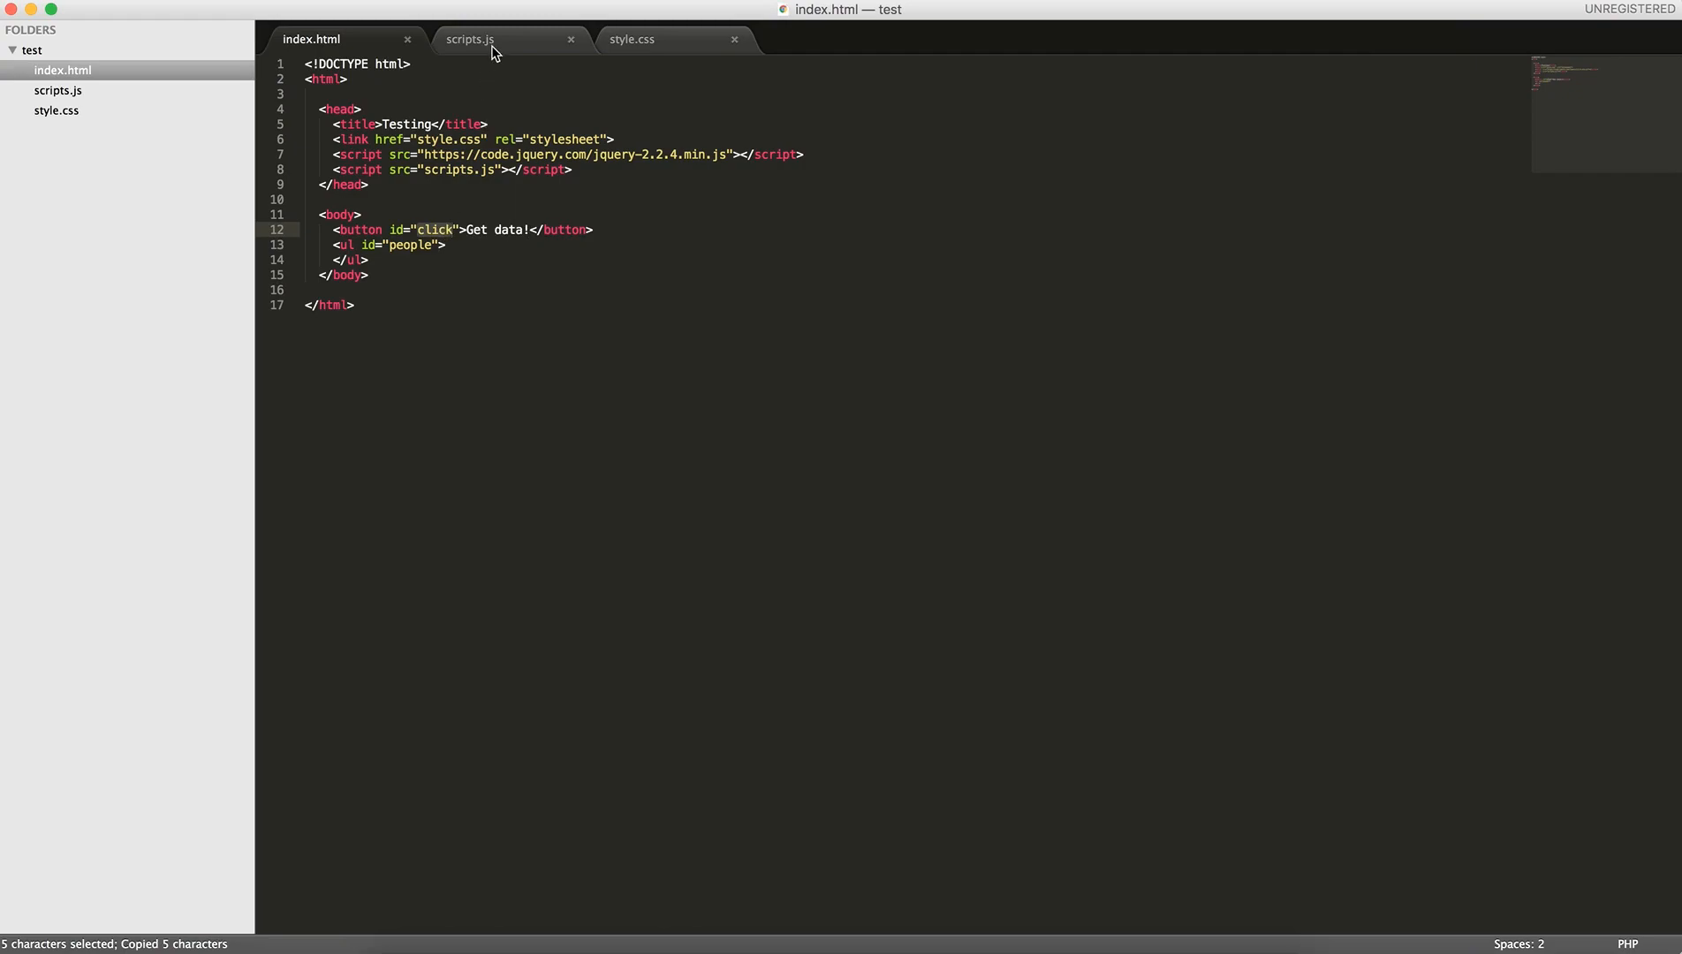
After checking the button id, add $('#click').on('click', function() { }); in scripts.js
{"action": "left_click", "coordinate": [469, 39]}
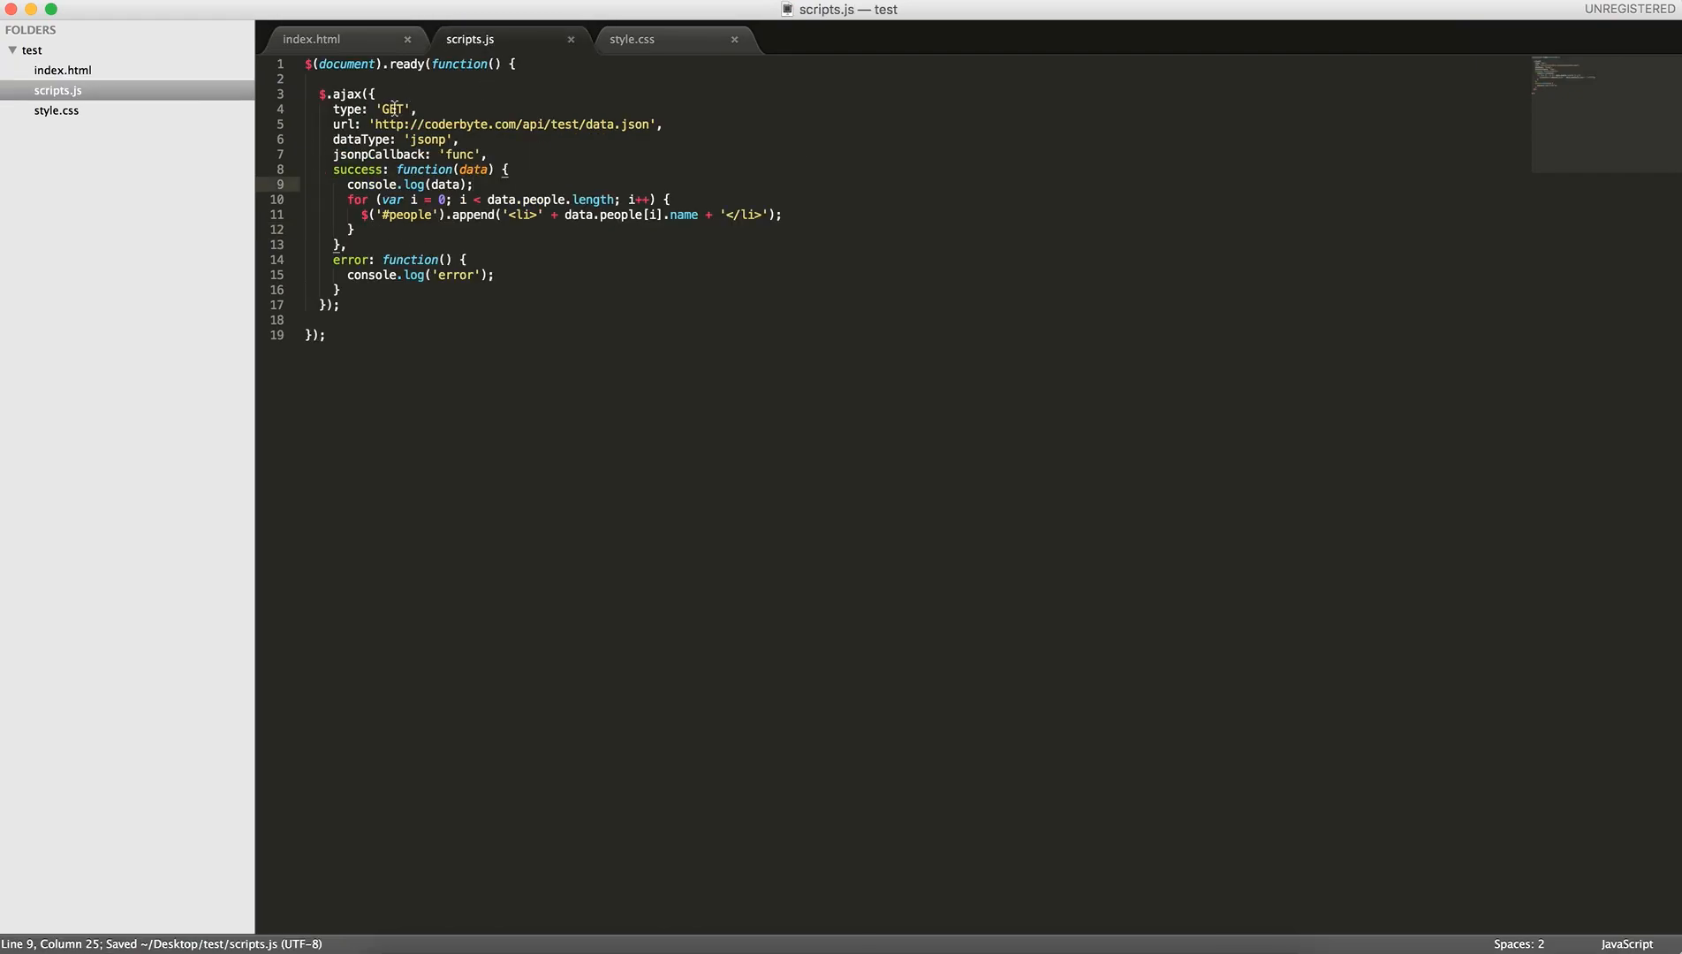
{"action": "left_click", "coordinate": [311, 39]}
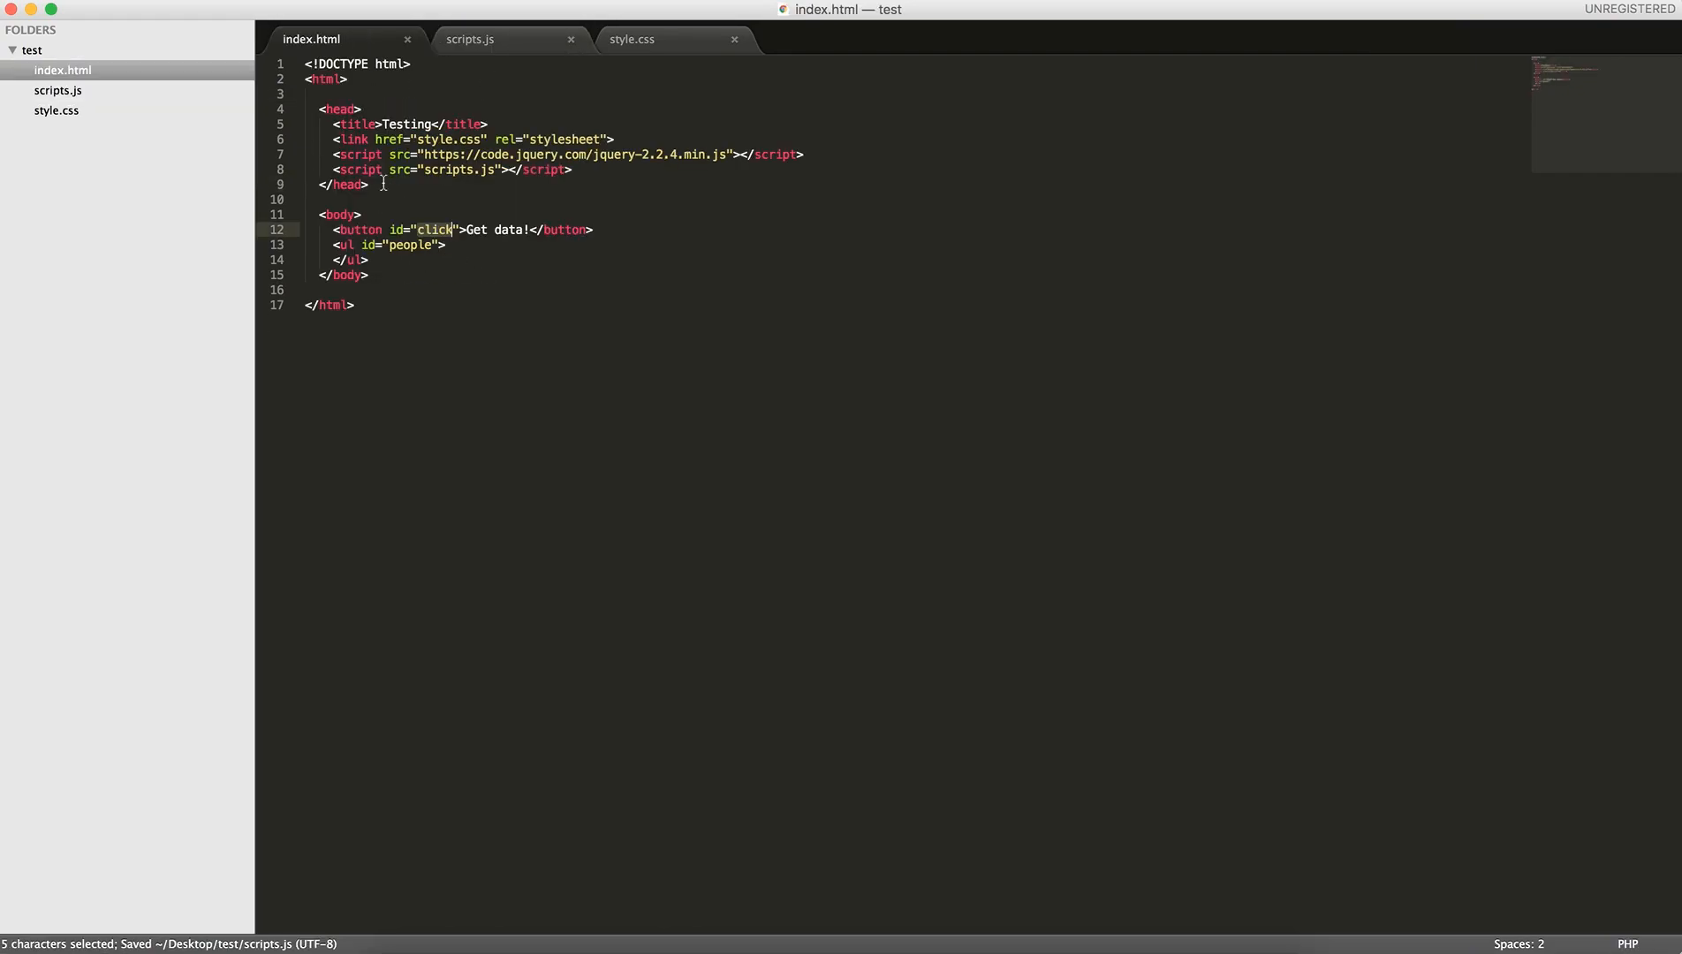
{"action": "left_click", "coordinate": [468, 39]}
{"action": "type", "text": "$("}
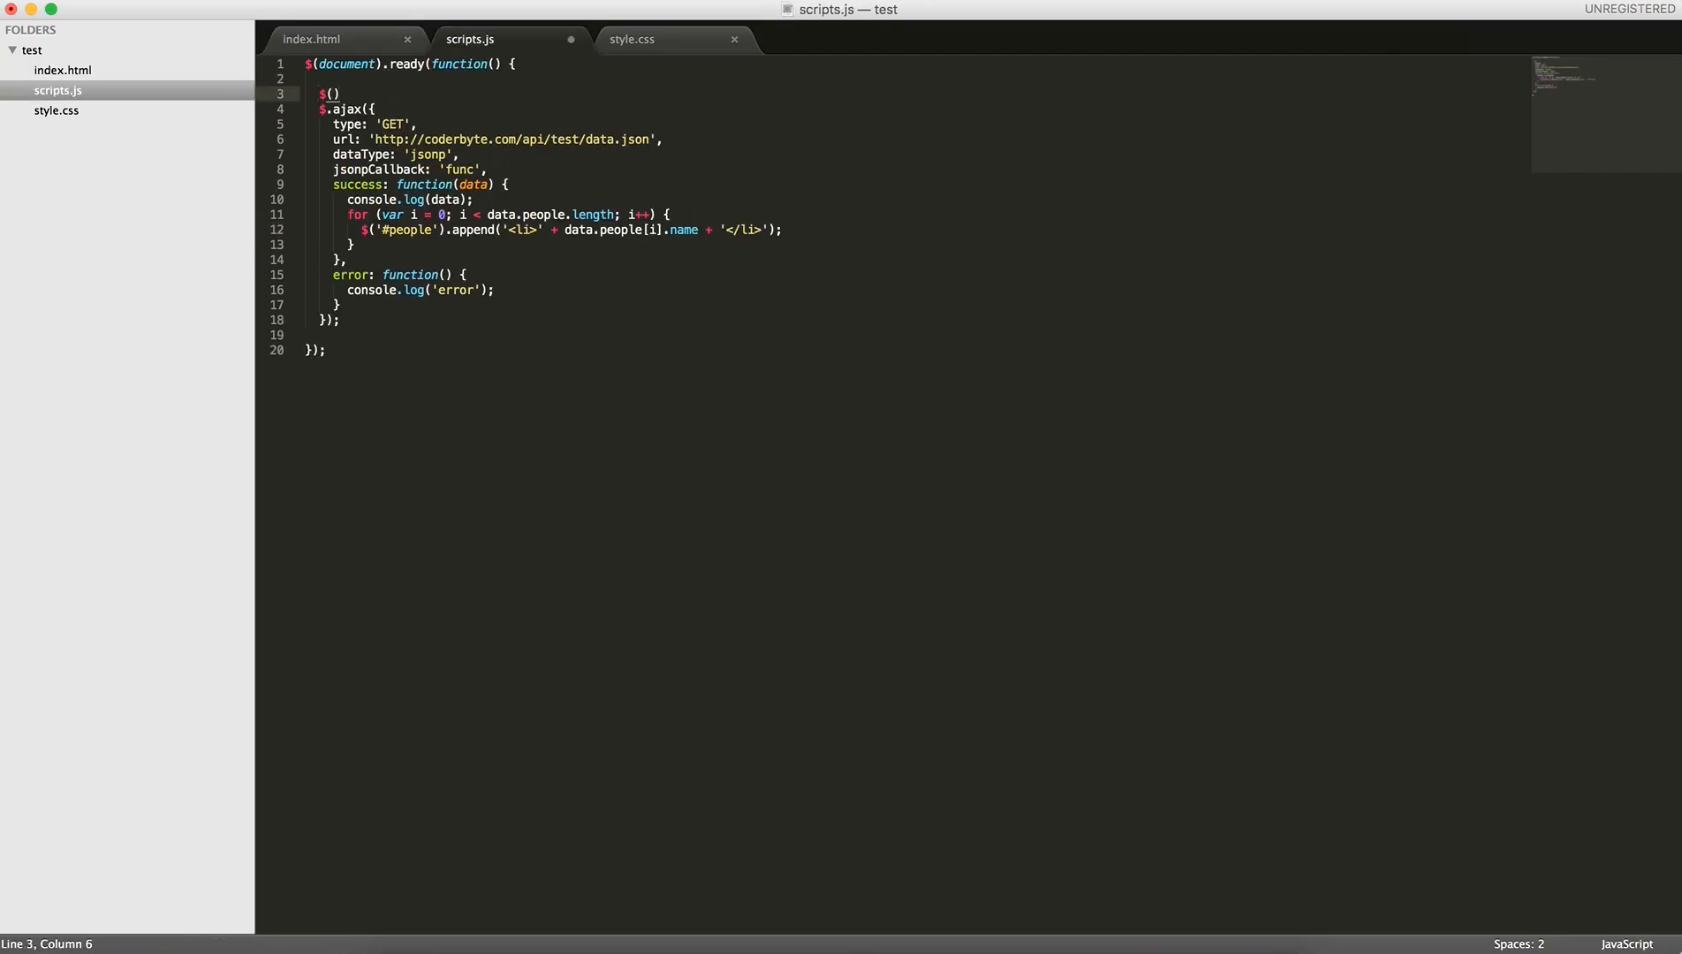
{"action": "type", "text": "'#click'"}
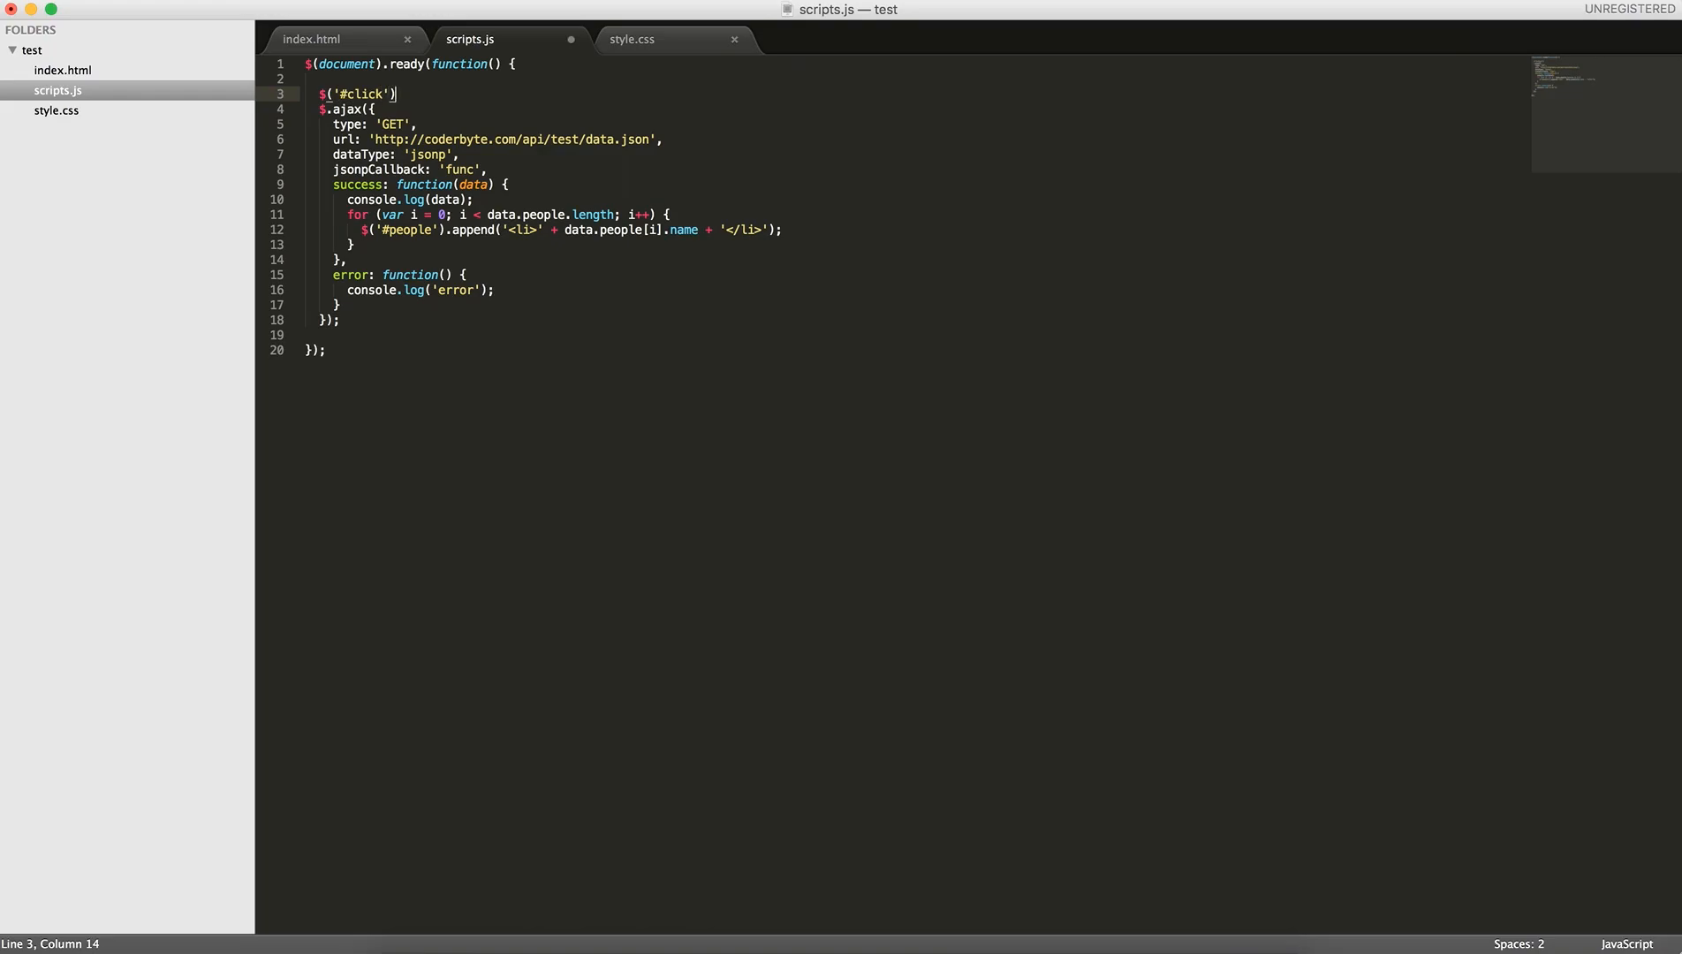
{"action": "type", "text": ".on();"}
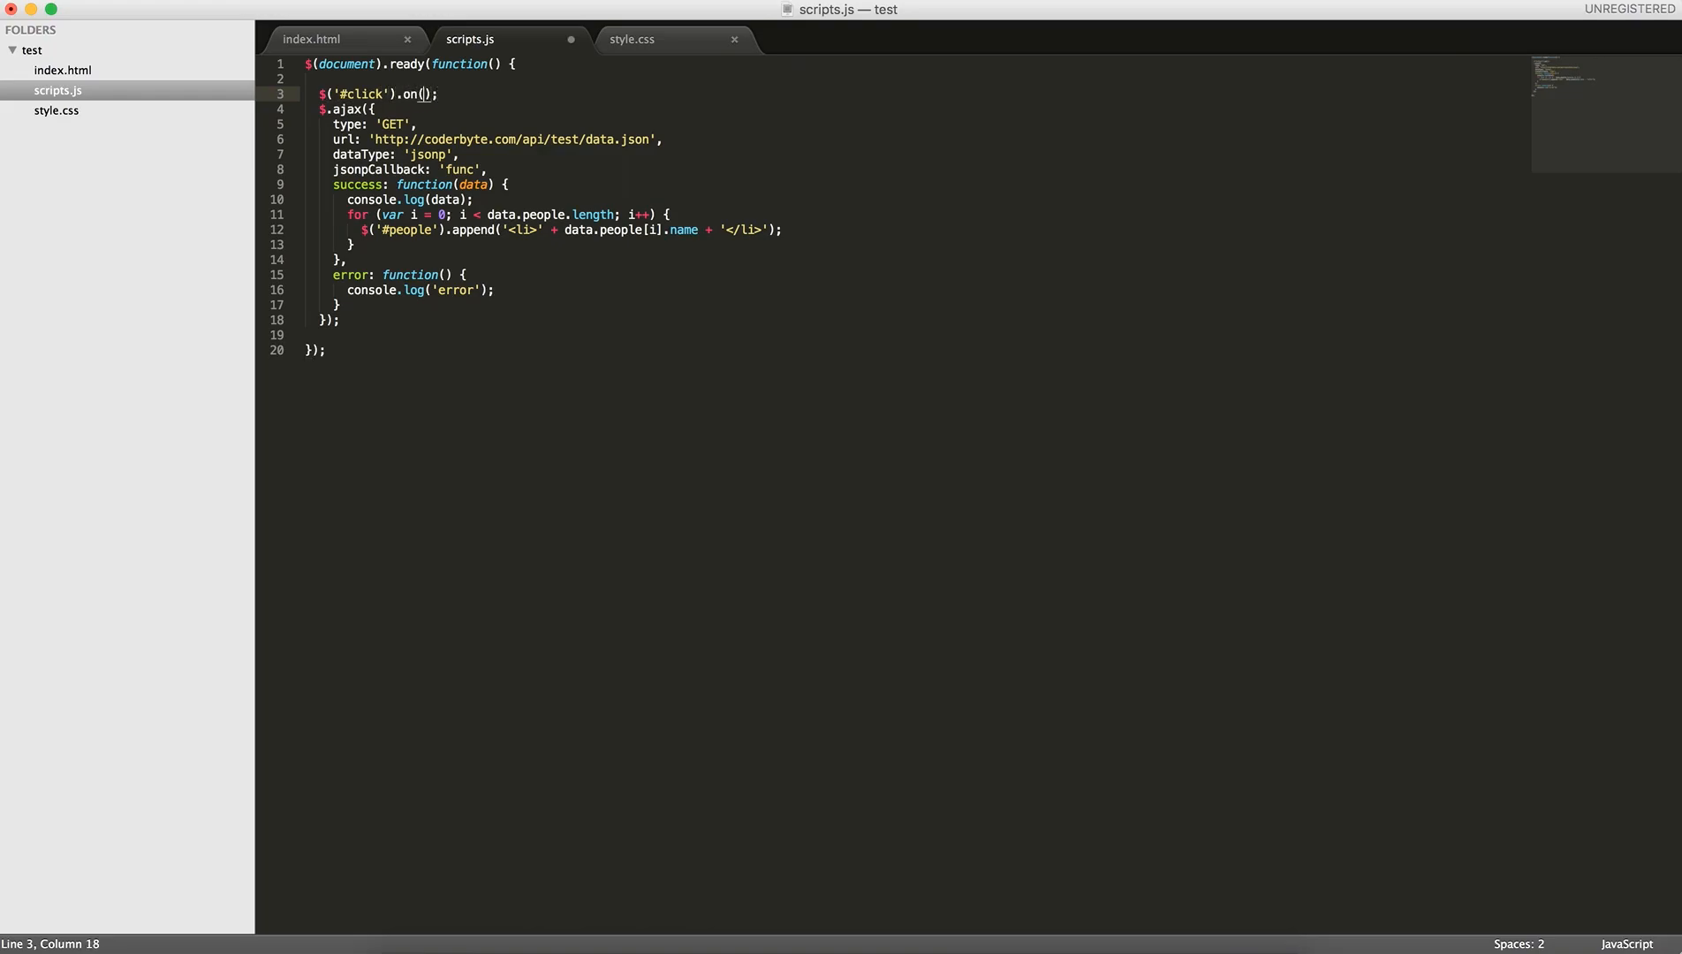
{"action": "type", "text": "'click', function("}
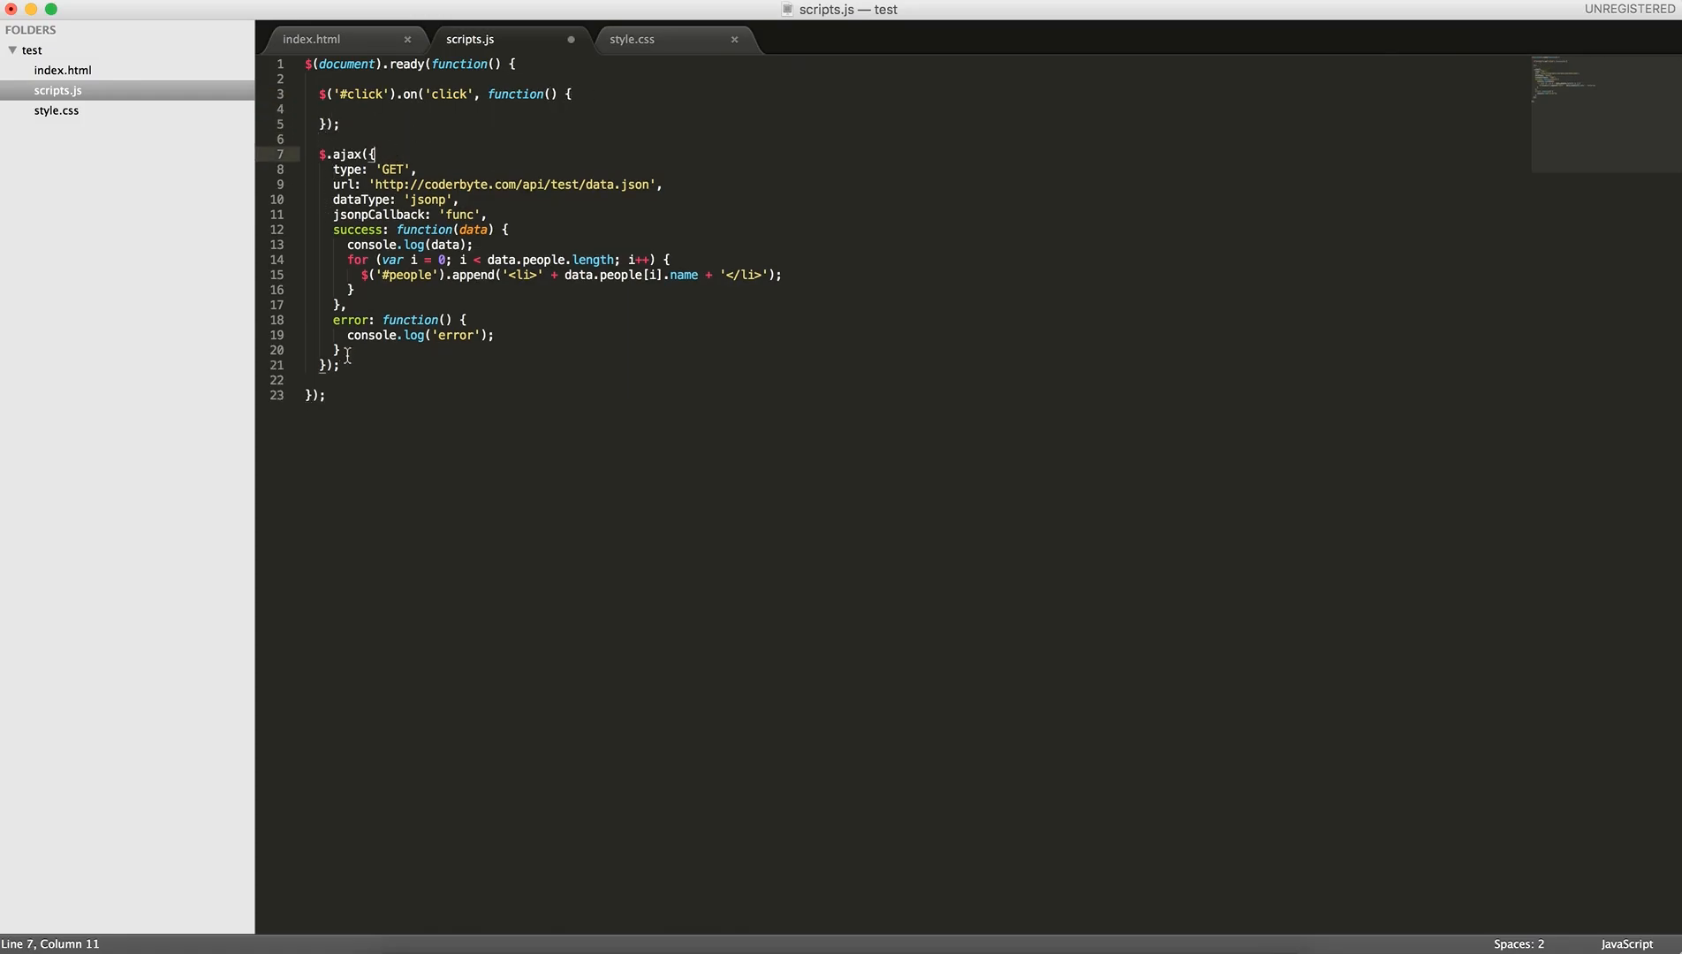
Cut the $.ajax block and move it inside the new click handler
{"action": "key", "text": "cmd+x"}
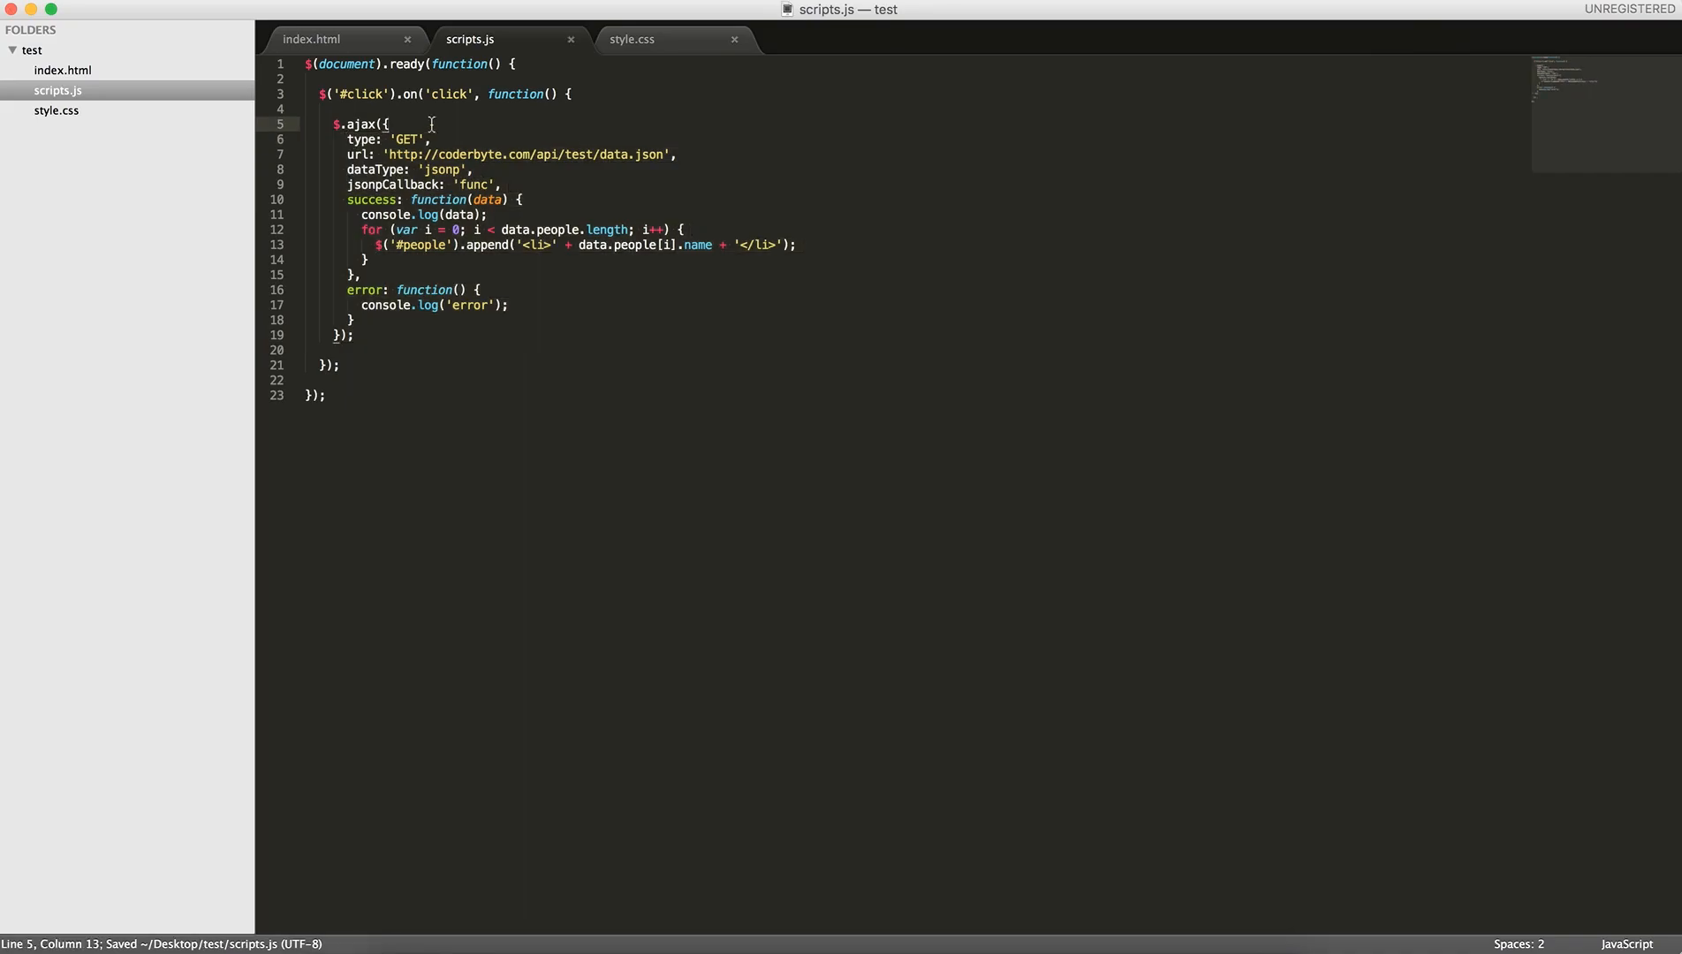
{"action": "left_click_drag", "start_coordinate": [430, 124], "coordinate": [373, 154]}
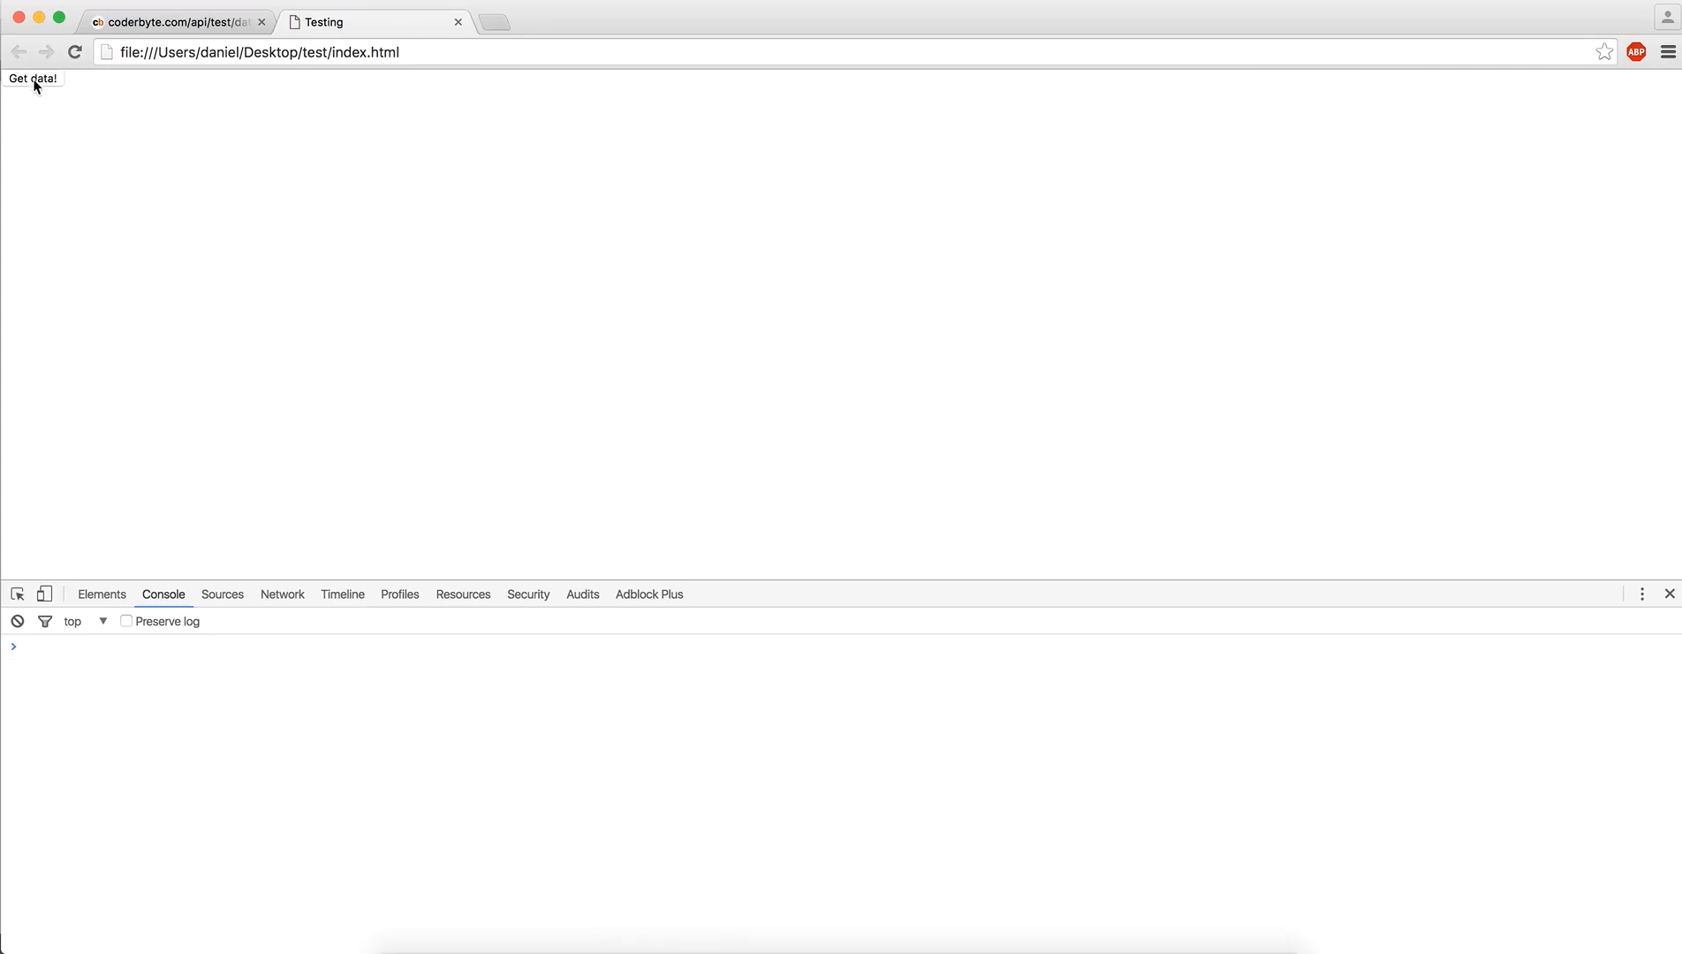
Fetch data with Get data! and expand the logged object's people and countries entries
{"action": "left_click", "coordinate": [32, 78]}
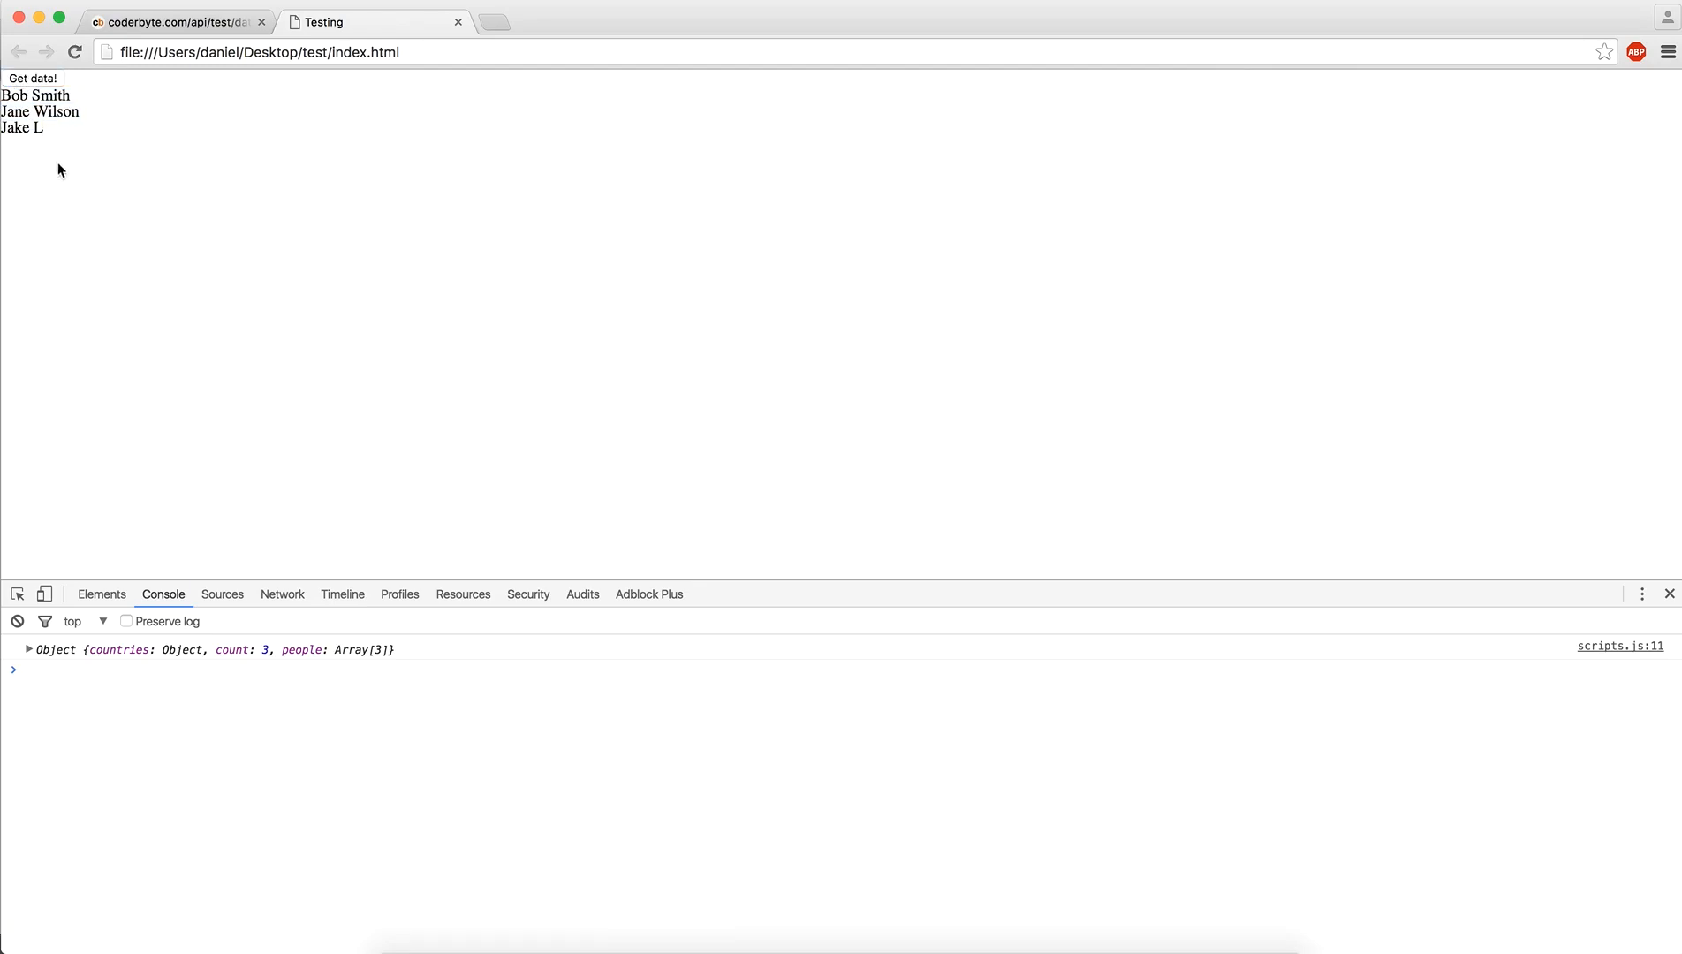
{"action": "mouse_move", "coordinate": [32, 78]}
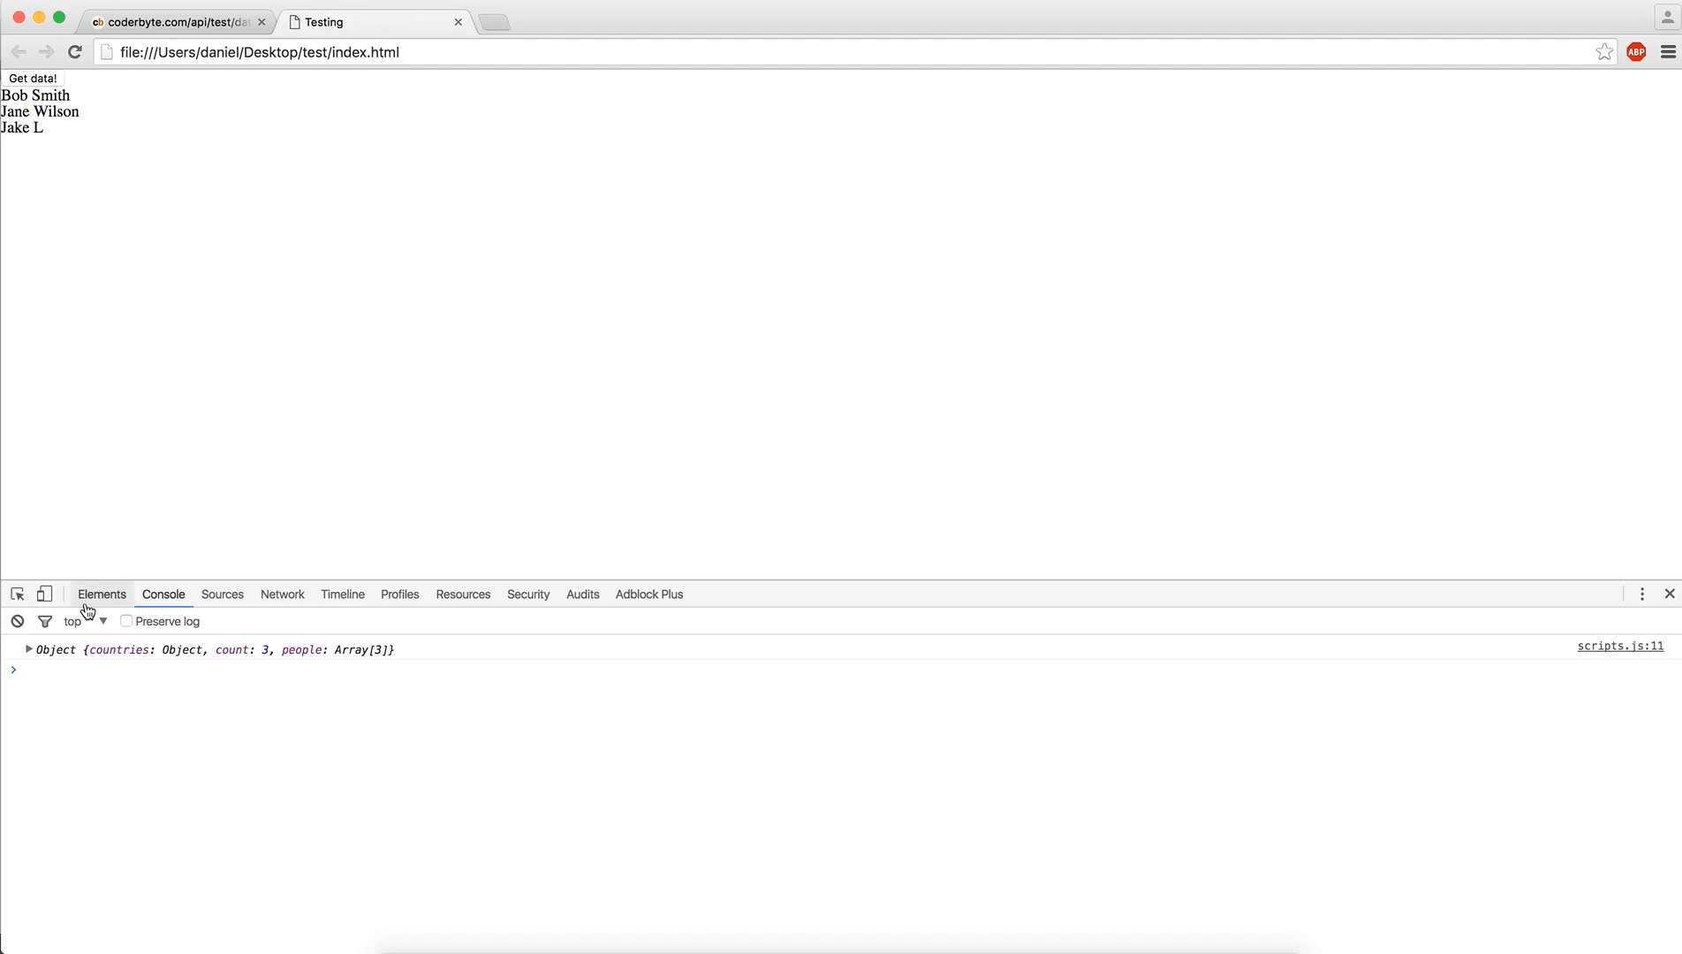
{"action": "left_click", "coordinate": [30, 648]}
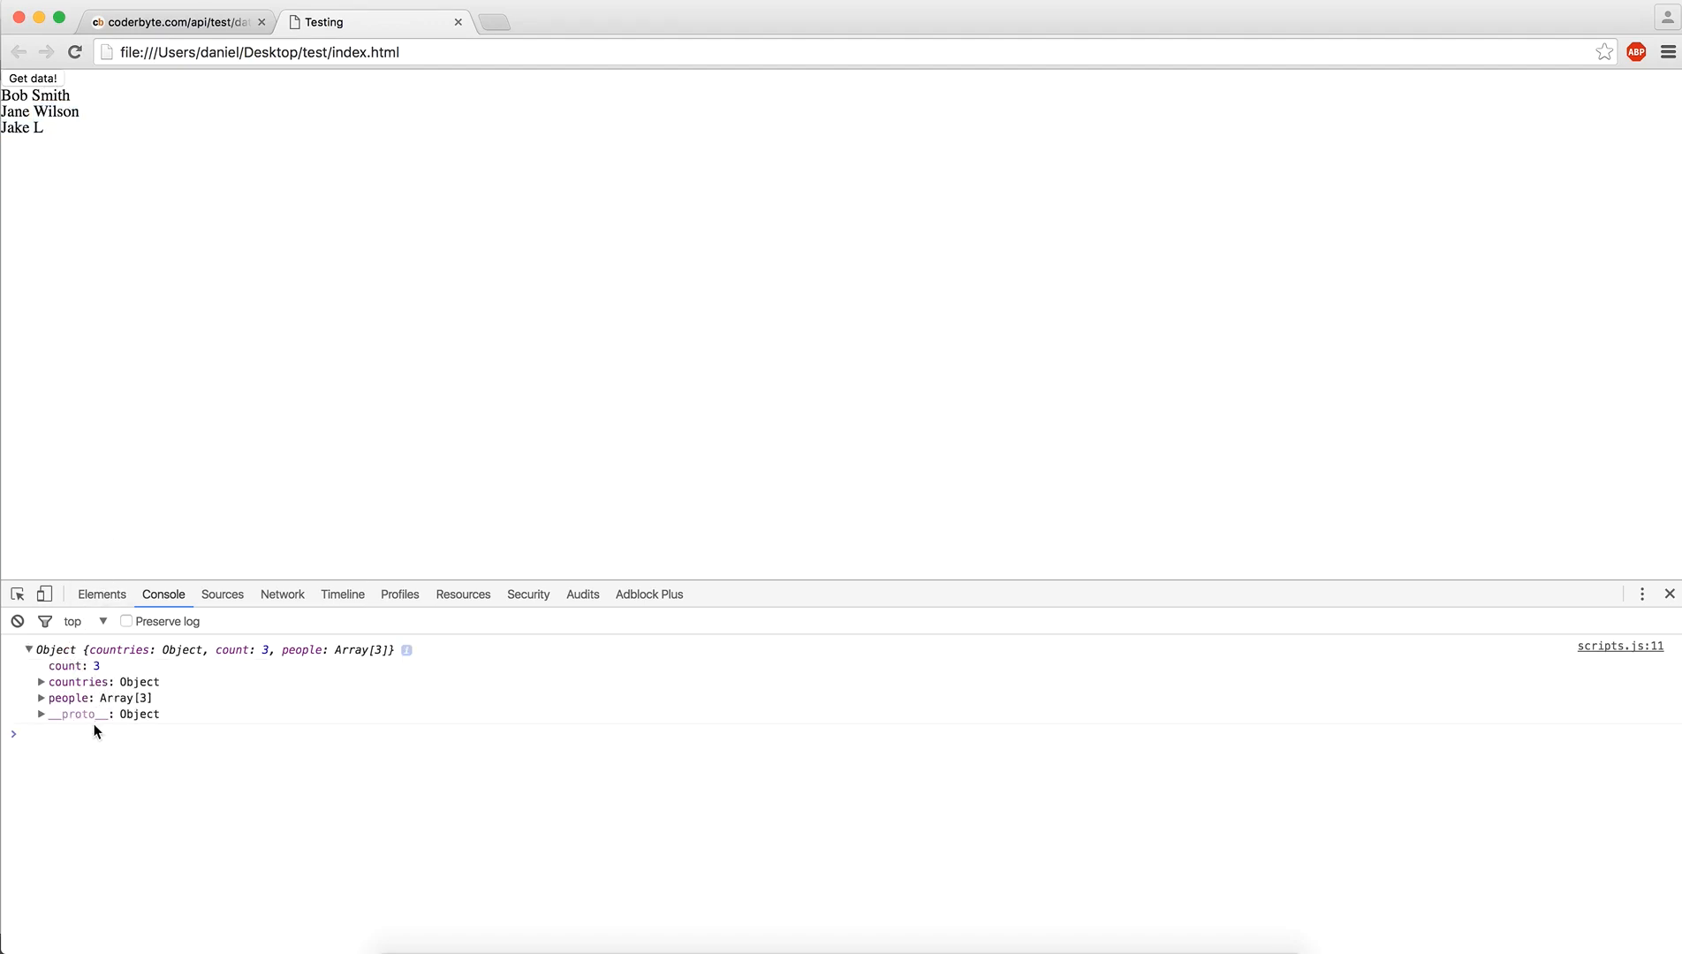
{"action": "left_click", "coordinate": [40, 714]}
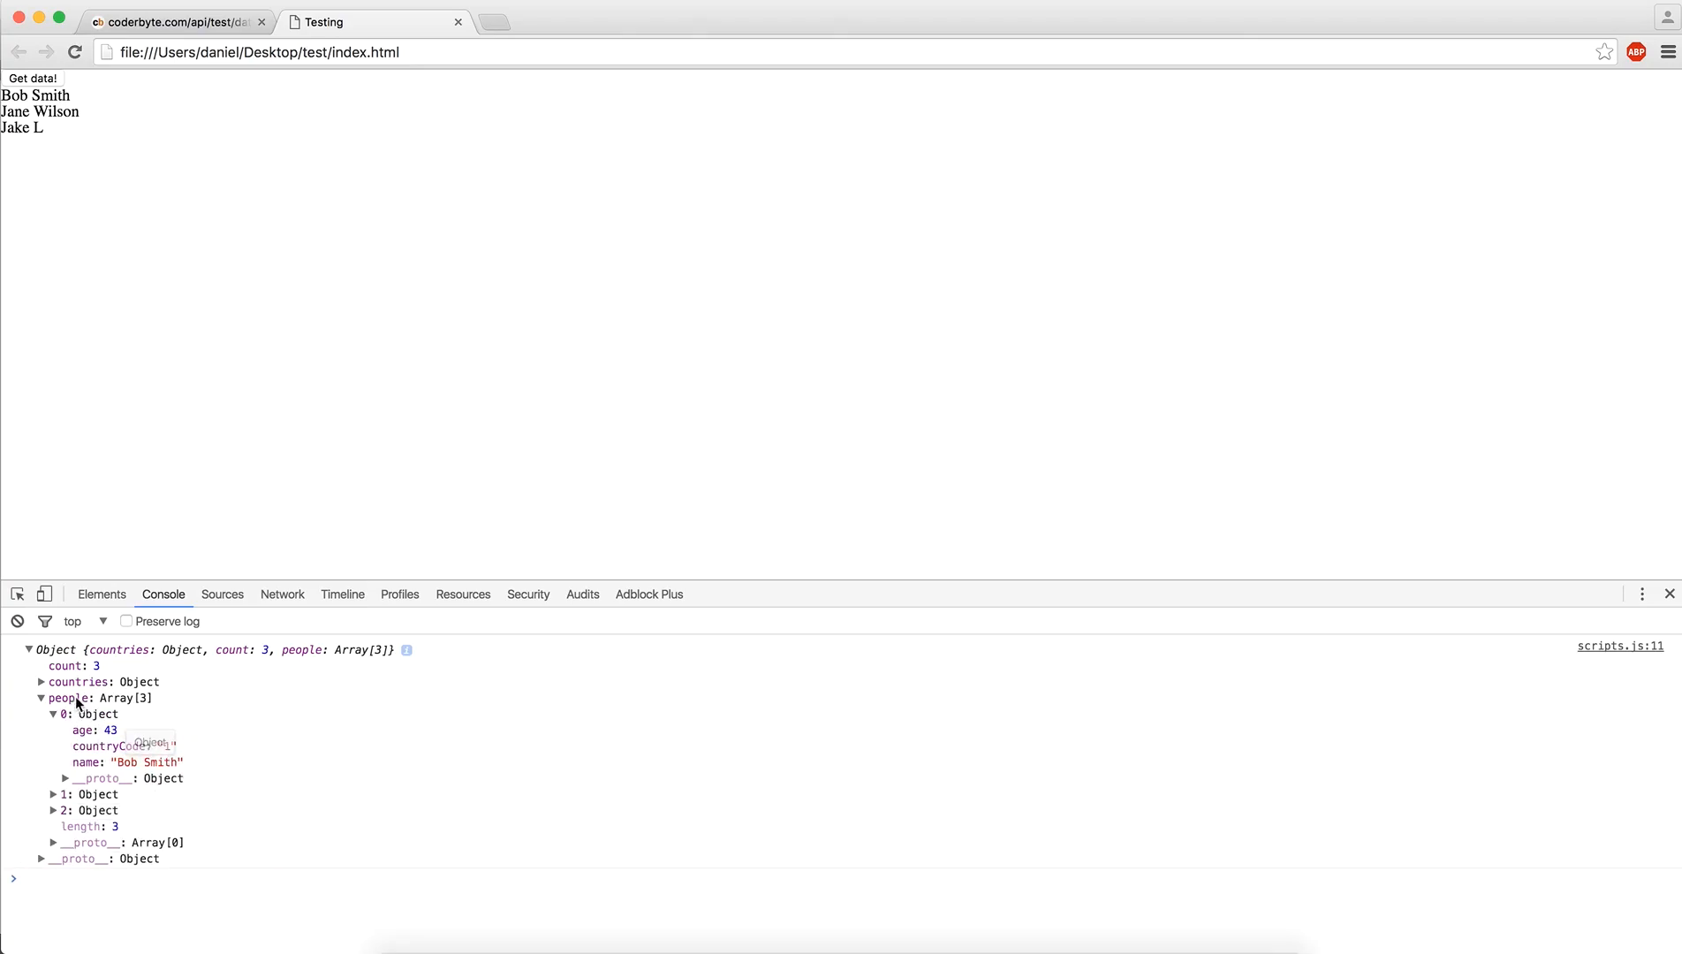
{"action": "left_click", "coordinate": [41, 683]}
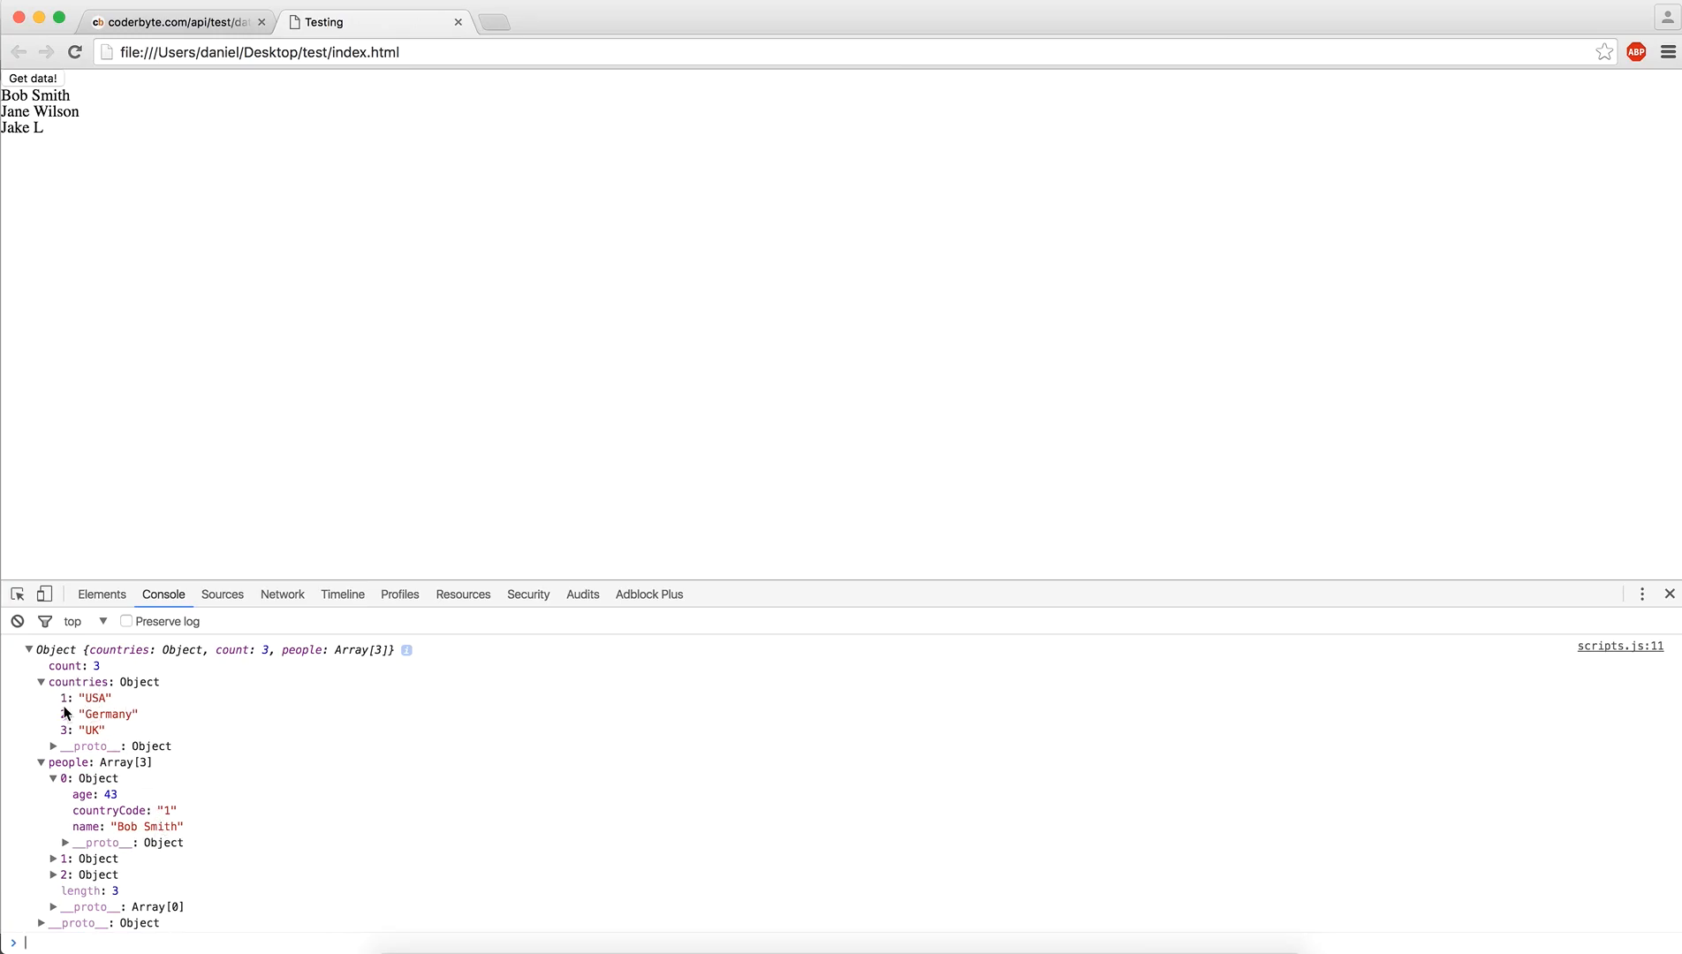
{"action": "left_click", "coordinate": [53, 859]}
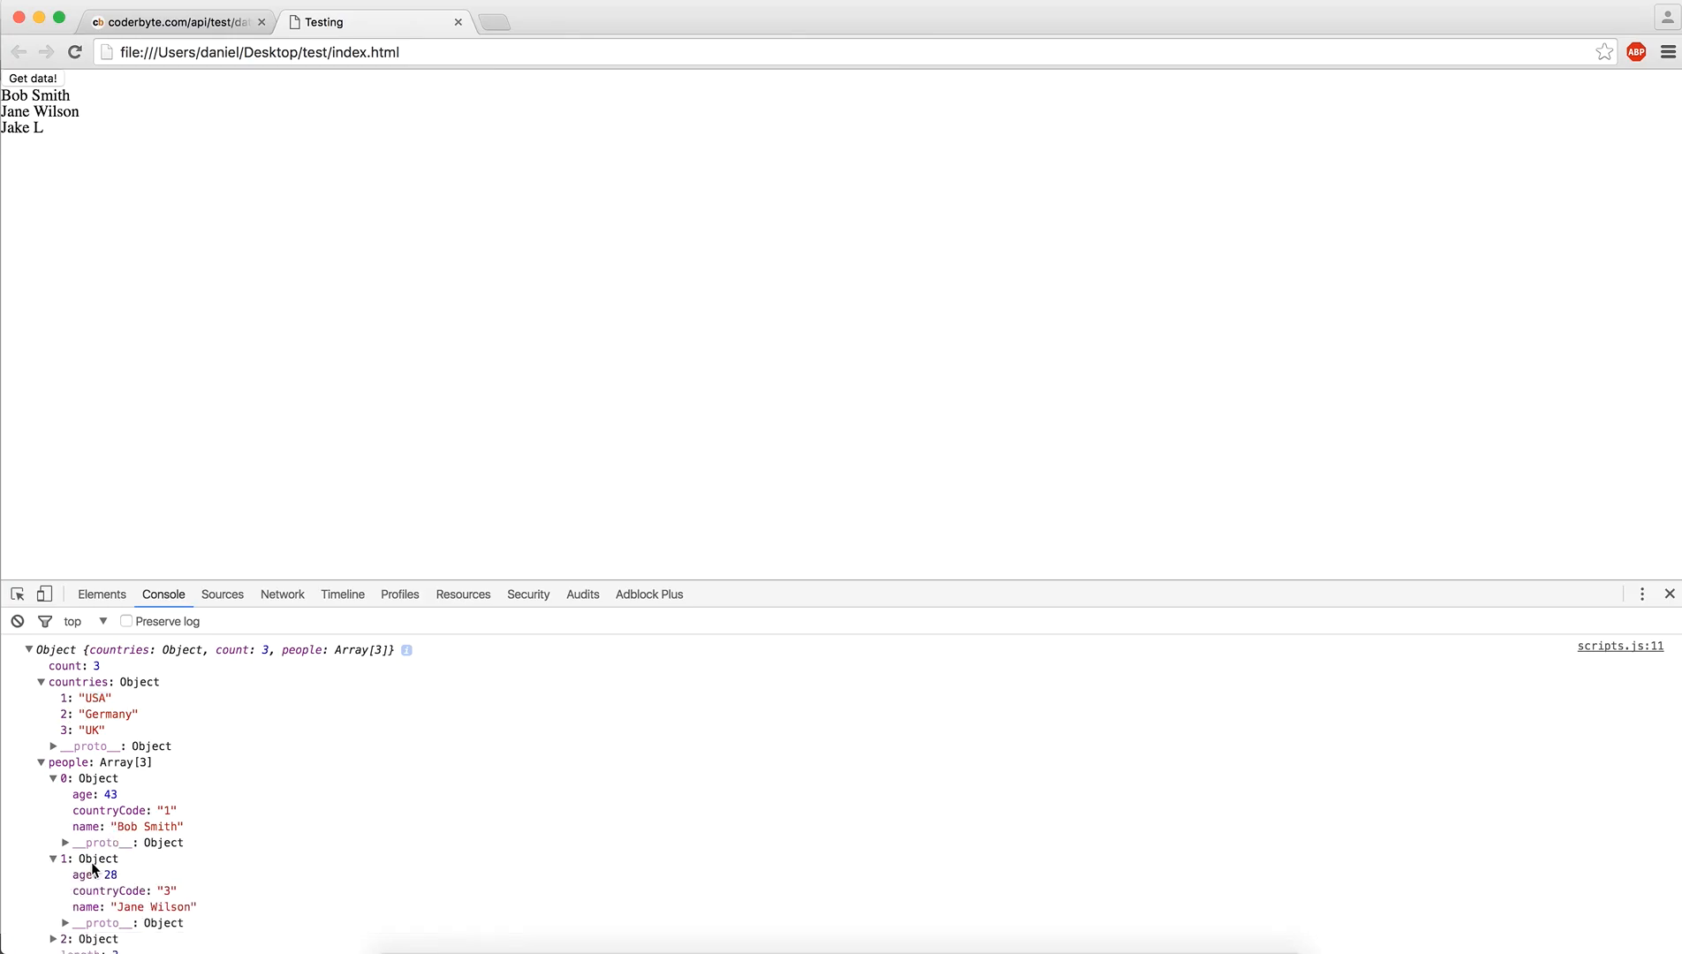
{"action": "mouse_move", "coordinate": [58, 712]}
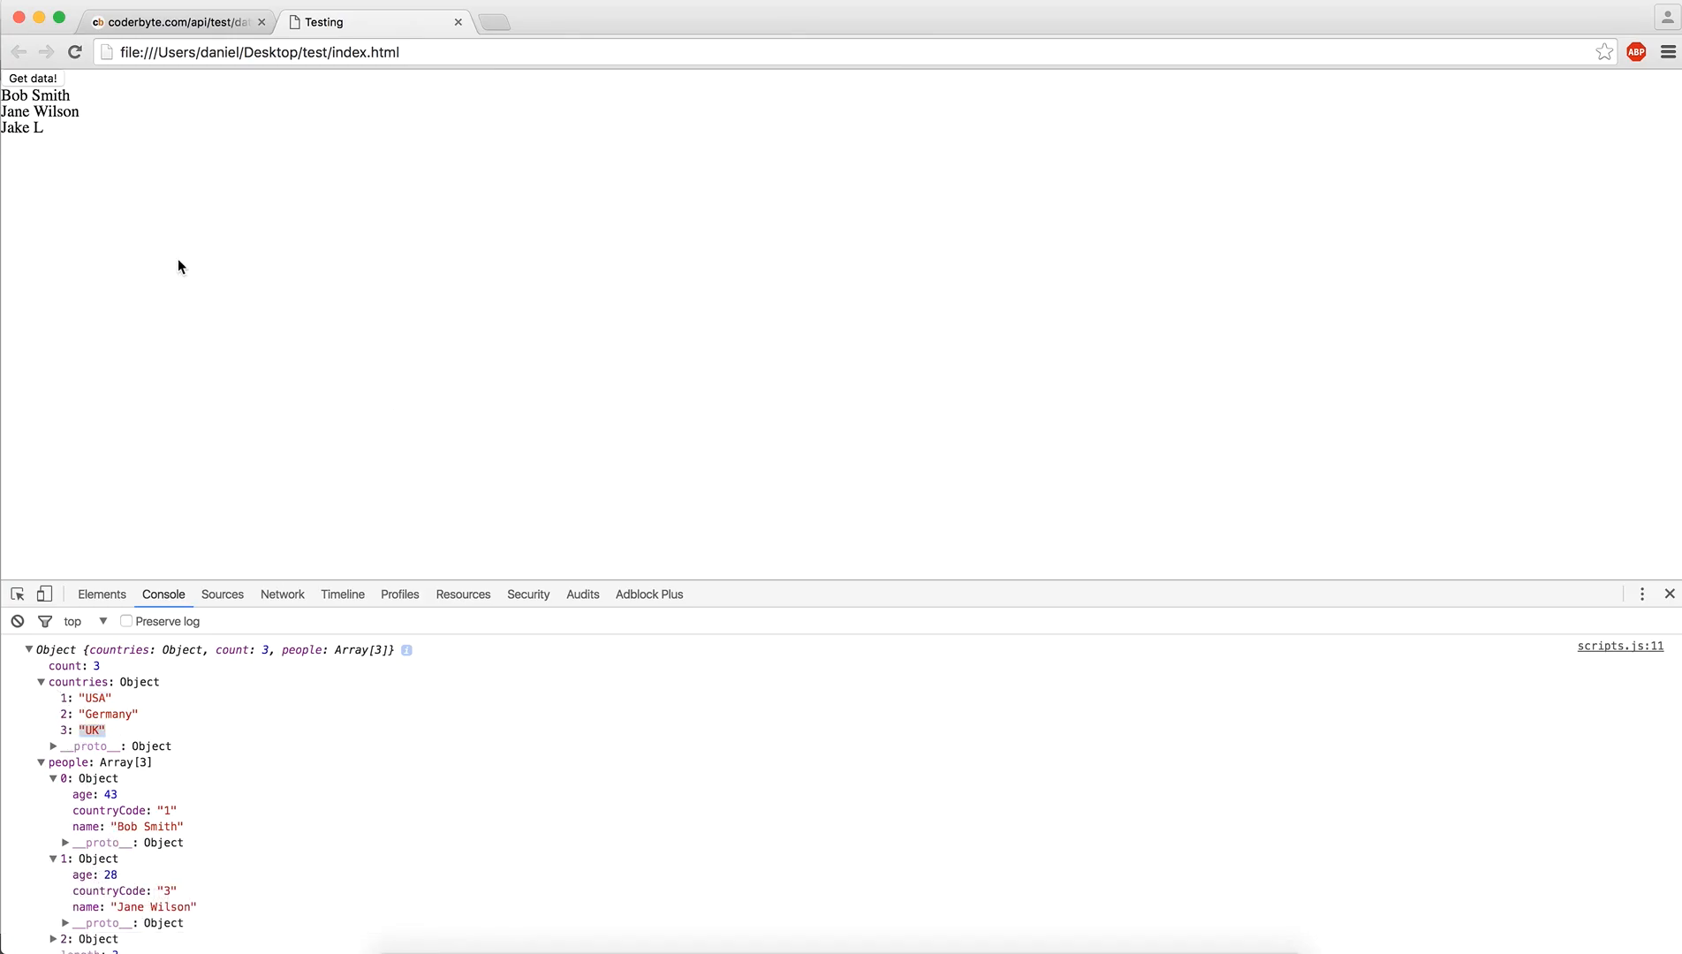
Glance at the Elements panel, fetch the data again, and switch to the data.json tab
{"action": "left_click", "coordinate": [100, 594]}
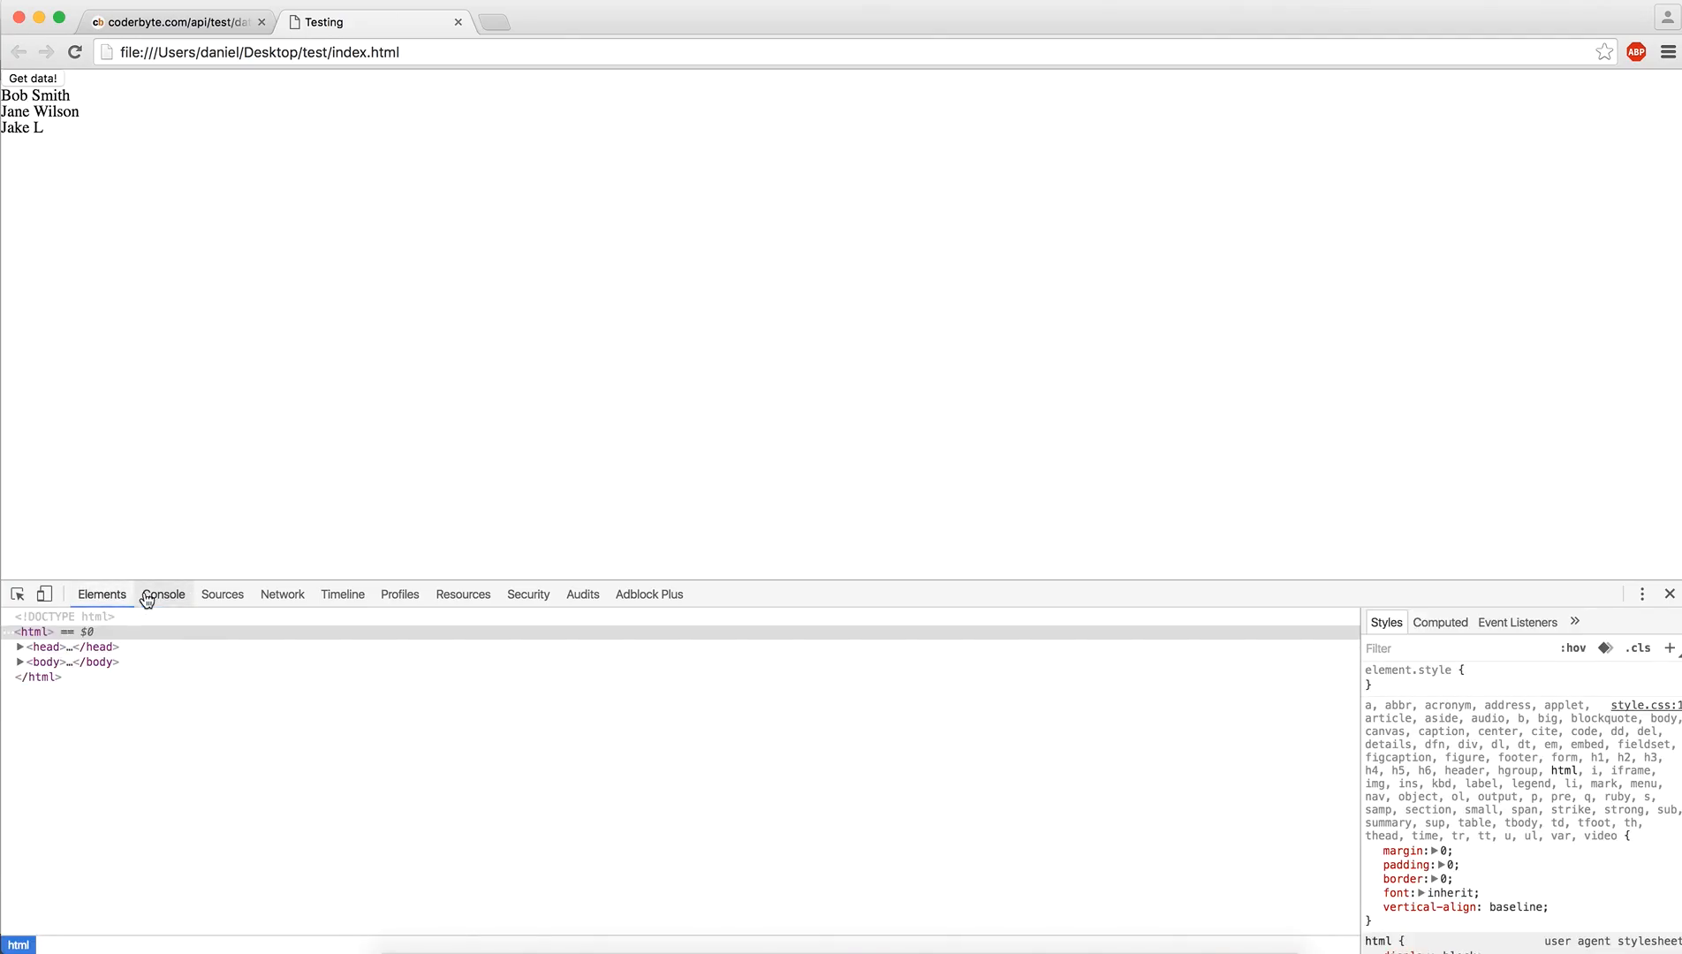
{"action": "left_click", "coordinate": [163, 594]}
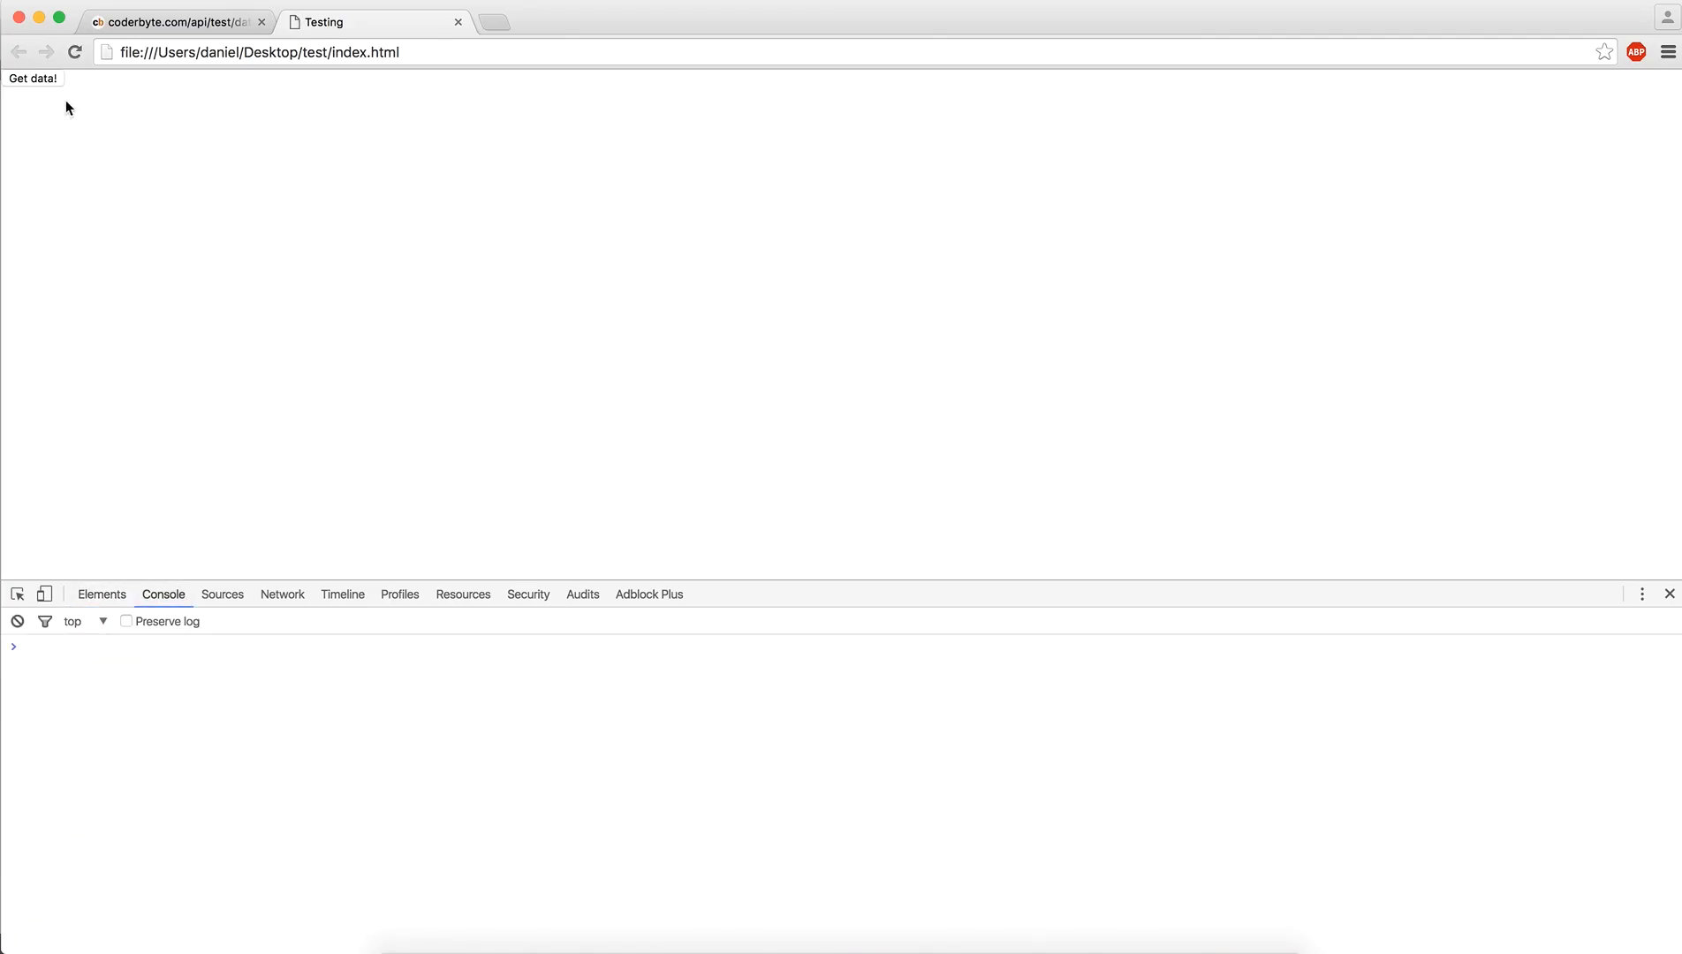
{"action": "left_click", "coordinate": [31, 78]}
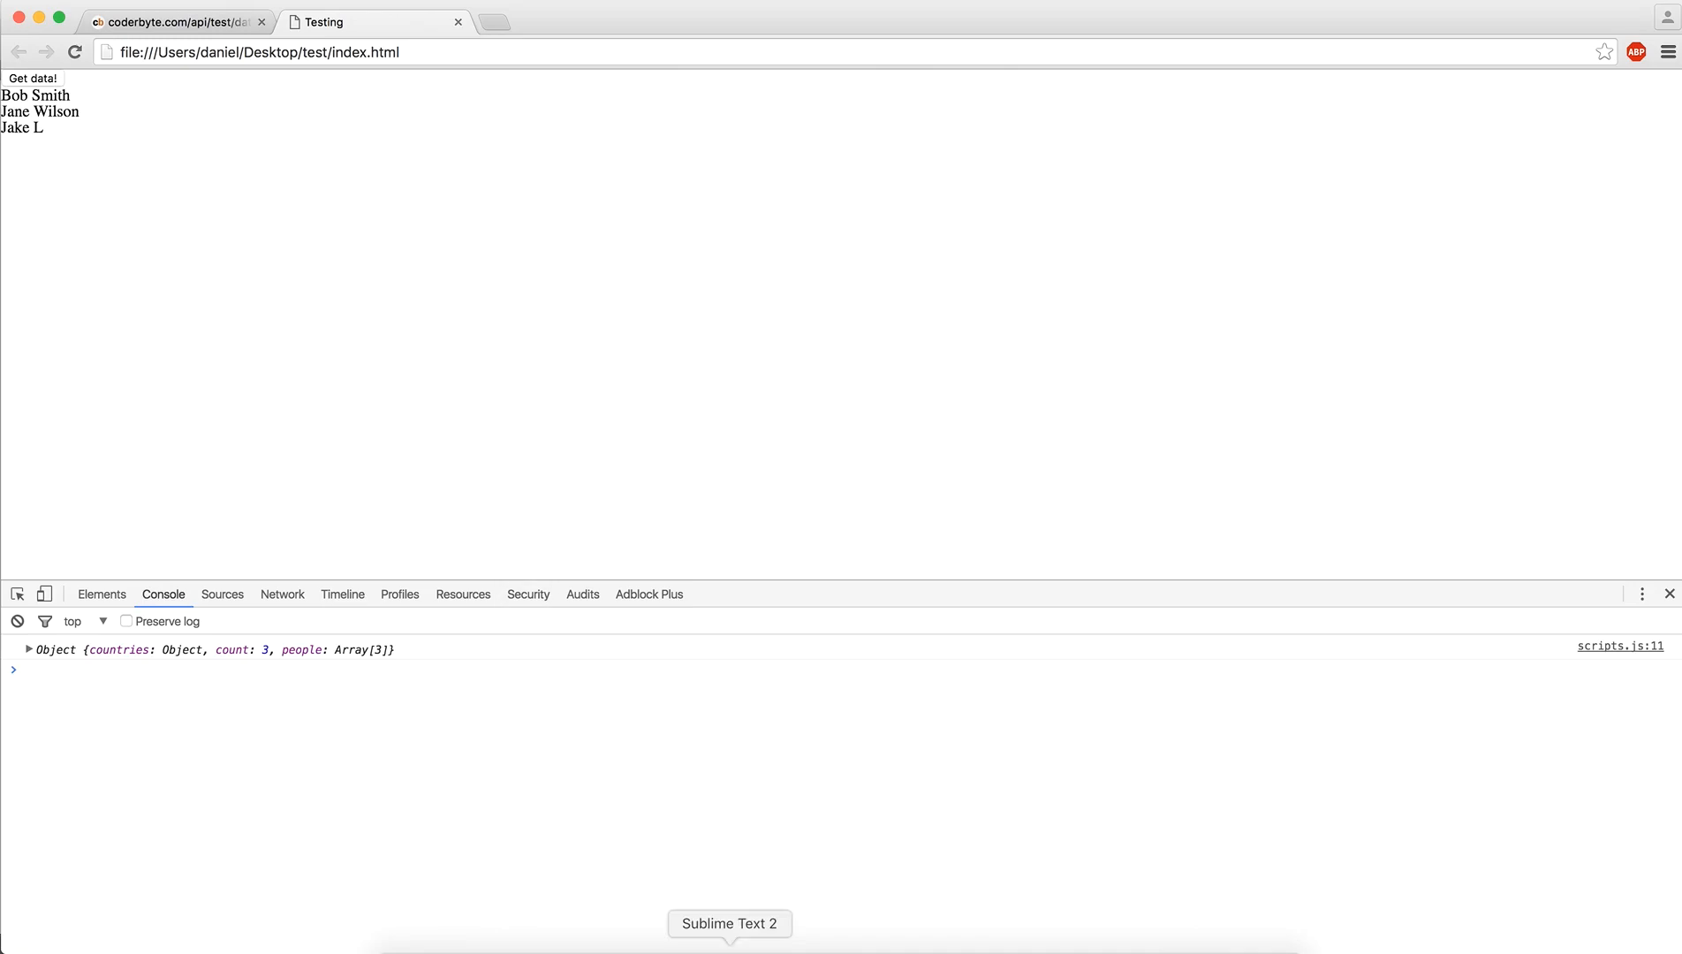
{"action": "left_click", "coordinate": [177, 22]}
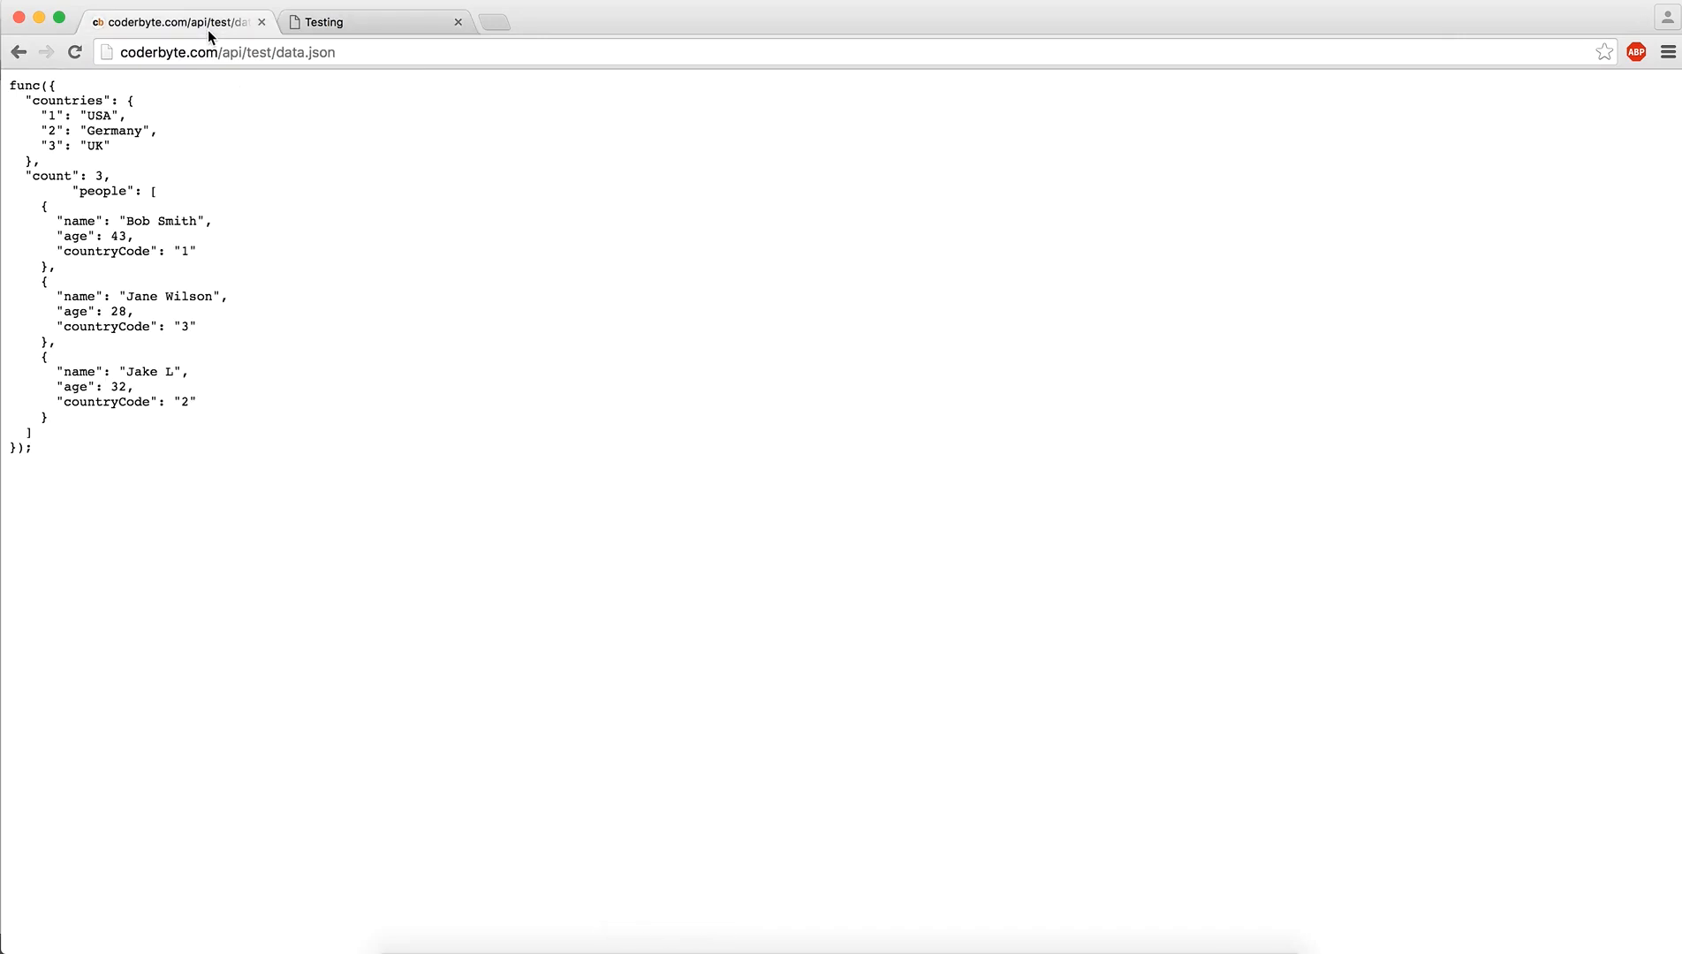
{"action": "mouse_move", "coordinate": [242, 165]}
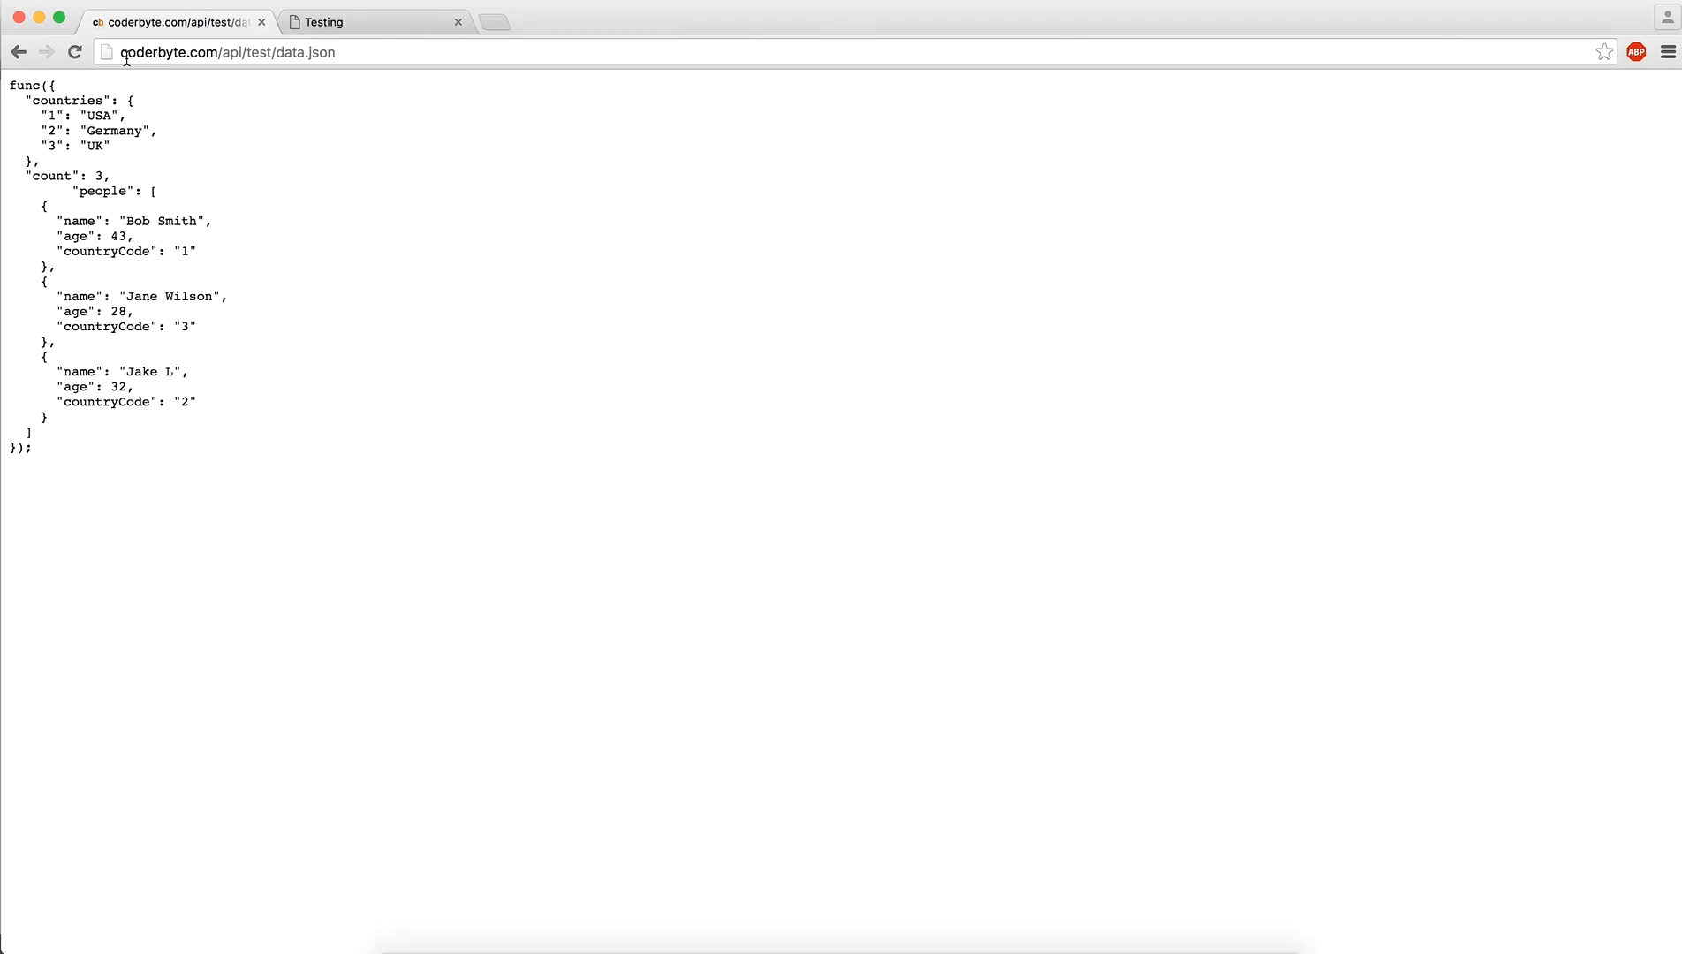
{"action": "mouse_move", "coordinate": [253, 51]}
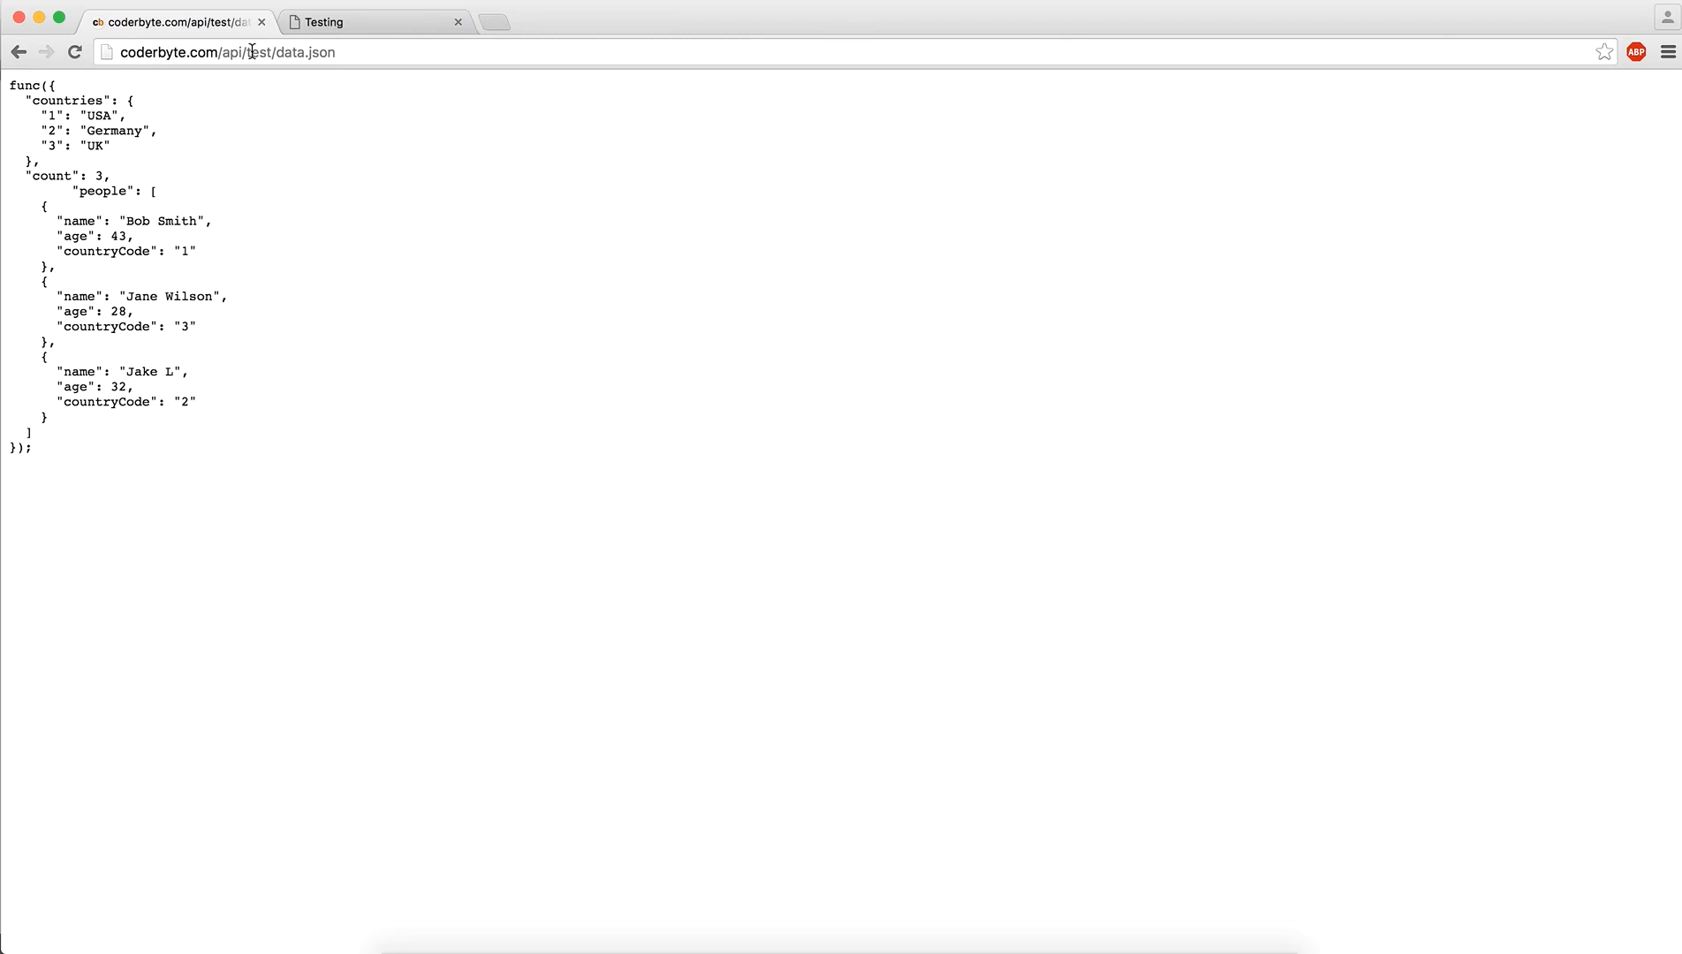
{"action": "mouse_move", "coordinate": [279, 60]}
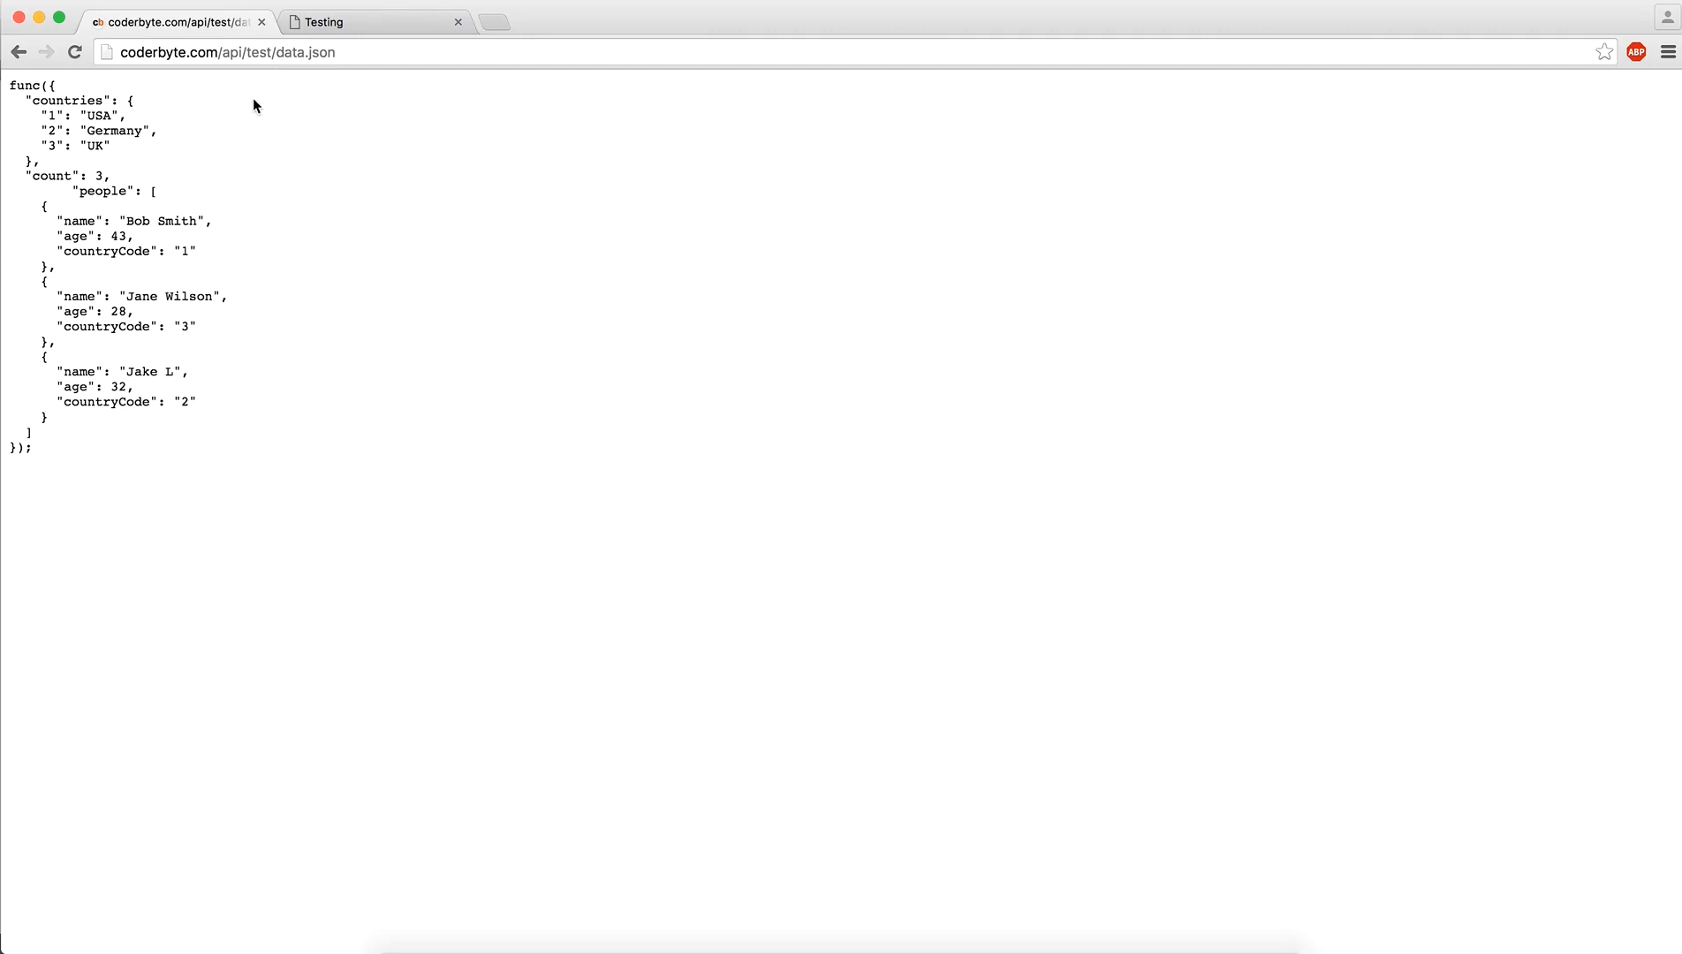
{"action": "mouse_move", "coordinate": [120, 297]}
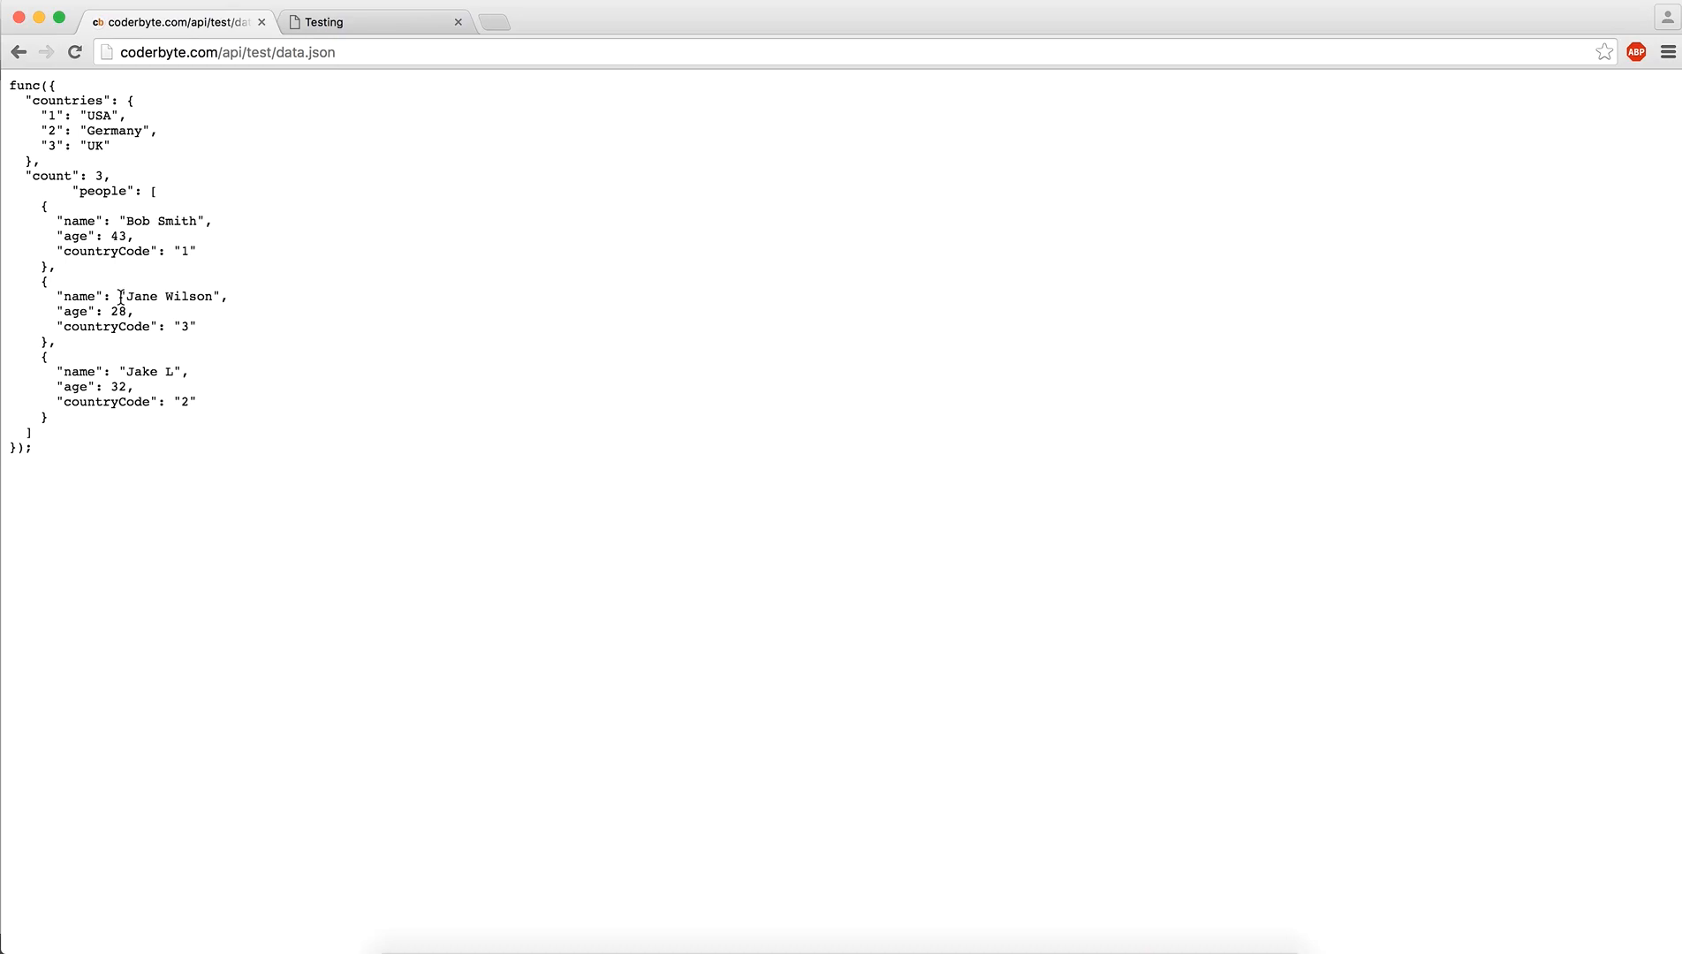
{"action": "mouse_move", "coordinate": [277, 224]}
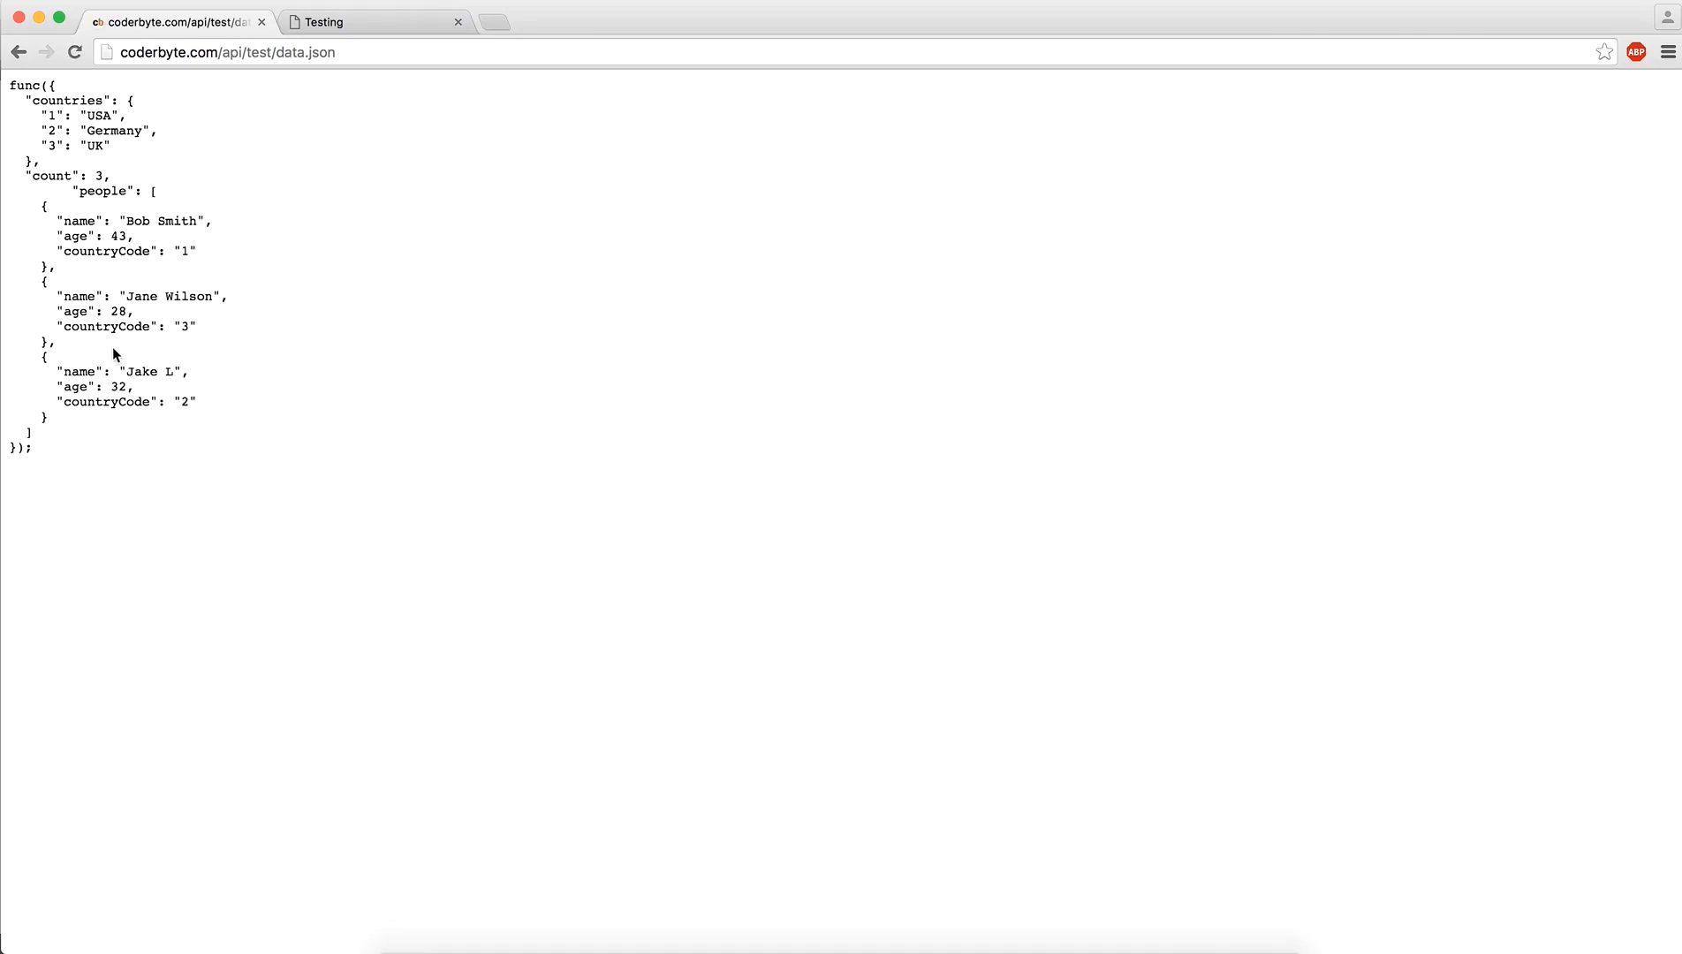
Append ?user=Bob to the data.json address, then change it to ?users=all and reload
{"action": "left_click", "coordinate": [269, 52]}
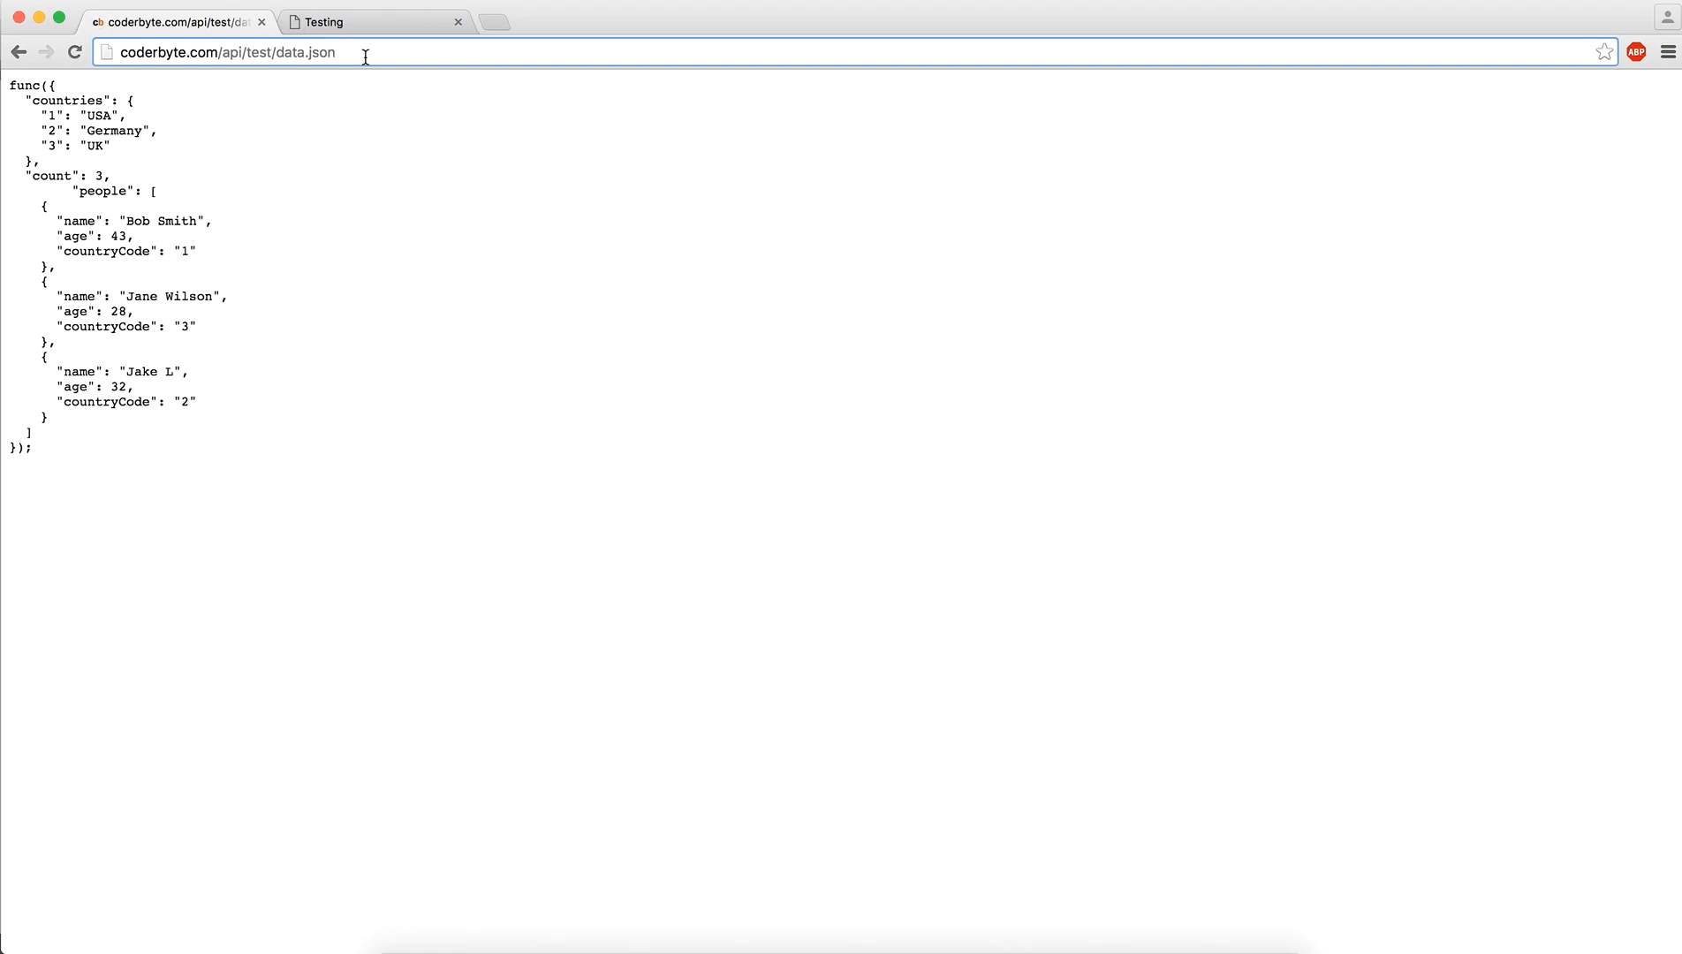
{"action": "type", "text": "?"}
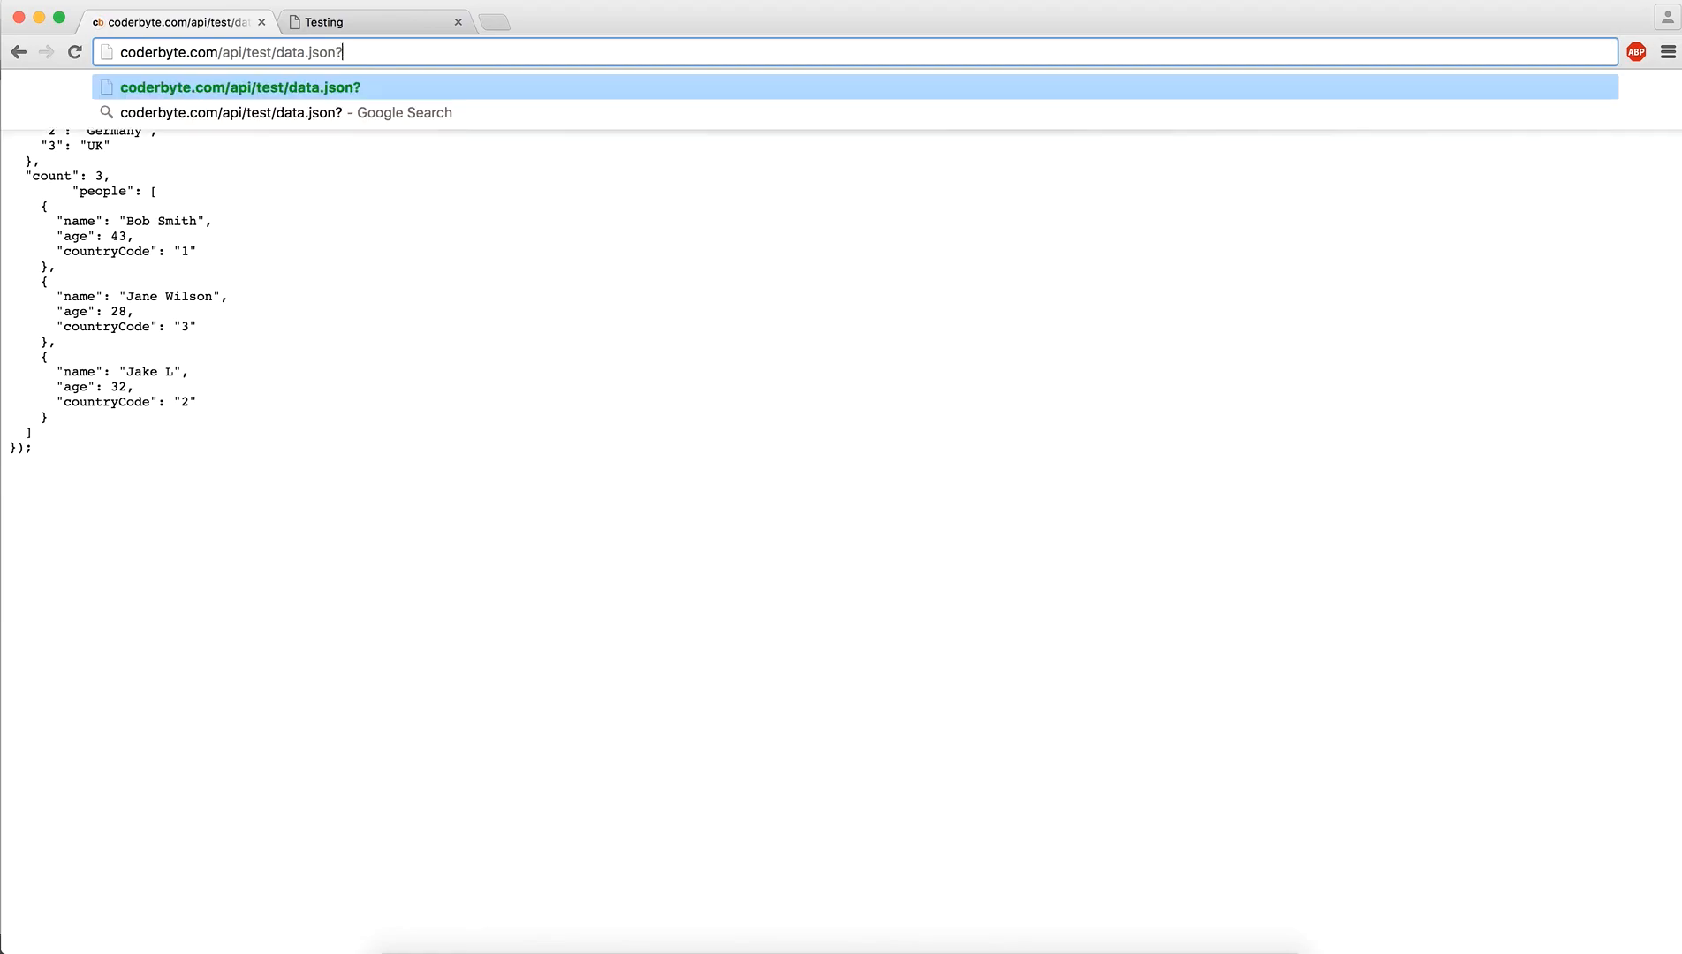
{"action": "type", "text": "user="}
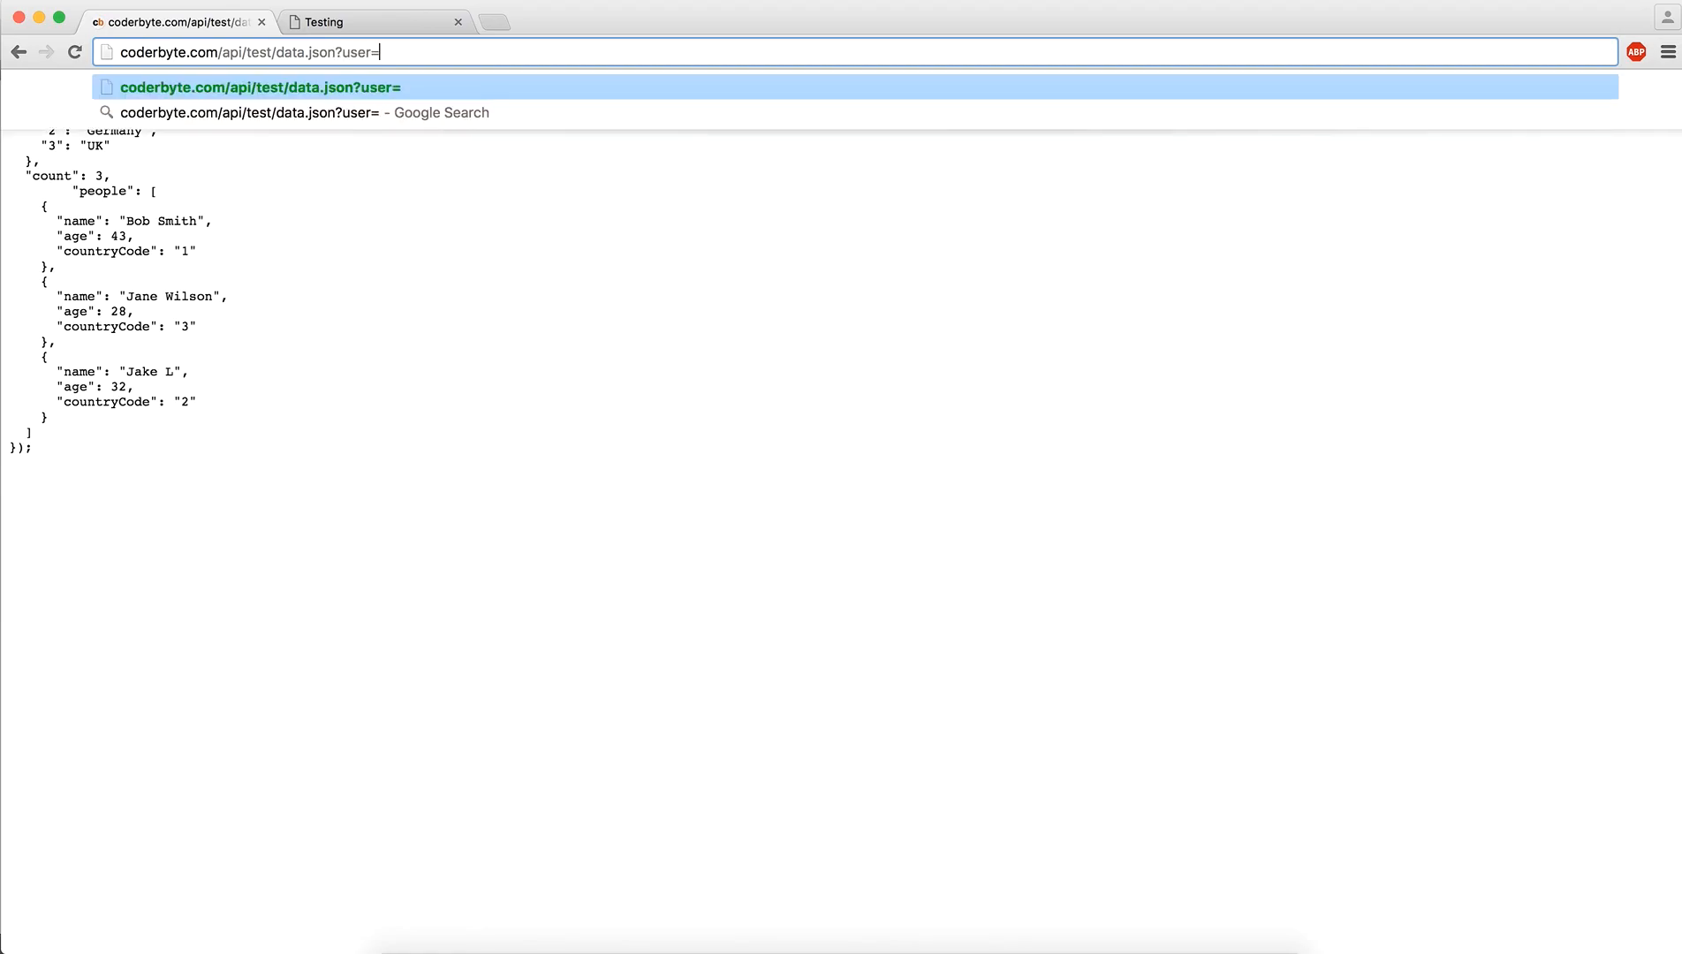
{"action": "type", "text": "Bob"}
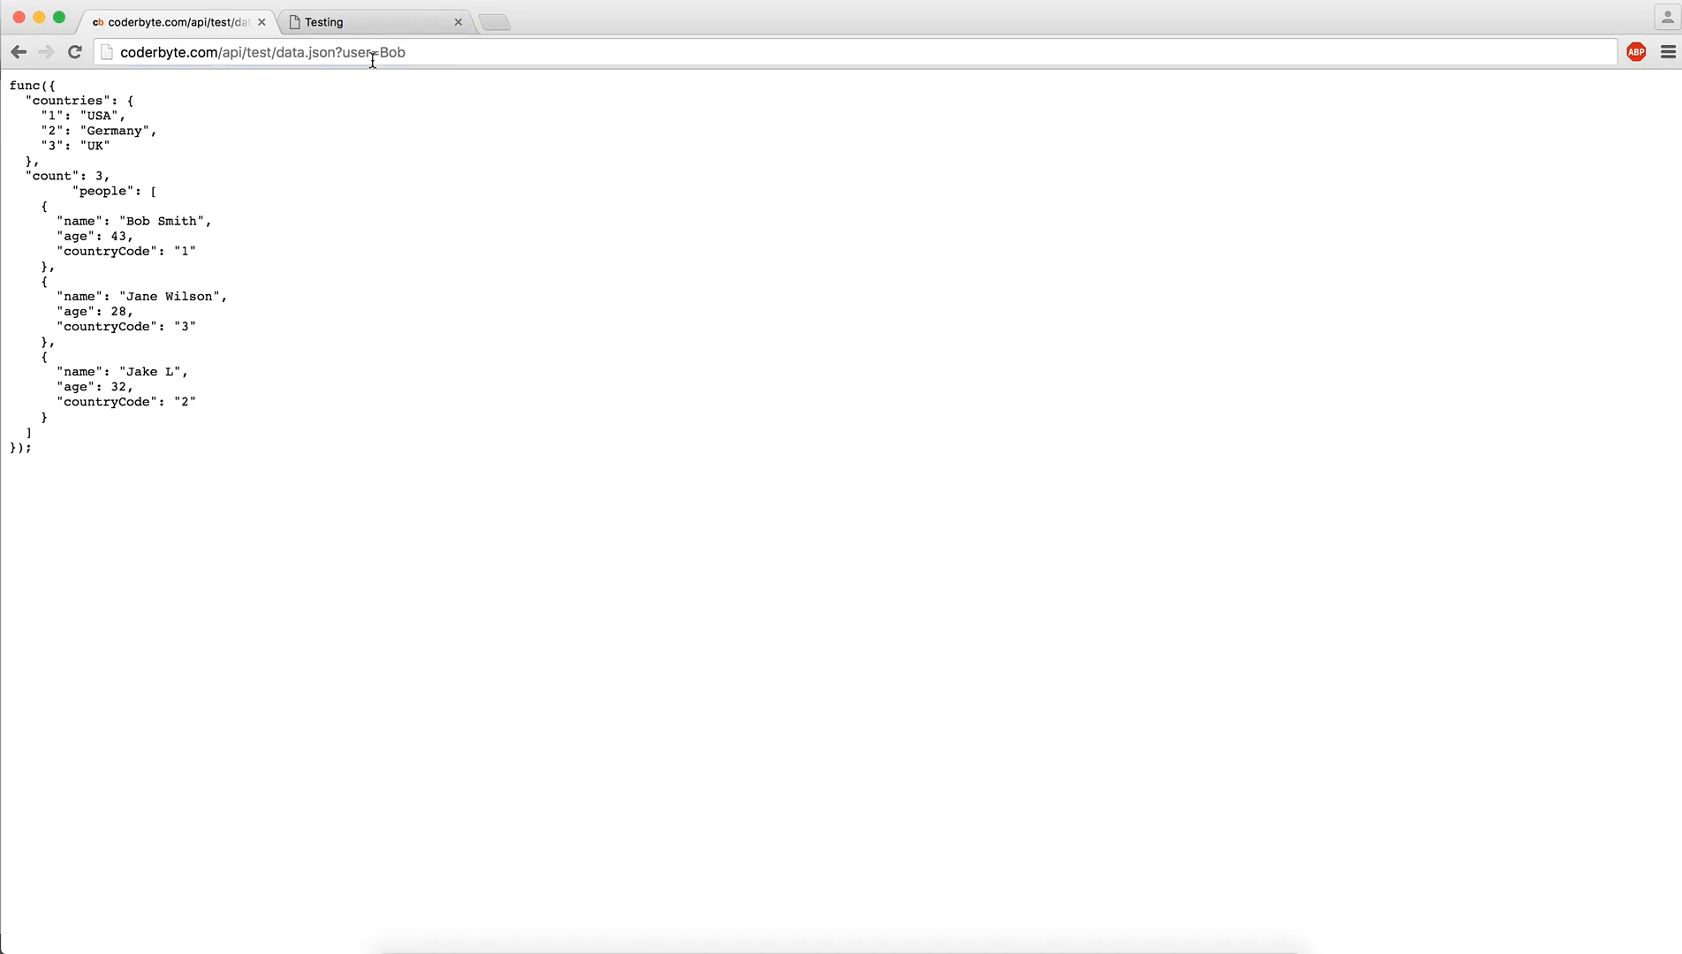
{"action": "type", "text": "users"}
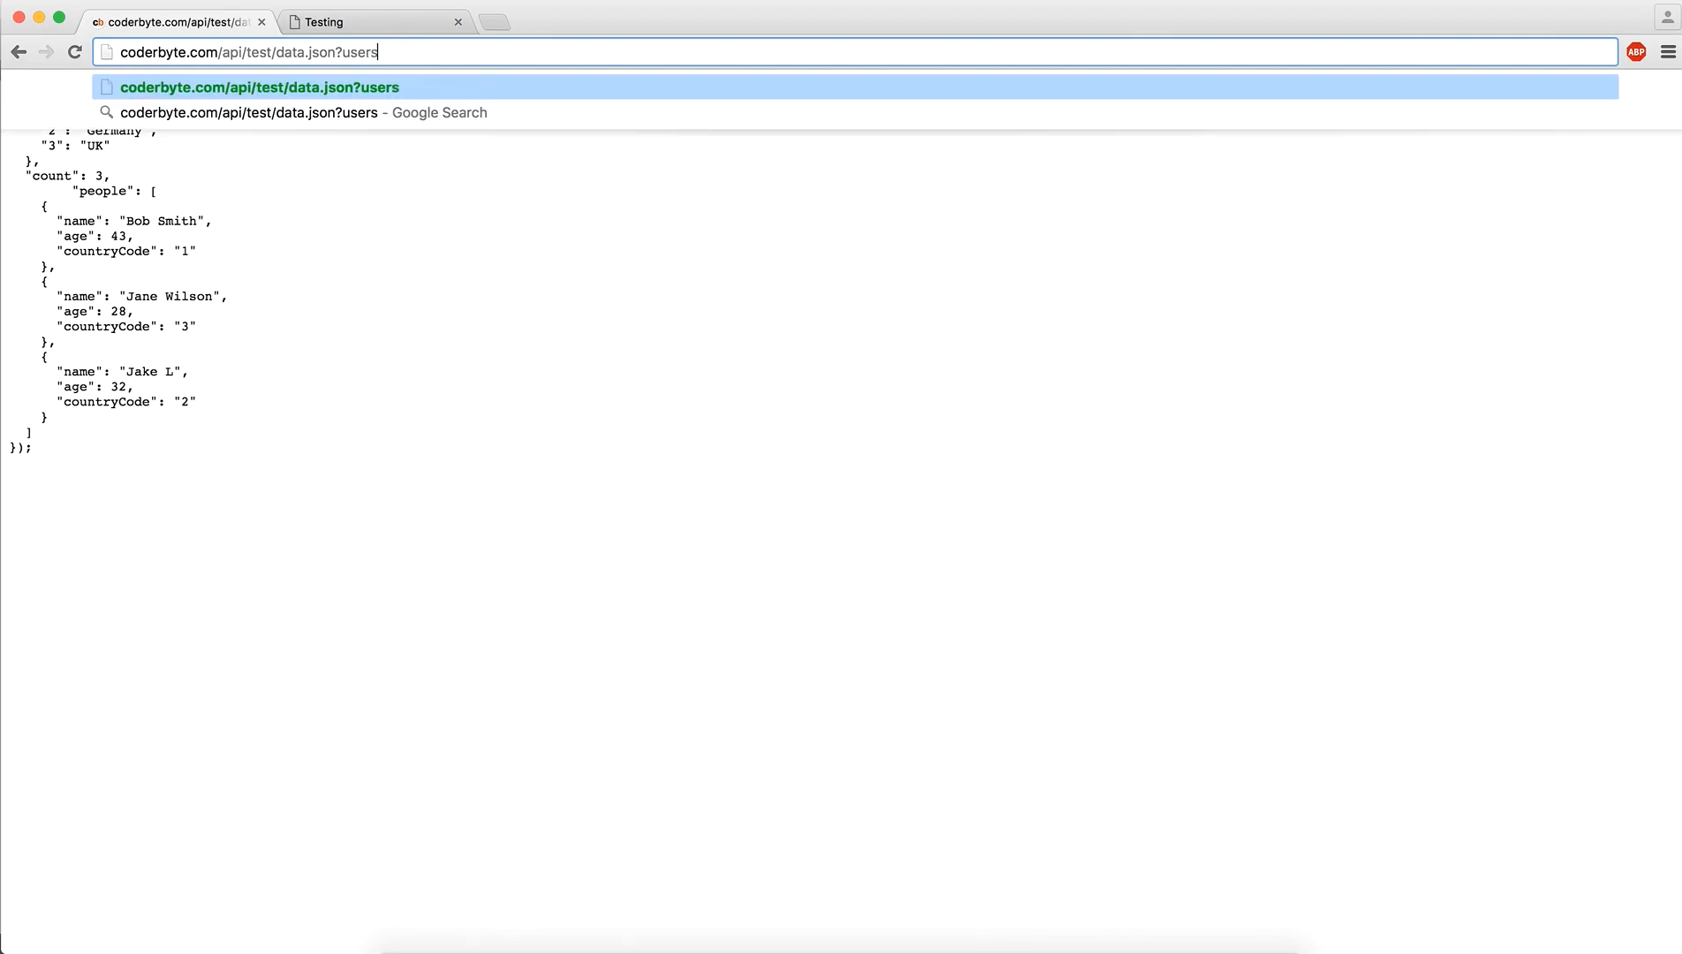
{"action": "type", "text": "=all"}
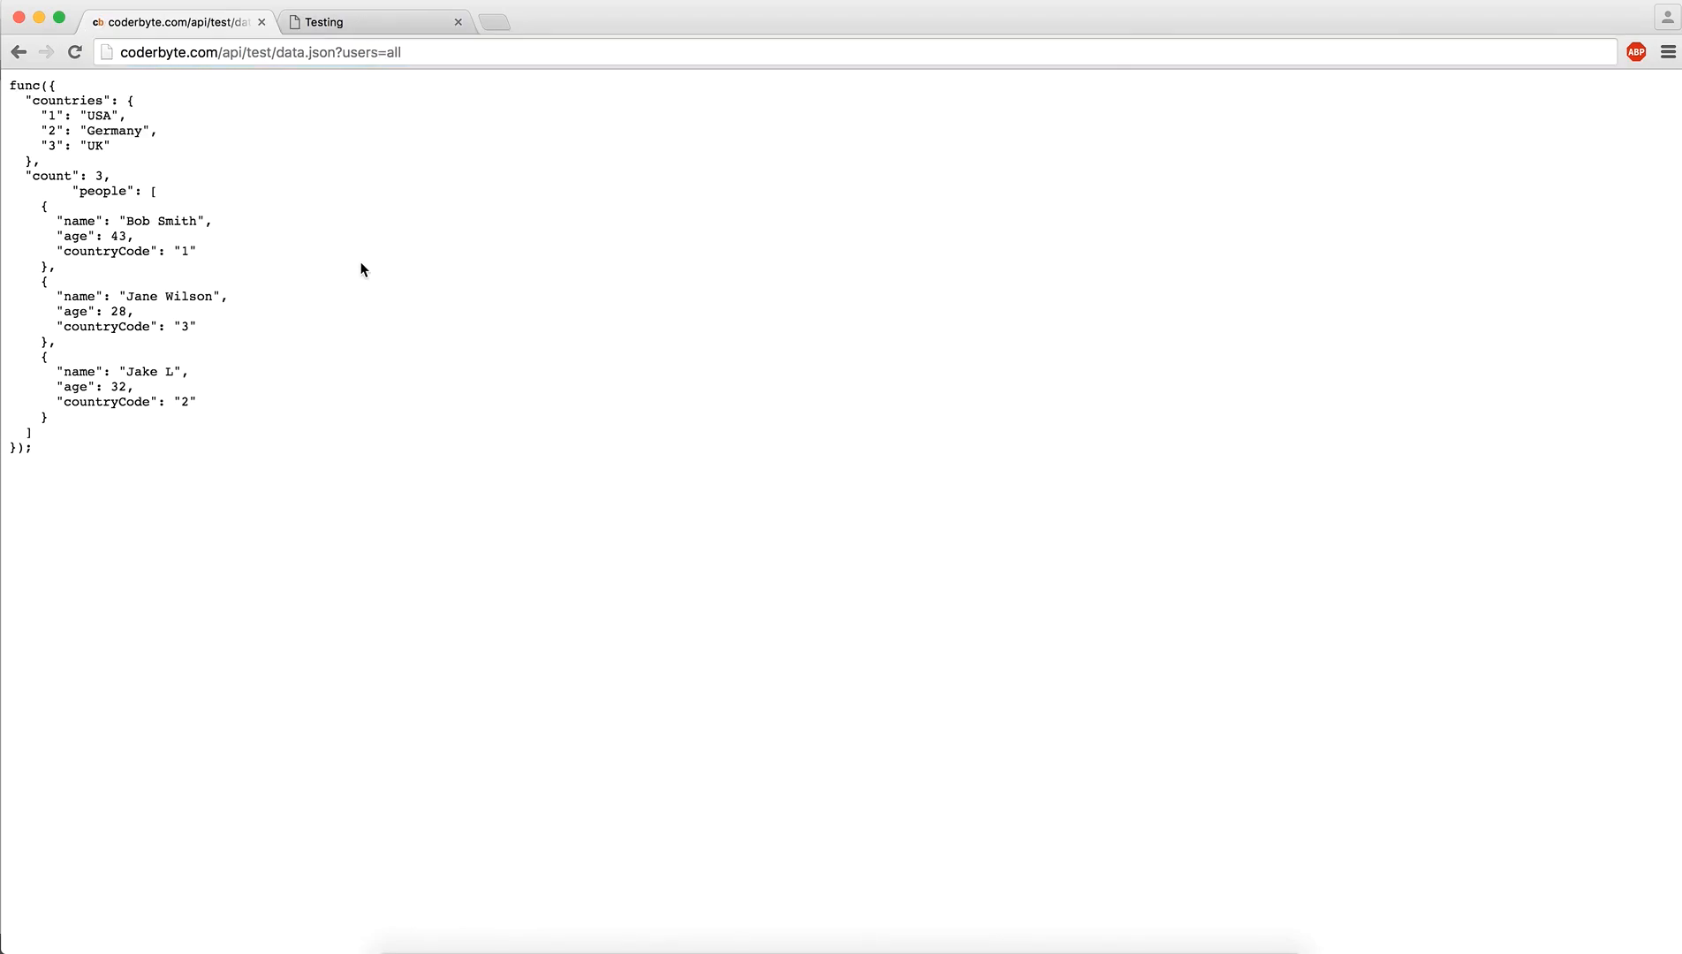
{"action": "double_click", "coordinate": [367, 51]}
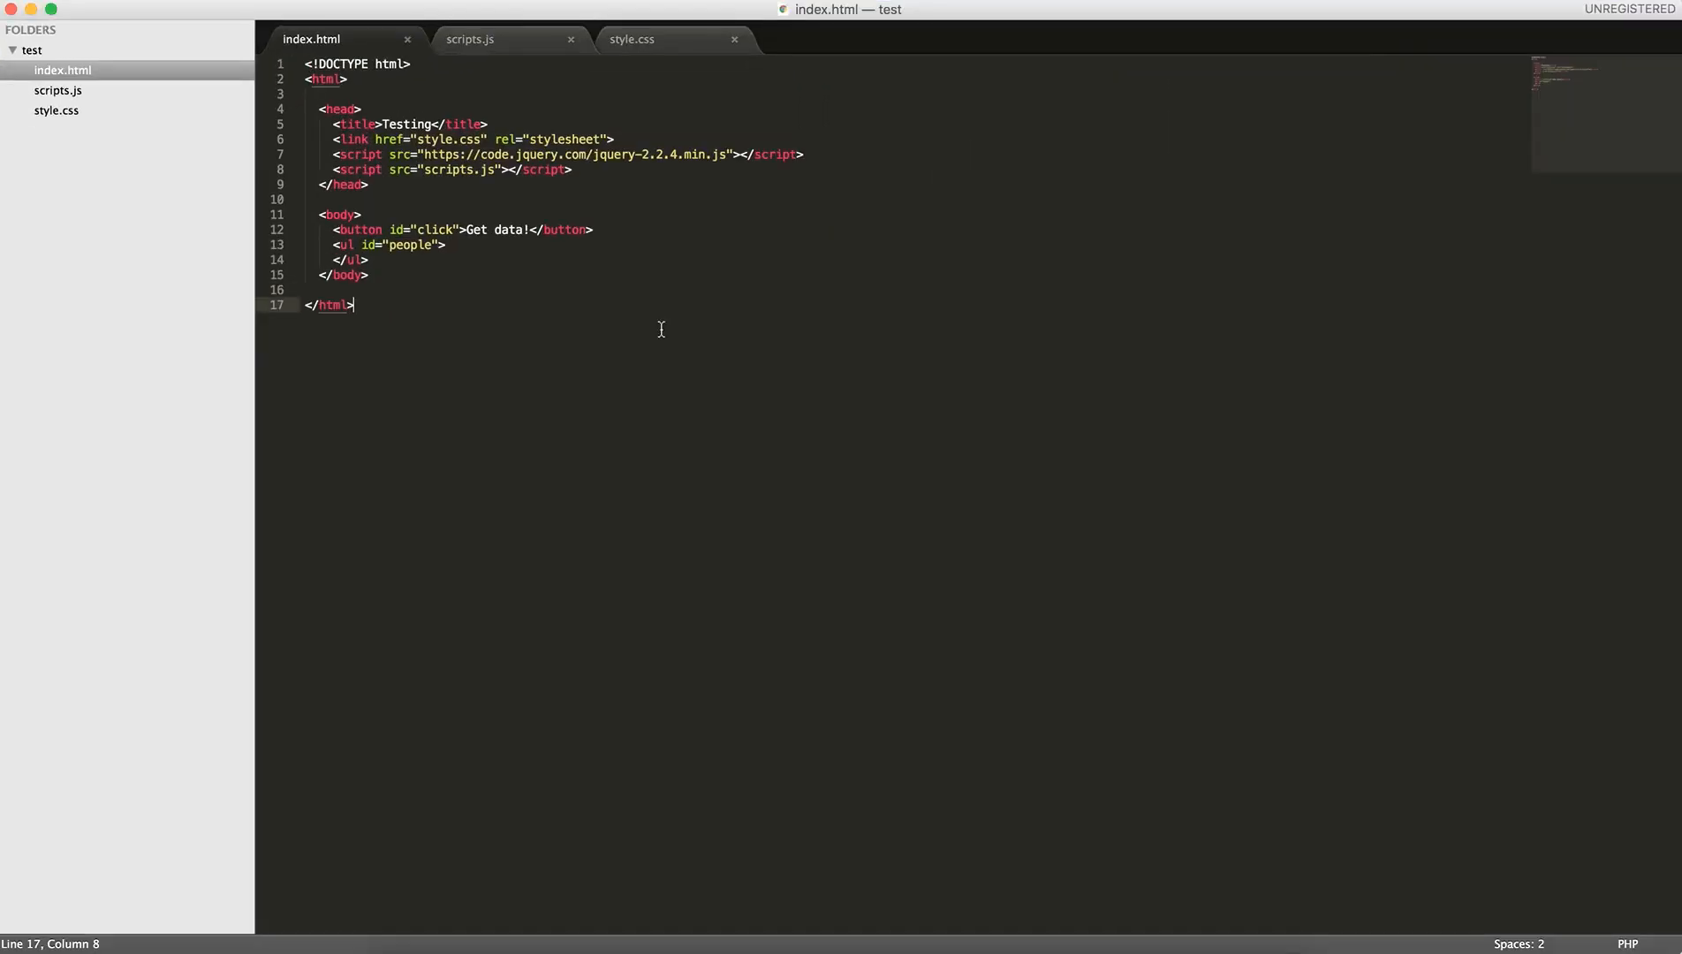
Duplicate the button line and label the copy 'Update data!'
{"action": "left_click", "coordinate": [469, 39]}
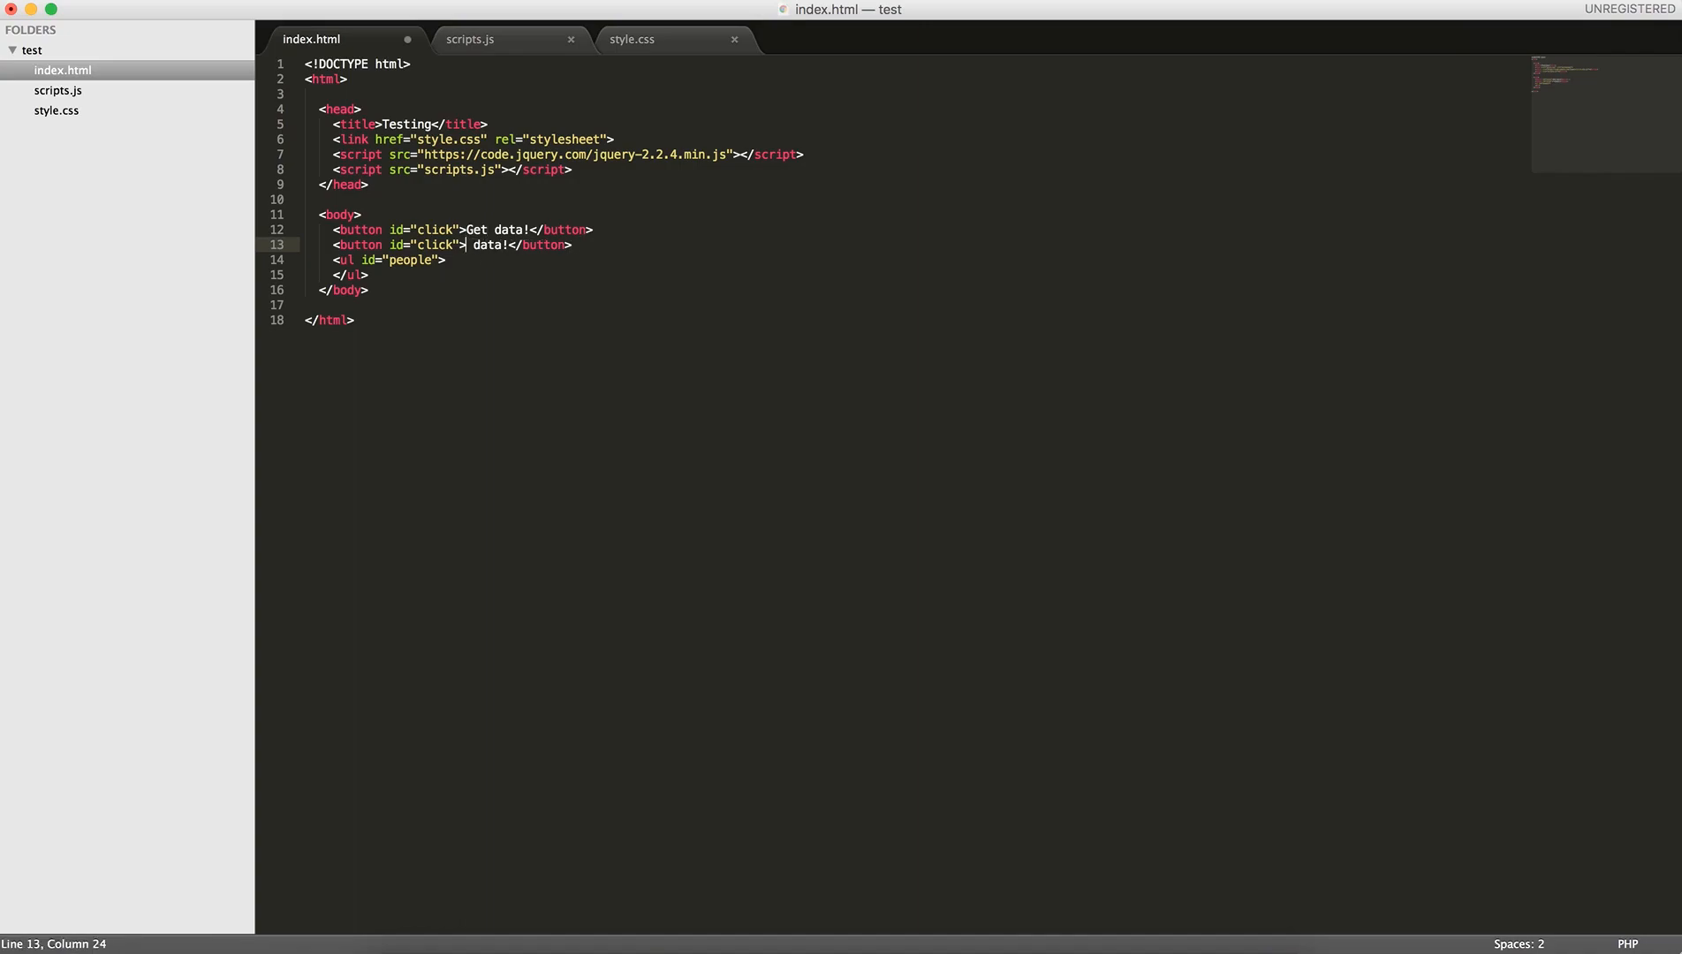
{"action": "type", "text": "Update"}
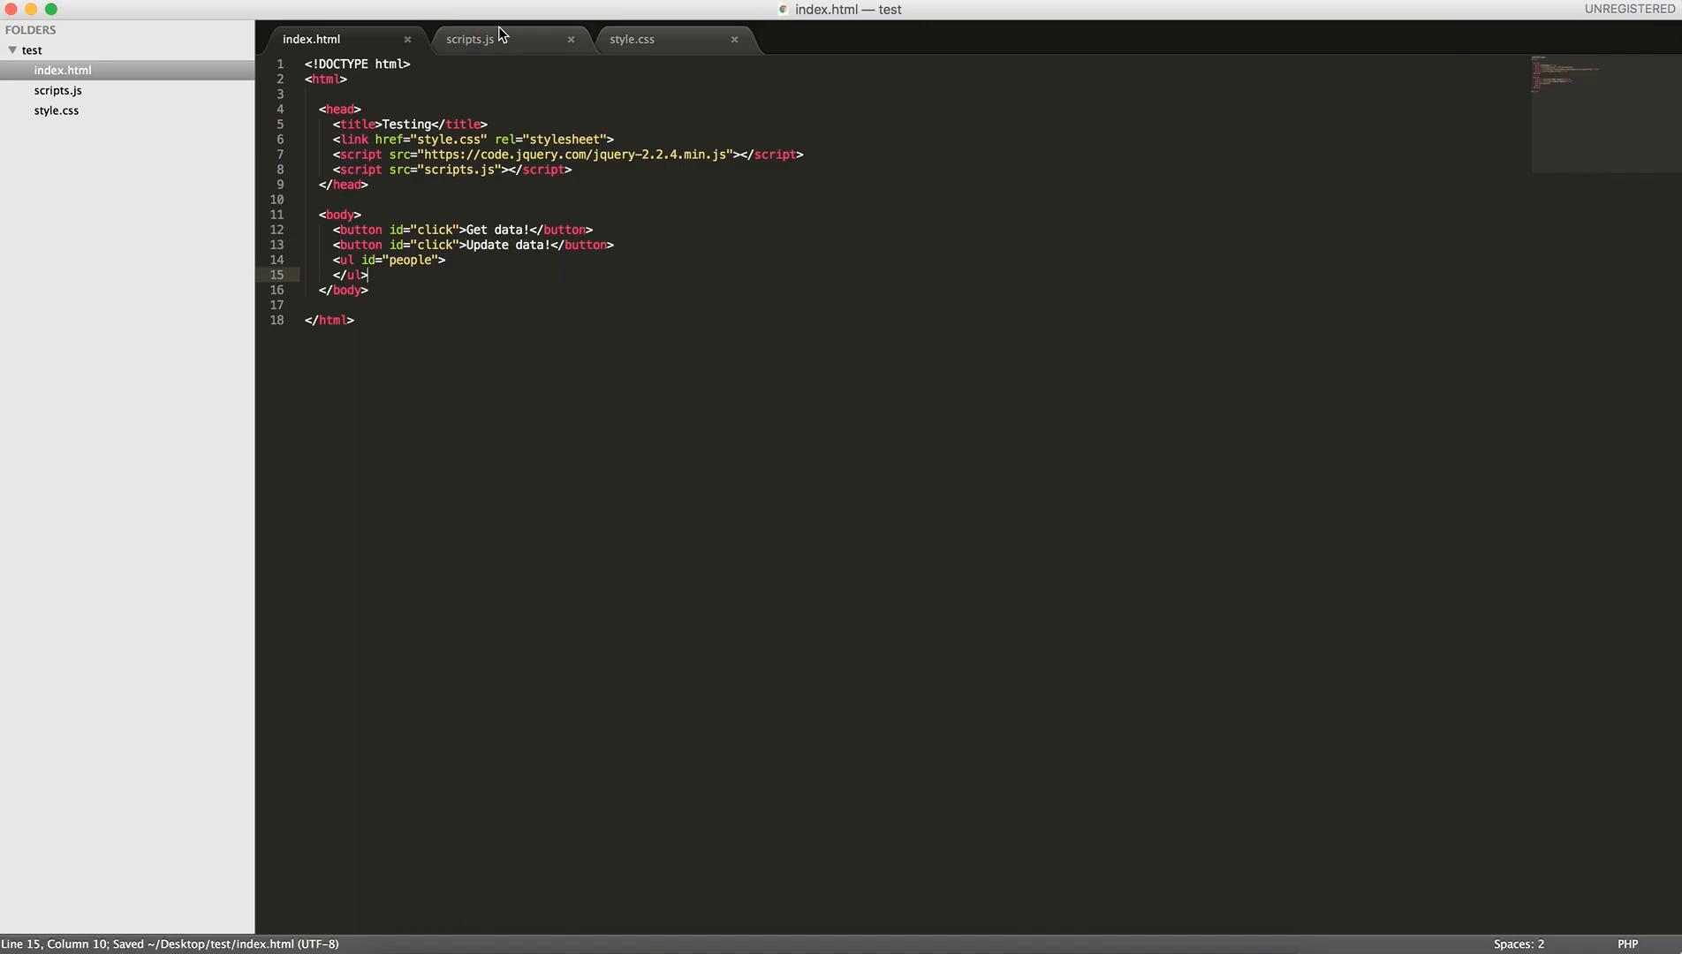
{"action": "left_click", "coordinate": [469, 39]}
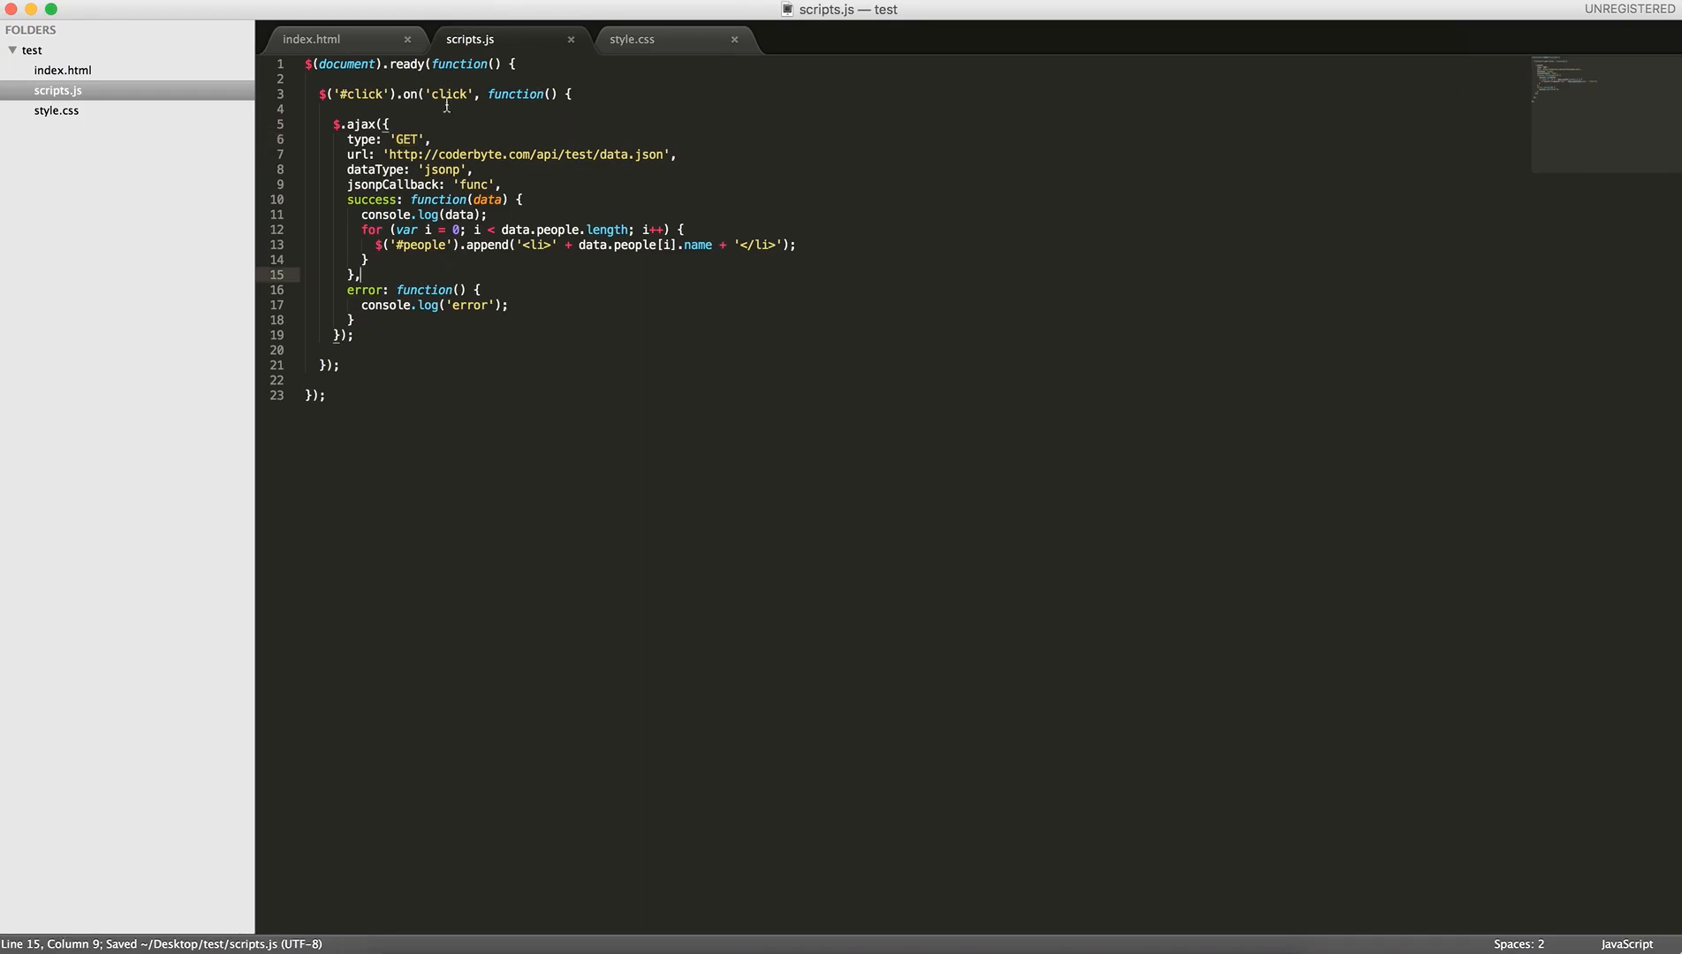
{"action": "type", "text": "POST"}
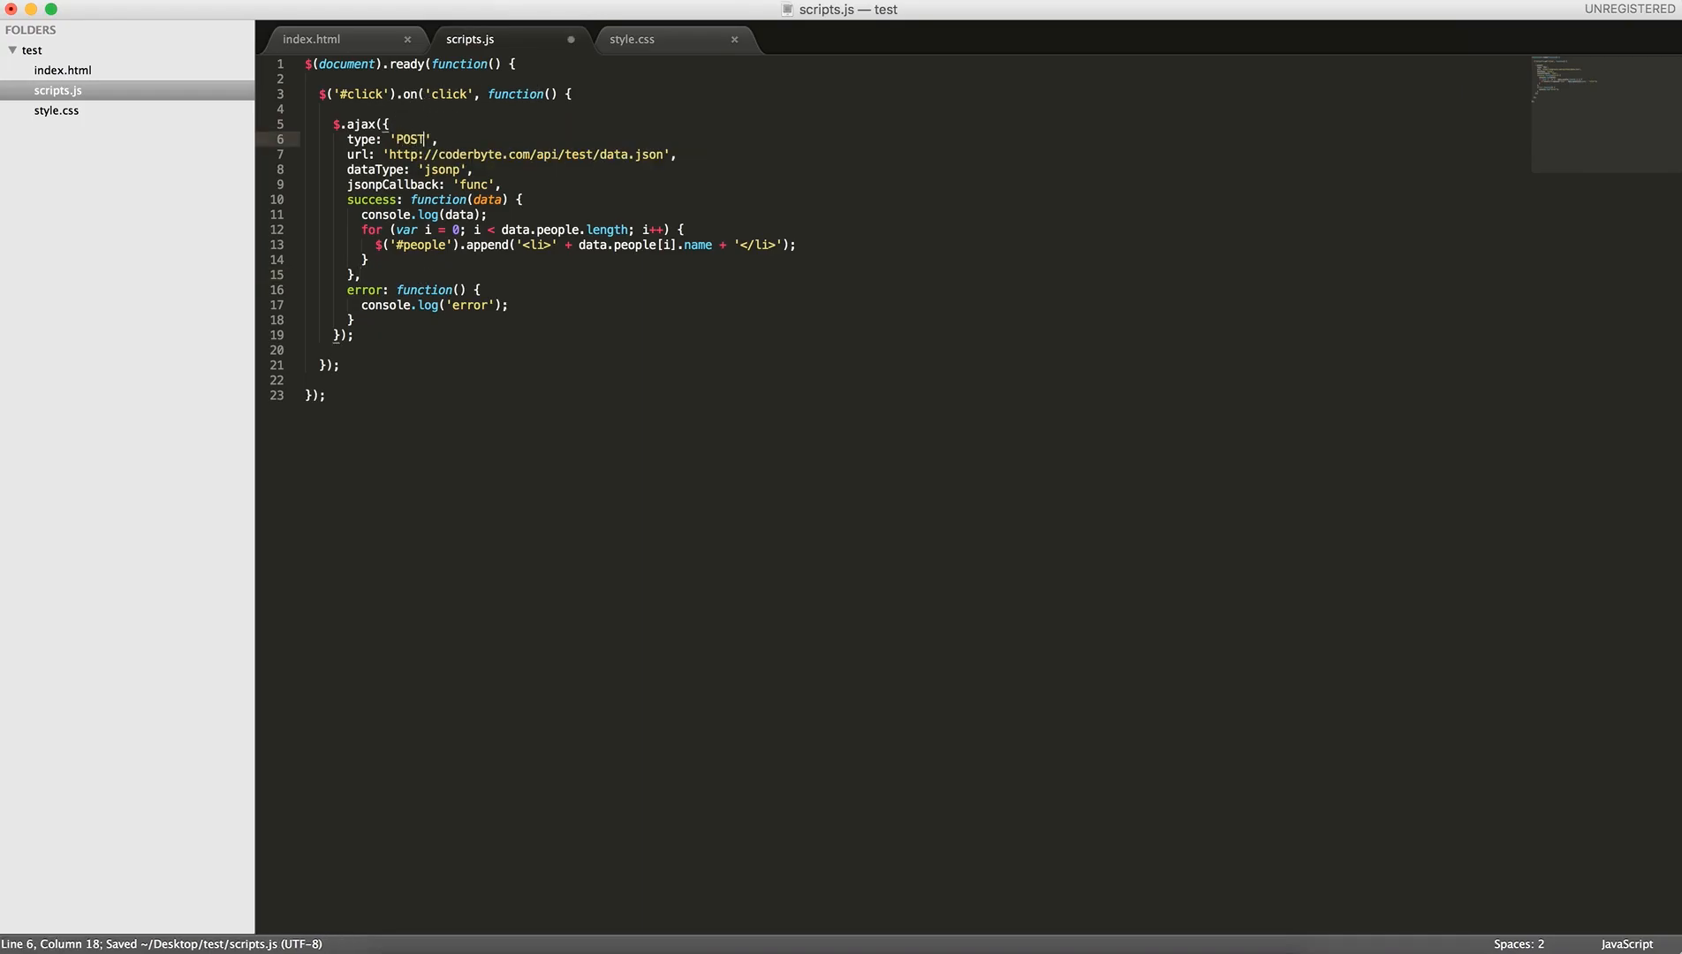
{"action": "left_click", "coordinate": [426, 123]}
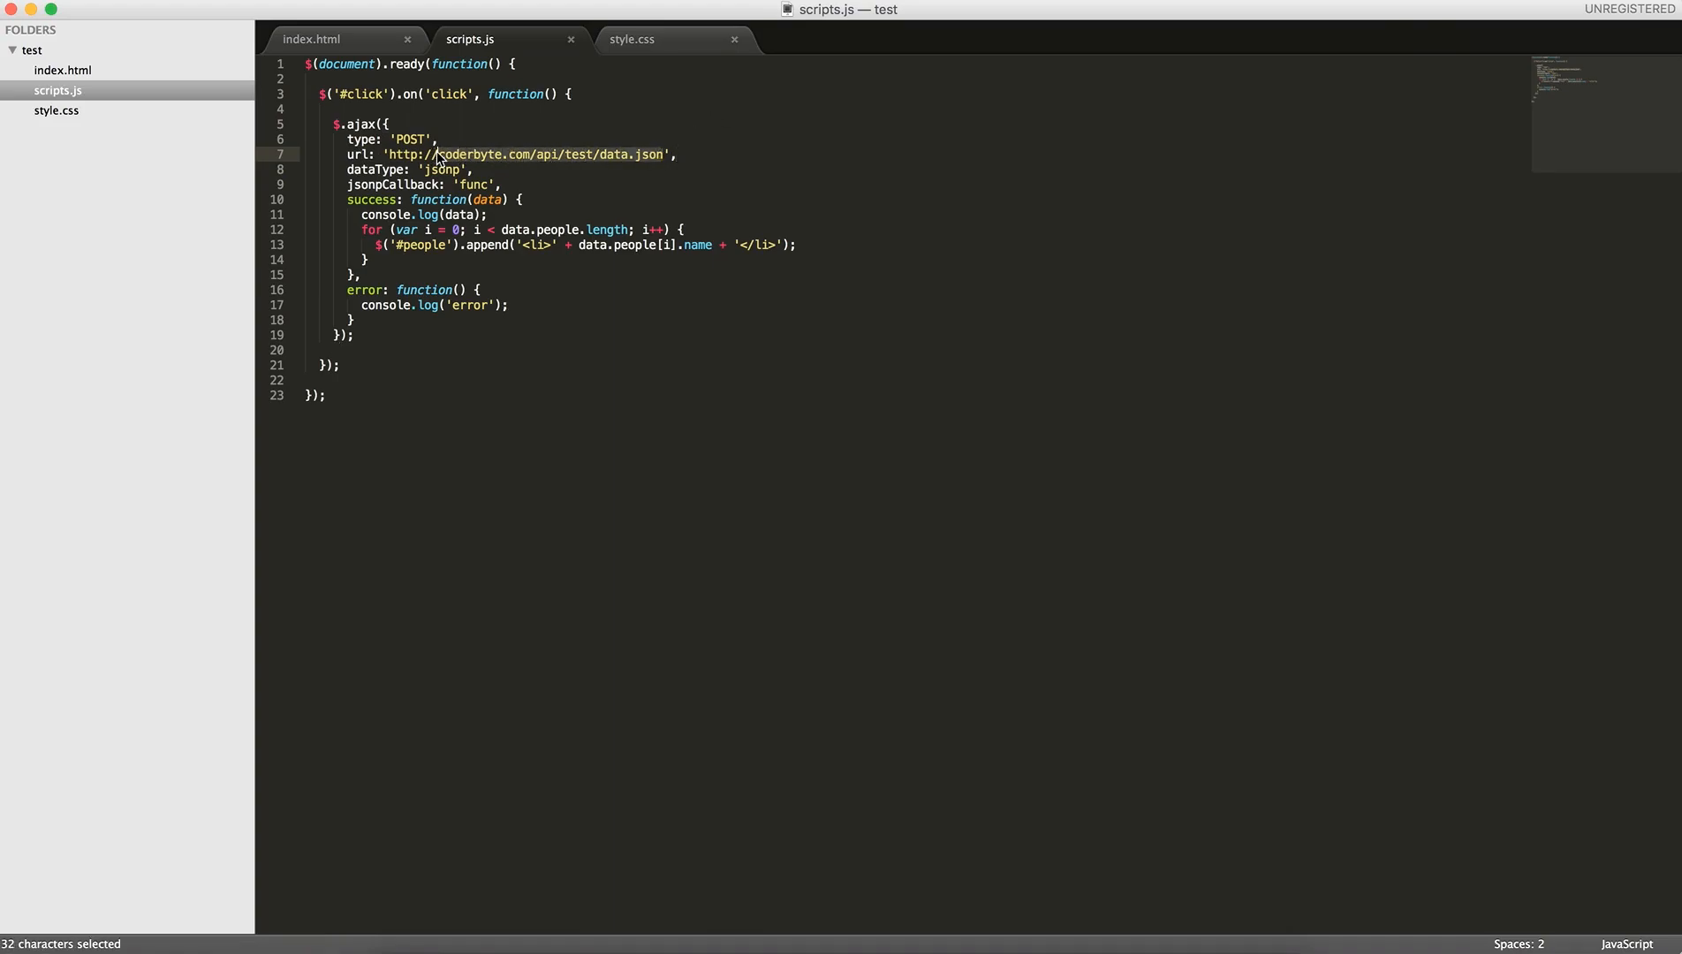
{"action": "type", "text": "http://website.c',"}
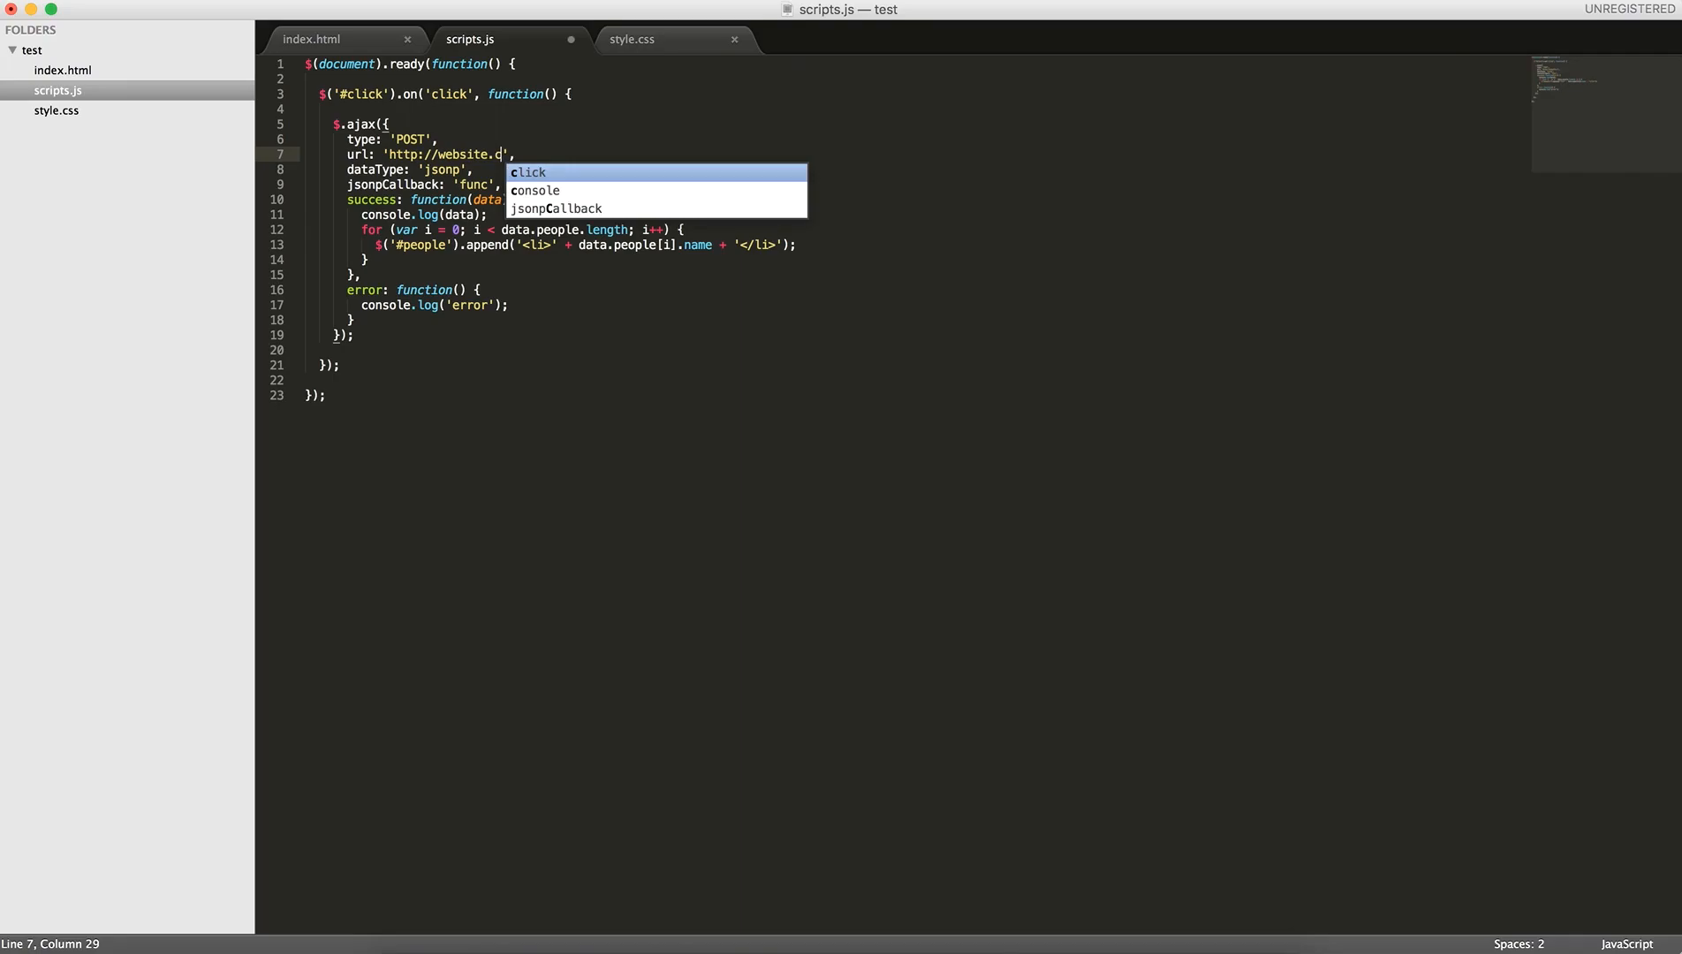
{"action": "type", "text": "om/"}
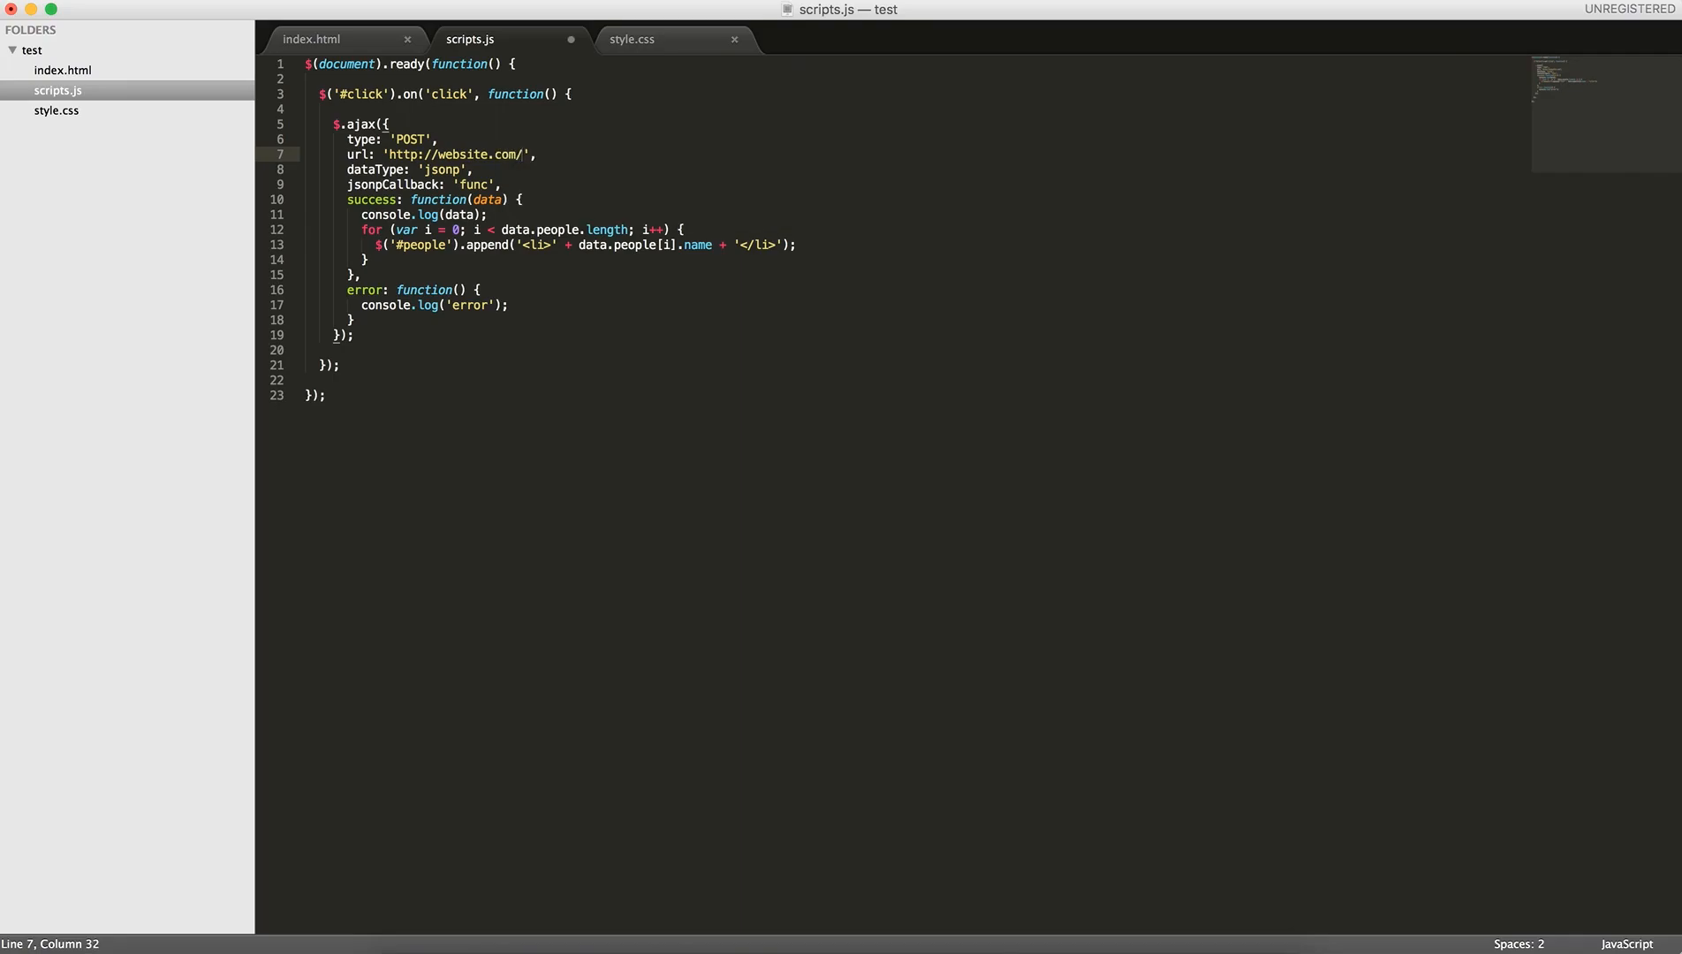
{"action": "type", "text": "user/u"}
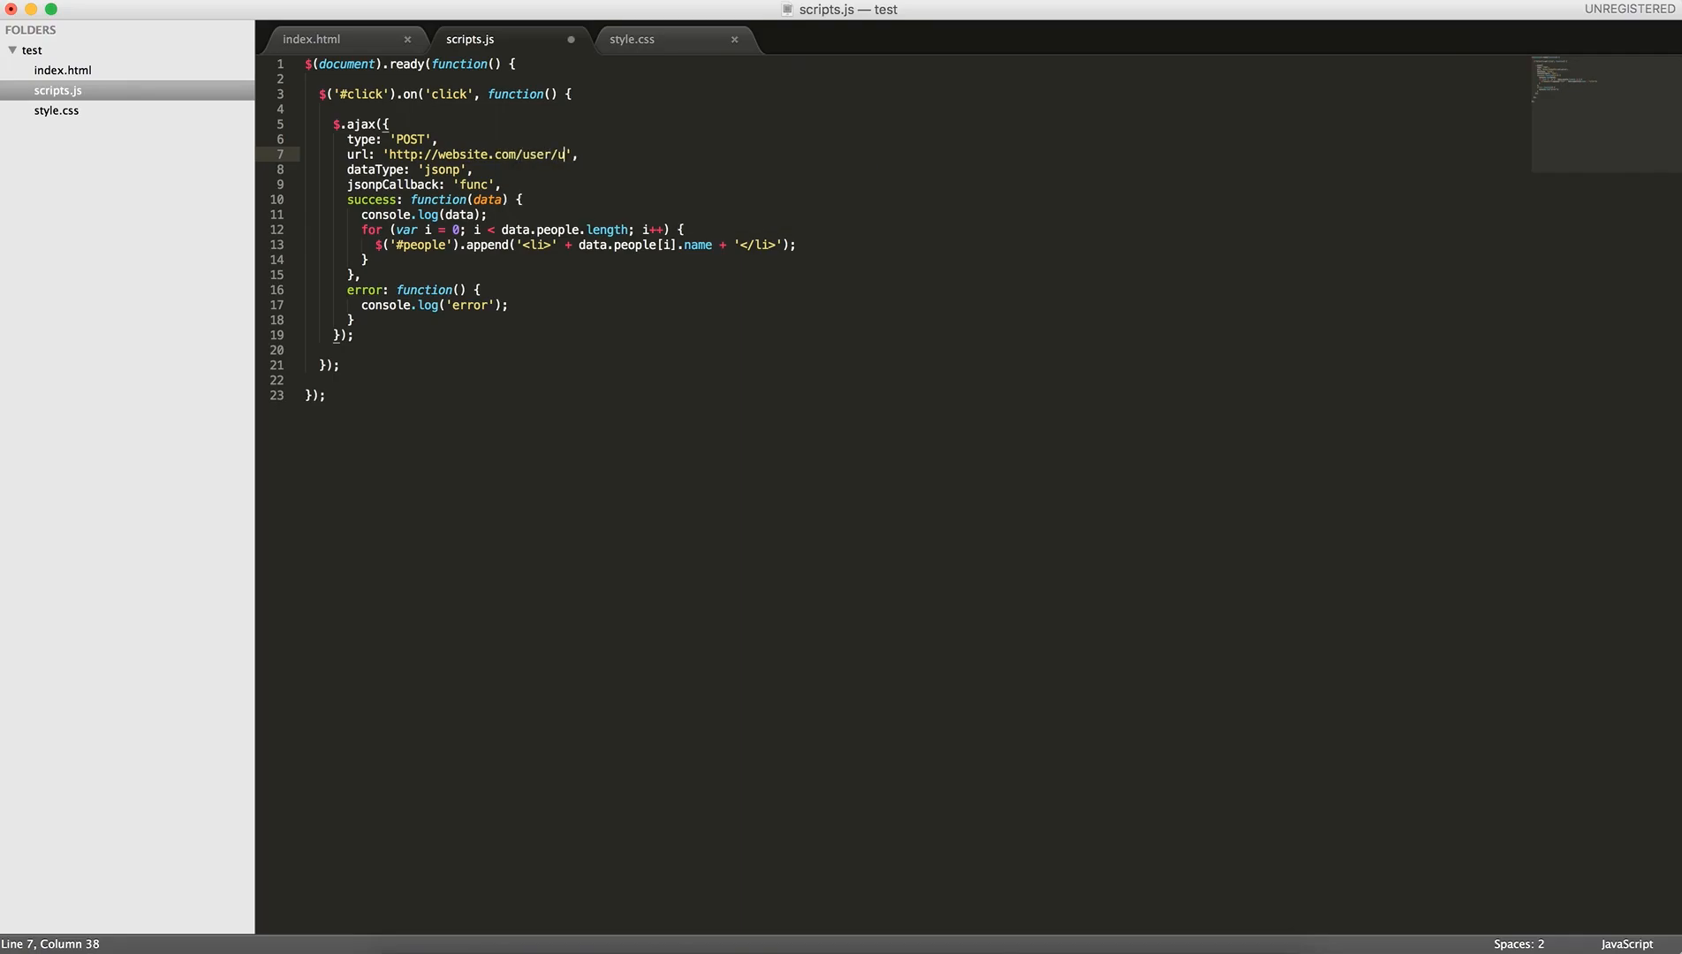
{"action": "type", "text": "pdate/"}
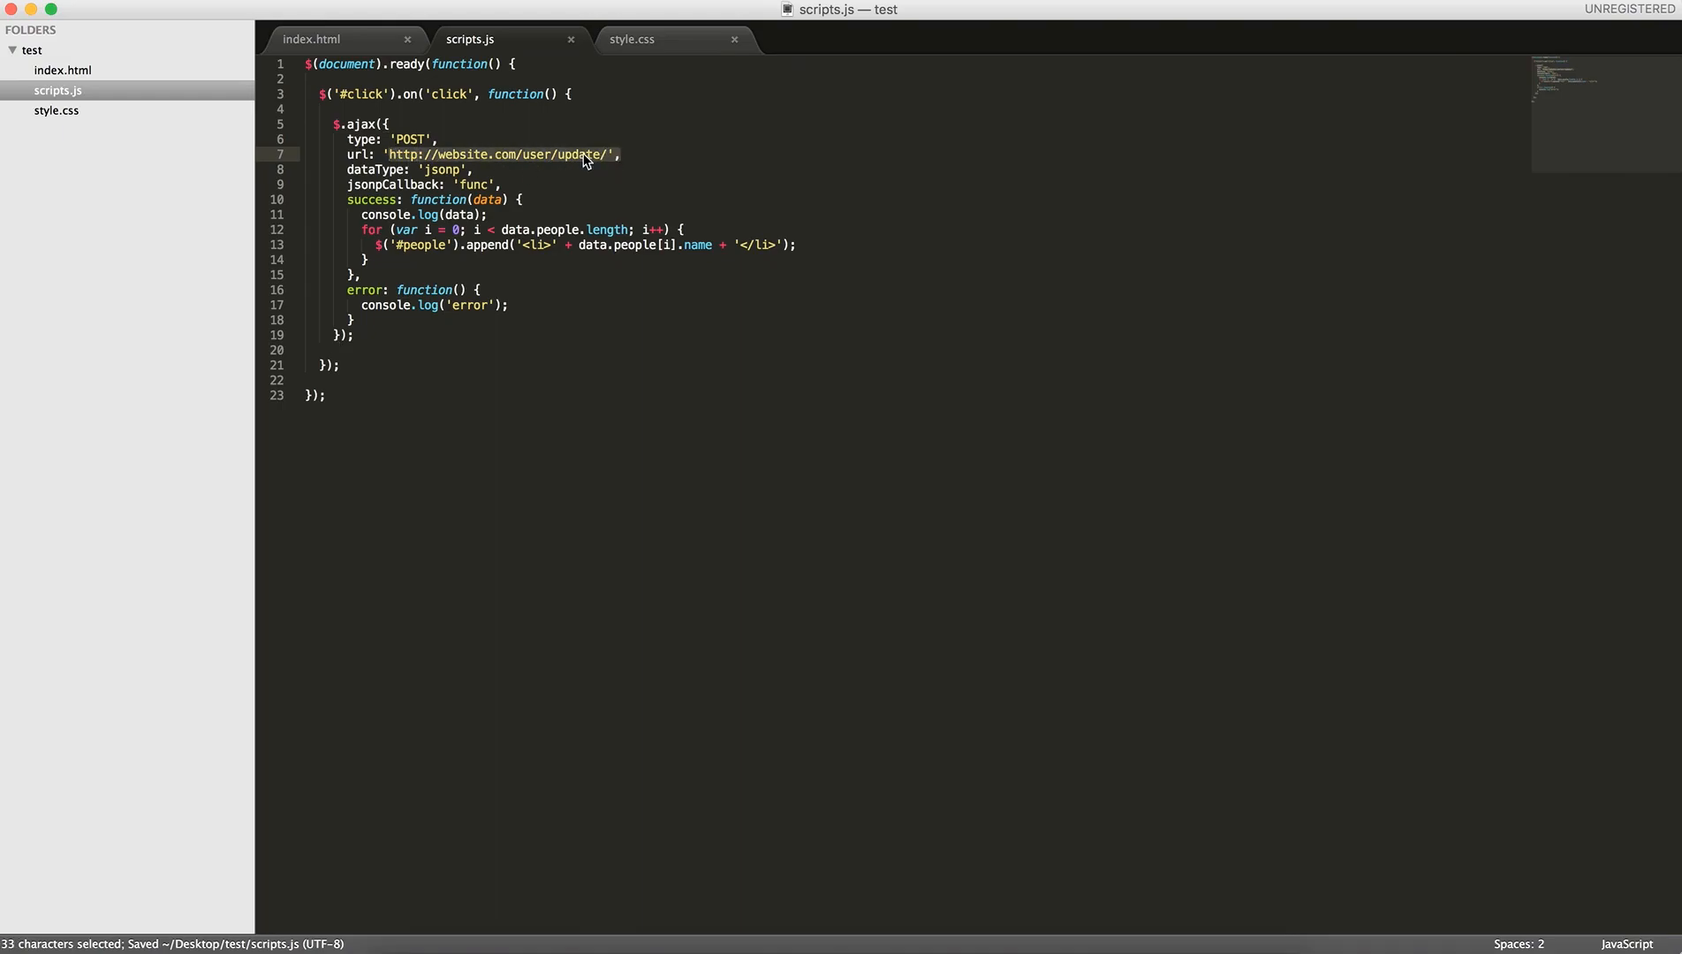
{"action": "left_click", "coordinate": [514, 184]}
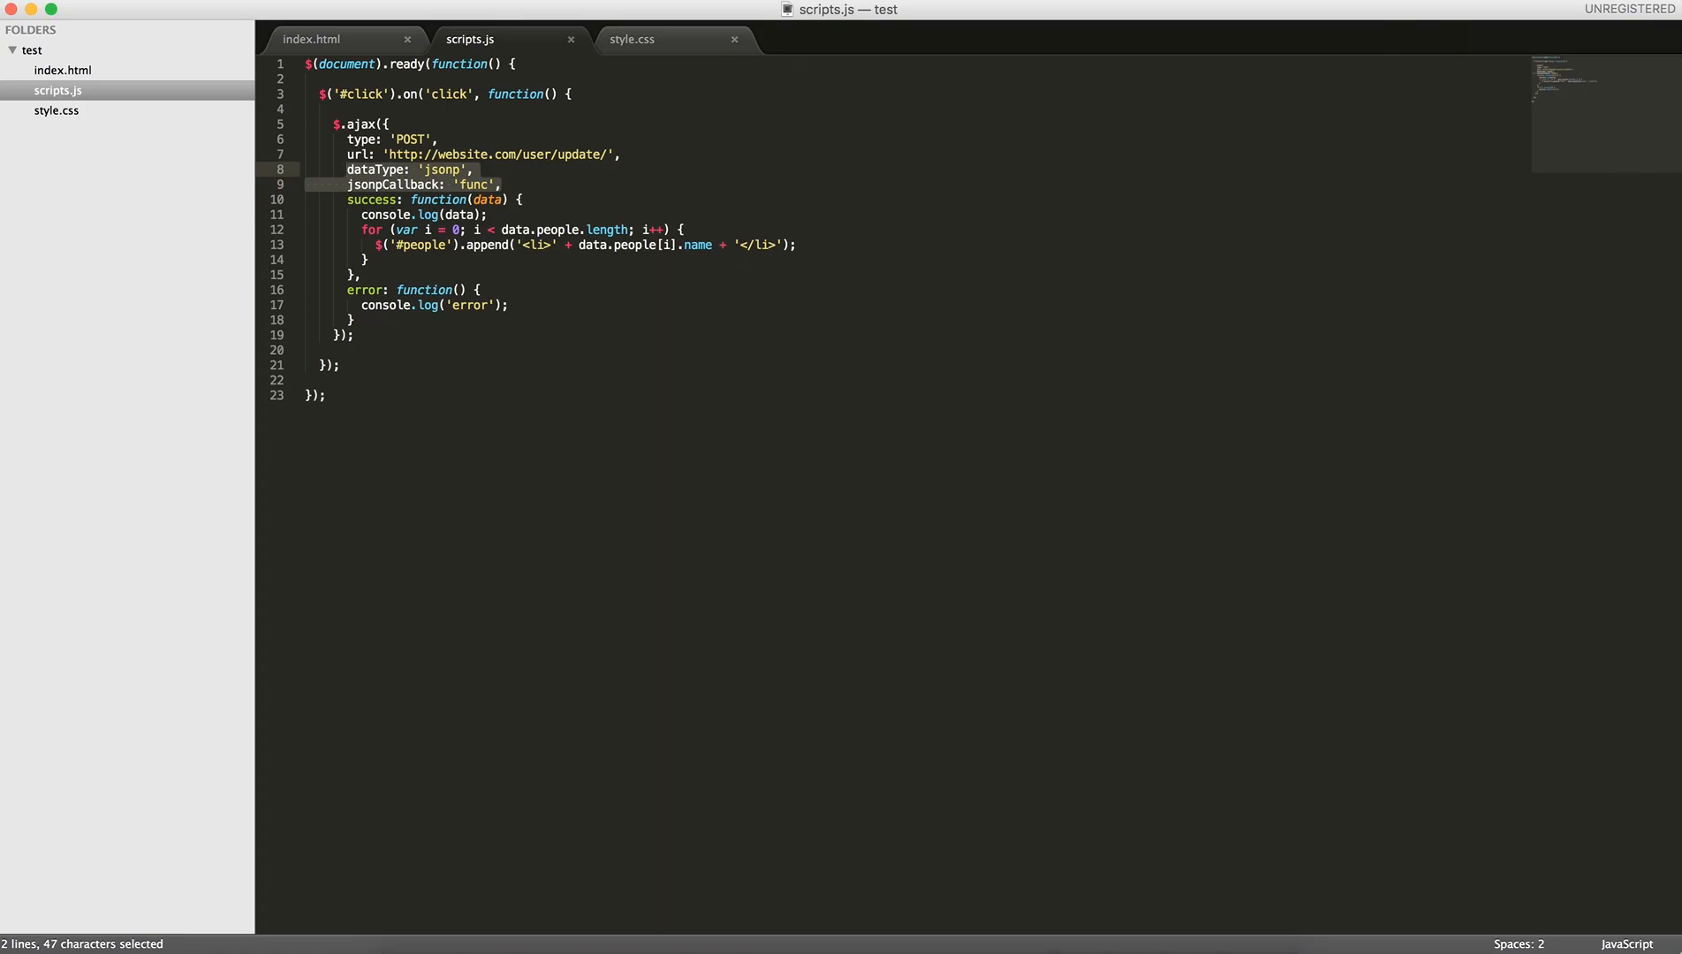
Write data: { name: 'Daniel', age: 37 } over the dataType and jsonpCallback lines
{"action": "type", "text": "data: {"}
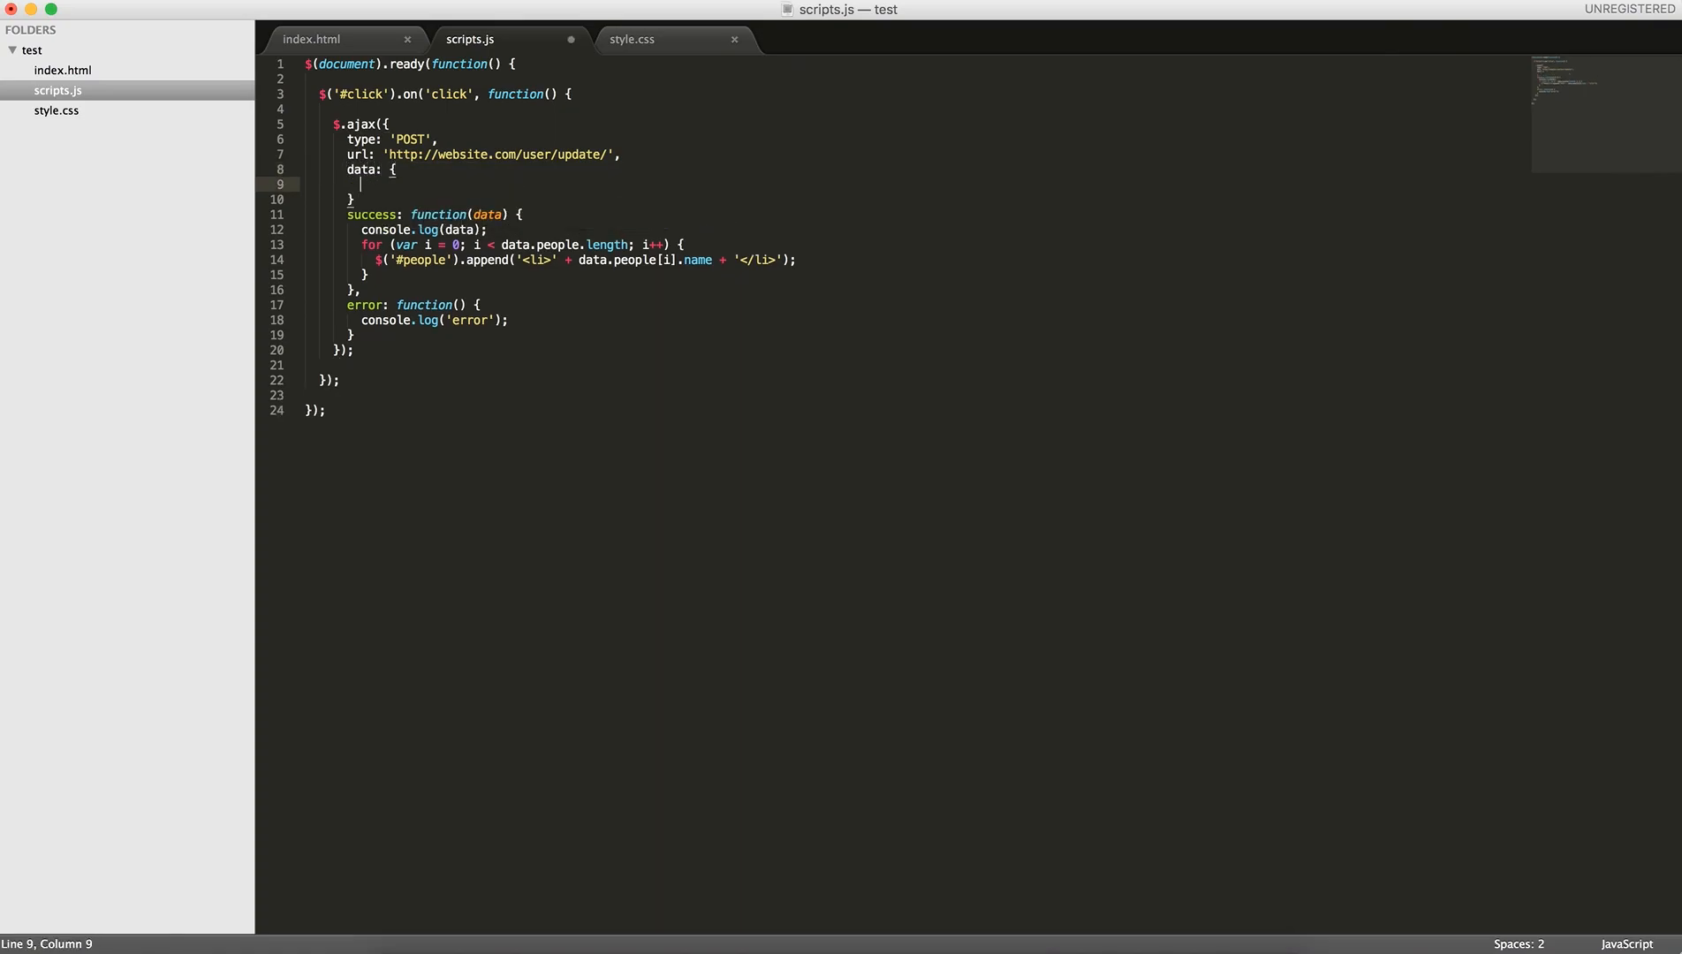
{"action": "type", "text": "name: 'Daniel',"}
{"action": "type", "text": "age:"}
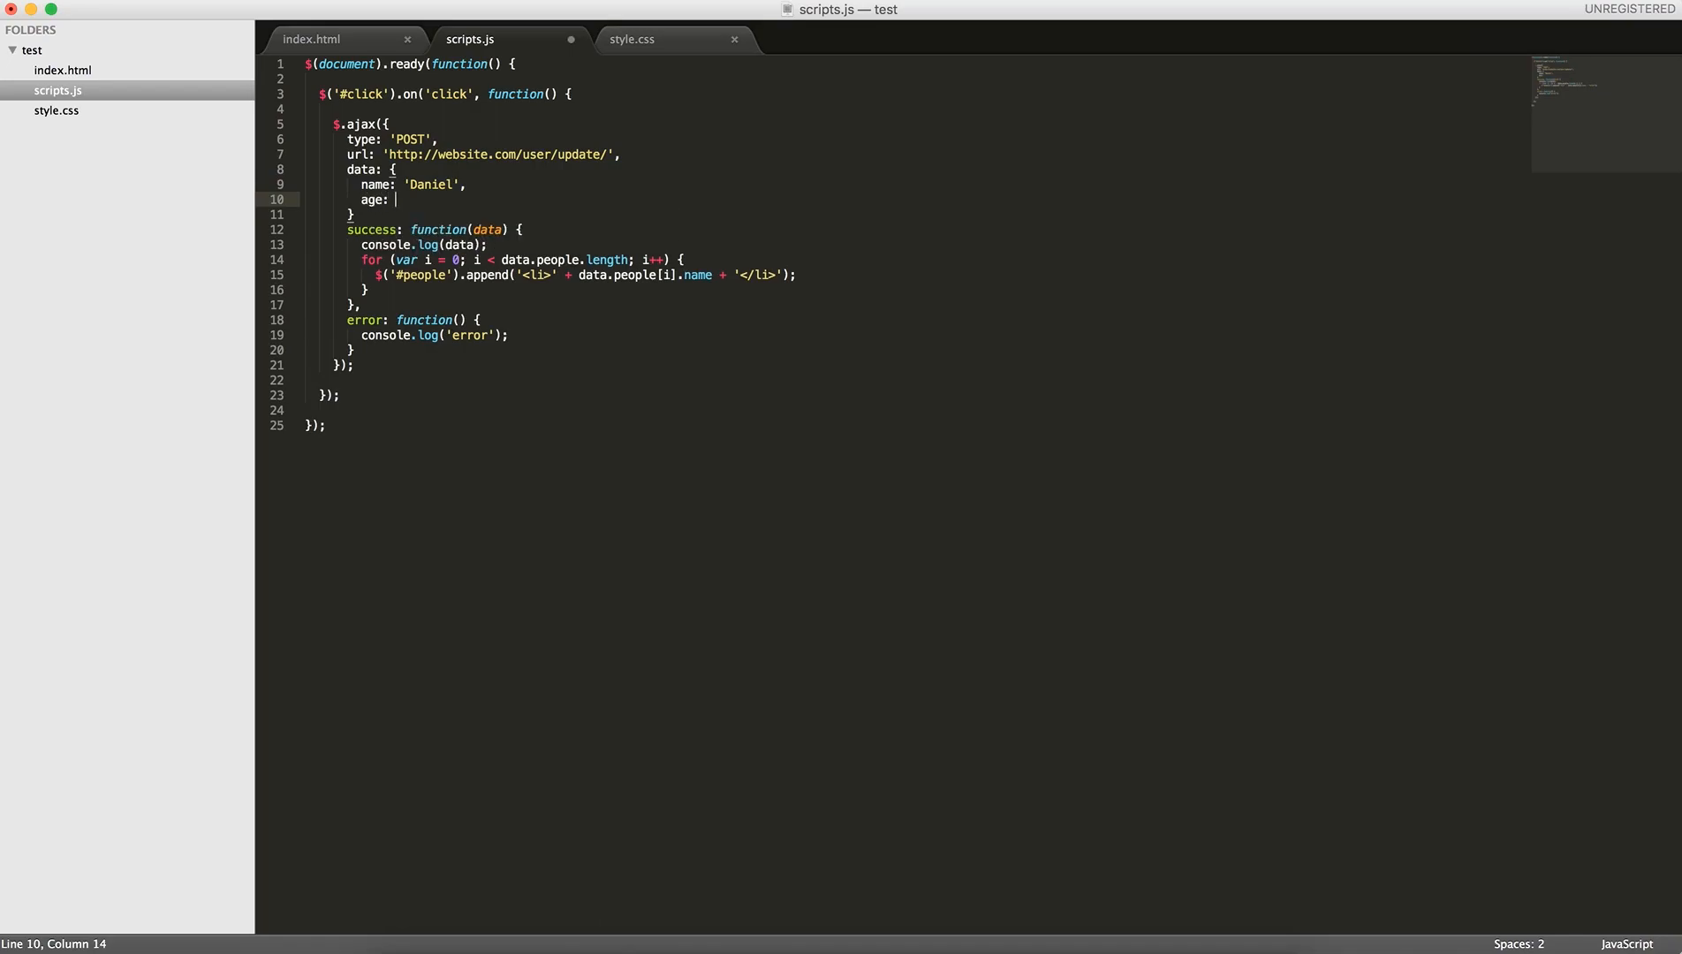
{"action": "type", "text": "3"}
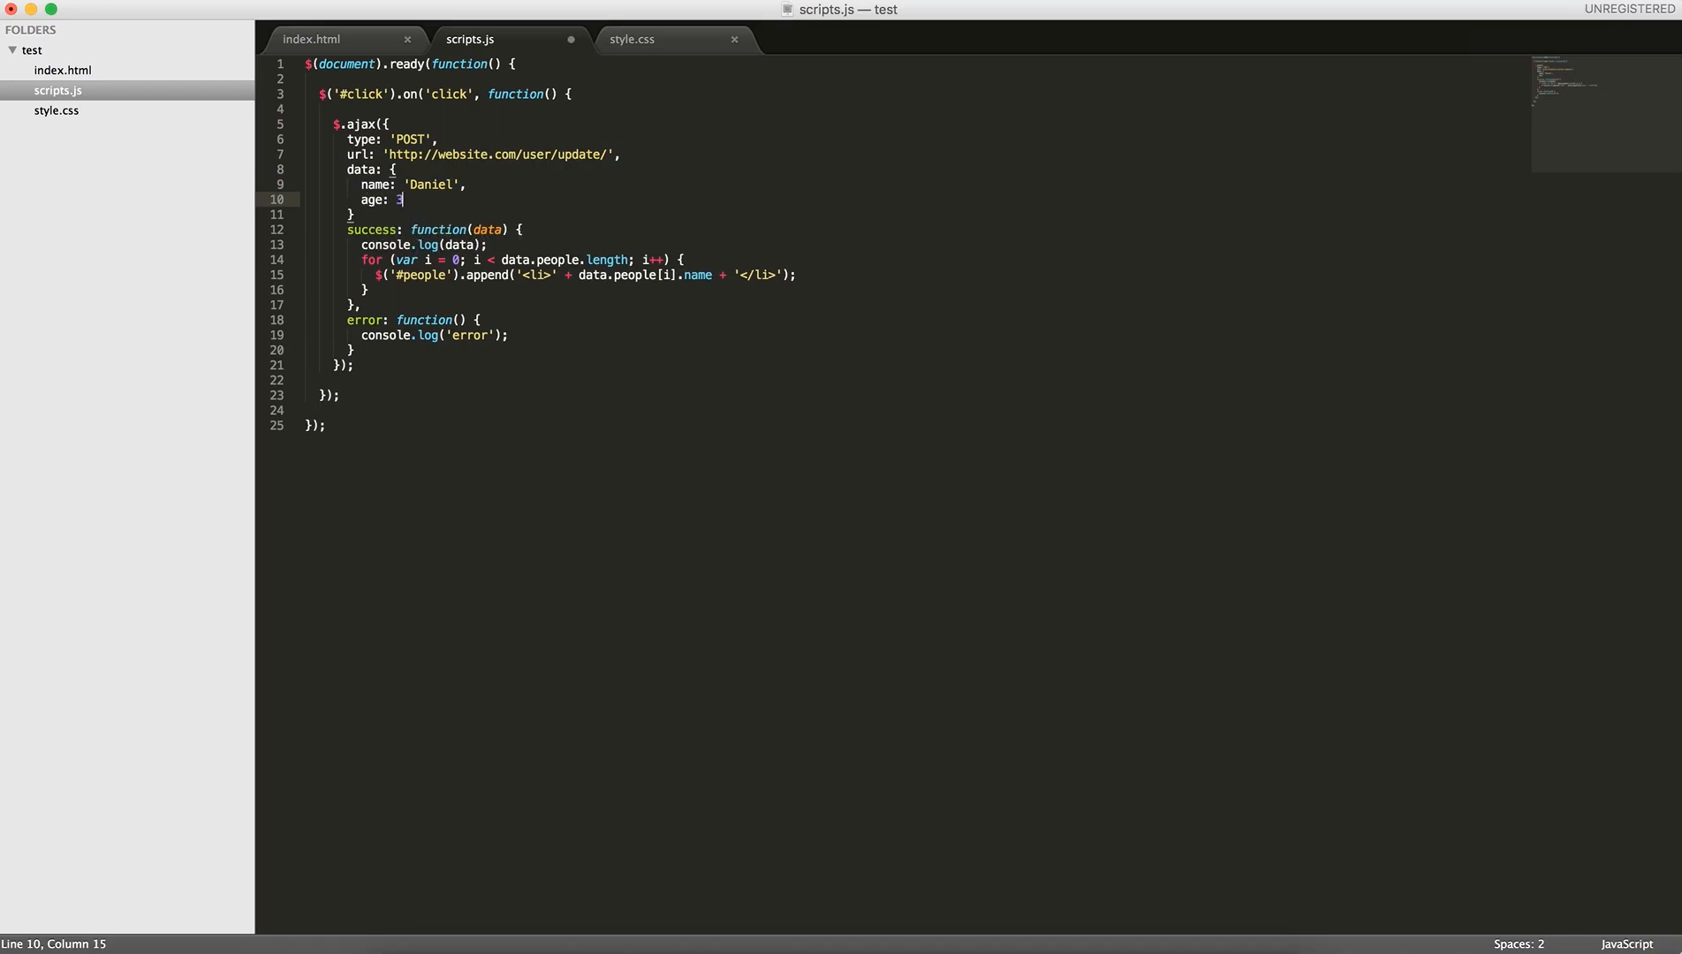
{"action": "type", "text": "7"}
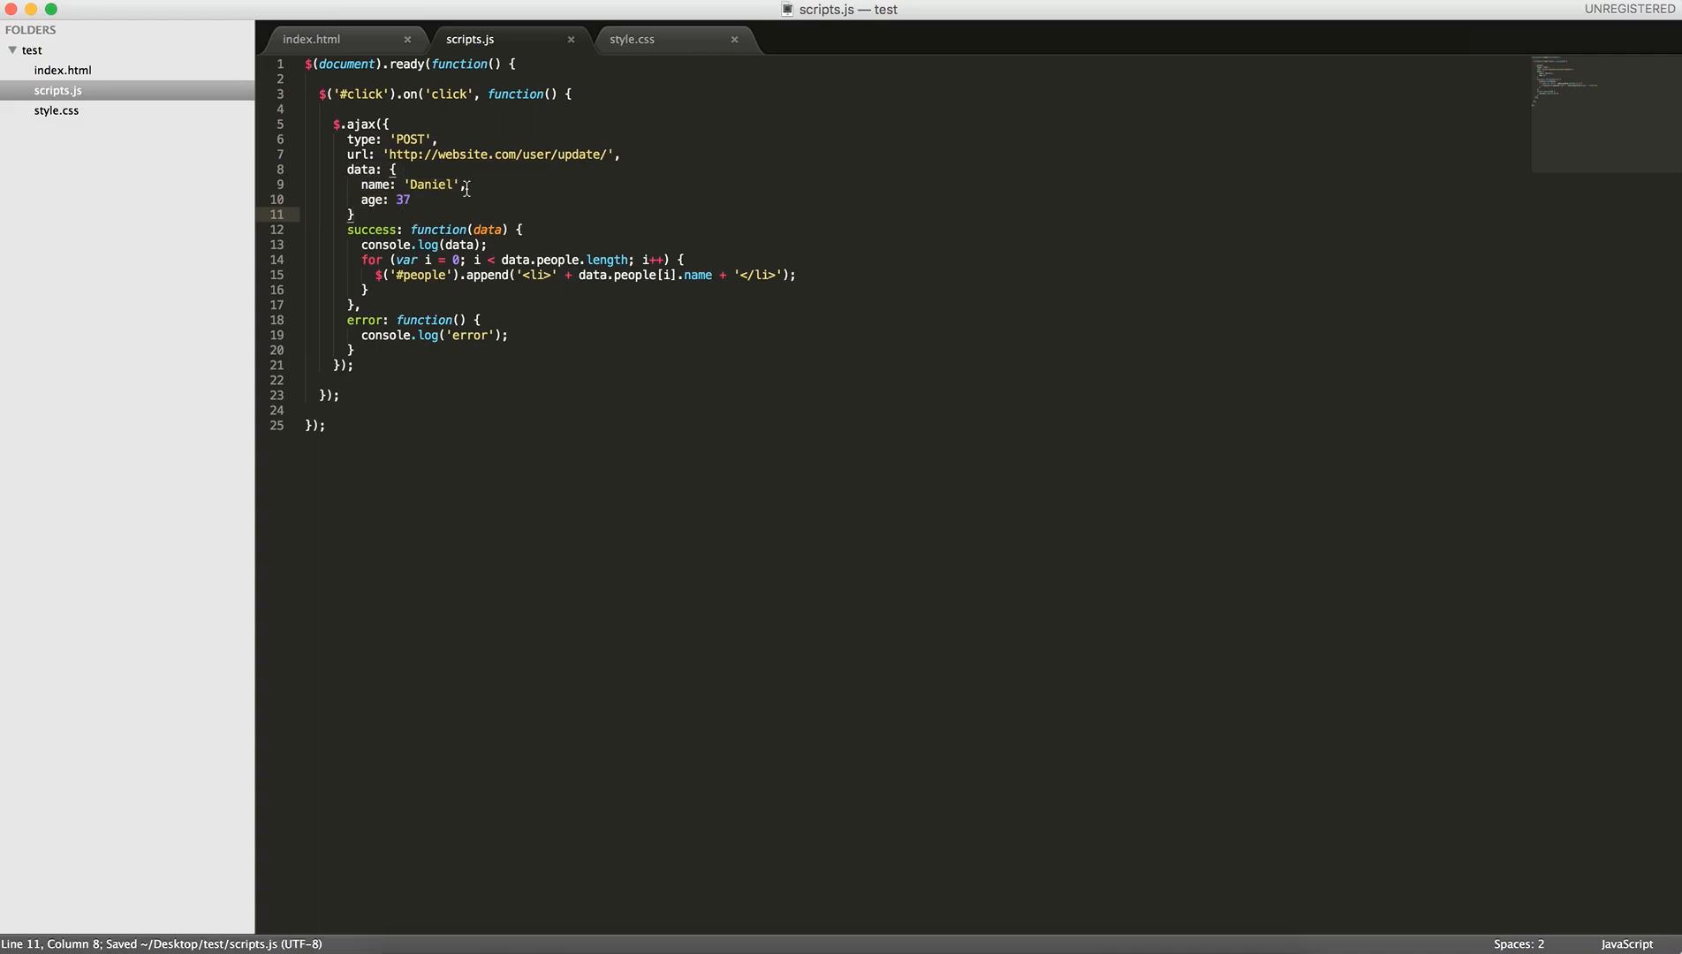
{"action": "left_click_drag", "start_coordinate": [399, 184], "coordinate": [351, 214]}
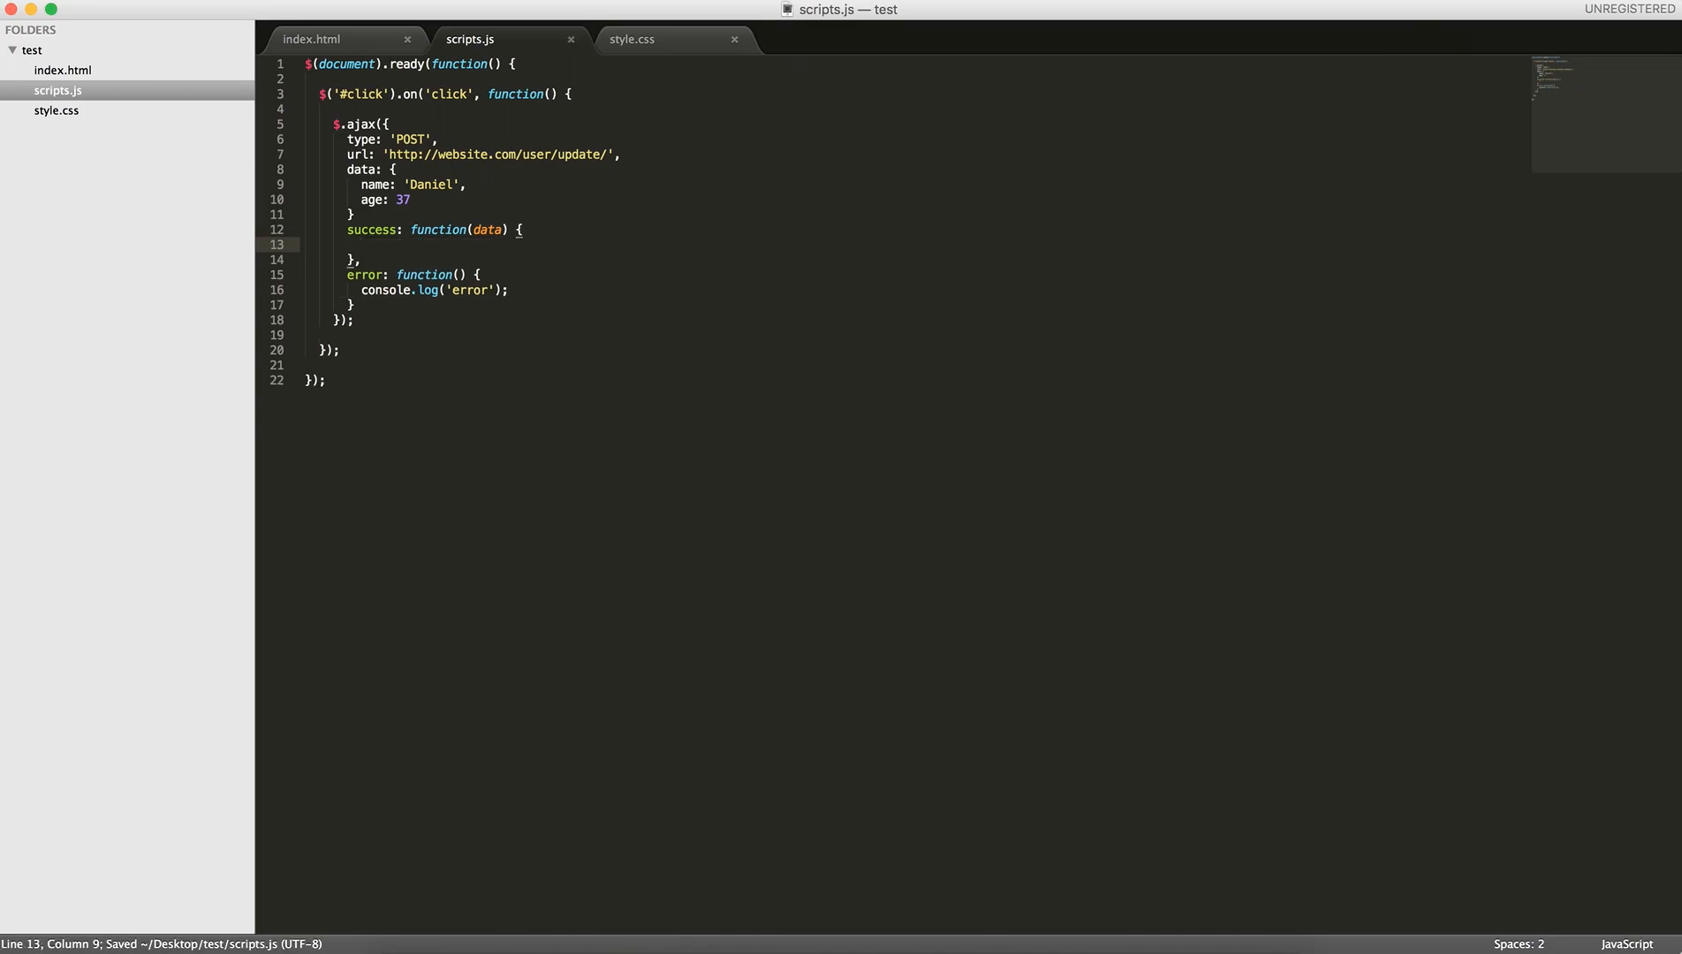
{"action": "mouse_move", "coordinate": [497, 229]}
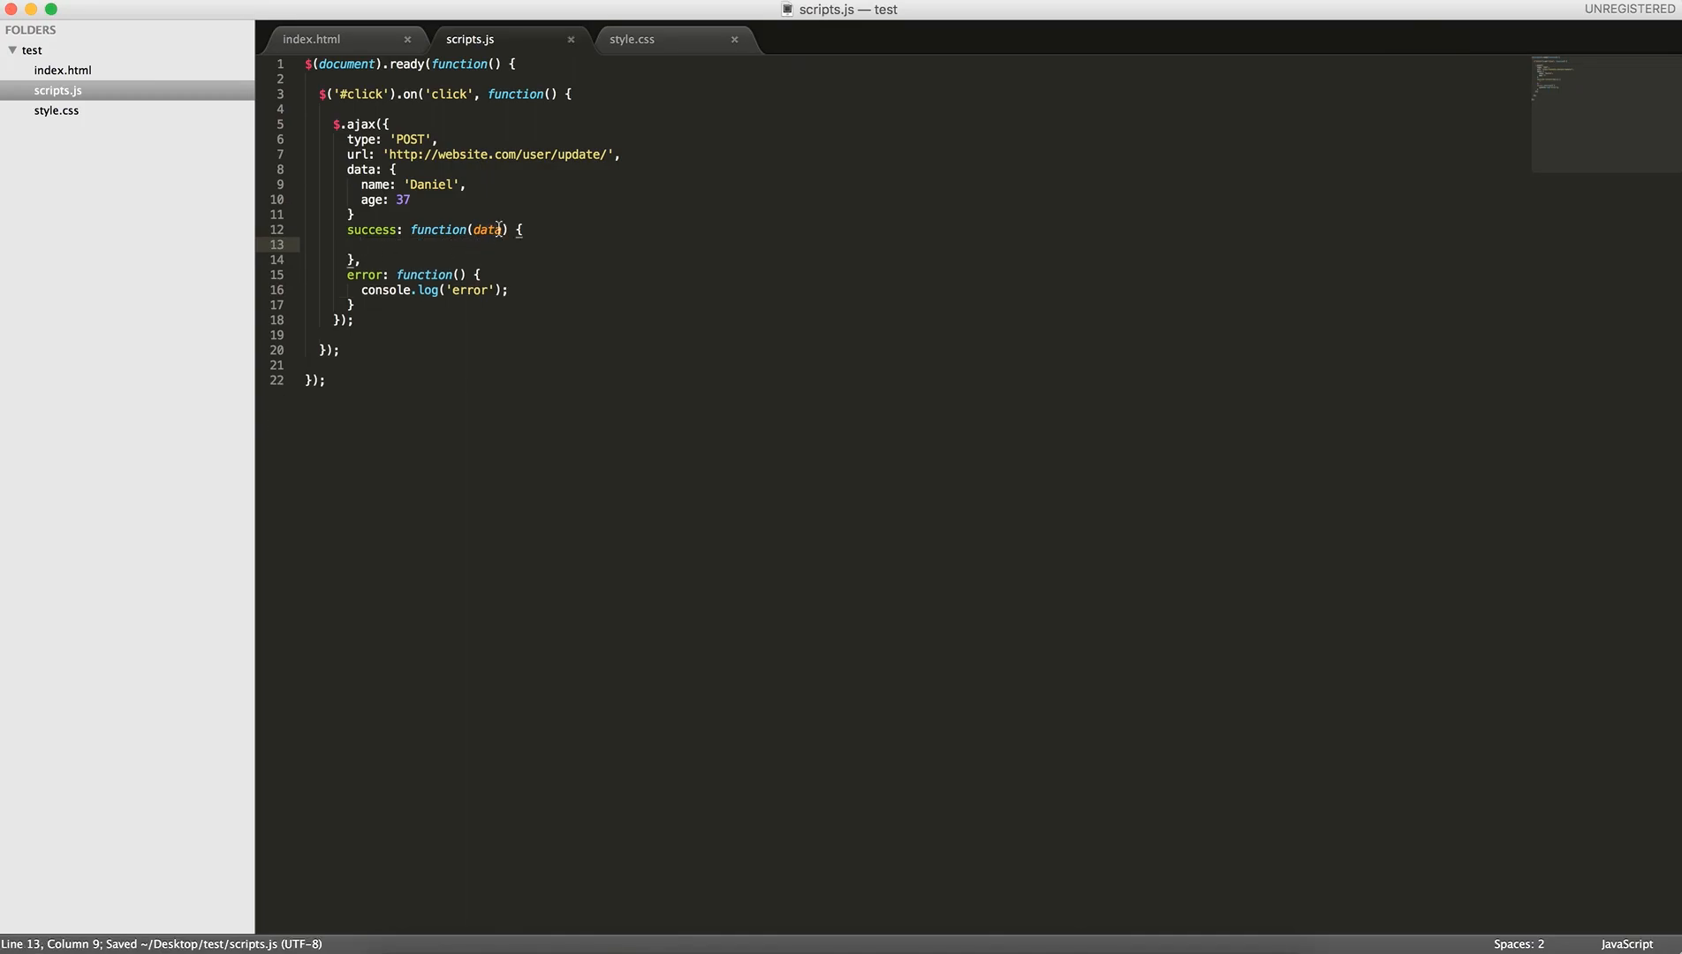
Put console.log(data); as the success callback body in place of the loop and save
{"action": "type", "text": "console.log(data);"}
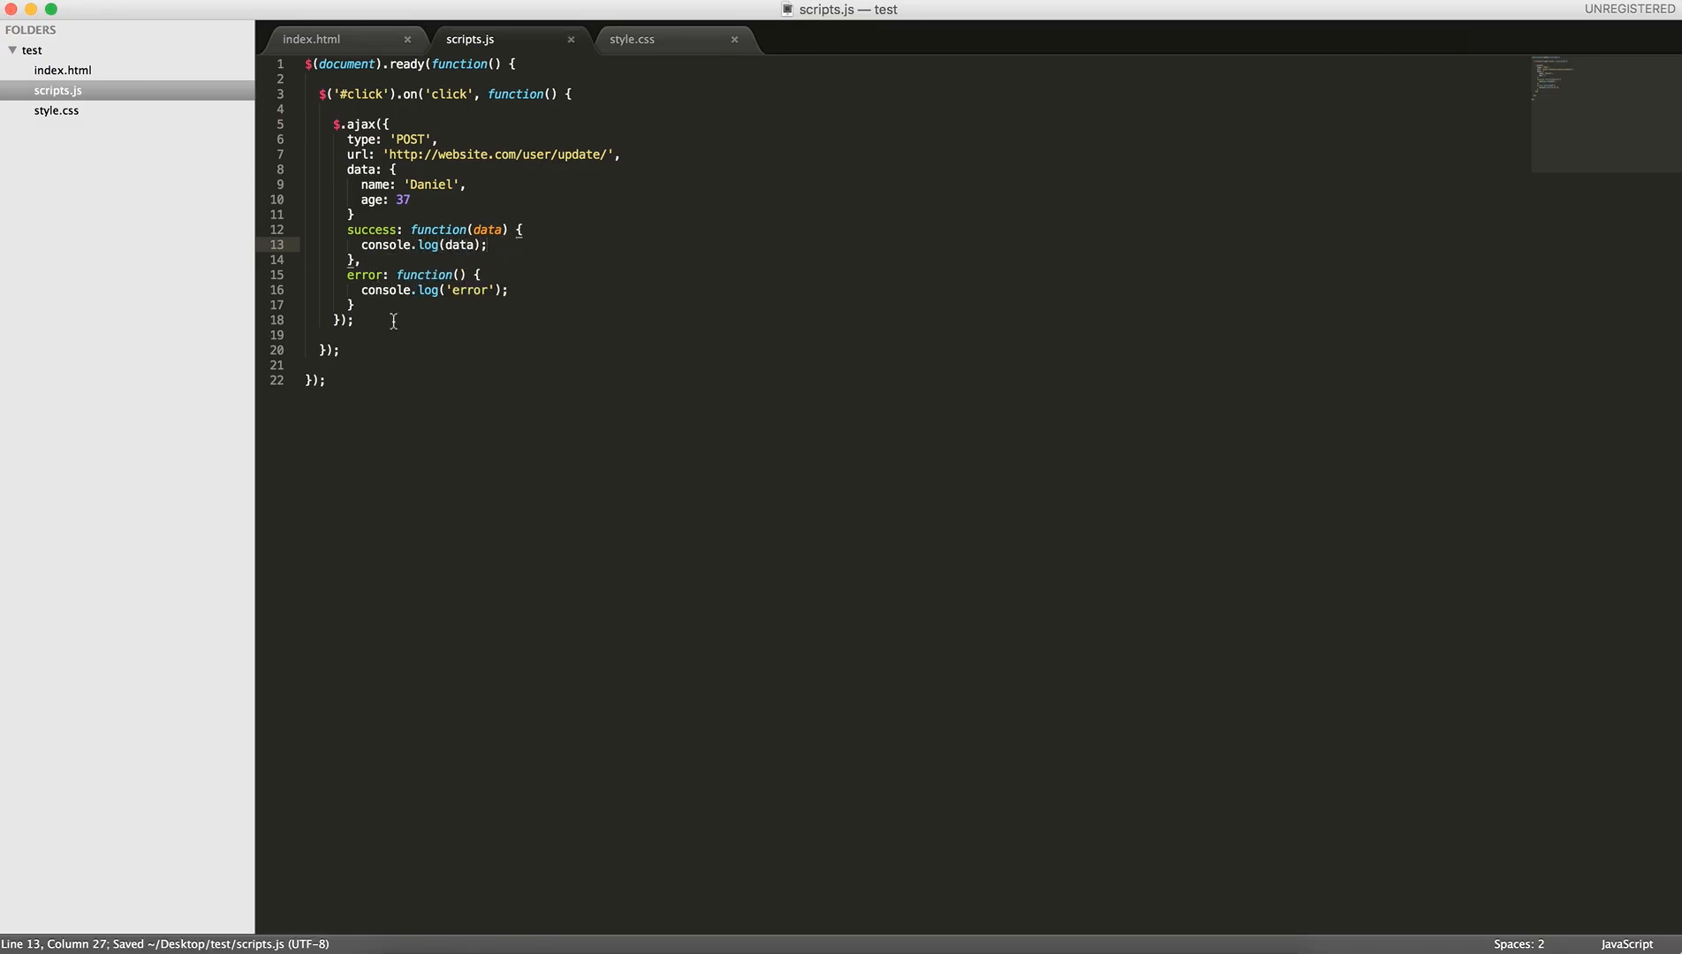
{"action": "left_click", "coordinate": [394, 153]}
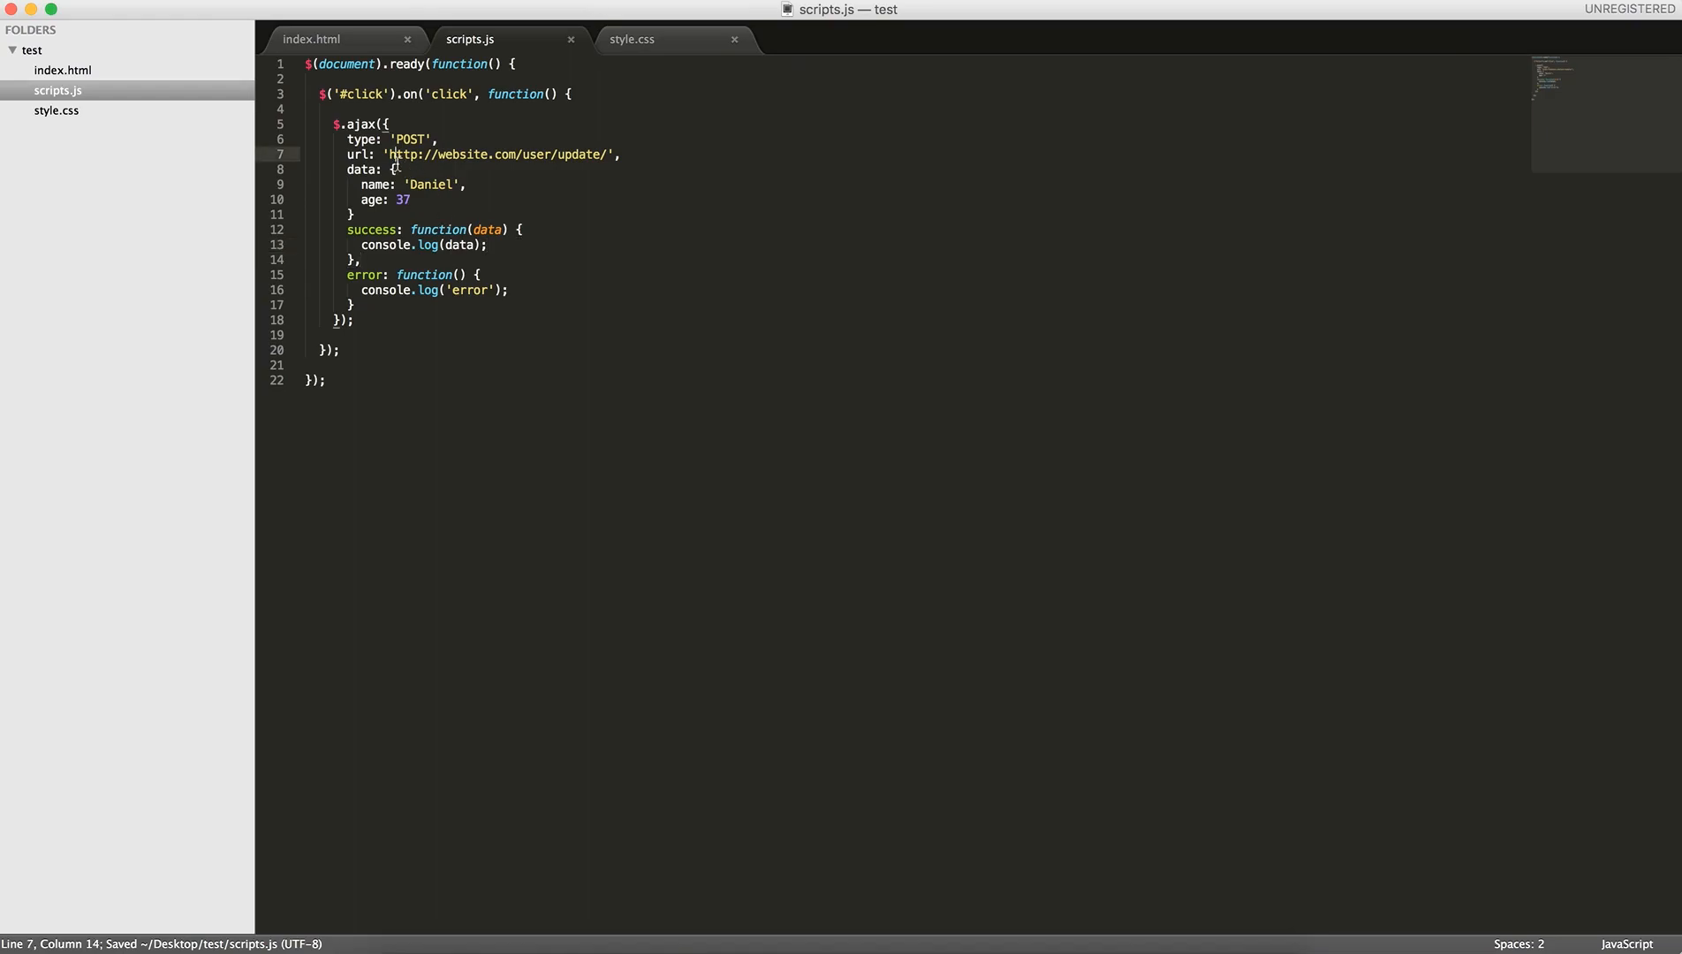
{"action": "left_click_drag", "start_coordinate": [383, 154], "coordinate": [620, 154]}
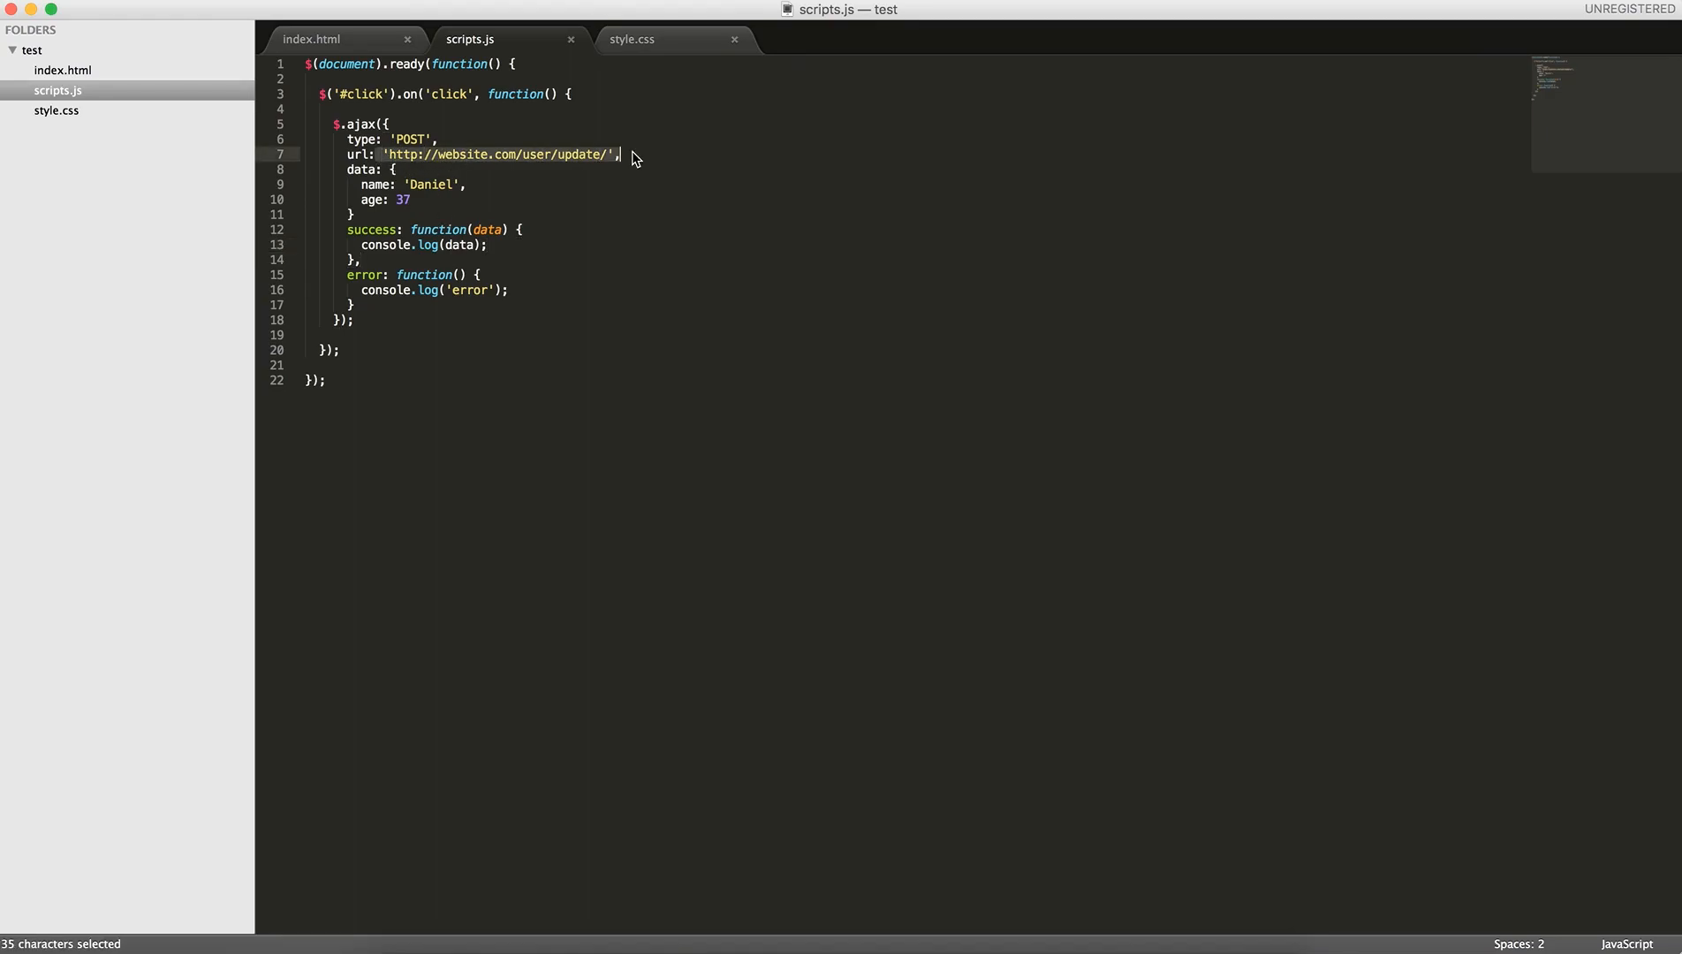
{"action": "left_click", "coordinate": [633, 154]}
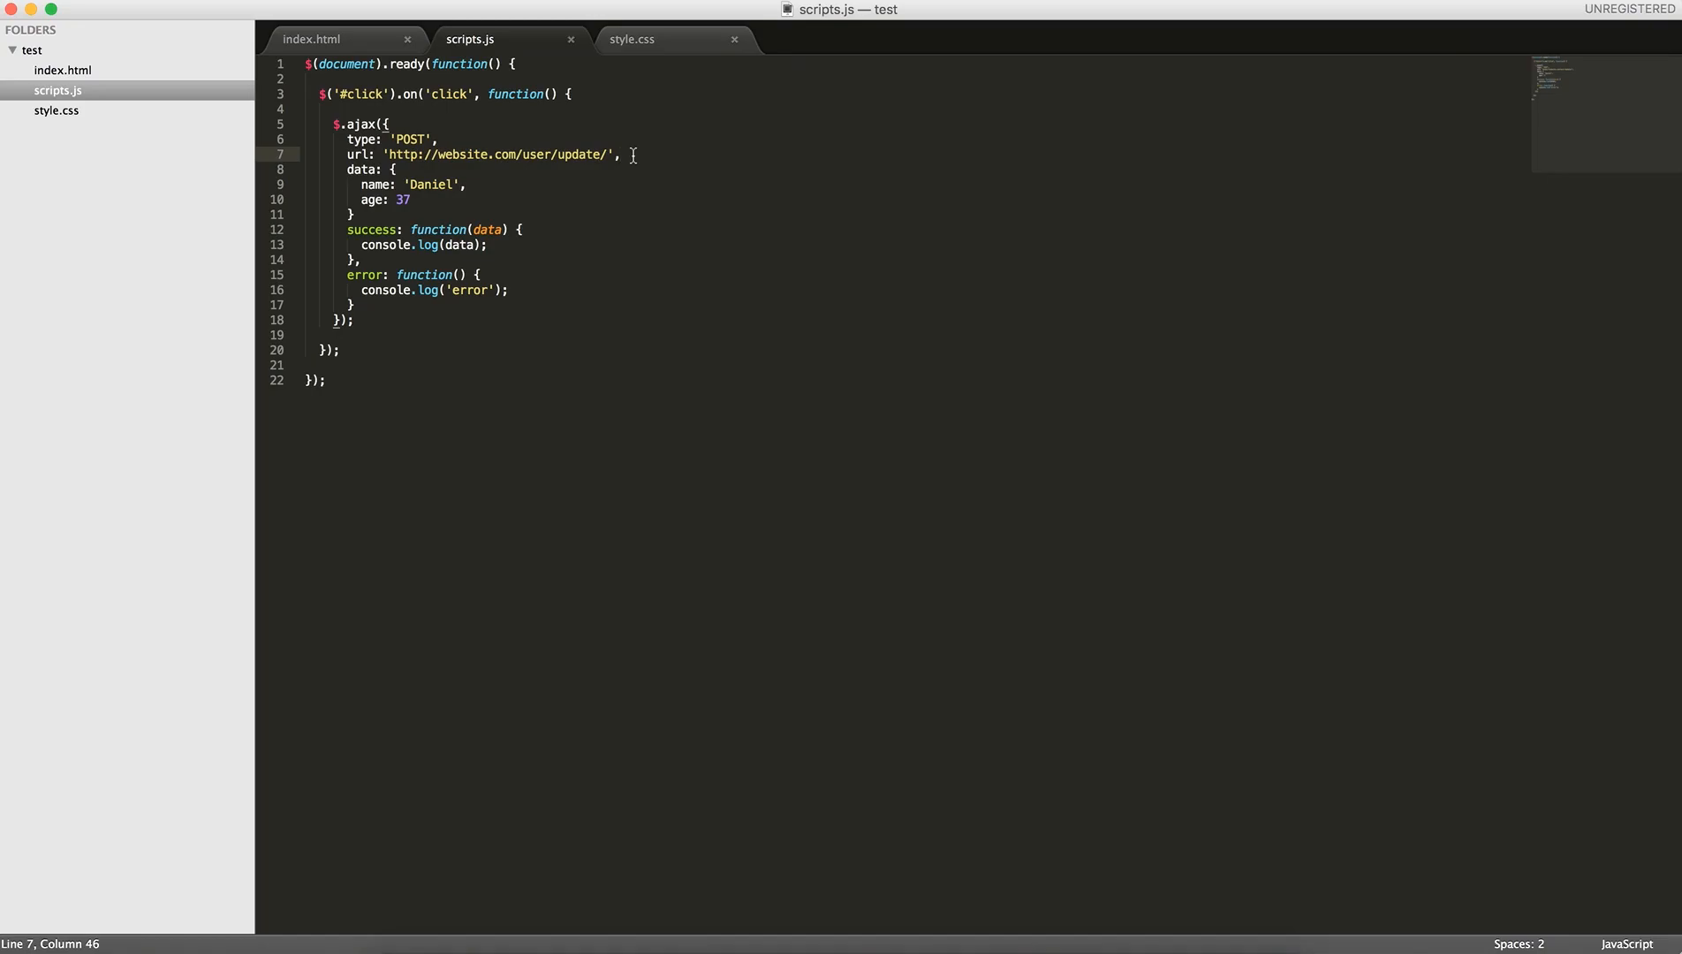